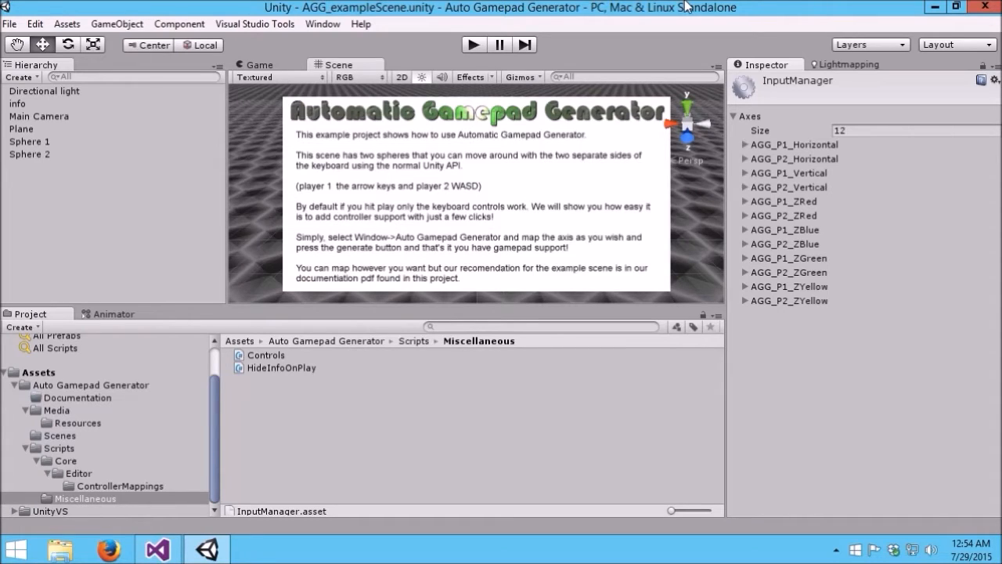
{"action": "mouse_move", "coordinate": [899, 200]}
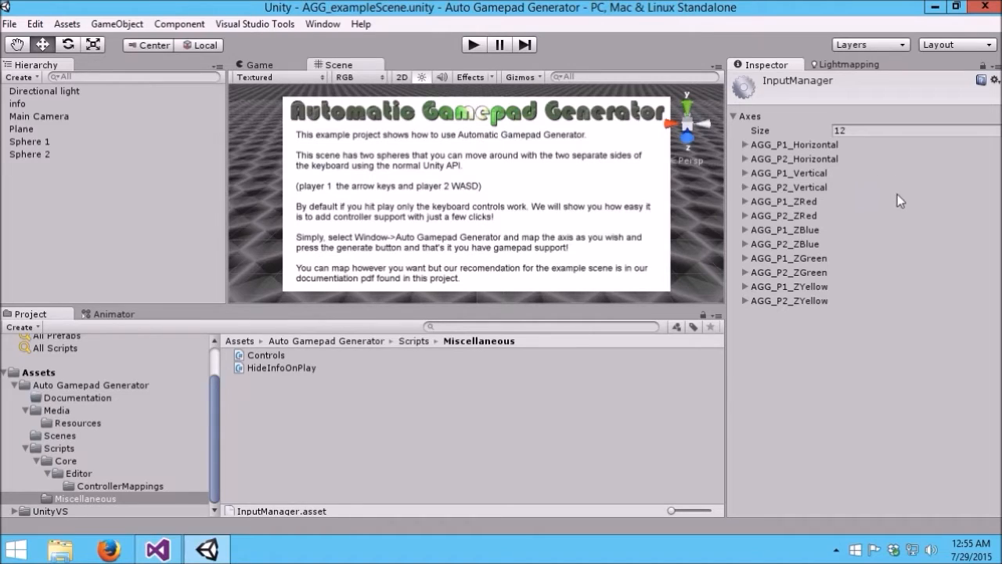
{"action": "mouse_move", "coordinate": [880, 197]}
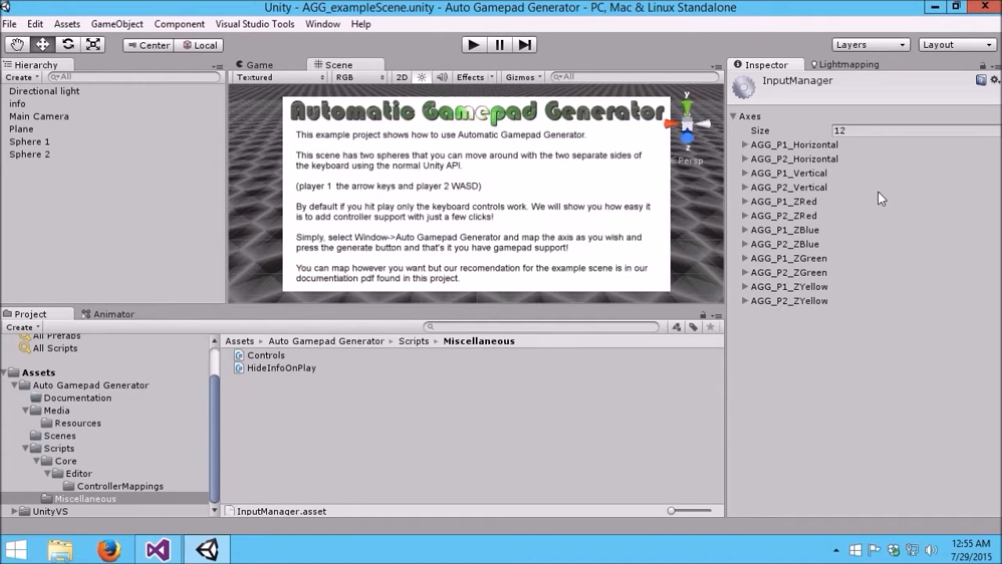
{"action": "mouse_move", "coordinate": [806, 103]}
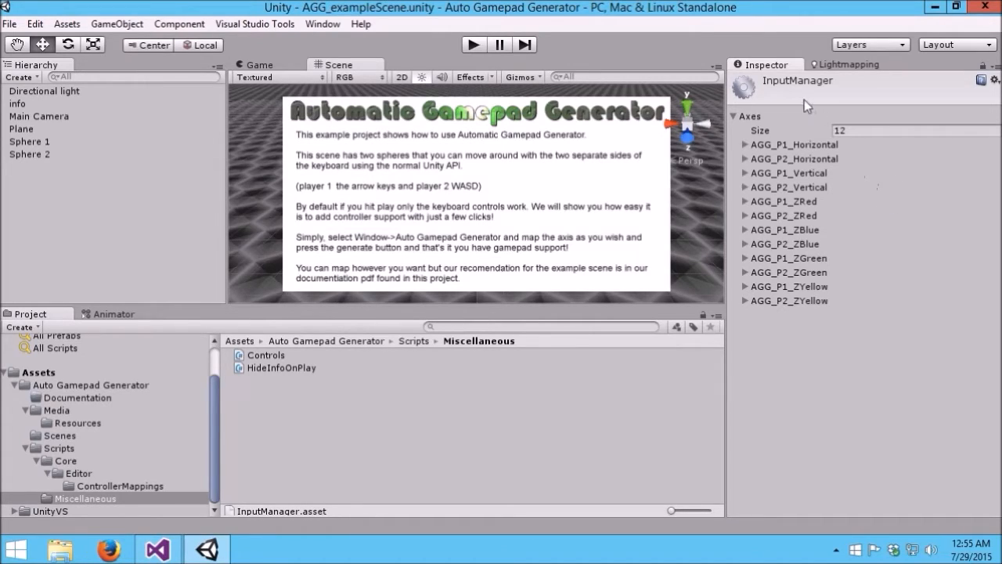
{"action": "mouse_move", "coordinate": [802, 348]}
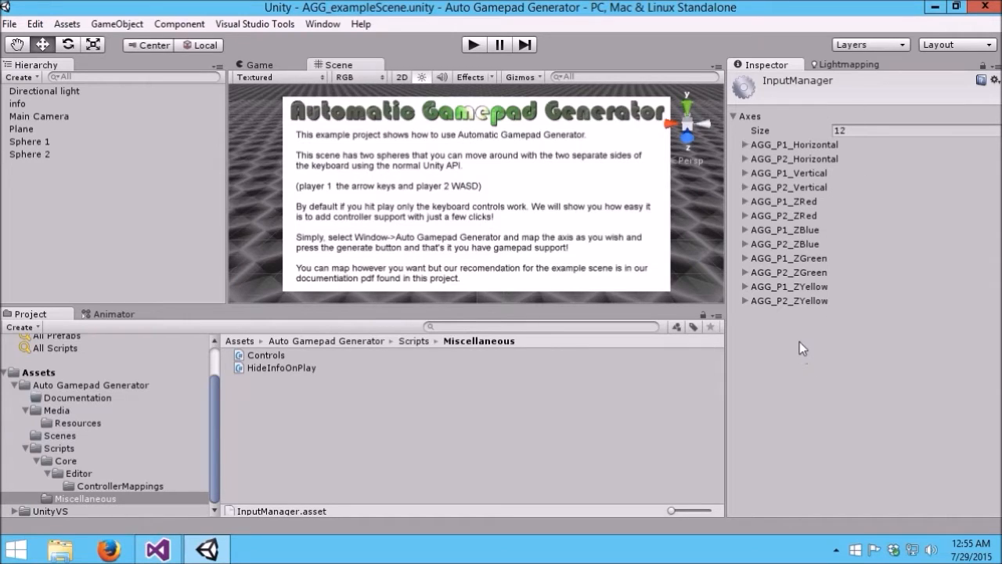
{"action": "mouse_move", "coordinate": [812, 346]}
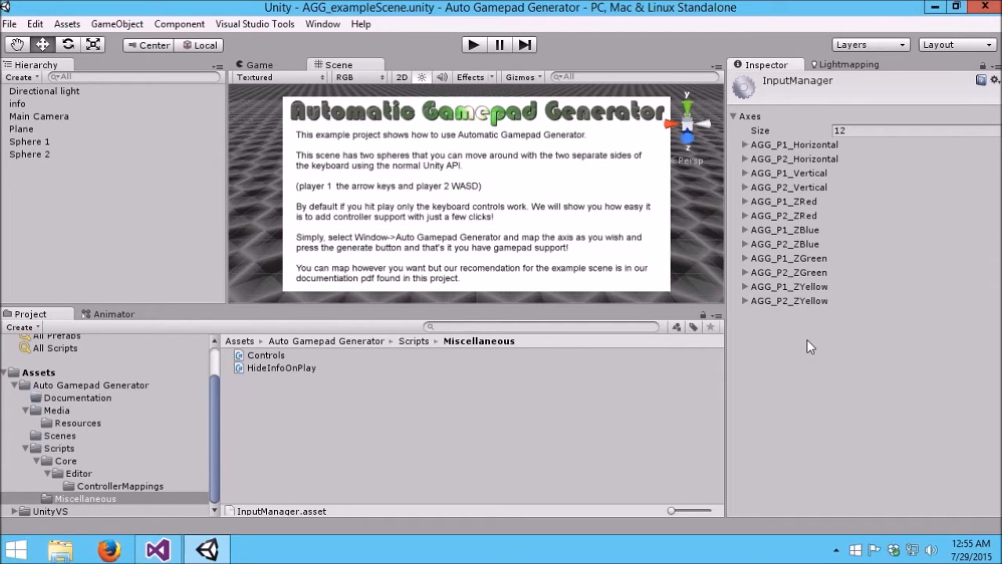
{"action": "mouse_move", "coordinate": [809, 301]}
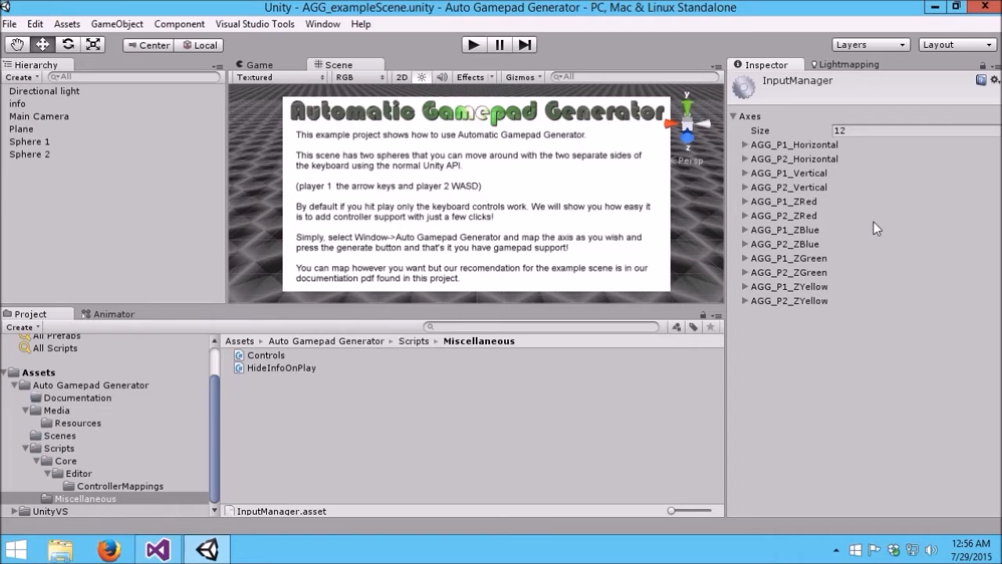
{"action": "mouse_move", "coordinate": [821, 159]}
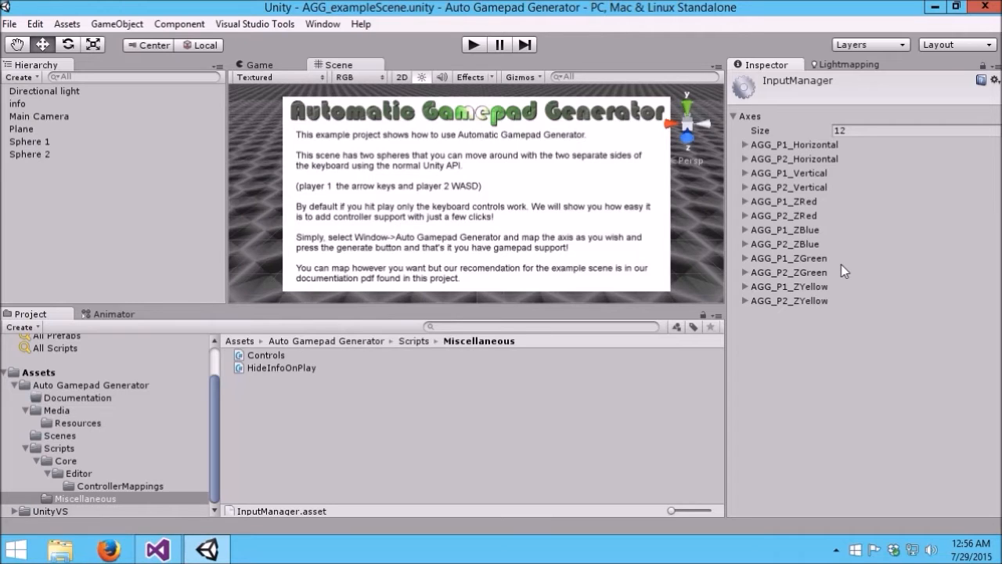
Review Controls.cs in Visual Studio, scrolling through changeColor and steerBall's playerNumber-based input names
{"action": "left_click", "coordinate": [783, 200]}
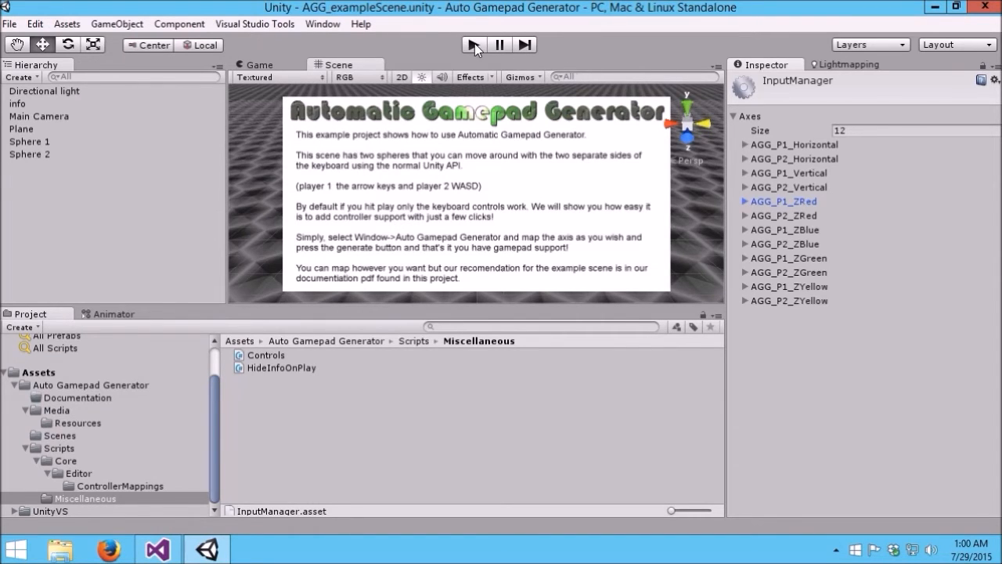
{"action": "left_click", "coordinate": [476, 44]}
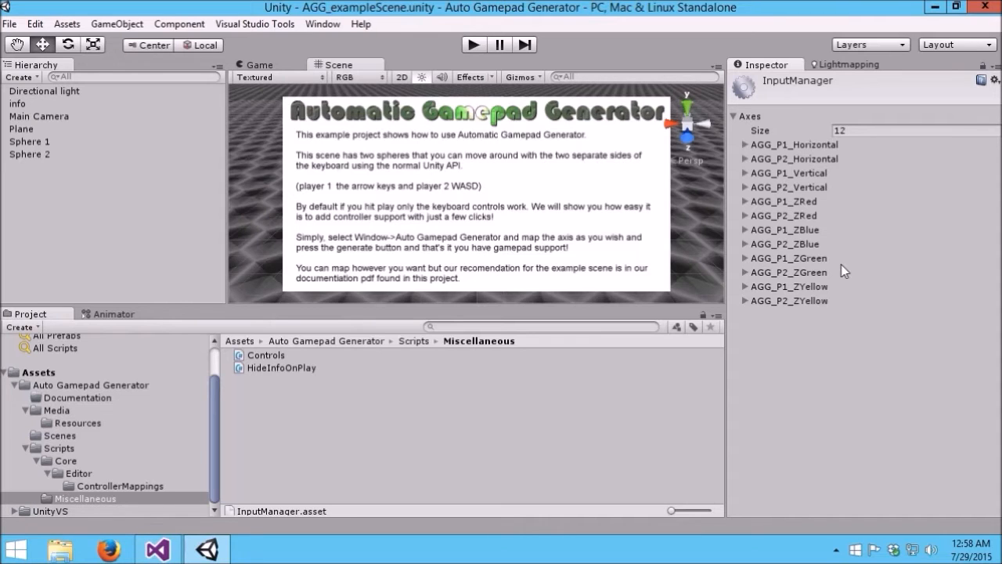
{"action": "left_click", "coordinate": [156, 547]}
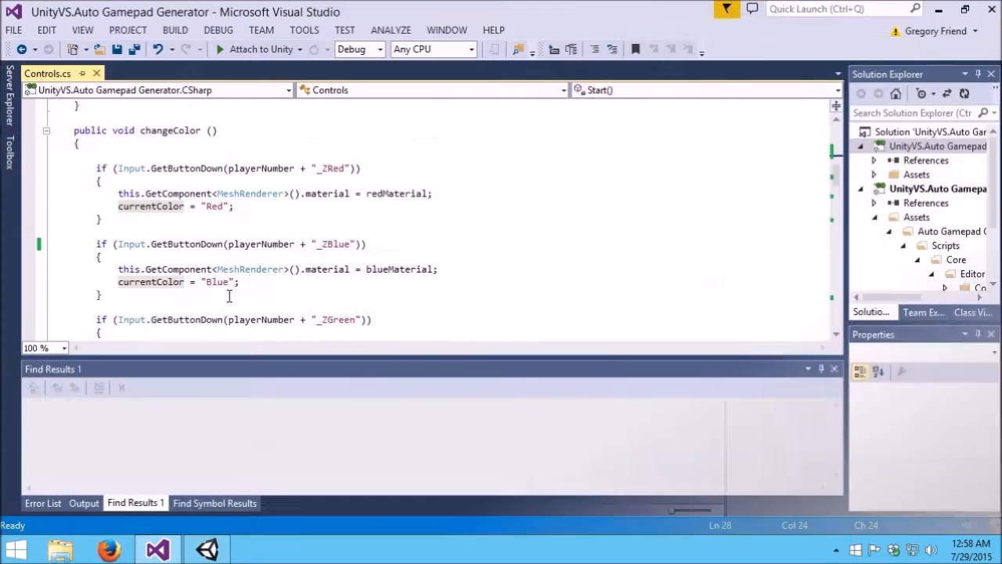
{"action": "mouse_move", "coordinate": [251, 194]}
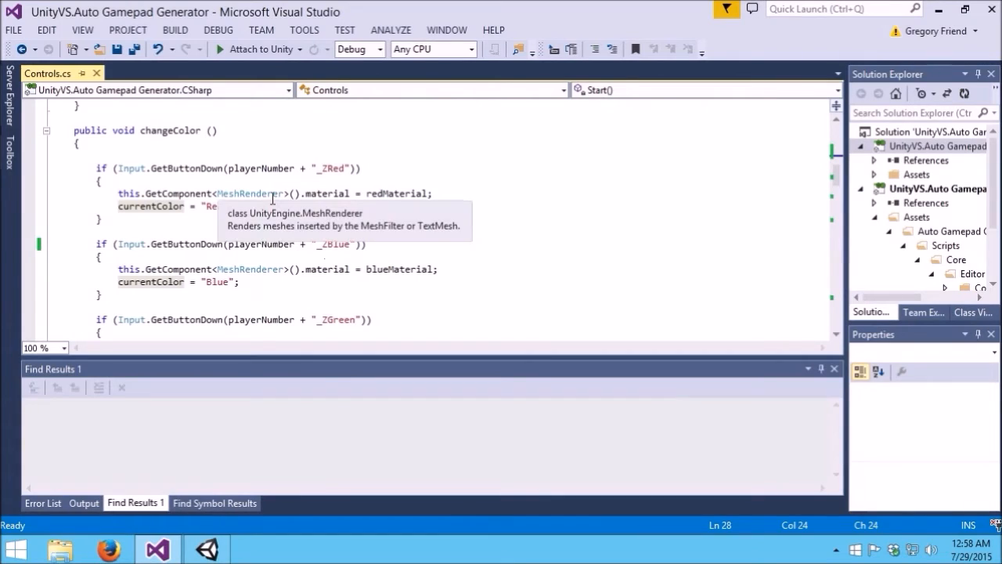
{"action": "mouse_move", "coordinate": [239, 206]}
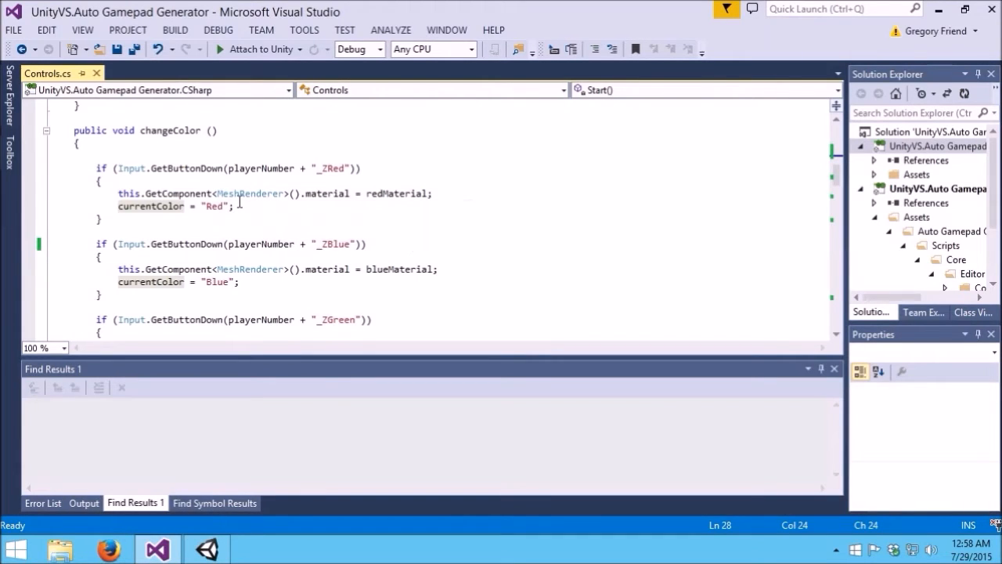
{"action": "mouse_move", "coordinate": [132, 167]}
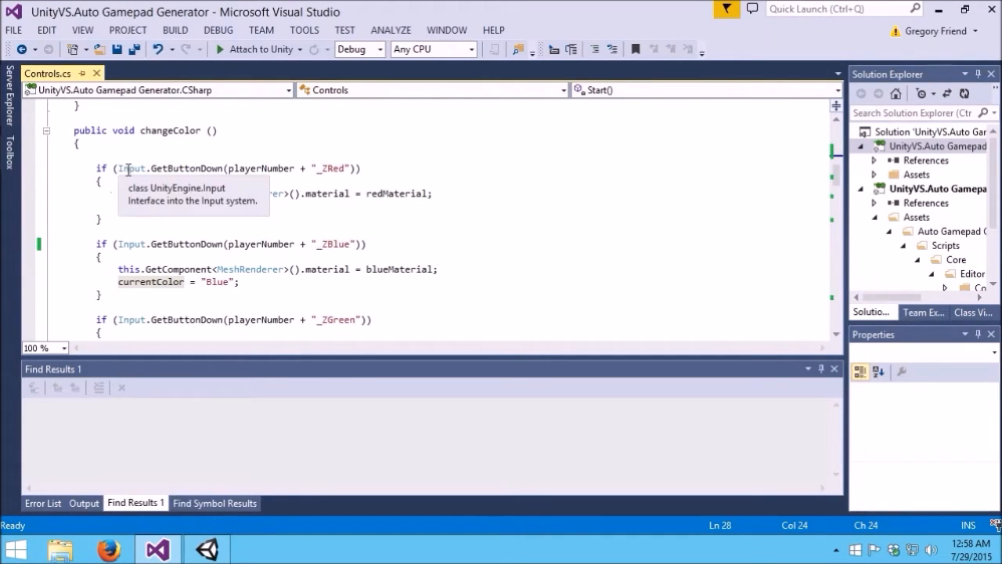
{"action": "mouse_move", "coordinate": [219, 171]}
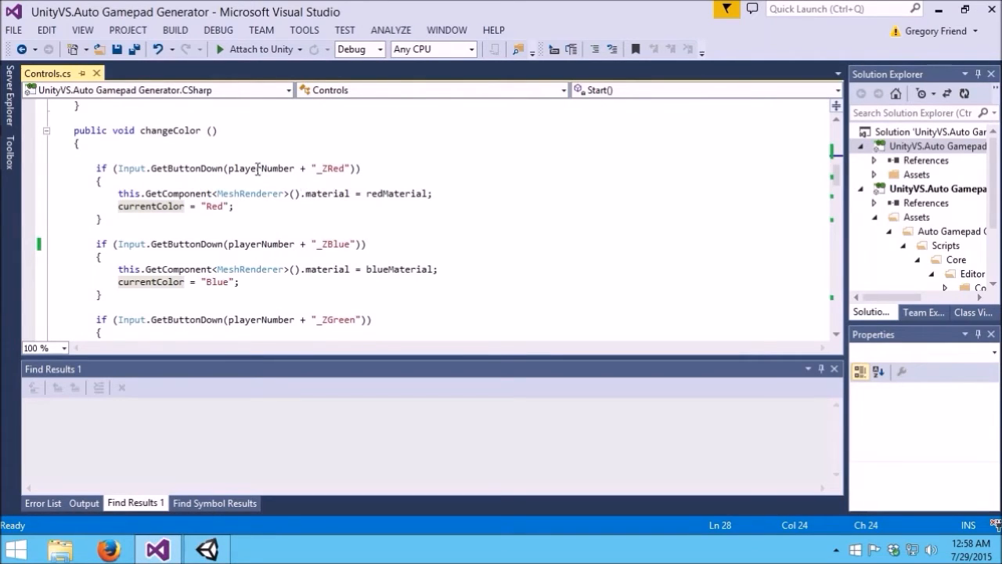
{"action": "mouse_move", "coordinate": [263, 169]}
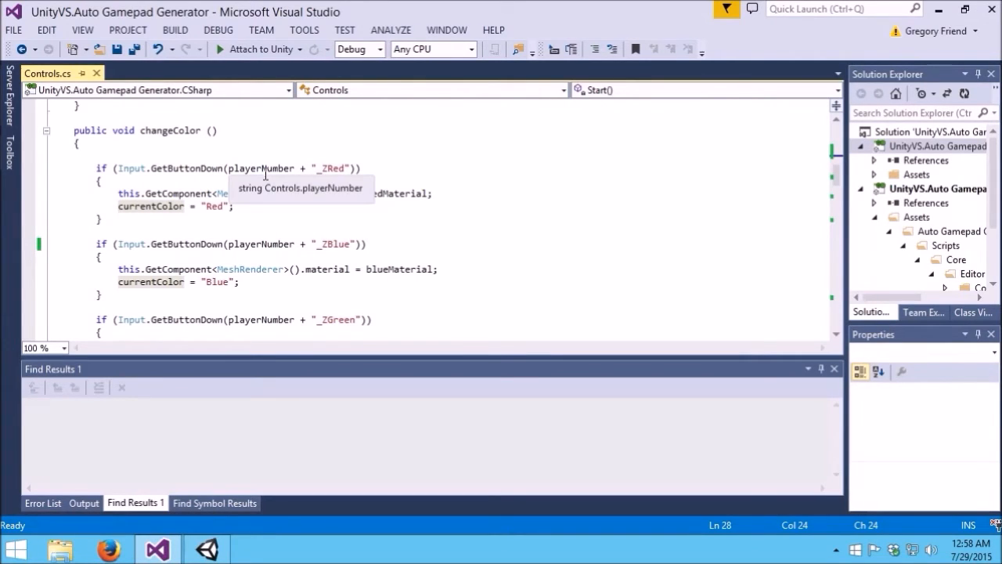
{"action": "mouse_move", "coordinate": [269, 161]}
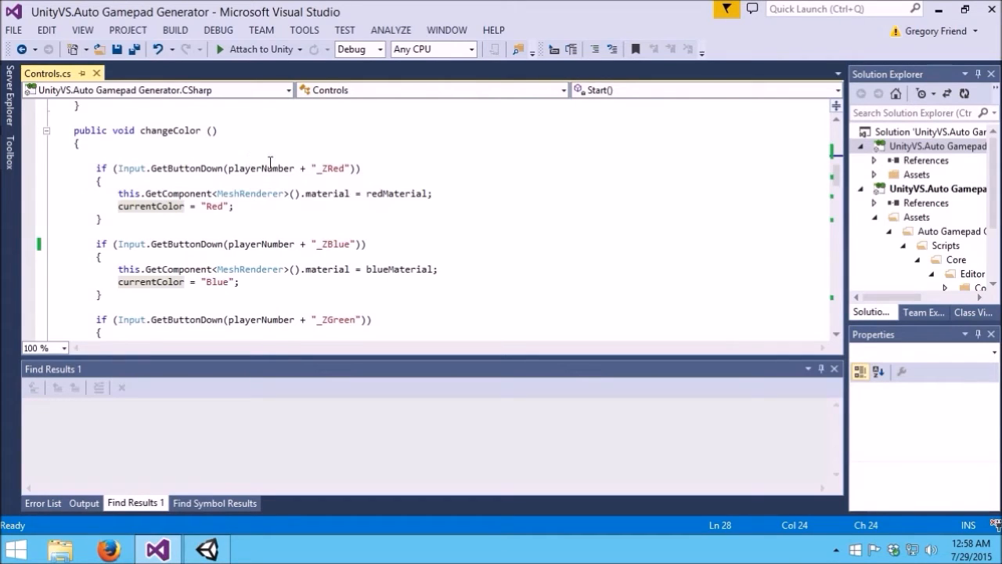
{"action": "mouse_move", "coordinate": [300, 164]}
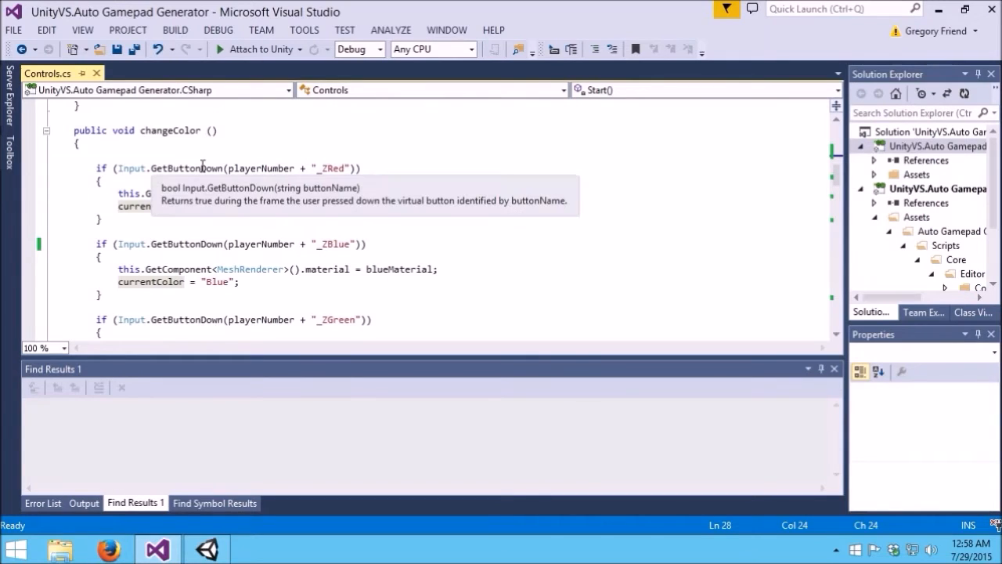
{"action": "mouse_move", "coordinate": [273, 167]}
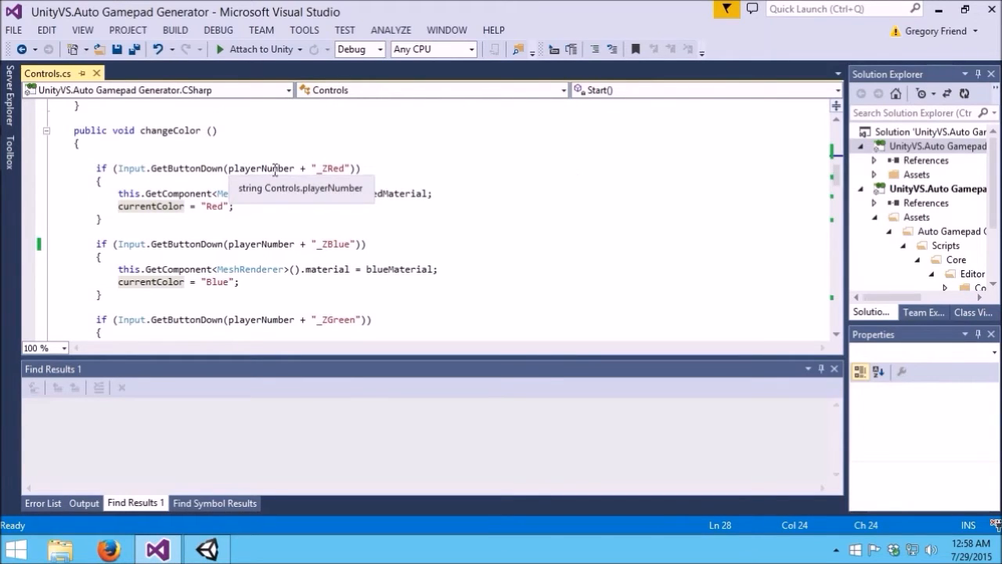
{"action": "scroll", "scroll_direction": "down", "scroll_amount": 3}
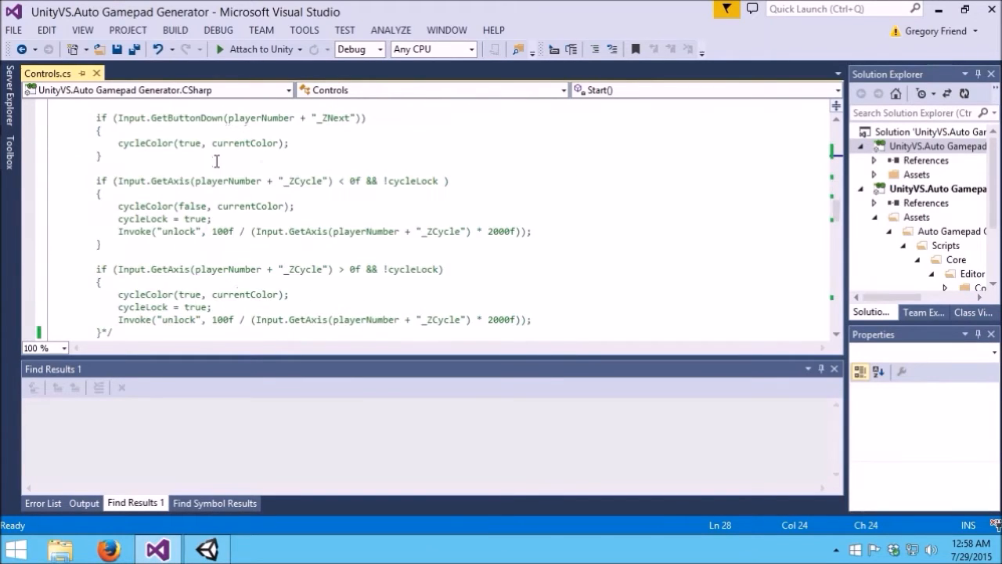
{"action": "scroll", "scroll_direction": "down", "scroll_amount": 3}
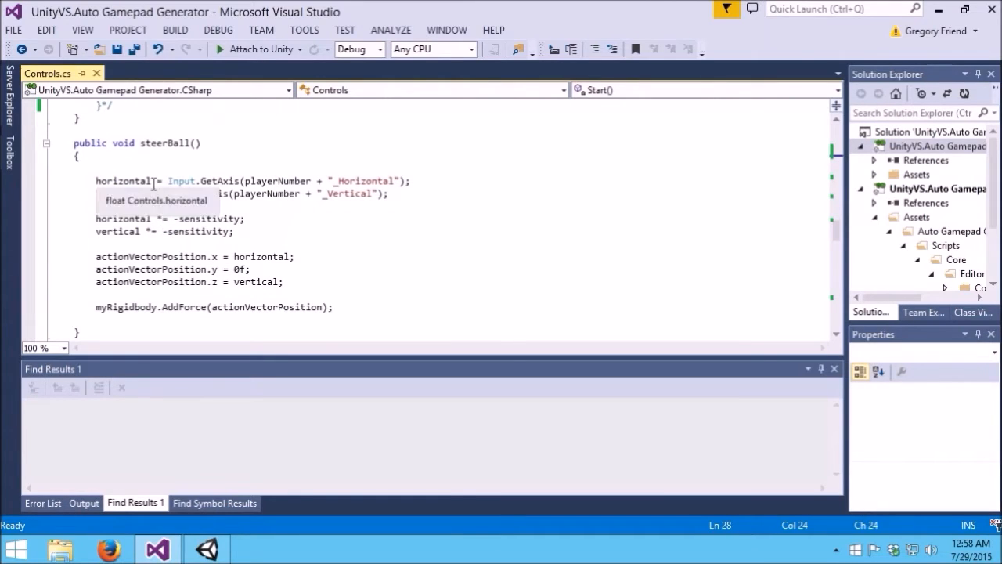
{"action": "mouse_move", "coordinate": [229, 181]}
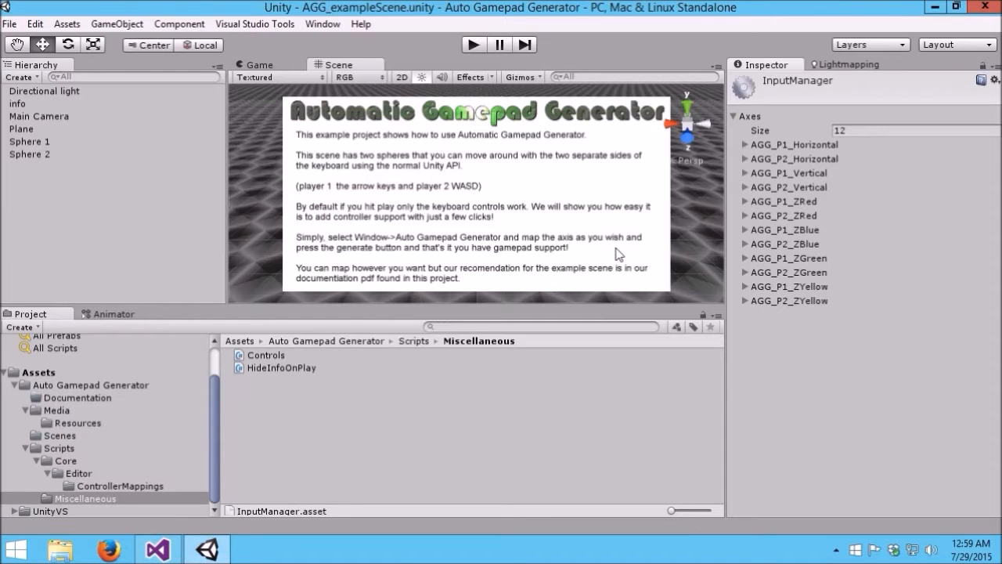
{"action": "mouse_move", "coordinate": [799, 178]}
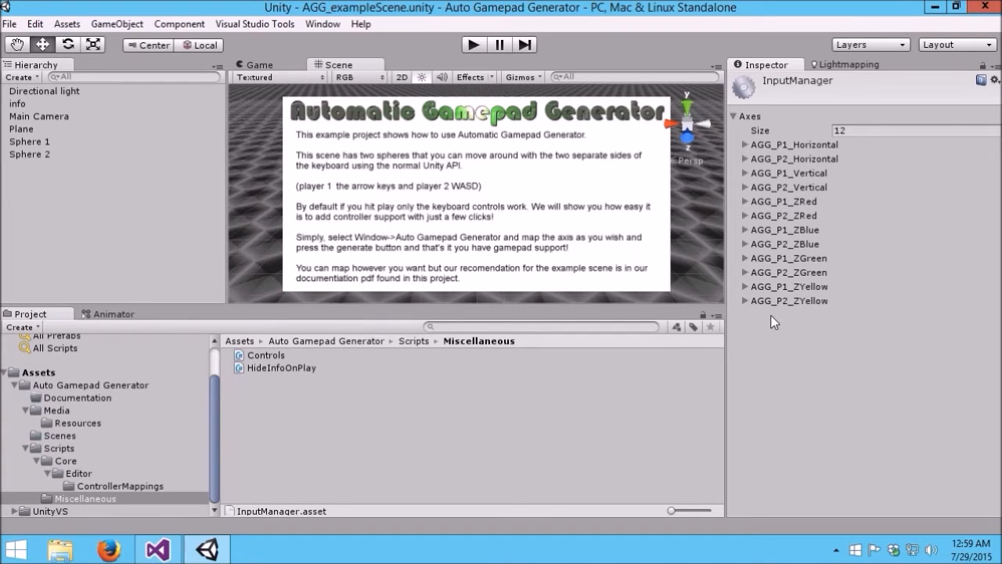
{"action": "mouse_move", "coordinate": [753, 164]}
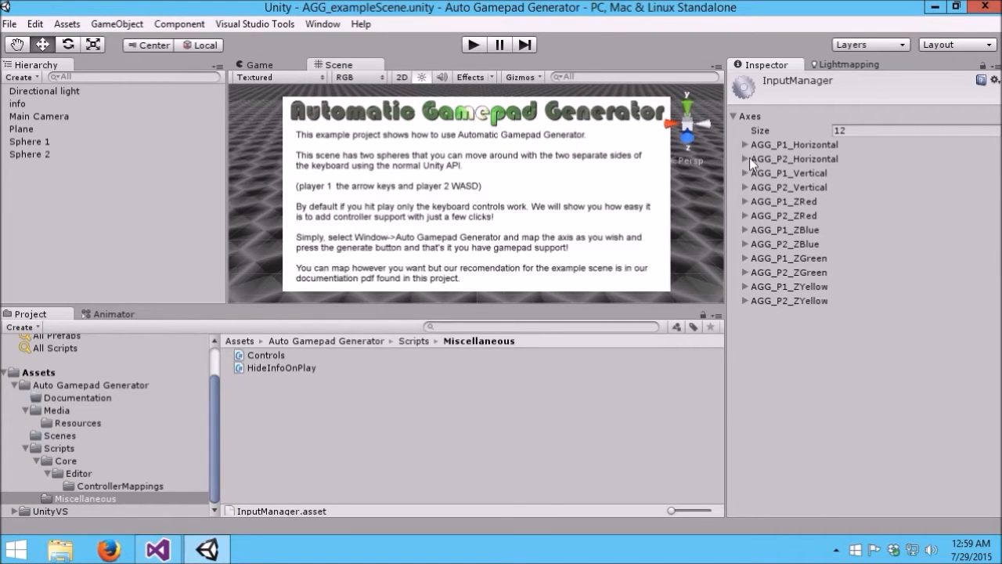
{"action": "left_click", "coordinate": [745, 144]}
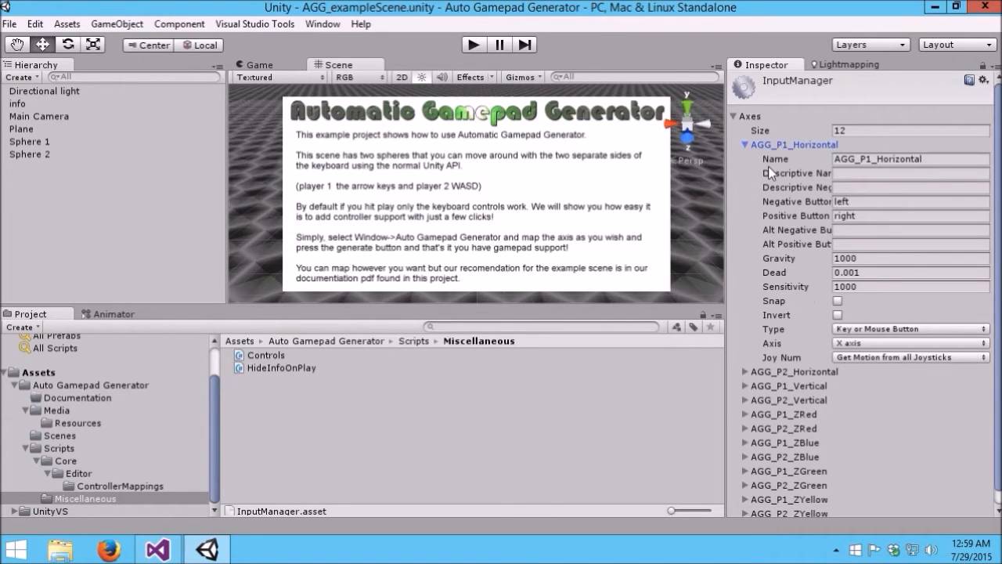
{"action": "mouse_move", "coordinate": [827, 156]}
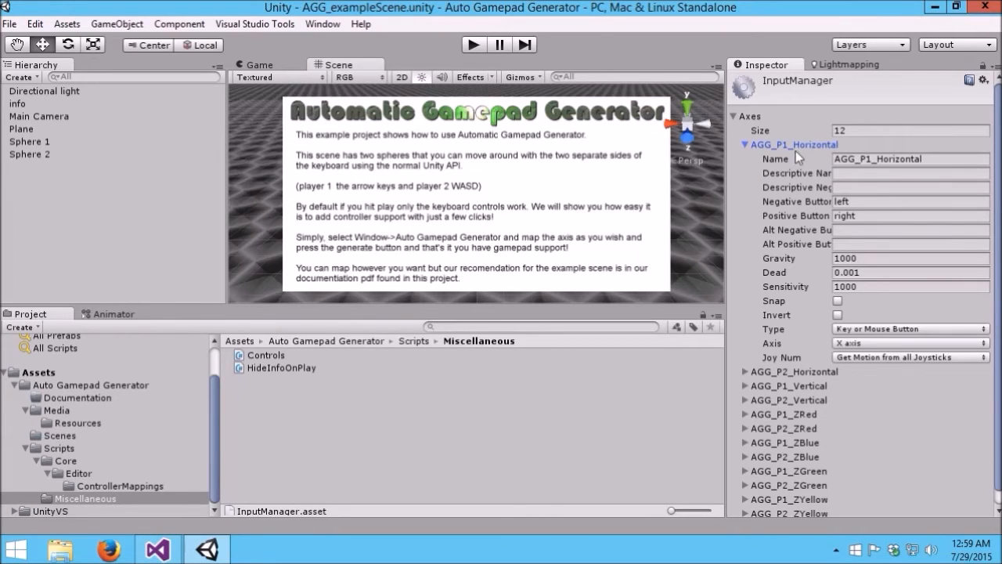
{"action": "mouse_move", "coordinate": [832, 216]}
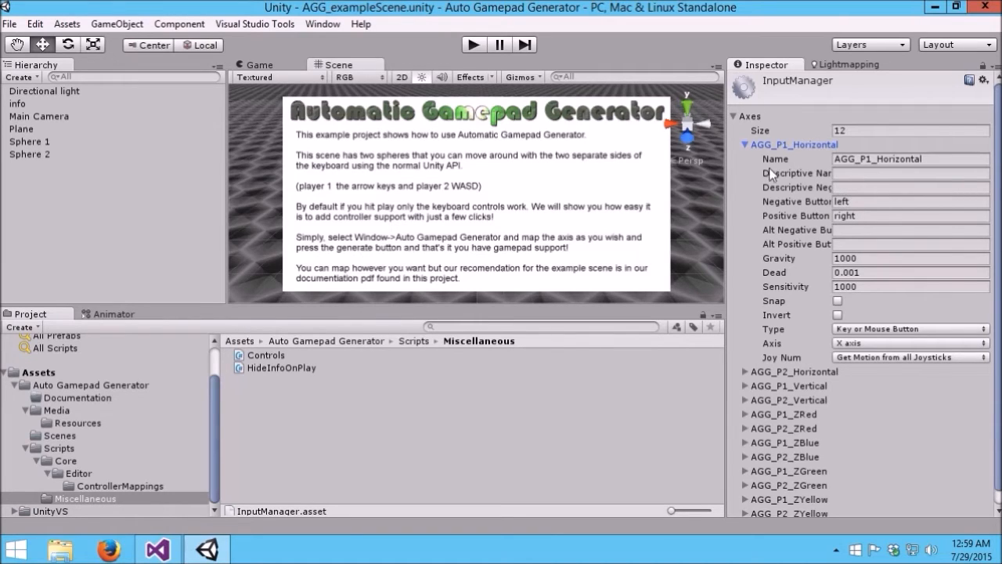
{"action": "left_click", "coordinate": [746, 144]}
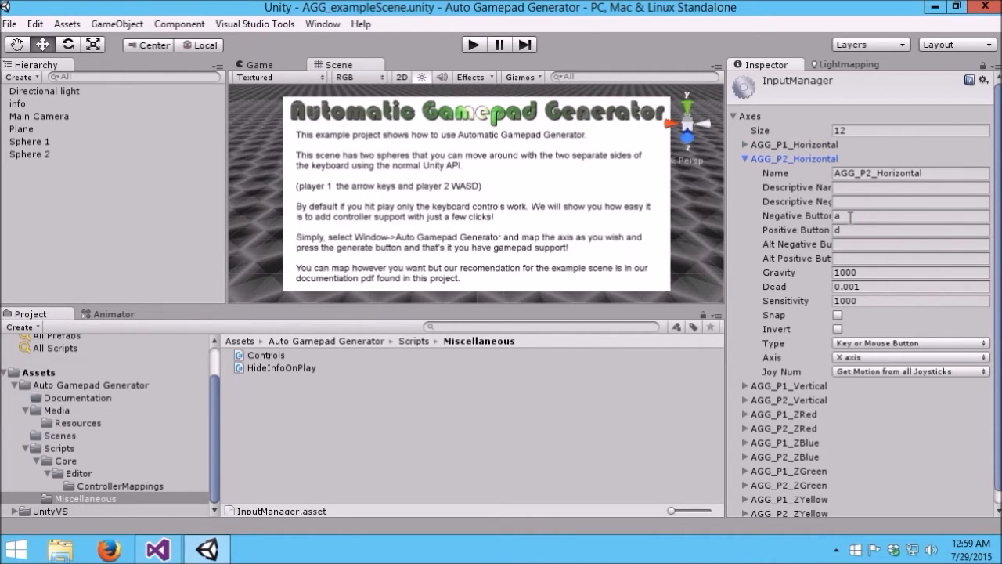
{"action": "mouse_move", "coordinate": [868, 229]}
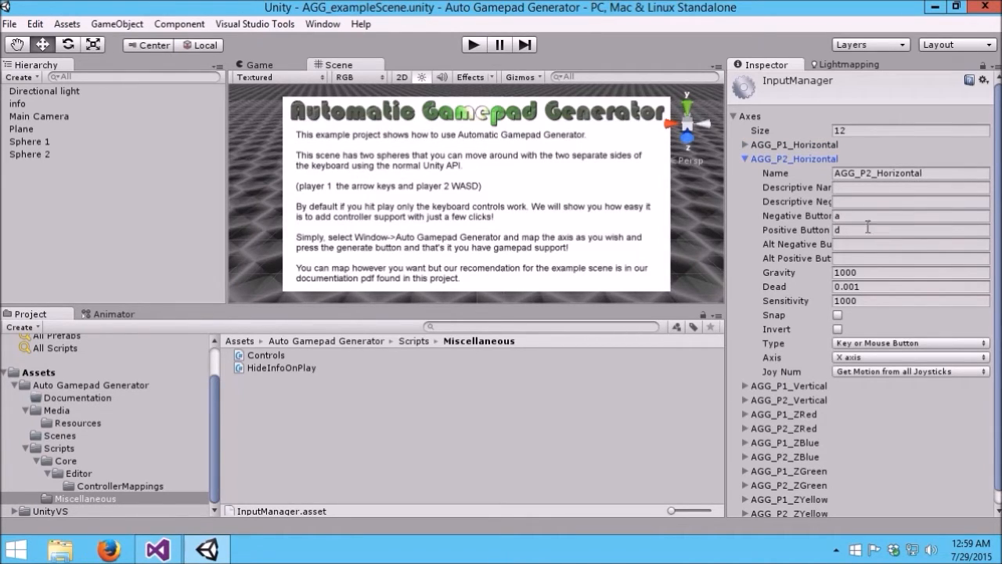
{"action": "left_click", "coordinate": [745, 159]}
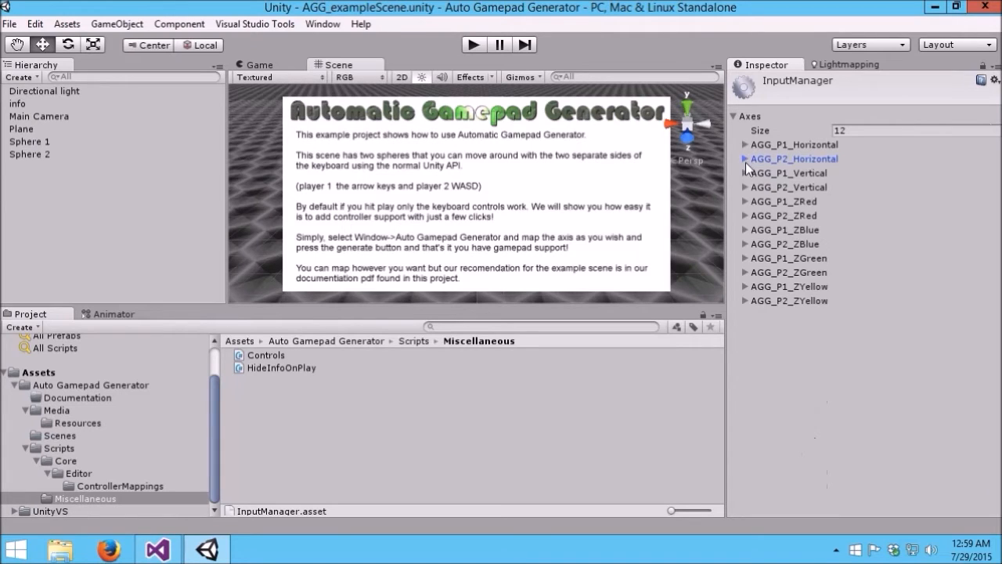
{"action": "left_click", "coordinate": [745, 172]}
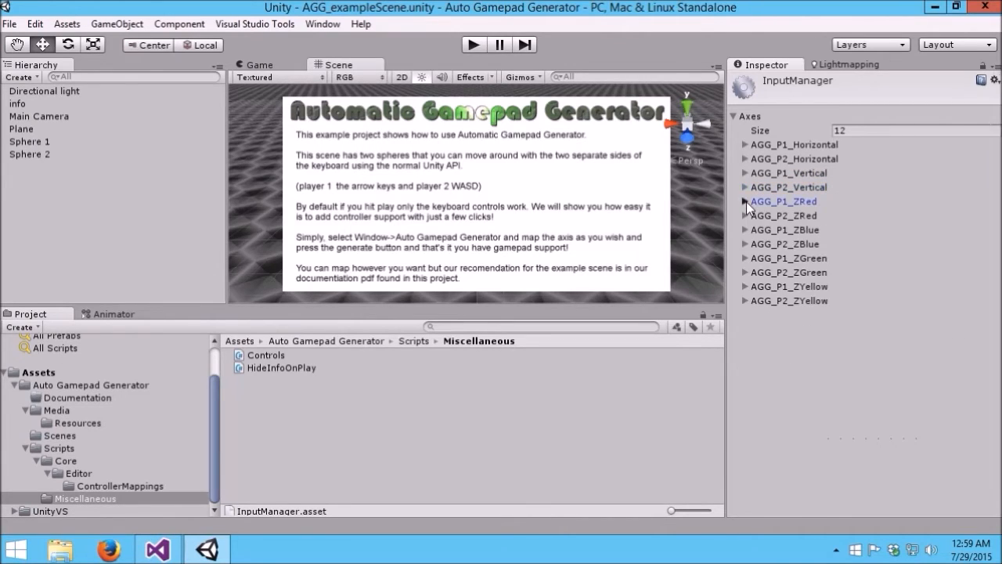
{"action": "left_click", "coordinate": [746, 200]}
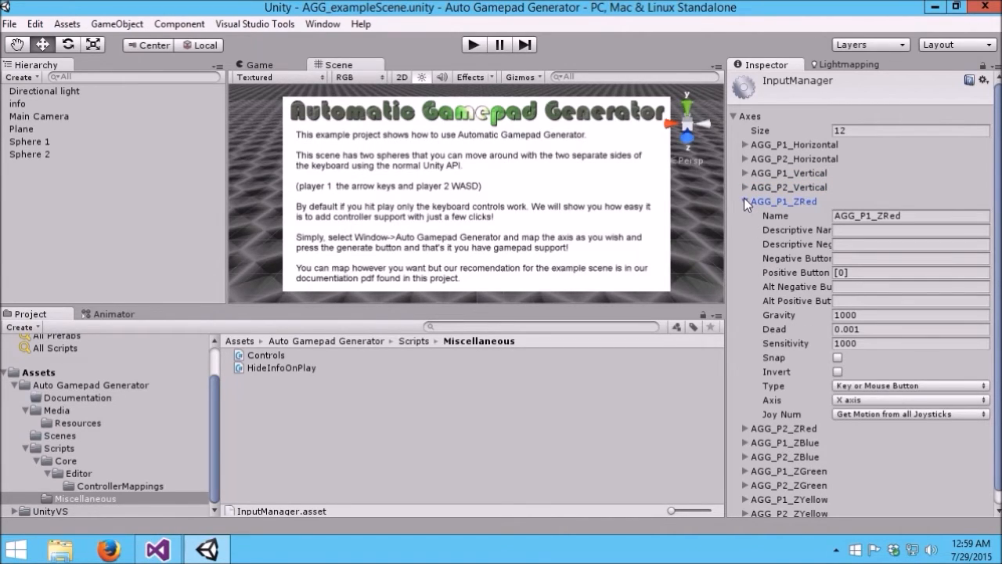
{"action": "left_click", "coordinate": [745, 200]}
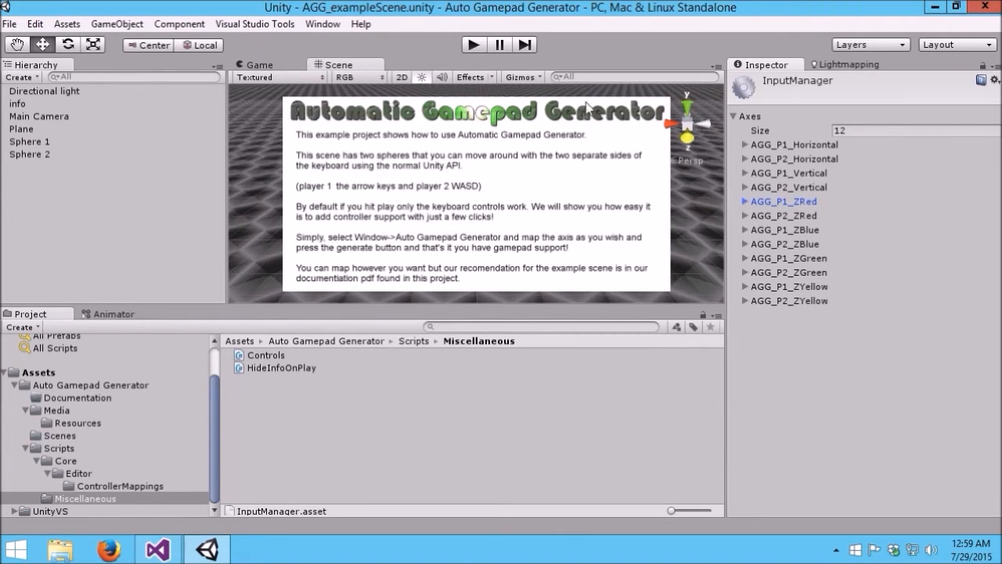
{"action": "mouse_move", "coordinate": [695, 124]}
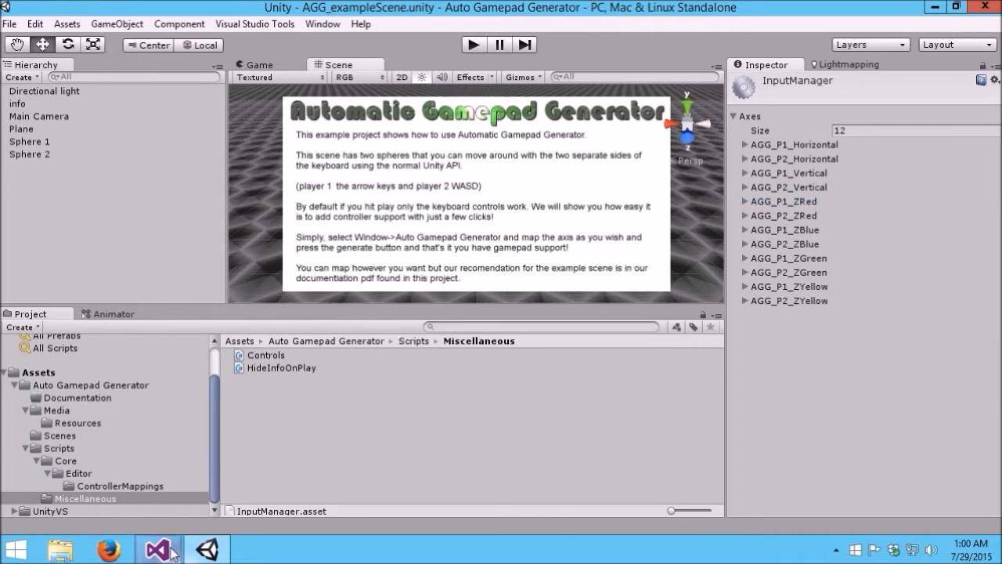
{"action": "left_click", "coordinate": [153, 546]}
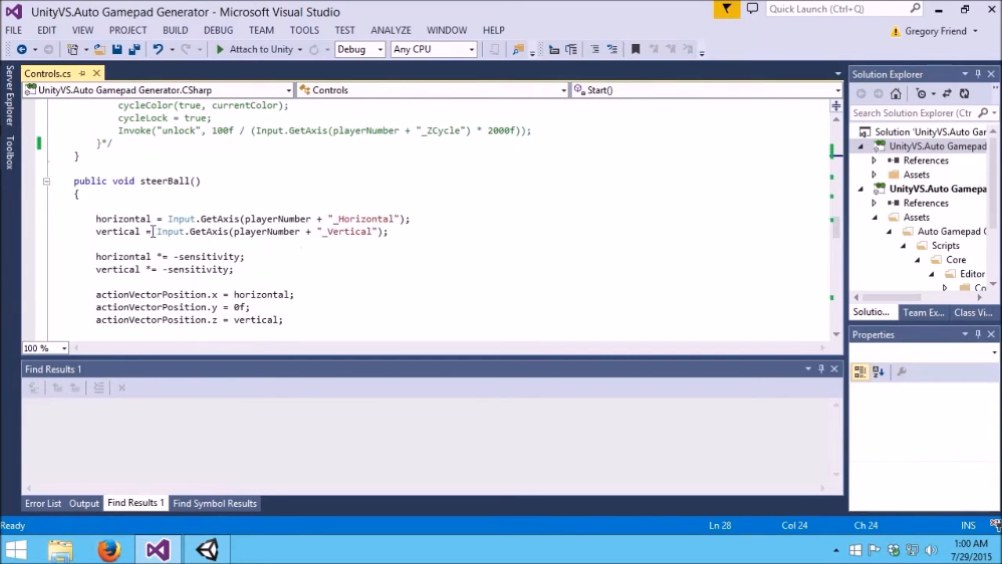
{"action": "mouse_move", "coordinate": [197, 232]}
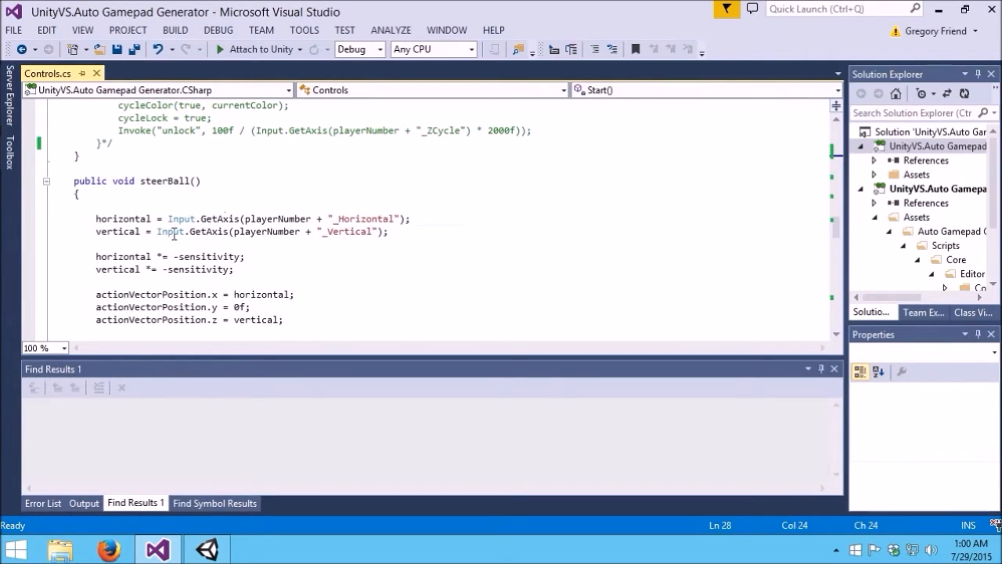
{"action": "mouse_move", "coordinate": [232, 220]}
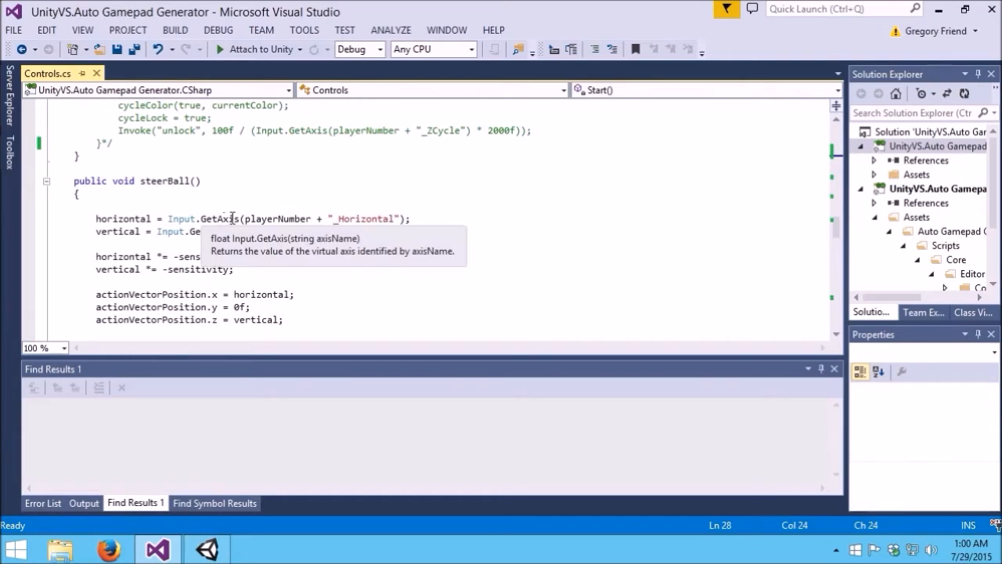
{"action": "mouse_move", "coordinate": [223, 221]}
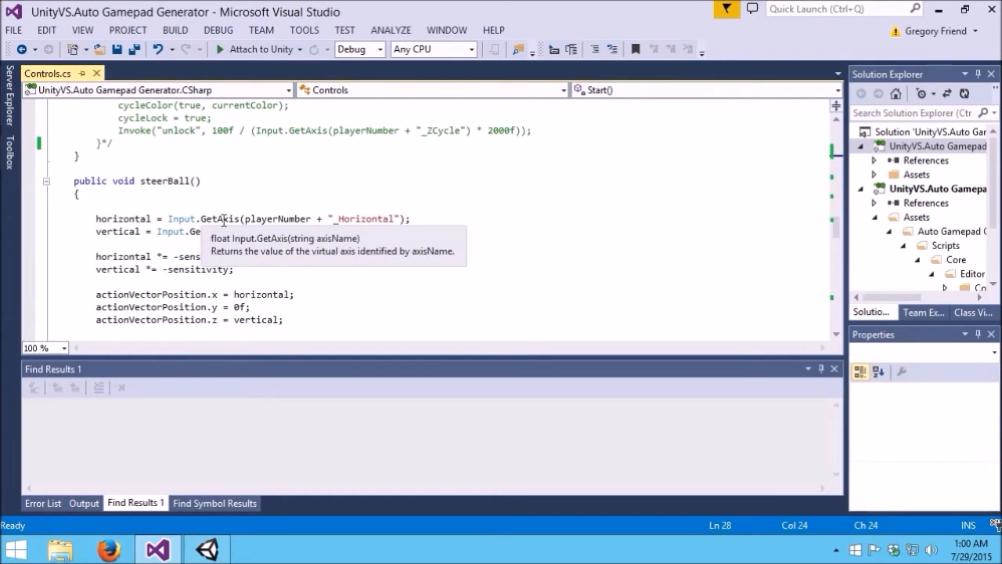
{"action": "mouse_move", "coordinate": [219, 213]}
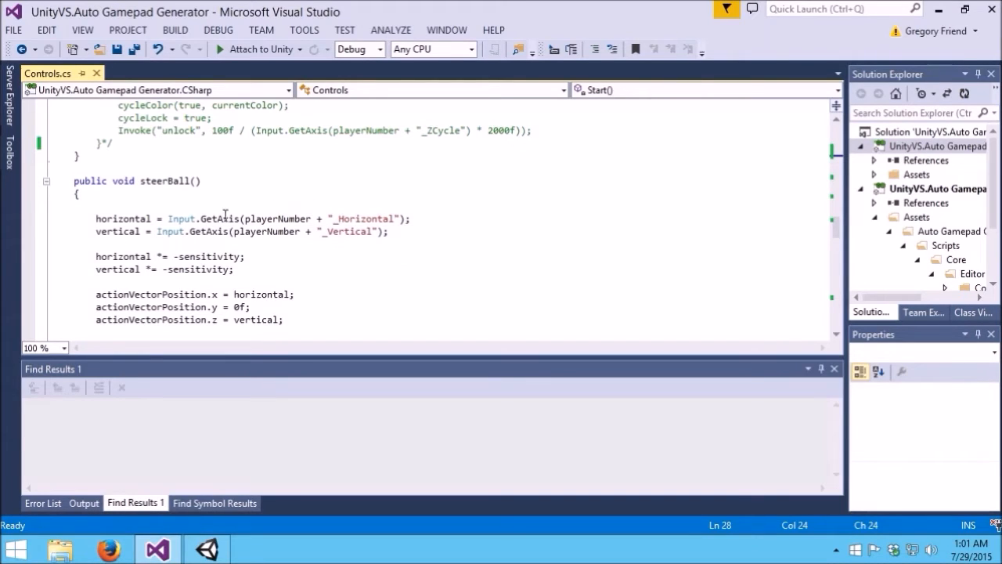
{"action": "mouse_move", "coordinate": [216, 231]}
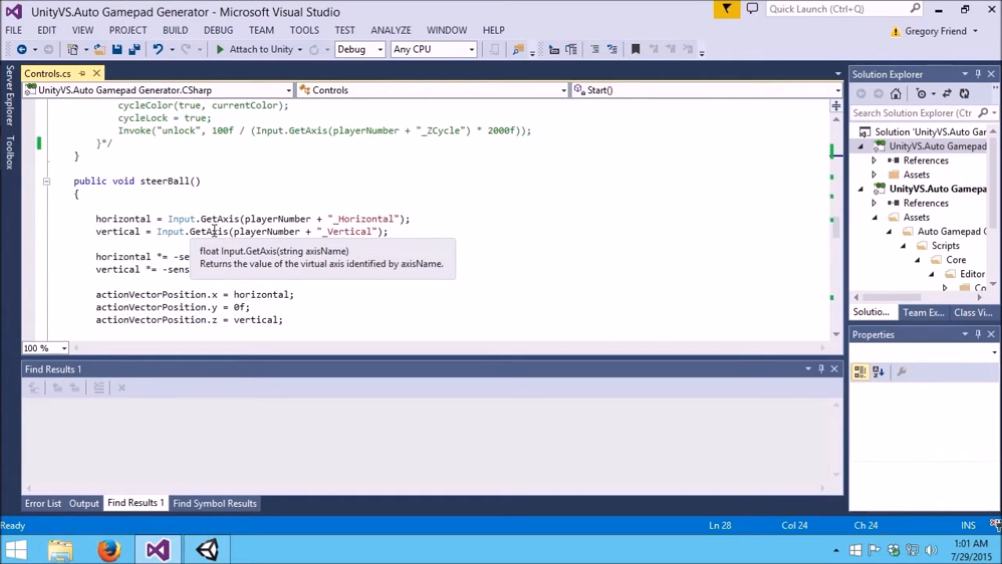
{"action": "mouse_move", "coordinate": [229, 218]}
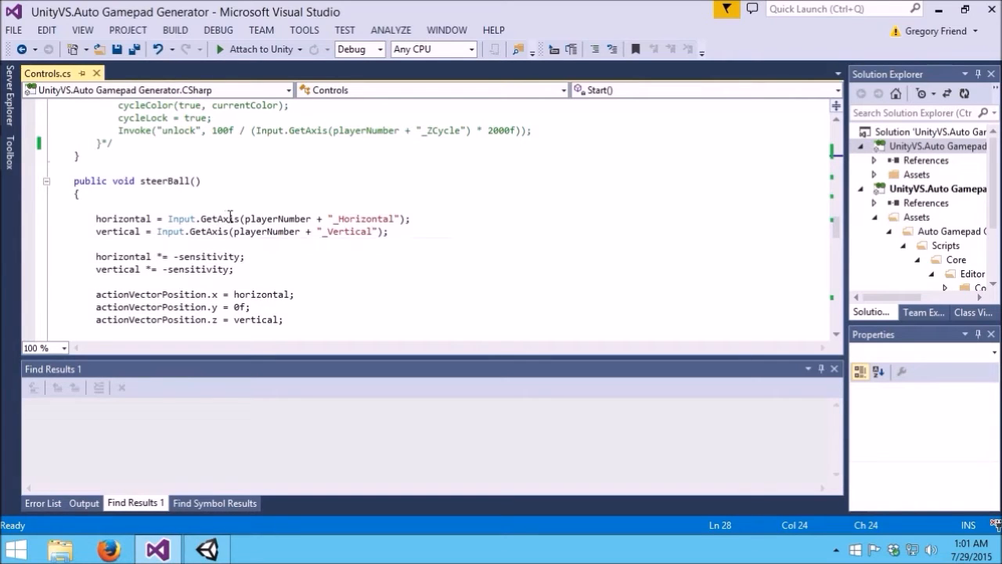
{"action": "mouse_move", "coordinate": [130, 389]}
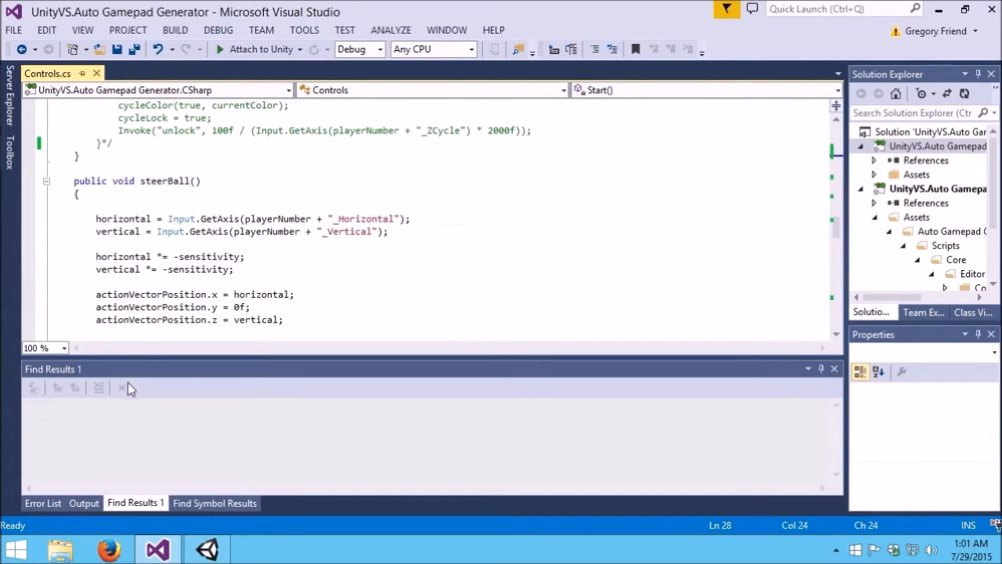
{"action": "left_click", "coordinate": [192, 548]}
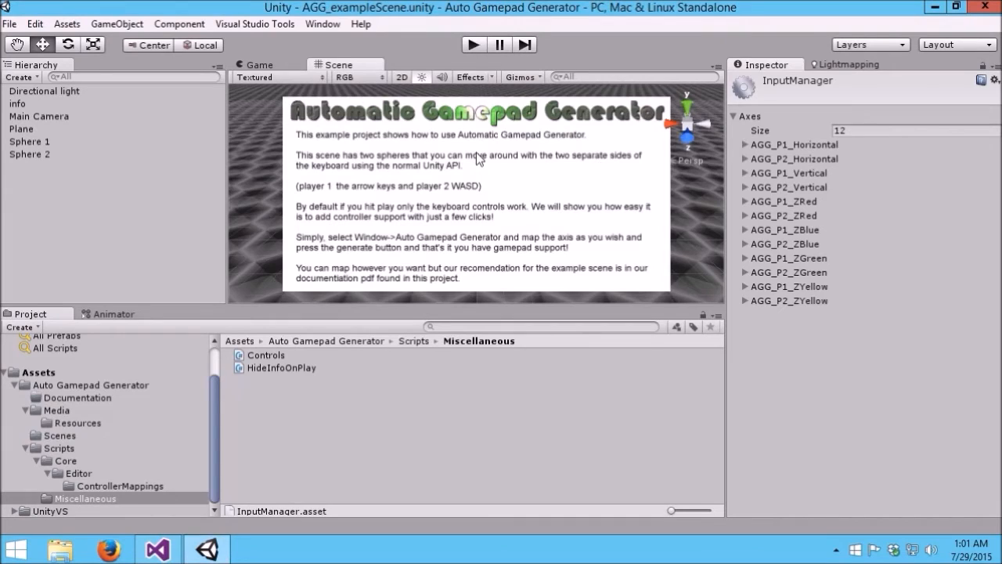
{"action": "mouse_move", "coordinate": [780, 205]}
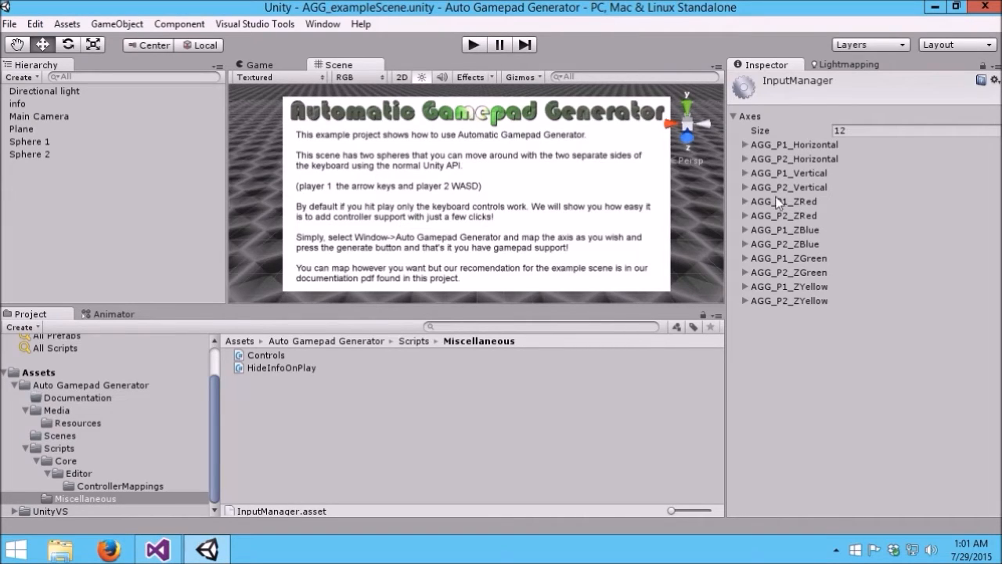
{"action": "mouse_move", "coordinate": [792, 263]}
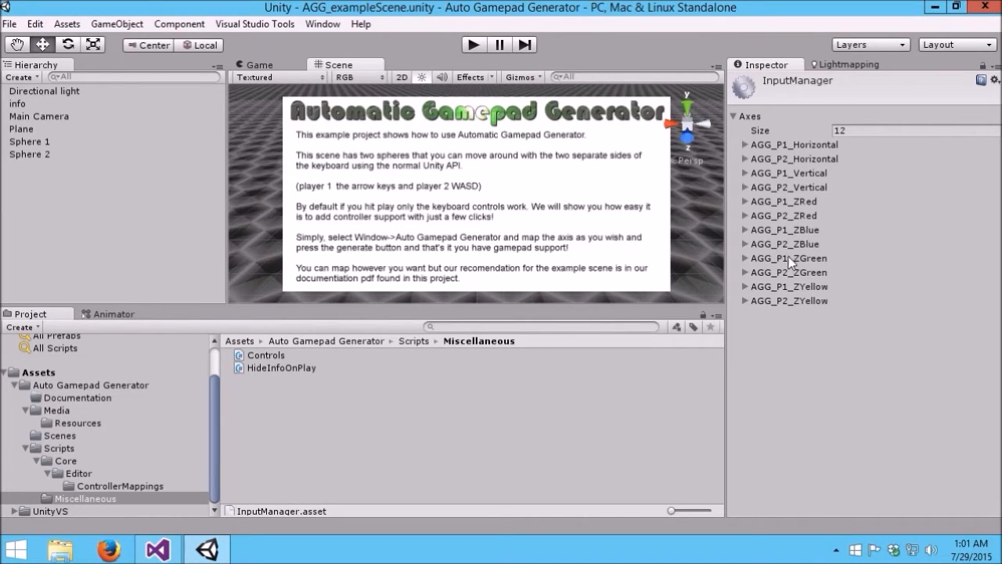
{"action": "mouse_move", "coordinate": [765, 266]}
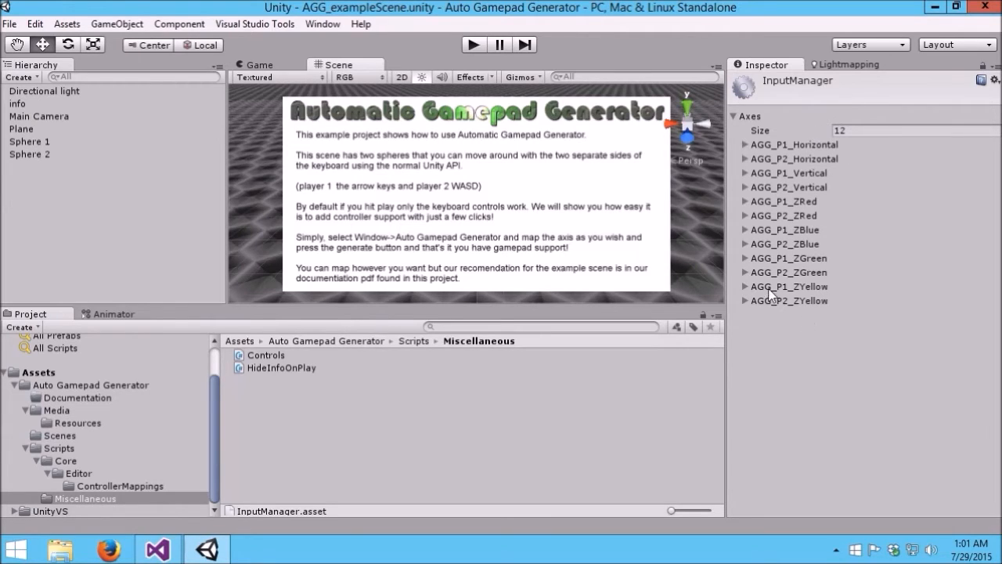
{"action": "mouse_move", "coordinate": [246, 28]}
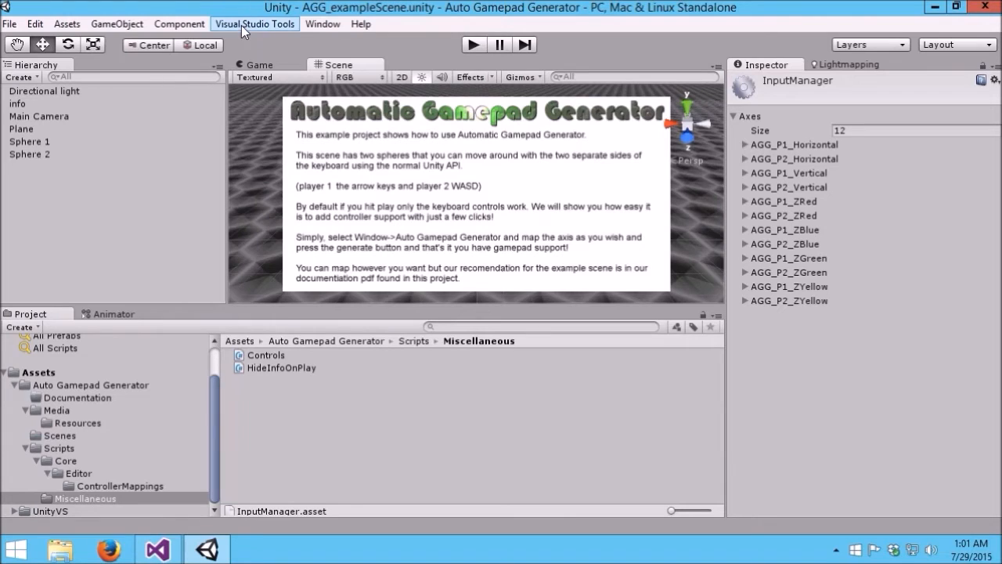
{"action": "left_click", "coordinate": [323, 24]}
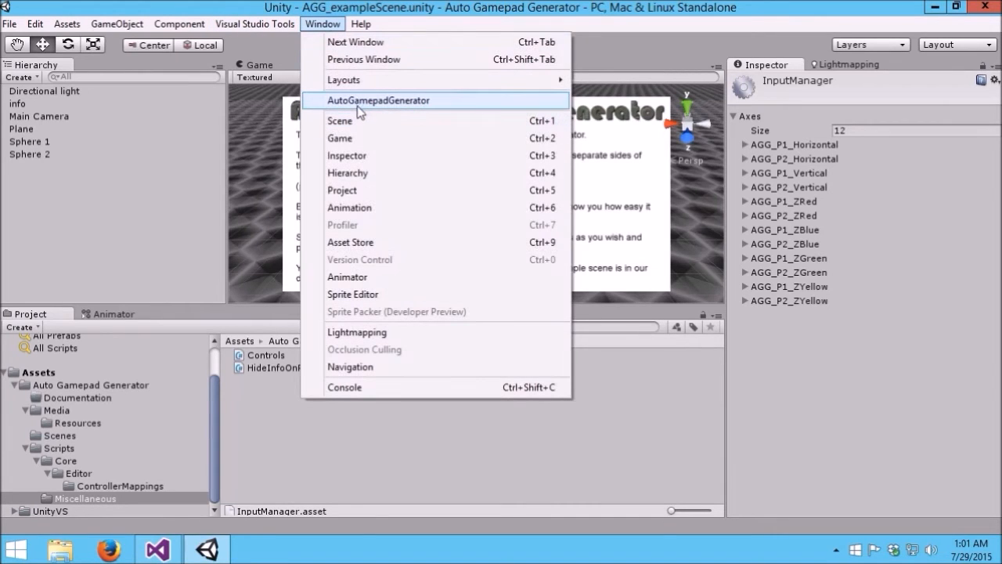
{"action": "left_click", "coordinate": [379, 100]}
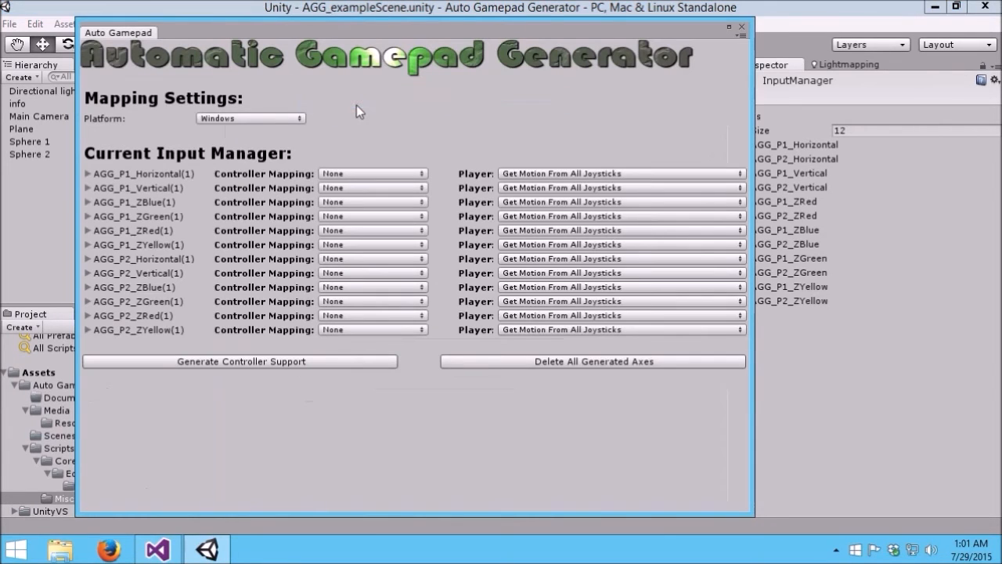
{"action": "mouse_move", "coordinate": [745, 36]}
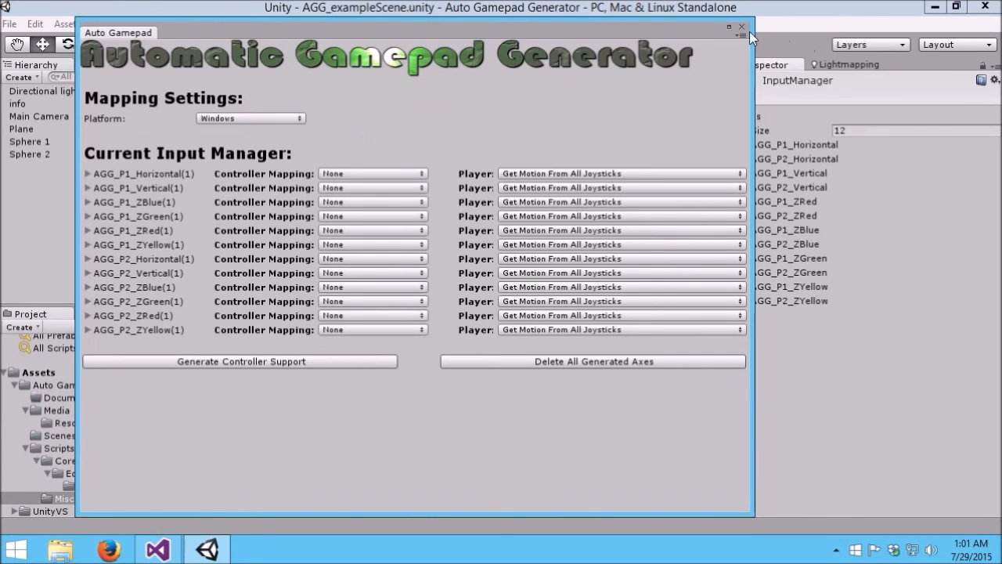
{"action": "left_click", "coordinate": [741, 28]}
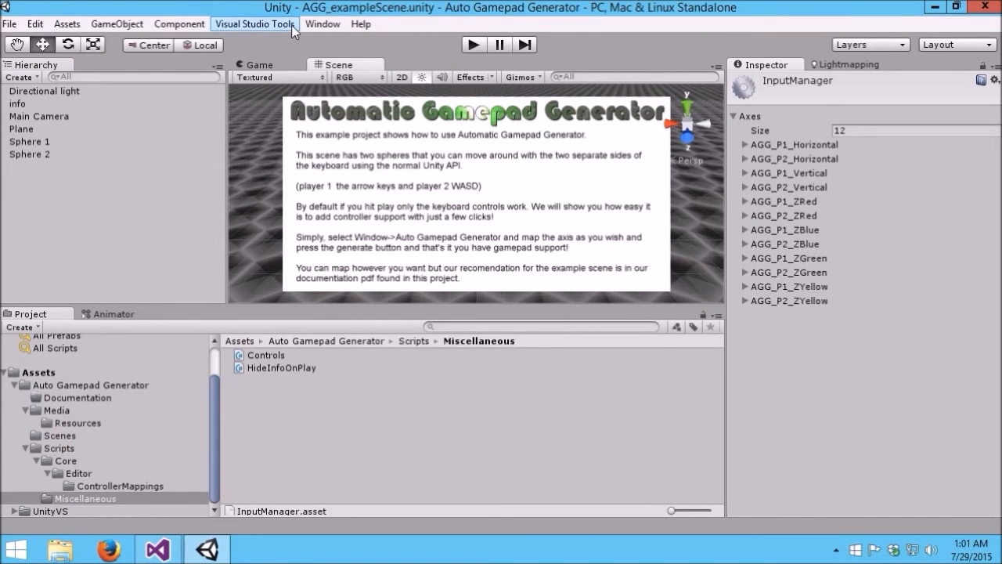
{"action": "left_click", "coordinate": [323, 24]}
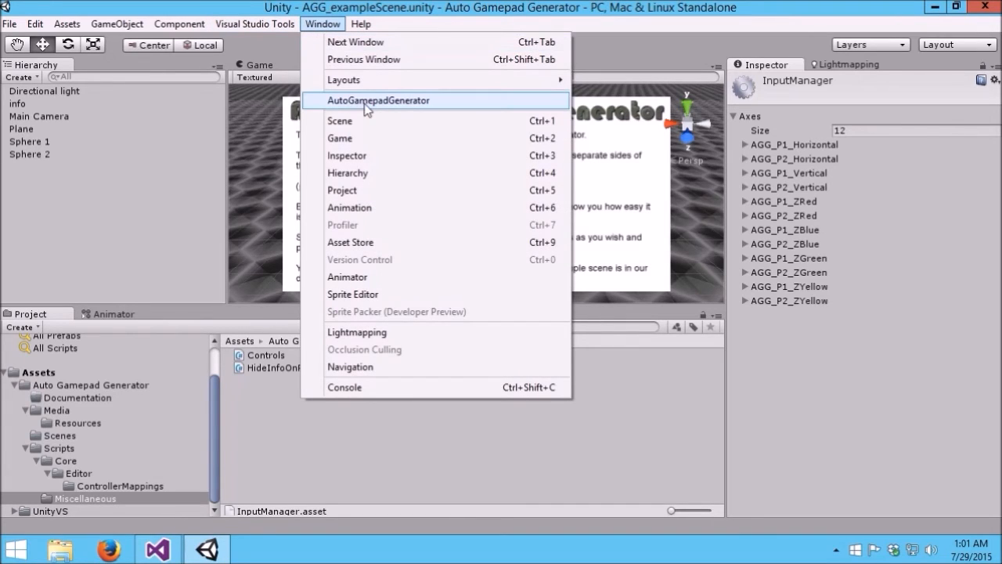
{"action": "mouse_move", "coordinate": [346, 25]}
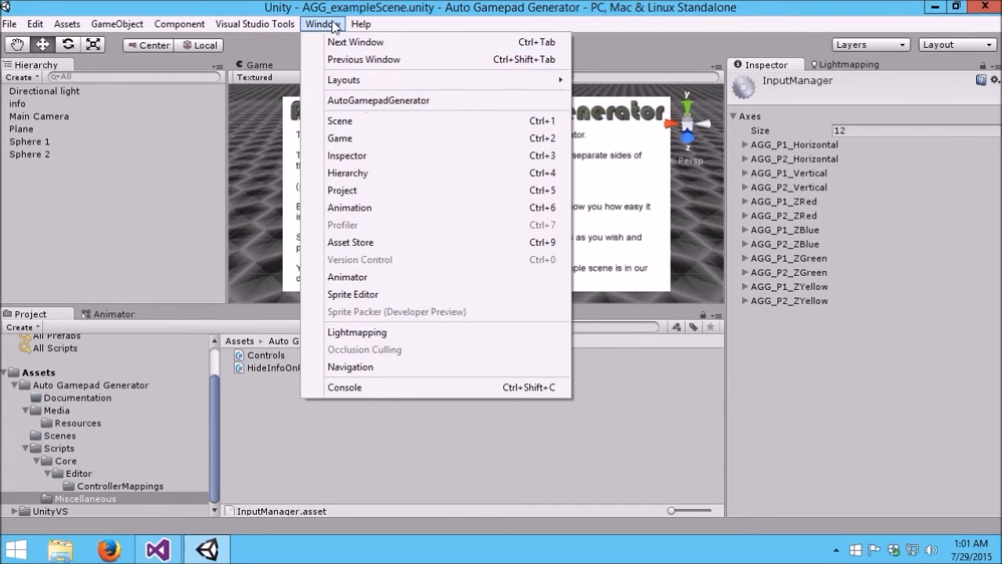
{"action": "mouse_move", "coordinate": [367, 97]}
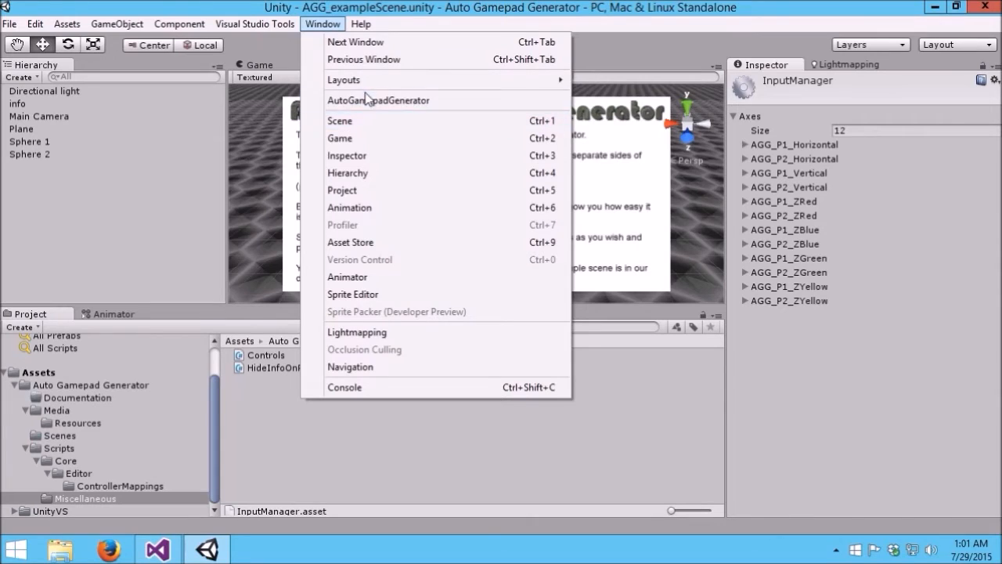
{"action": "left_click", "coordinate": [380, 101]}
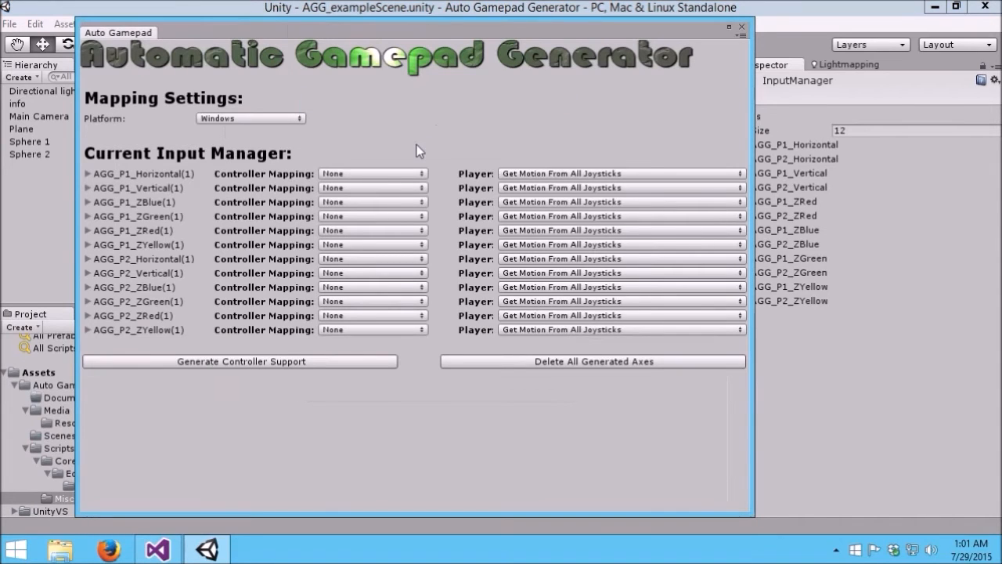
{"action": "mouse_move", "coordinate": [518, 172]}
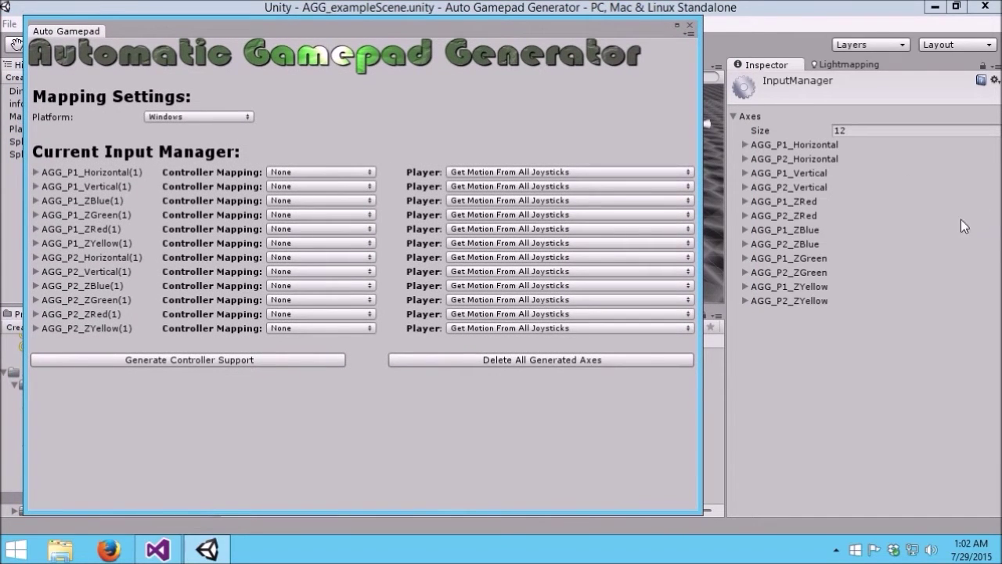
{"action": "mouse_move", "coordinate": [786, 302]}
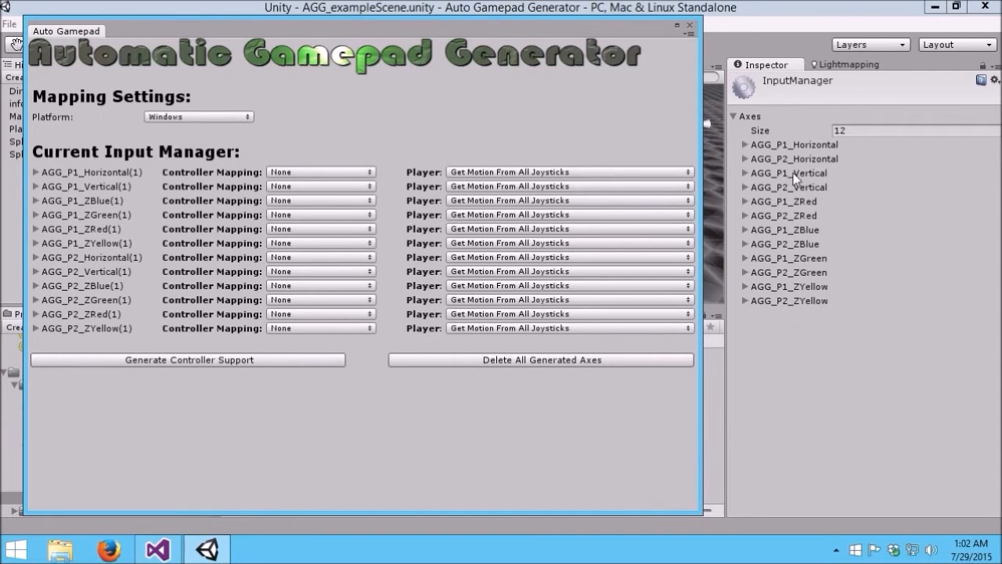
{"action": "mouse_move", "coordinate": [204, 185]}
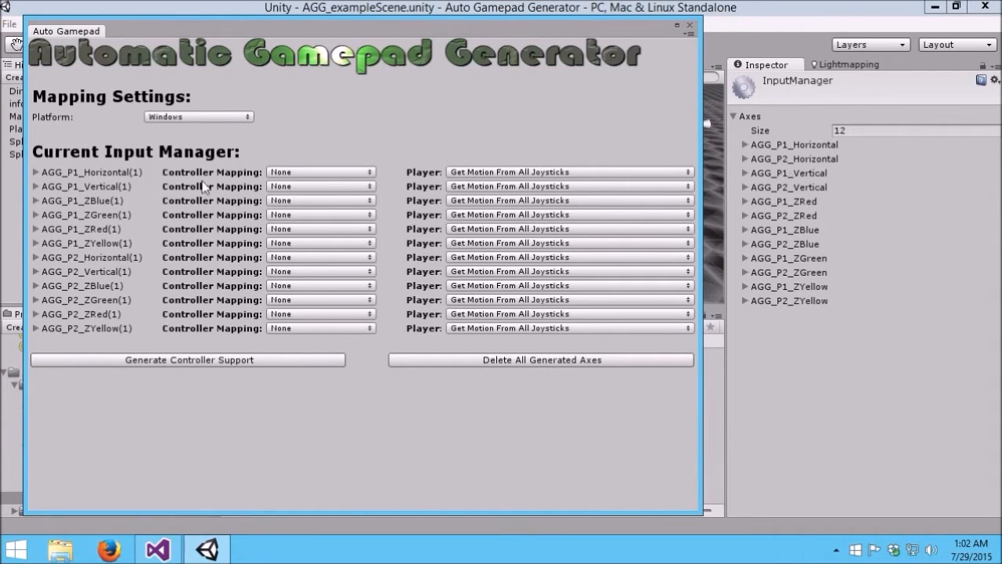
{"action": "mouse_move", "coordinate": [139, 174]}
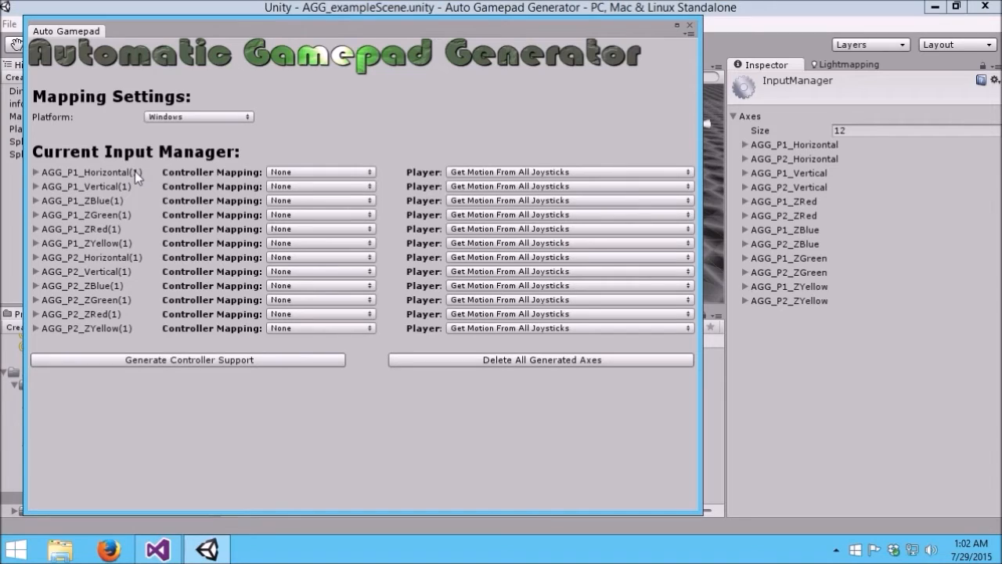
{"action": "mouse_move", "coordinate": [144, 178]}
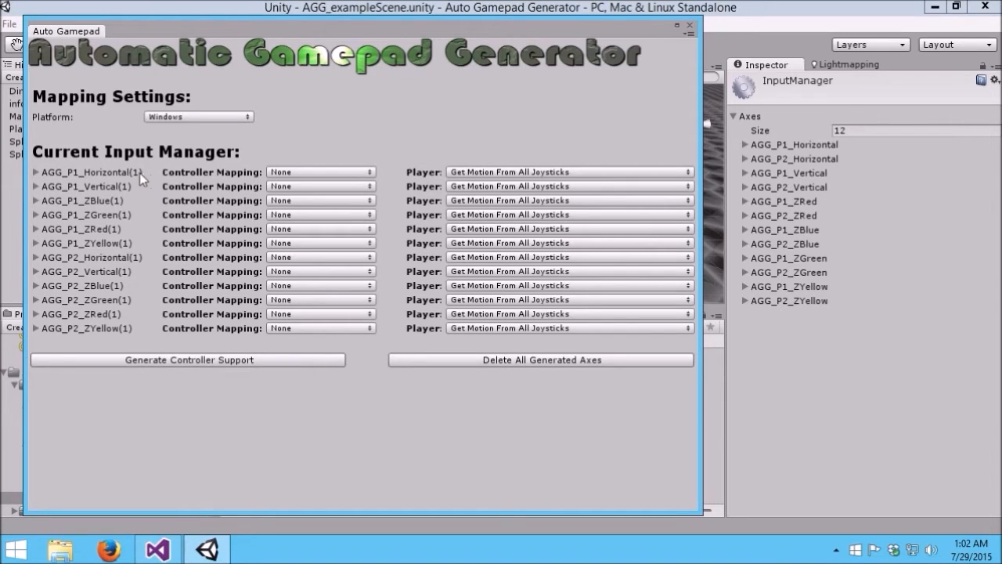
{"action": "mouse_move", "coordinate": [423, 178]}
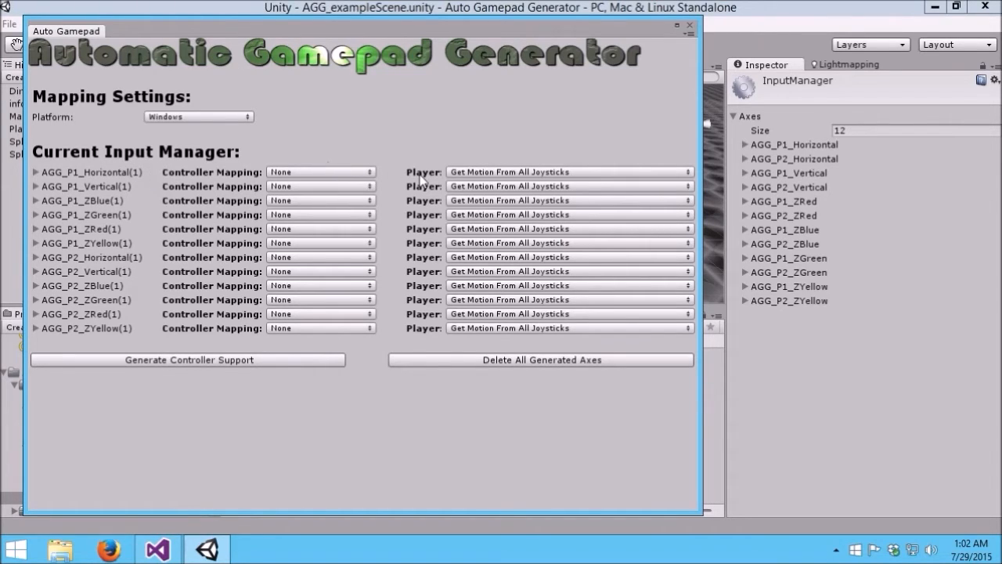
{"action": "mouse_move", "coordinate": [462, 185]}
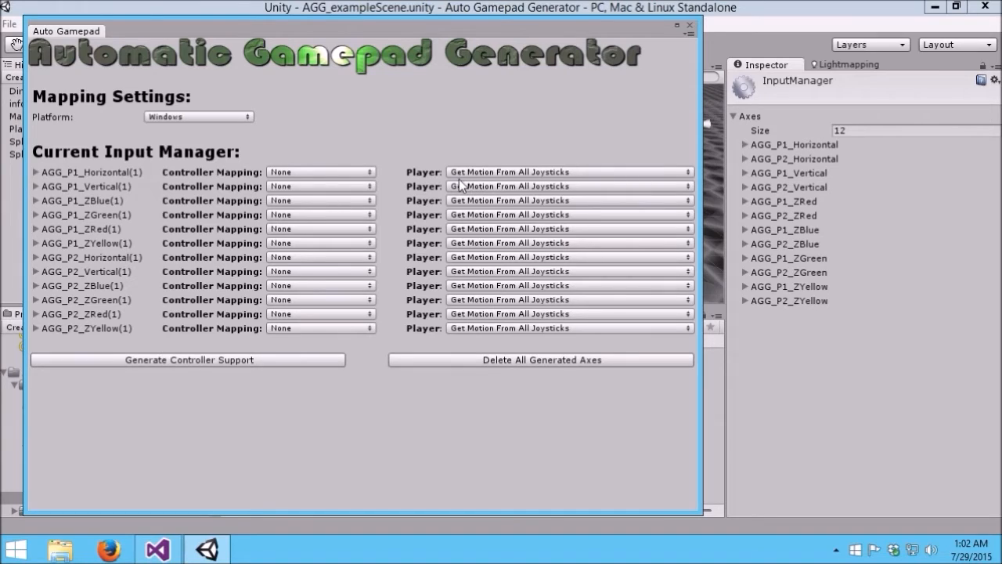
{"action": "mouse_move", "coordinate": [312, 152]}
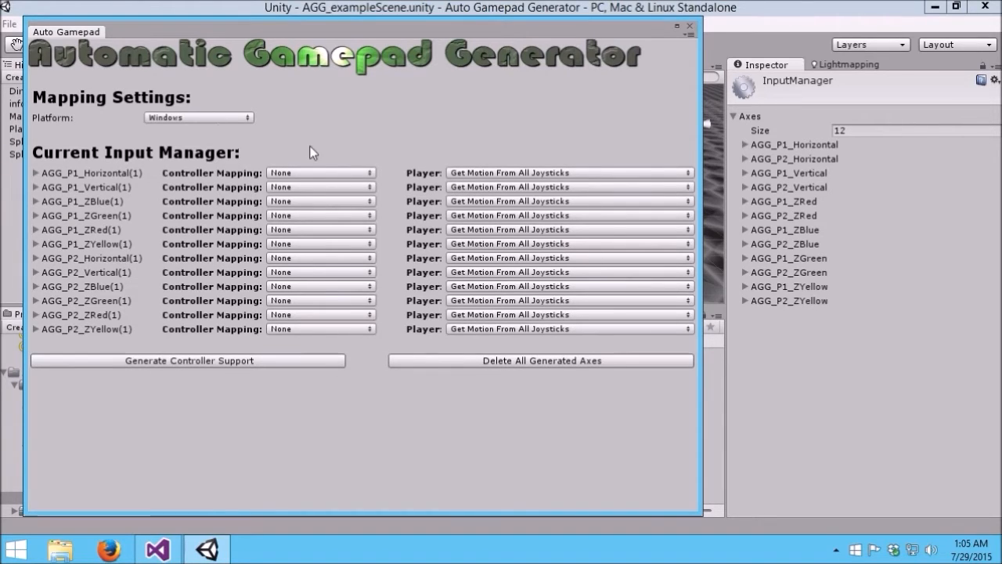
{"action": "mouse_move", "coordinate": [288, 132]}
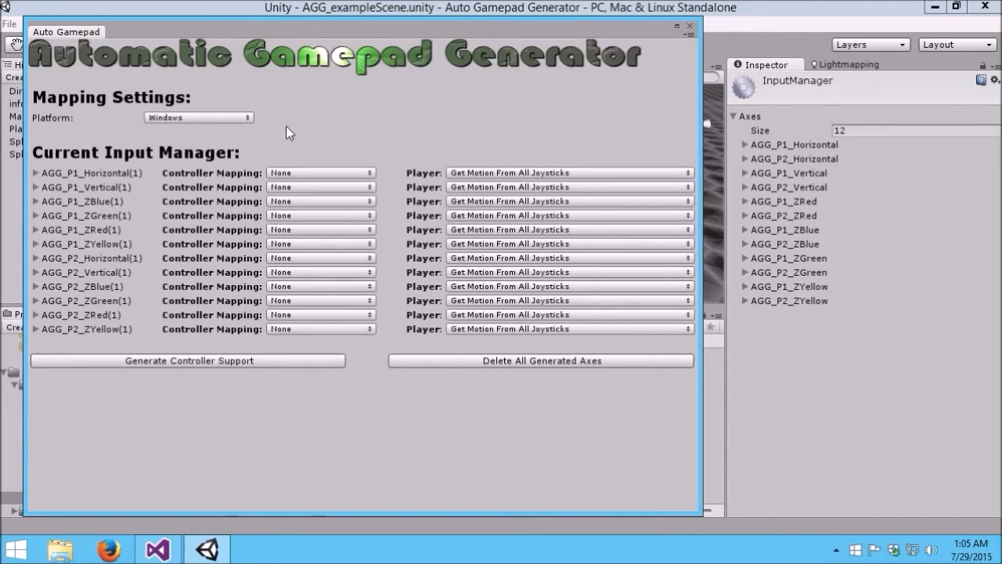
{"action": "mouse_move", "coordinate": [144, 130]}
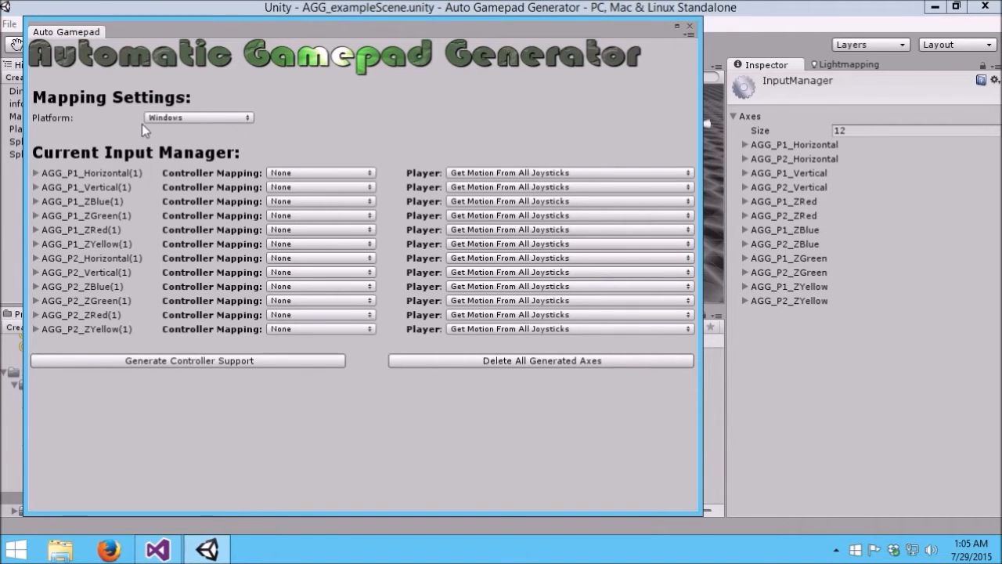
{"action": "left_click", "coordinate": [197, 117]}
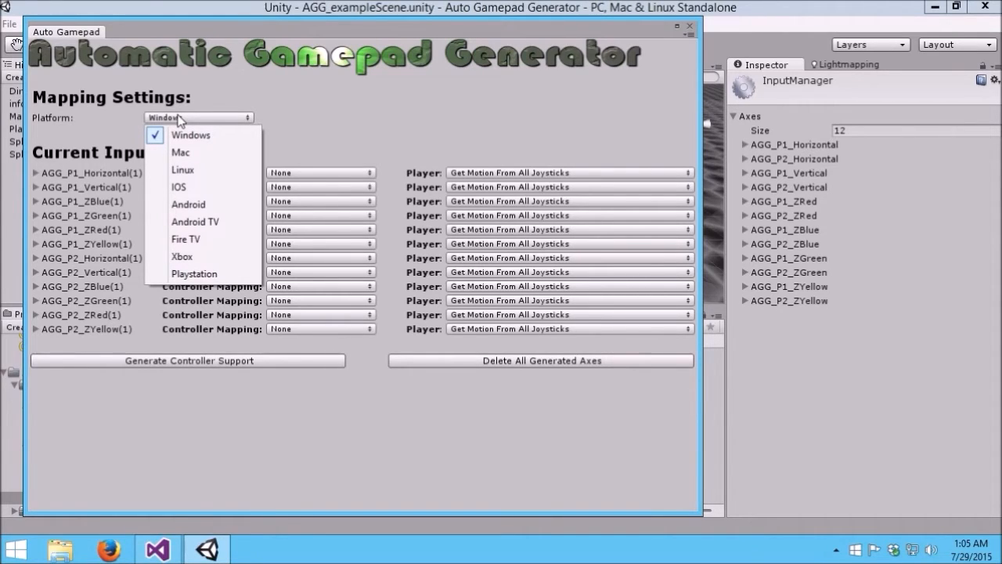
{"action": "mouse_move", "coordinate": [186, 135]}
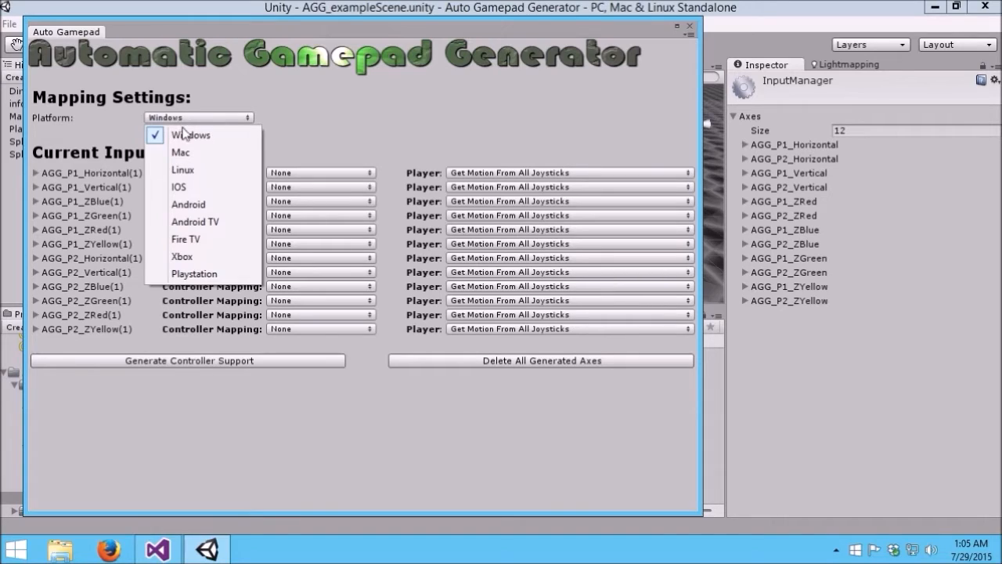
{"action": "mouse_move", "coordinate": [174, 164]}
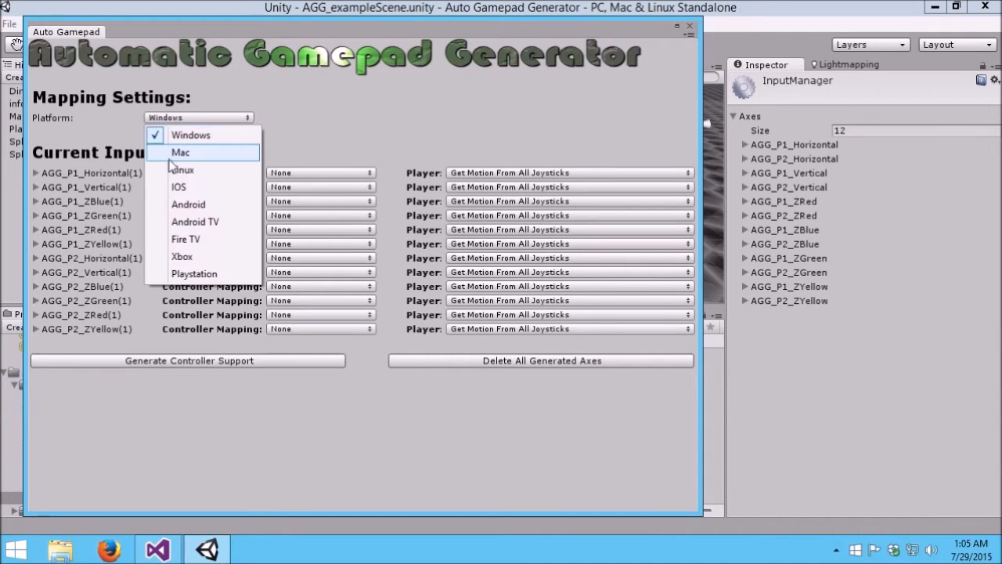
{"action": "mouse_move", "coordinate": [182, 166]}
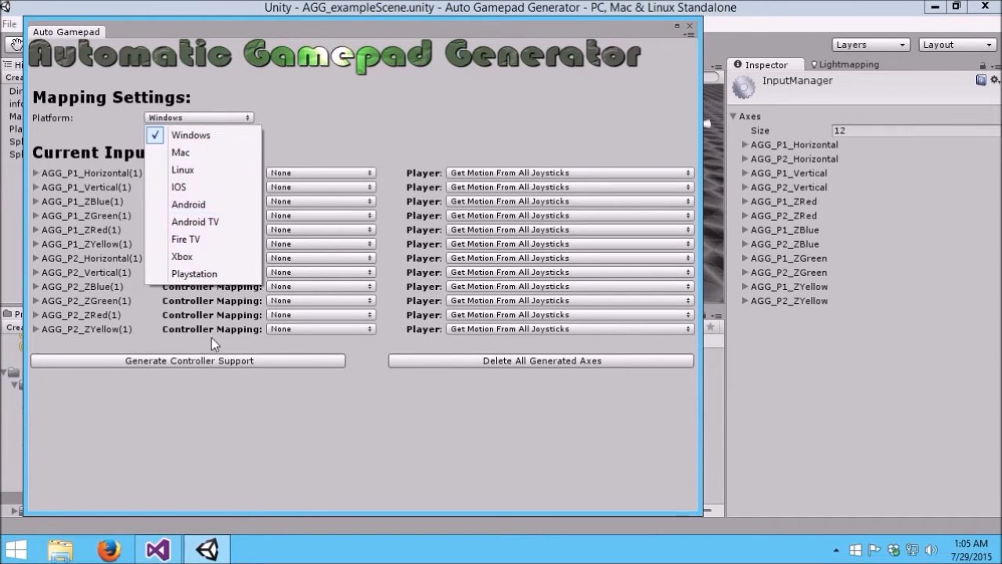
{"action": "mouse_move", "coordinate": [202, 257]}
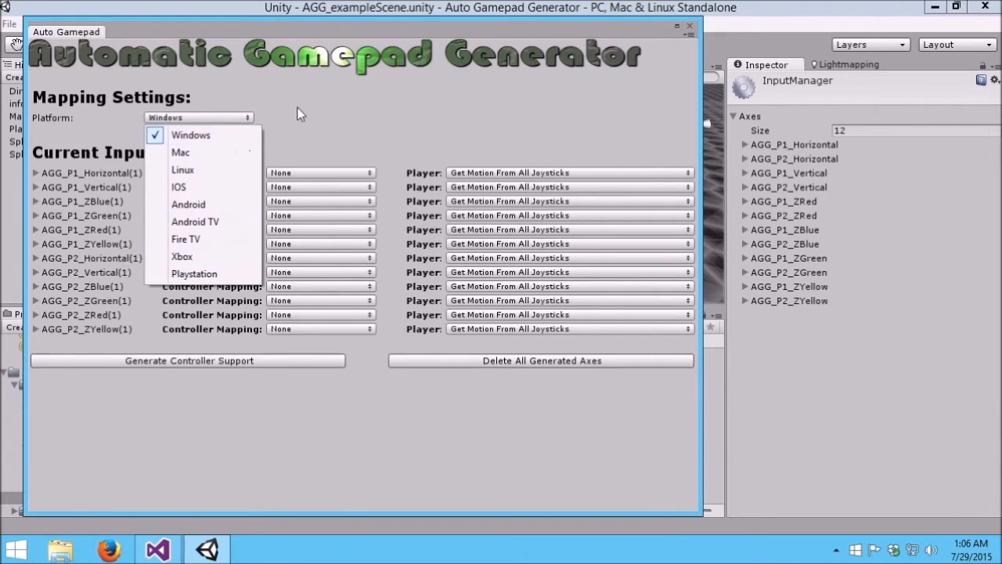
{"action": "mouse_move", "coordinate": [285, 110]}
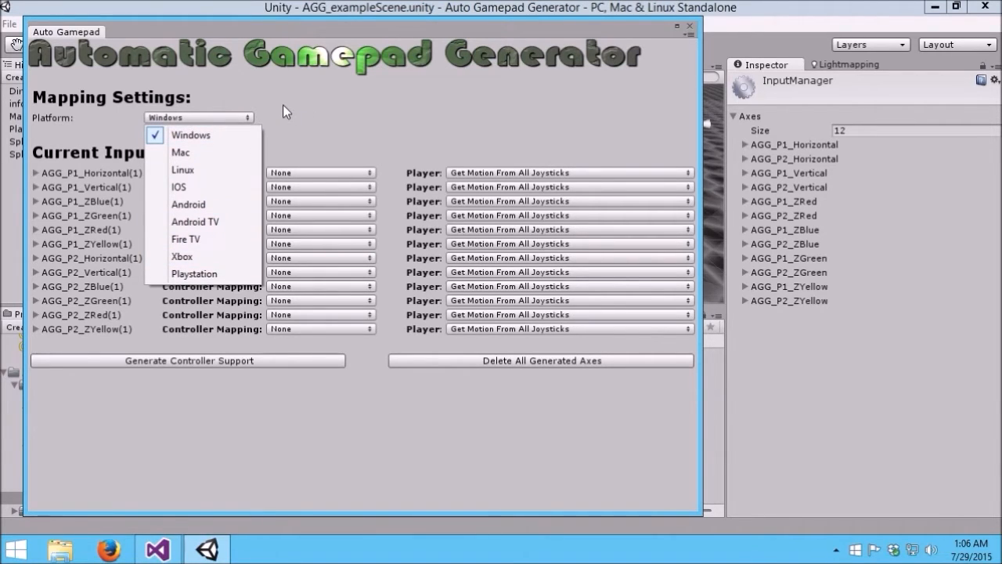
{"action": "mouse_move", "coordinate": [274, 108]}
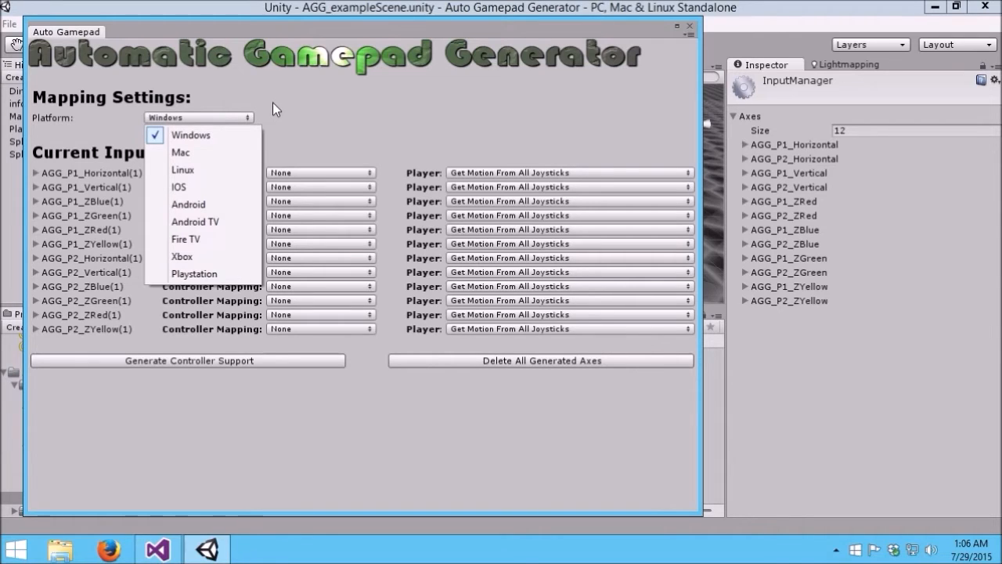
{"action": "left_click", "coordinate": [191, 134]}
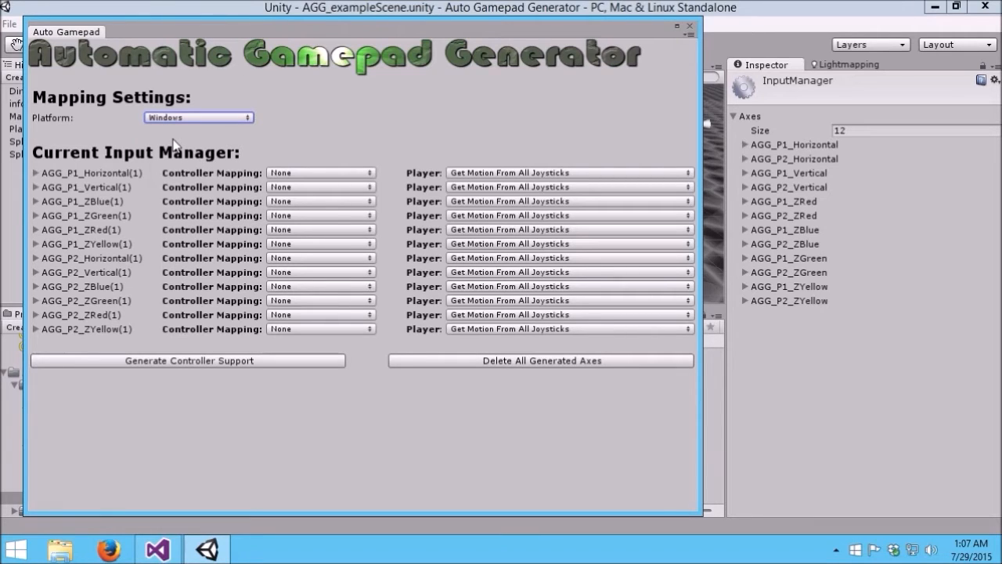
{"action": "mouse_move", "coordinate": [250, 188]}
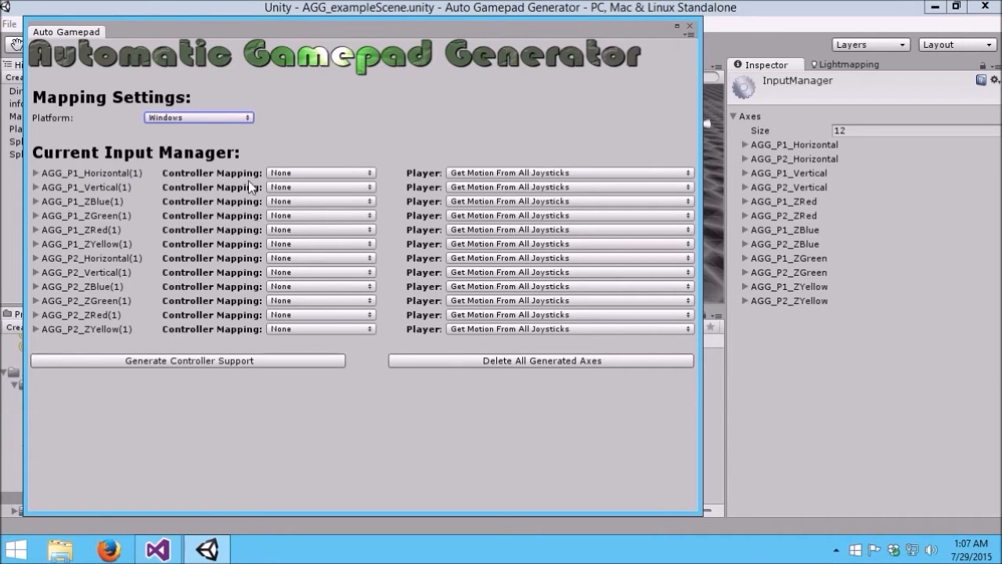
Map player one's axes to Left Stick Horizontal/Vertical and the X and A face buttons
{"action": "left_click", "coordinate": [319, 172]}
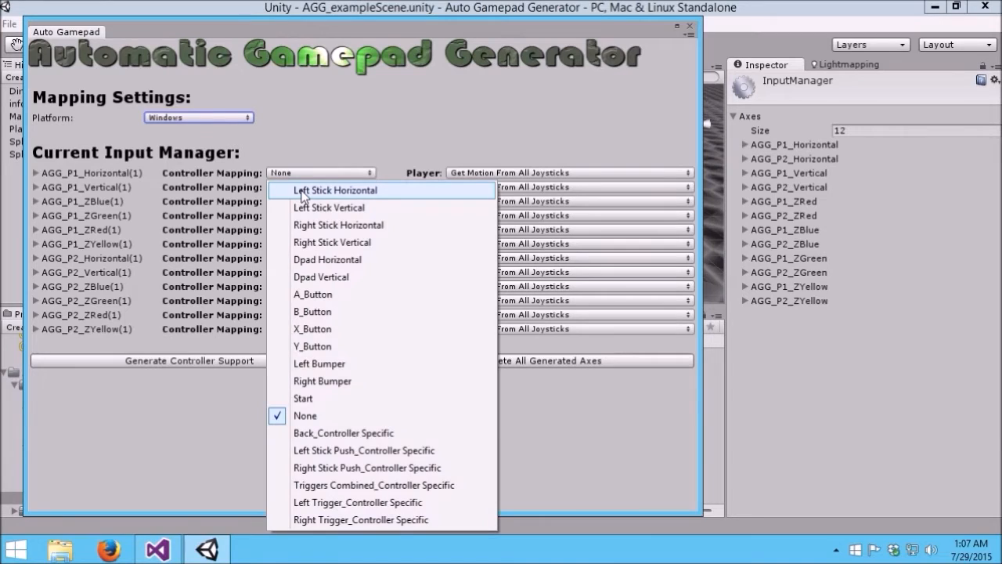
{"action": "left_click", "coordinate": [332, 191]}
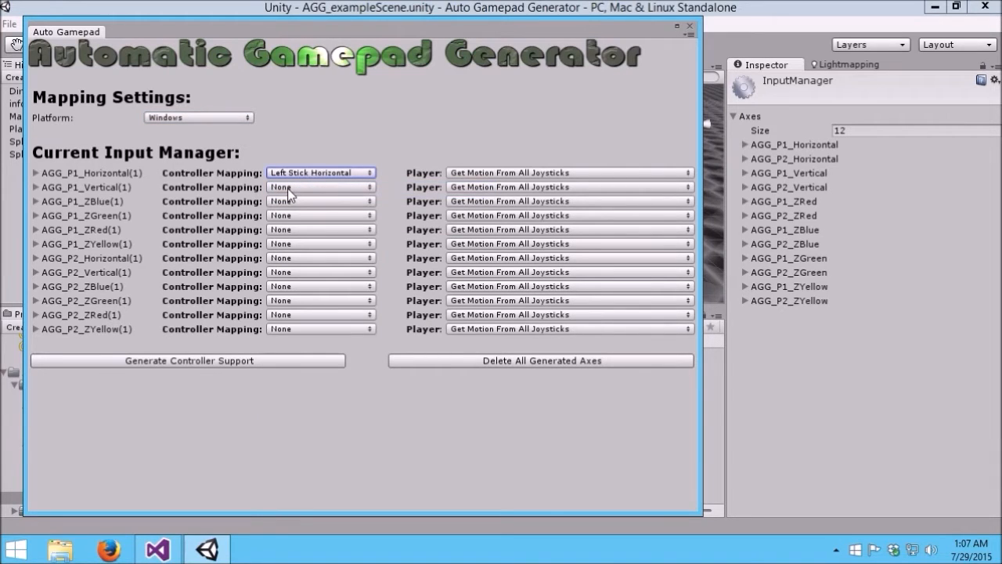
{"action": "left_click", "coordinate": [321, 187]}
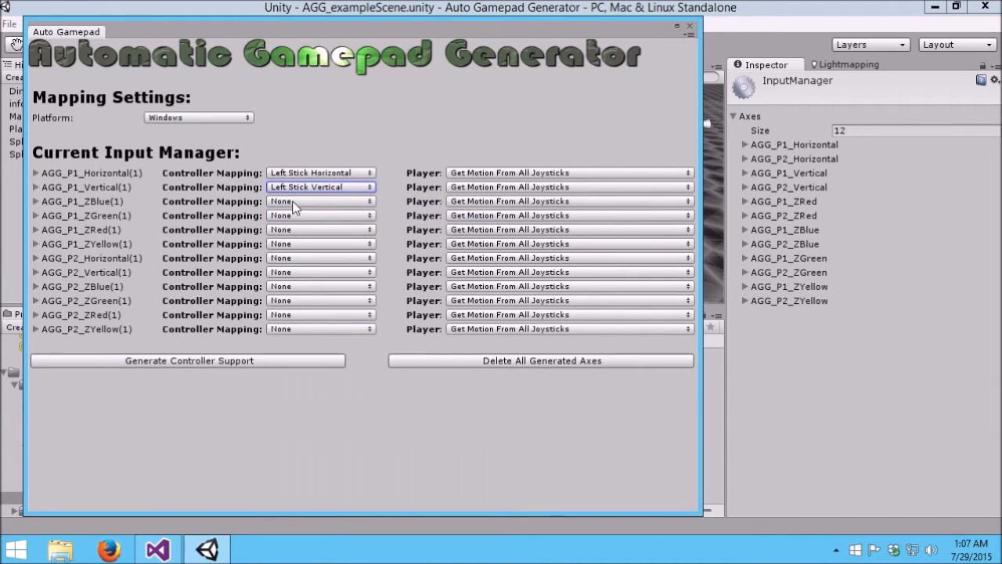
{"action": "left_click", "coordinate": [321, 172]}
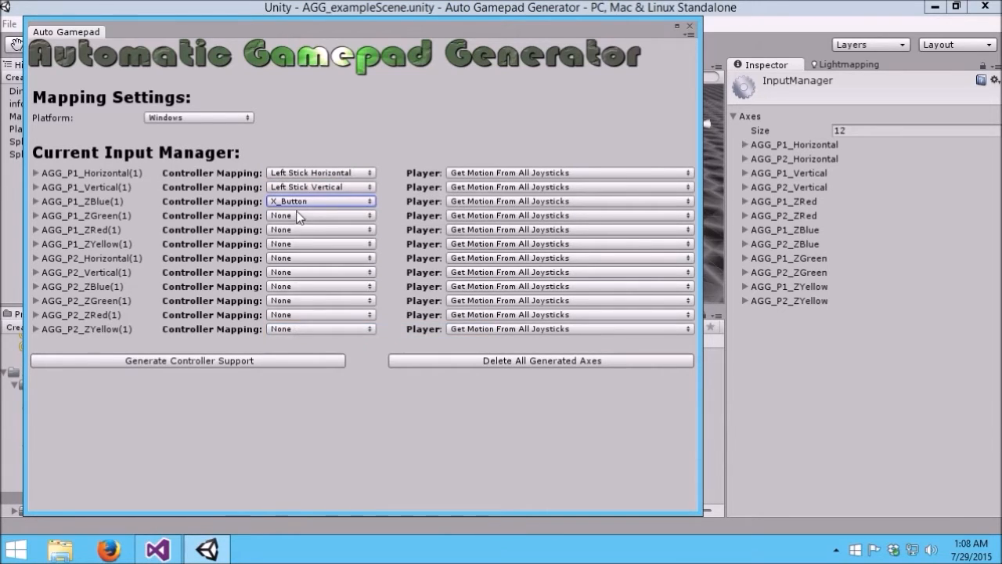
{"action": "left_click", "coordinate": [321, 214]}
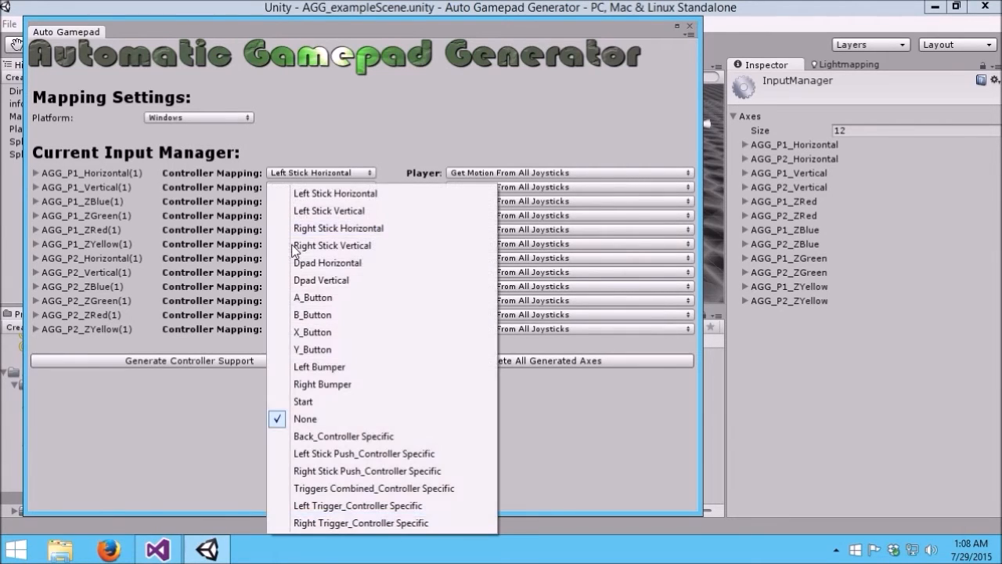
{"action": "left_click", "coordinate": [312, 349]}
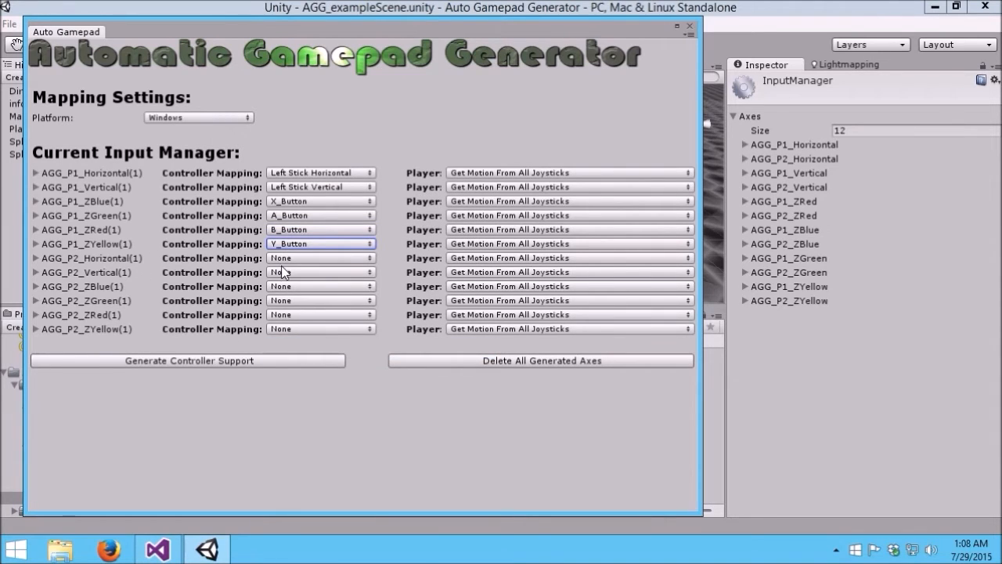
Map player two's axes to Dpad Horizontal/Vertical and the X, B and Y face buttons
{"action": "left_click", "coordinate": [321, 172]}
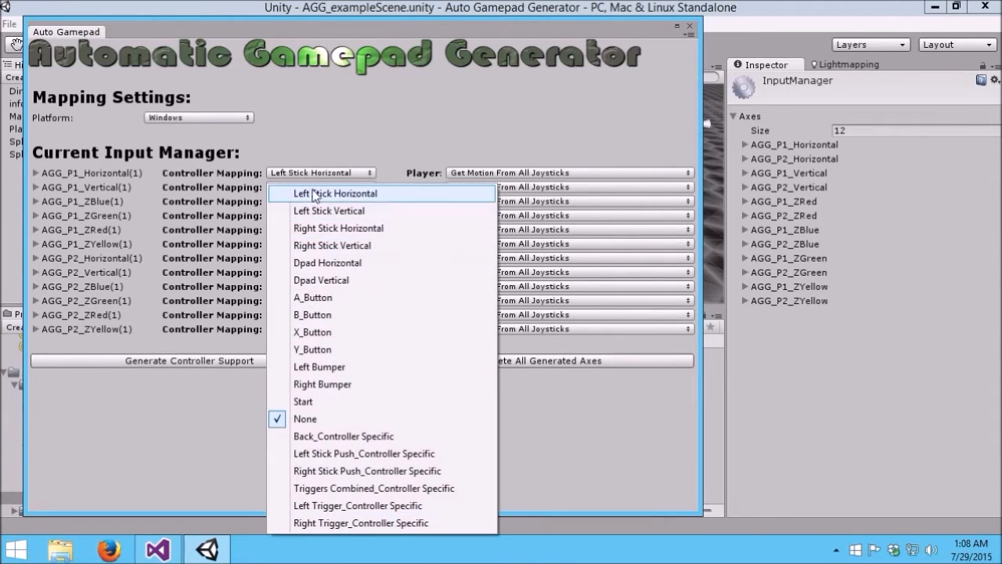
{"action": "mouse_move", "coordinate": [316, 266]}
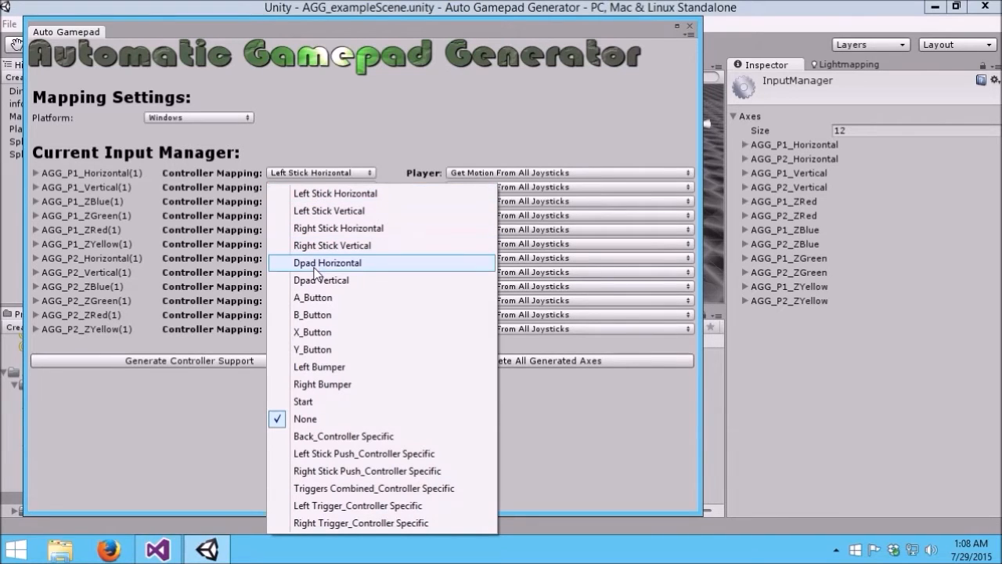
{"action": "left_click", "coordinate": [326, 263]}
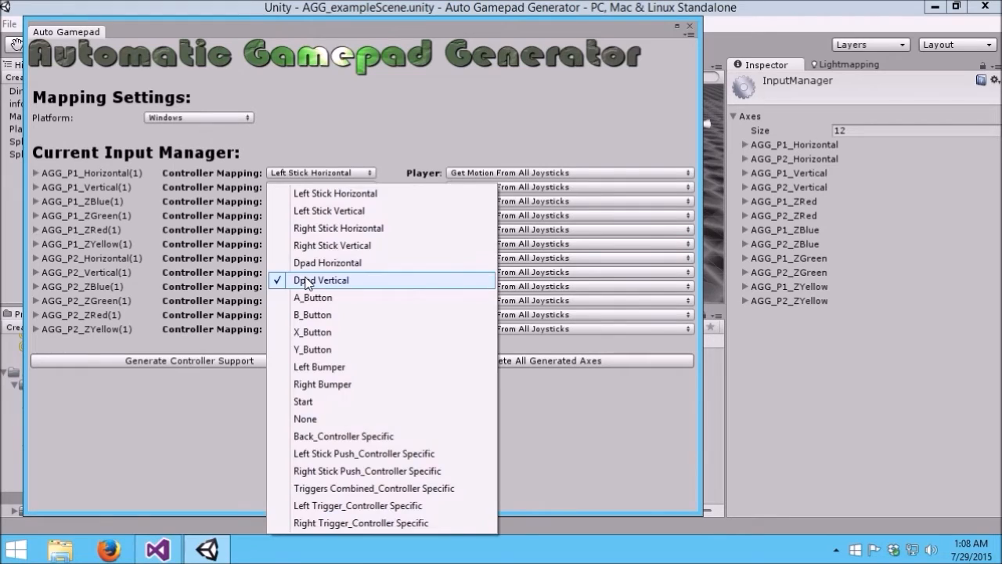
{"action": "left_click", "coordinate": [319, 279]}
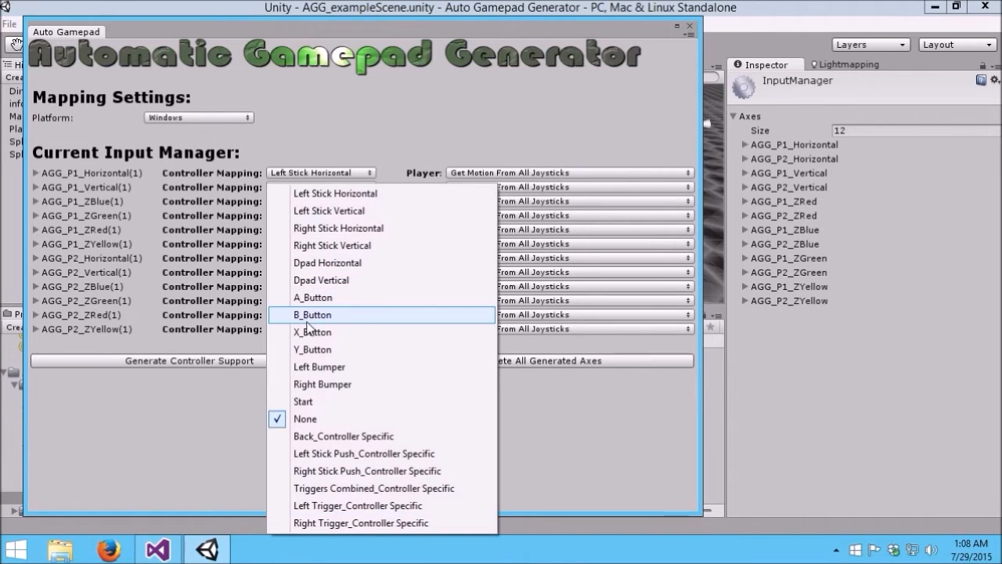
{"action": "left_click", "coordinate": [311, 315]}
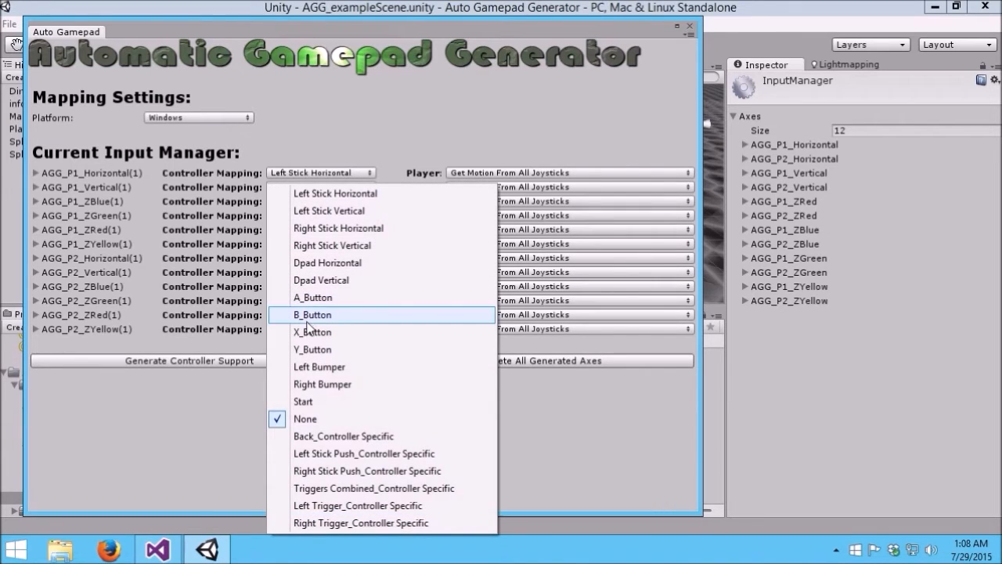
{"action": "left_click", "coordinate": [310, 315]}
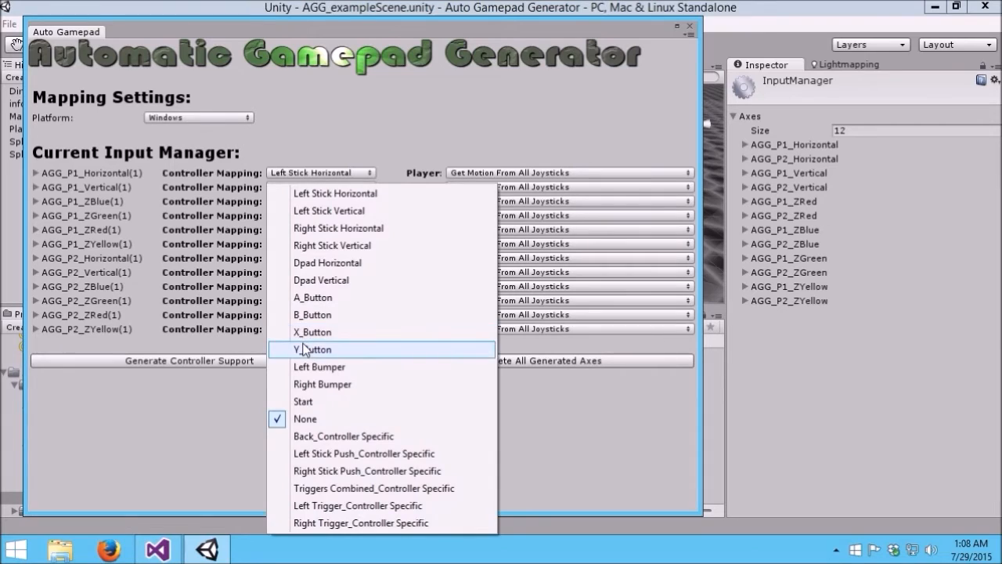
{"action": "left_click", "coordinate": [312, 350]}
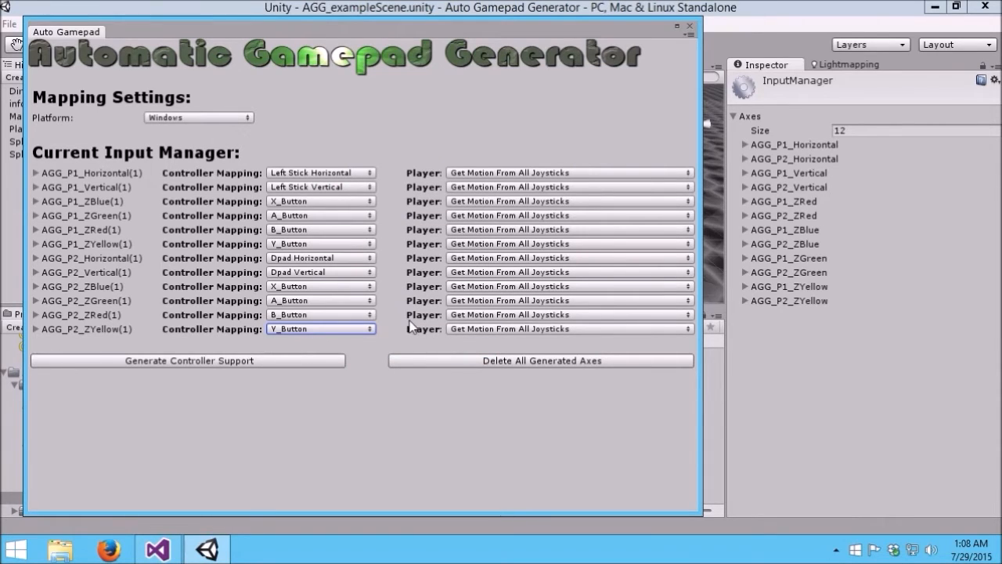
{"action": "mouse_move", "coordinate": [413, 280]}
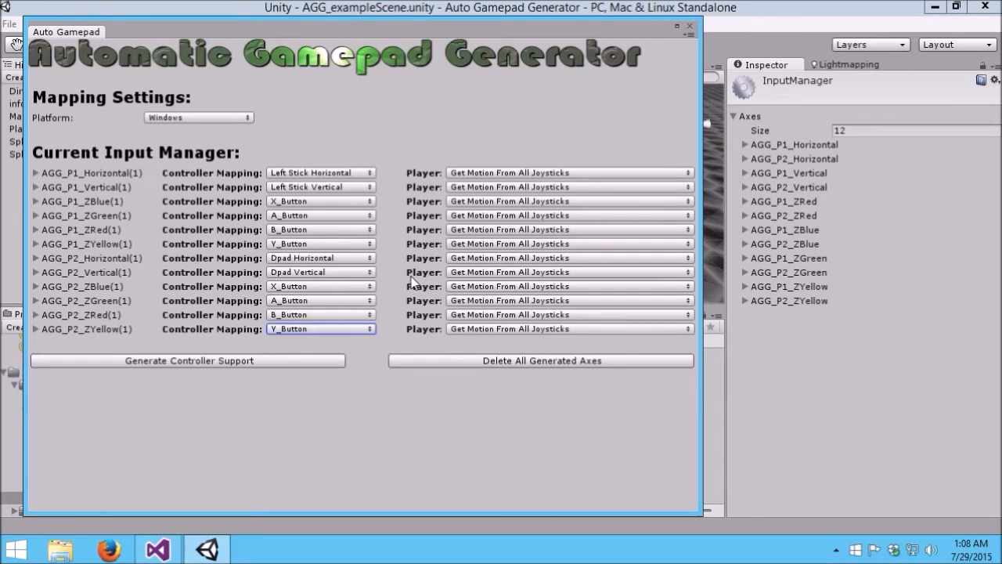
{"action": "mouse_move", "coordinate": [470, 186]}
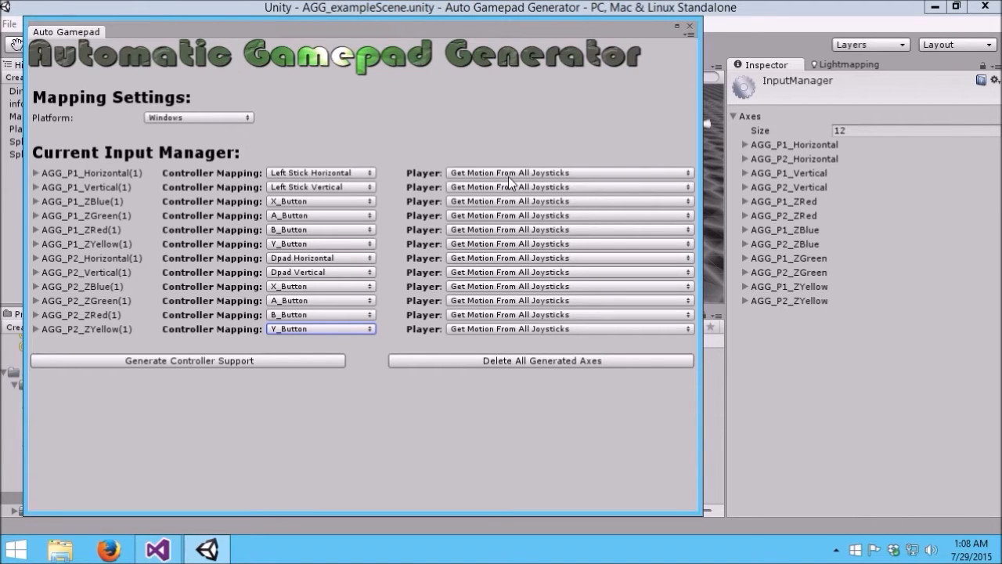
{"action": "mouse_move", "coordinate": [479, 169]}
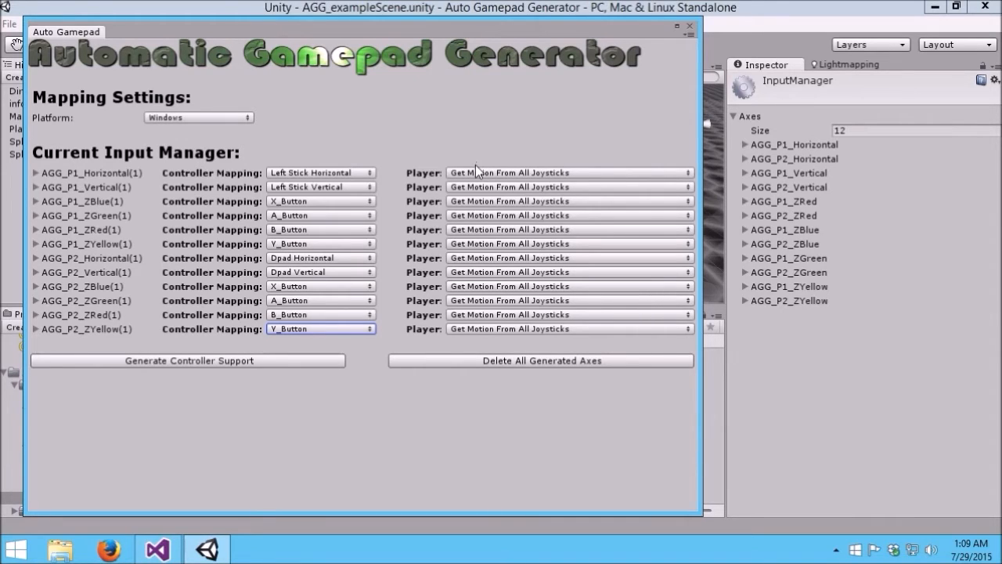
Set the AGG_P1 Horizontal, ZBlue and ZYellow rows to read from Joystick 1 only
{"action": "left_click", "coordinate": [568, 172]}
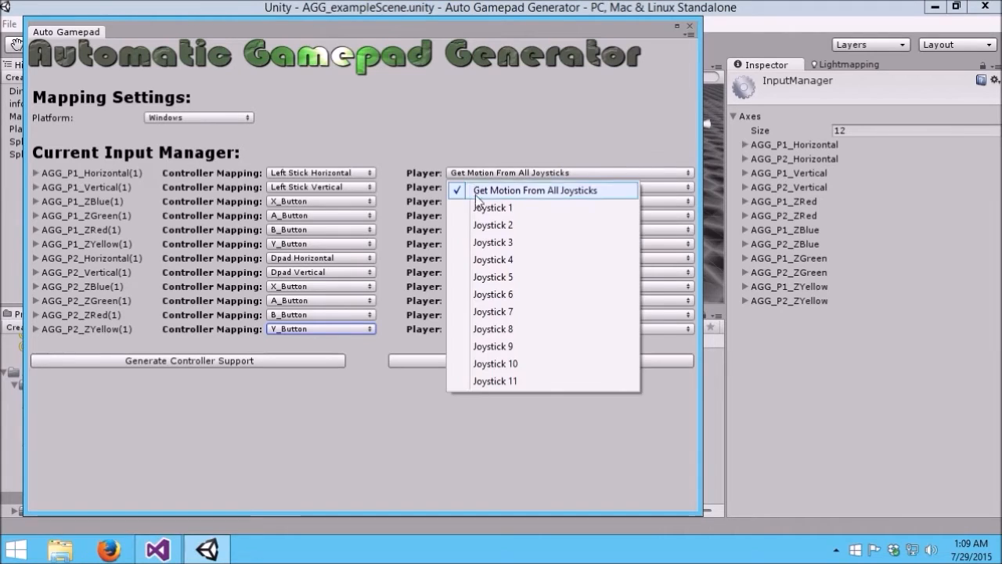
{"action": "left_click", "coordinate": [492, 206]}
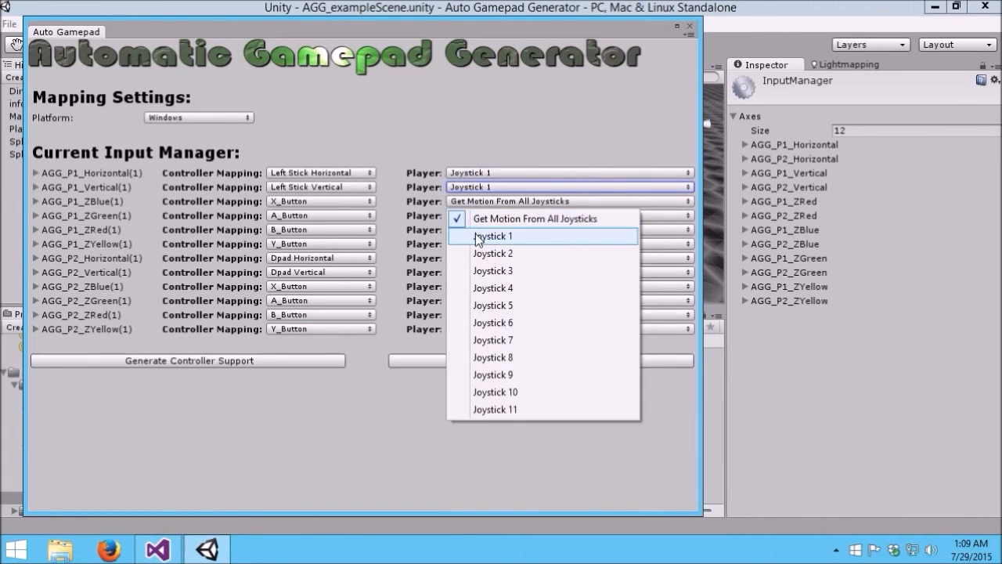
{"action": "left_click", "coordinate": [492, 235]}
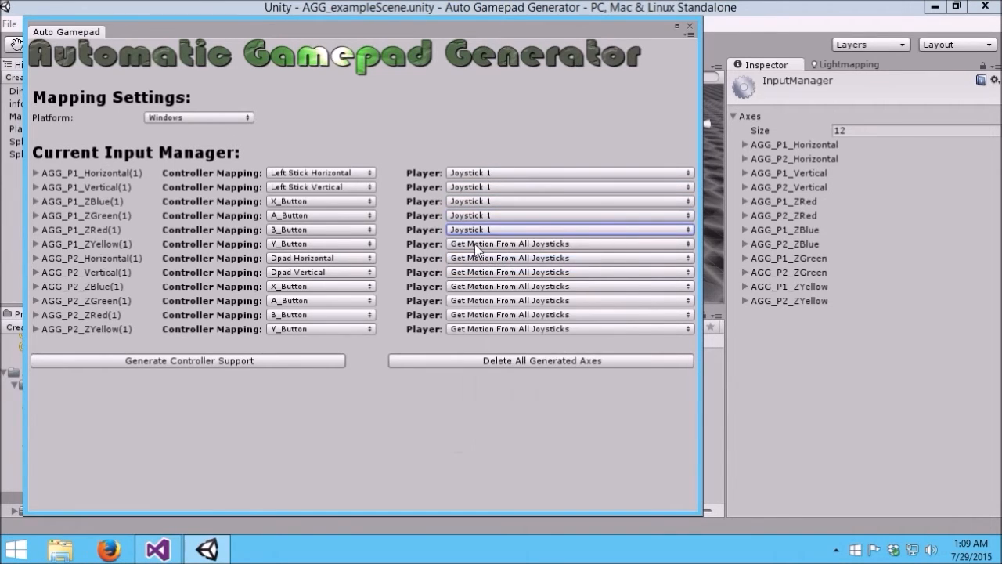
{"action": "left_click", "coordinate": [567, 244]}
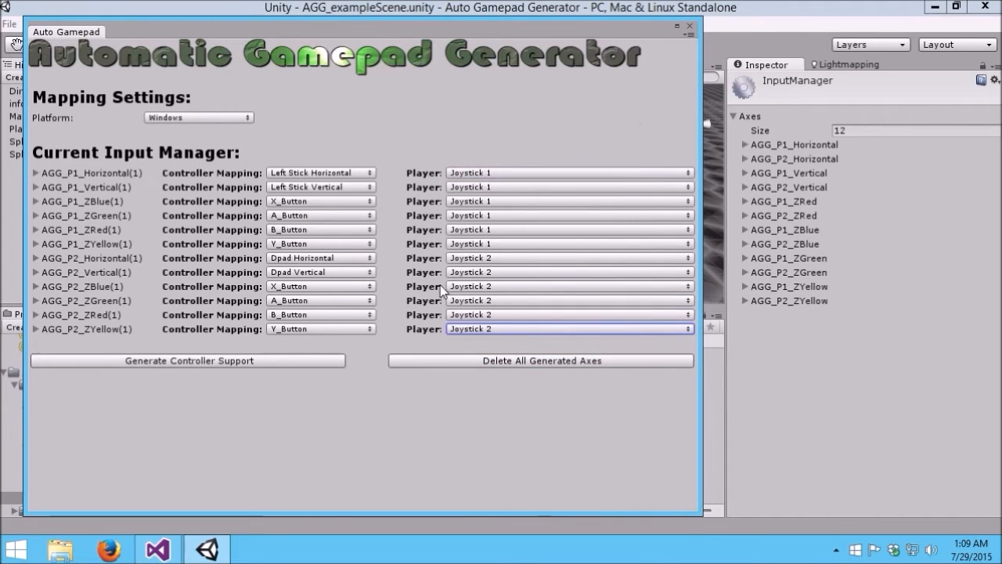
{"action": "mouse_move", "coordinate": [269, 144]}
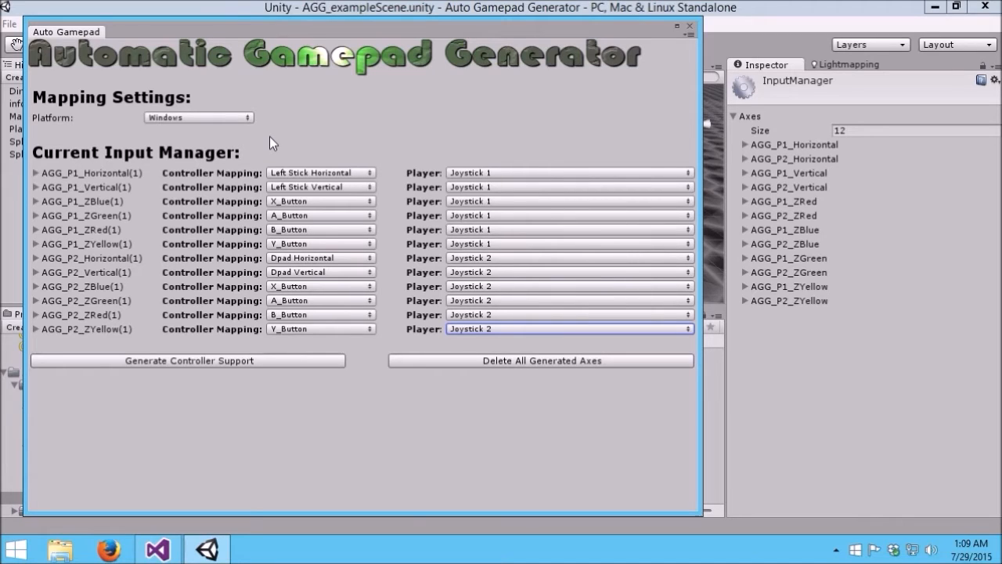
Generate controller support and expand AGG_P1_Horizontal to check its Type, Axis and Joy Num
{"action": "left_click", "coordinate": [188, 361]}
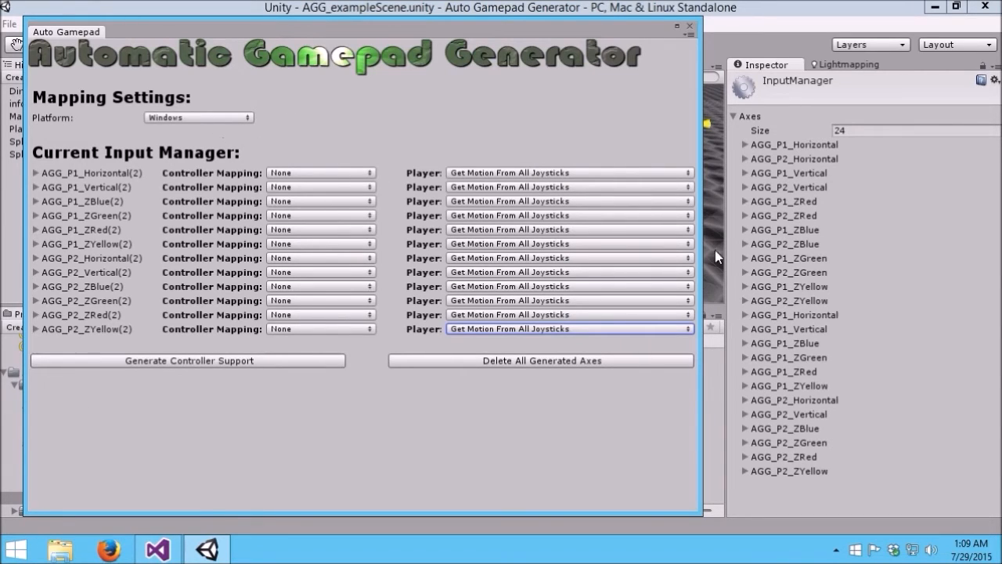
{"action": "mouse_move", "coordinate": [760, 225]}
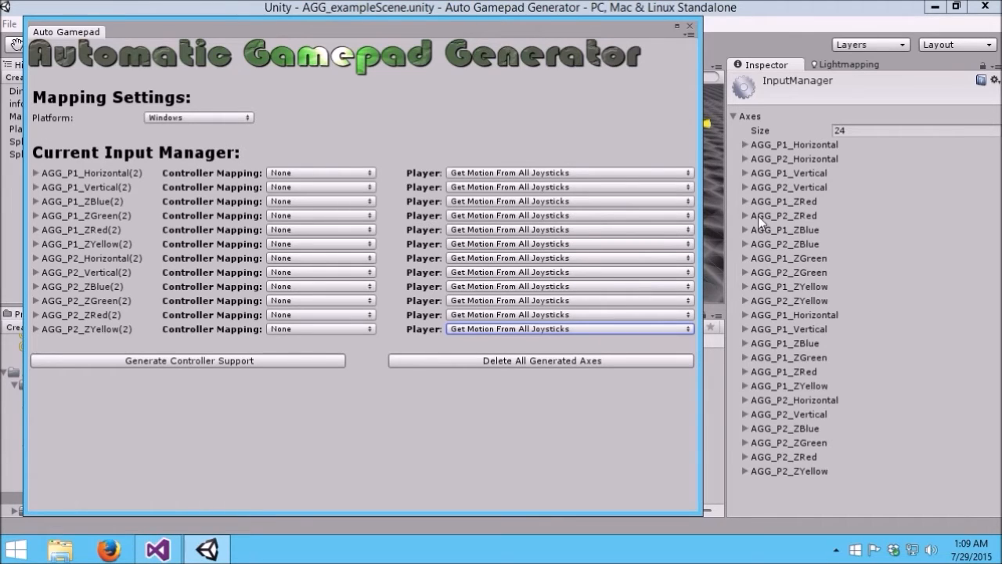
{"action": "mouse_move", "coordinate": [806, 412]}
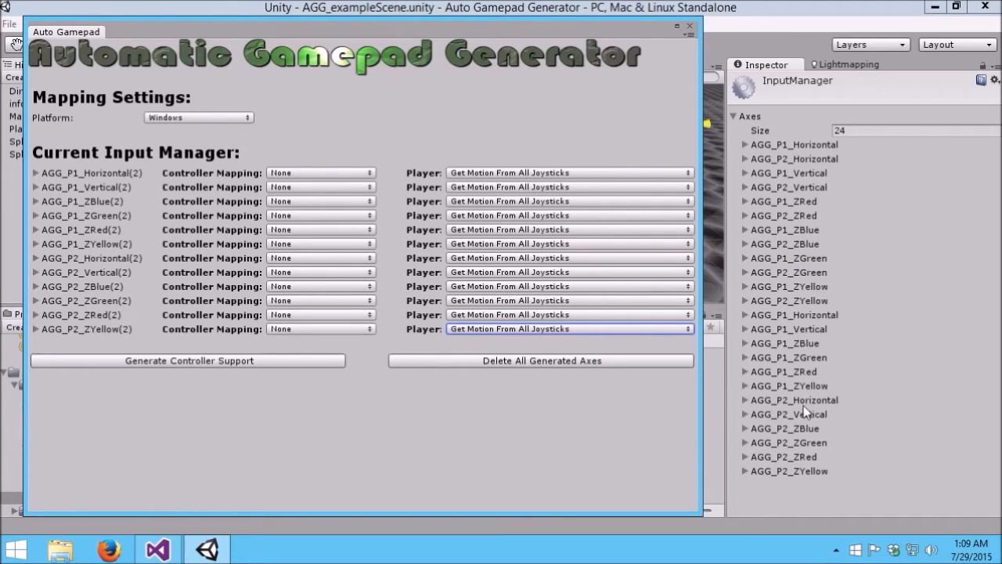
{"action": "mouse_move", "coordinate": [764, 324]}
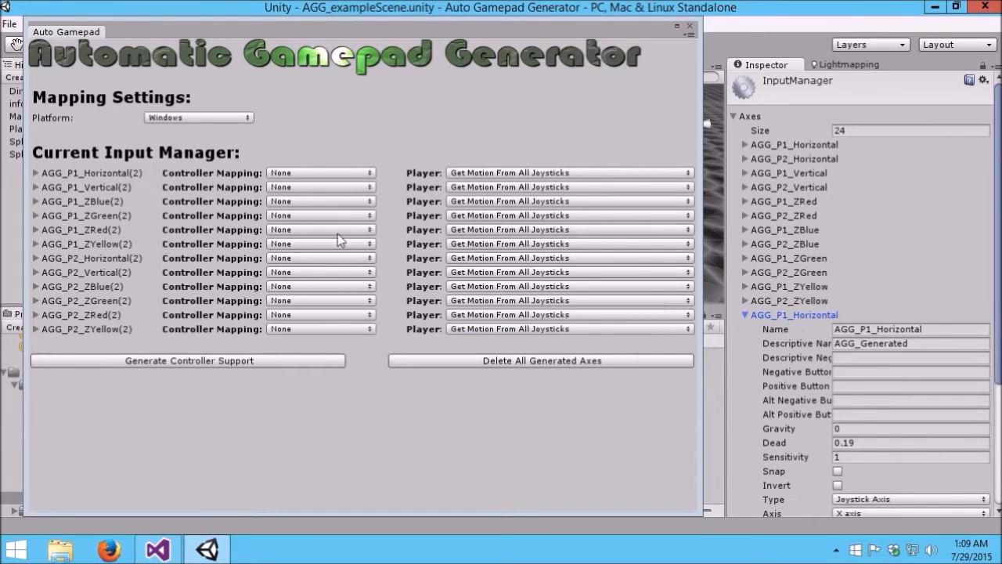
{"action": "scroll", "scroll_direction": "down", "scroll_amount": 3}
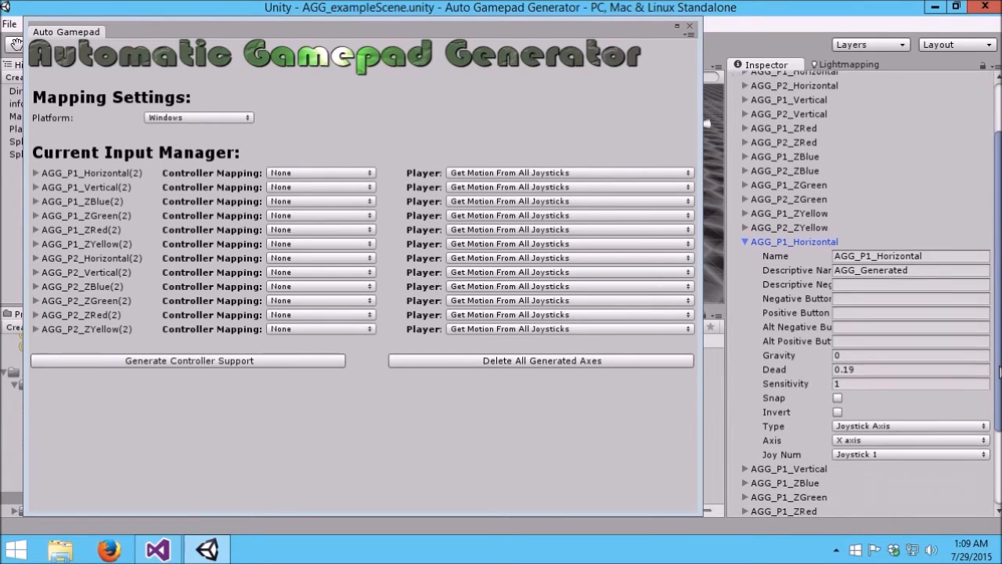
{"action": "mouse_move", "coordinate": [844, 436]}
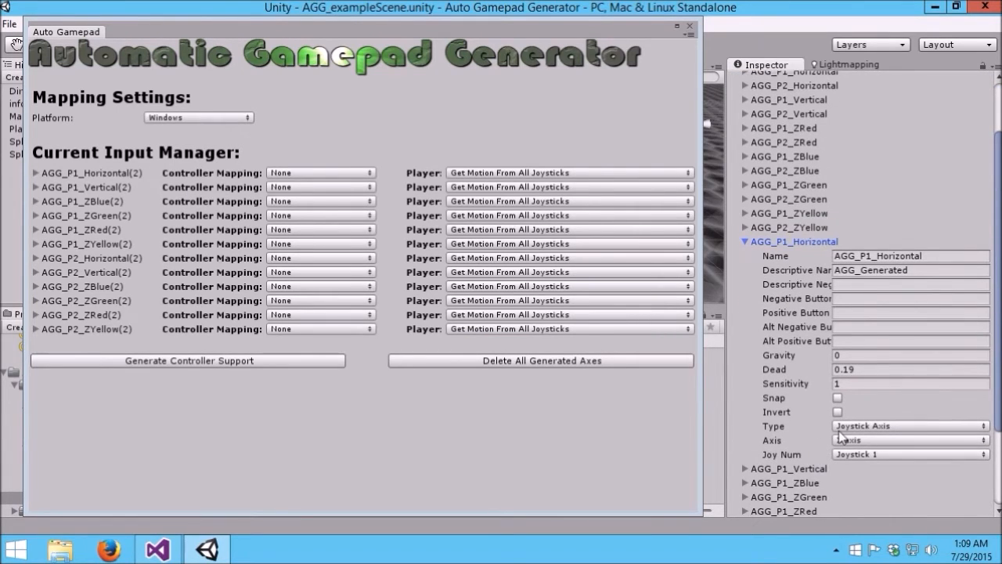
{"action": "left_click", "coordinate": [908, 438]}
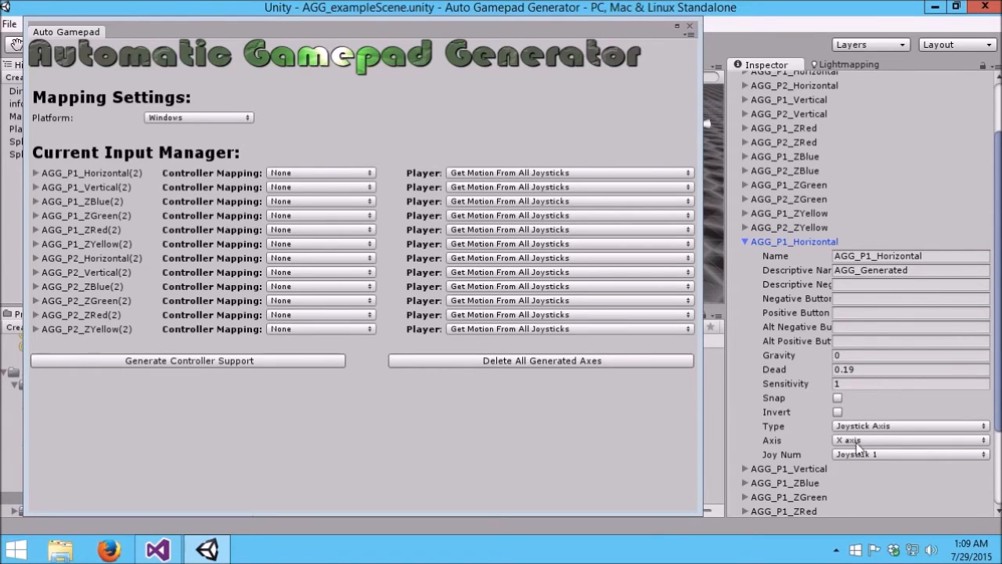
{"action": "mouse_move", "coordinate": [861, 445]}
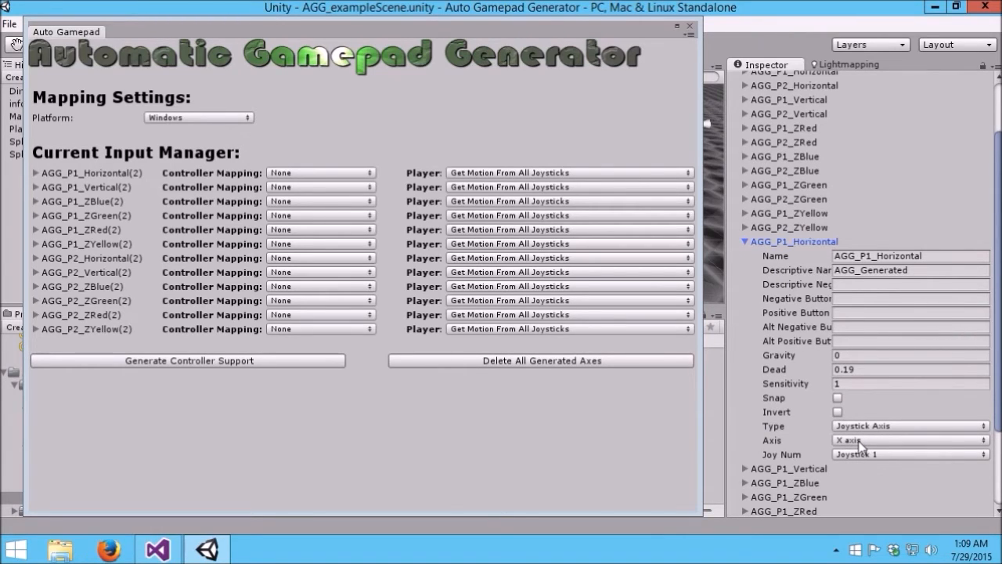
{"action": "mouse_move", "coordinate": [866, 467]}
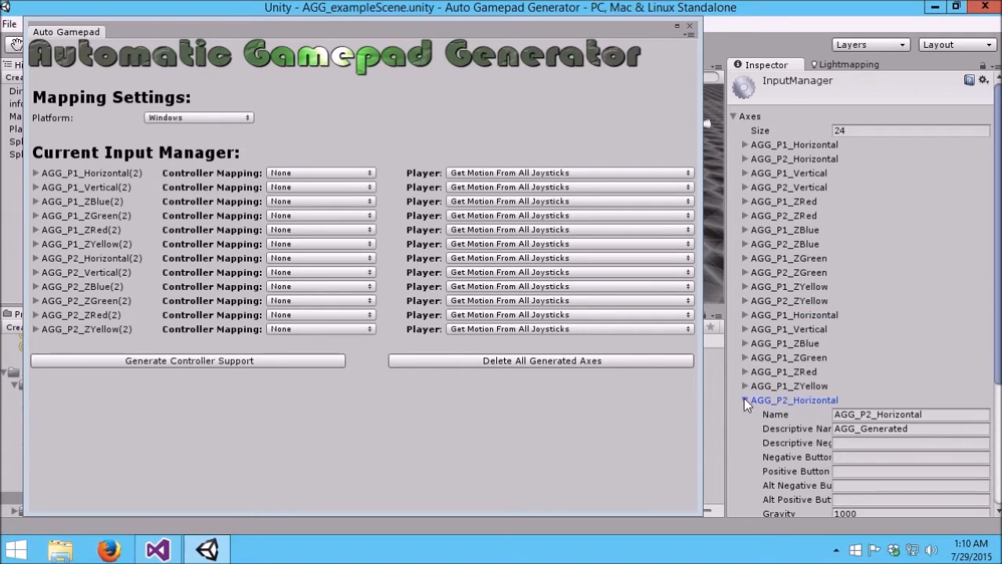
Read AGG_P2_Horizontal's 6th axis on Joystick 2 and sensitivity 1000, then collapse it
{"action": "scroll", "scroll_direction": "down", "scroll_amount": 3}
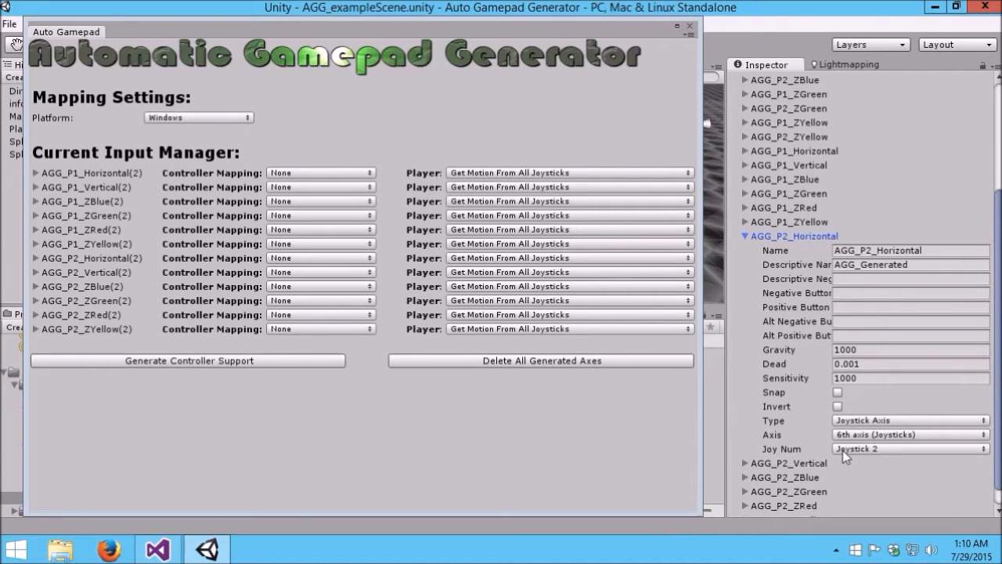
{"action": "mouse_move", "coordinate": [899, 436]}
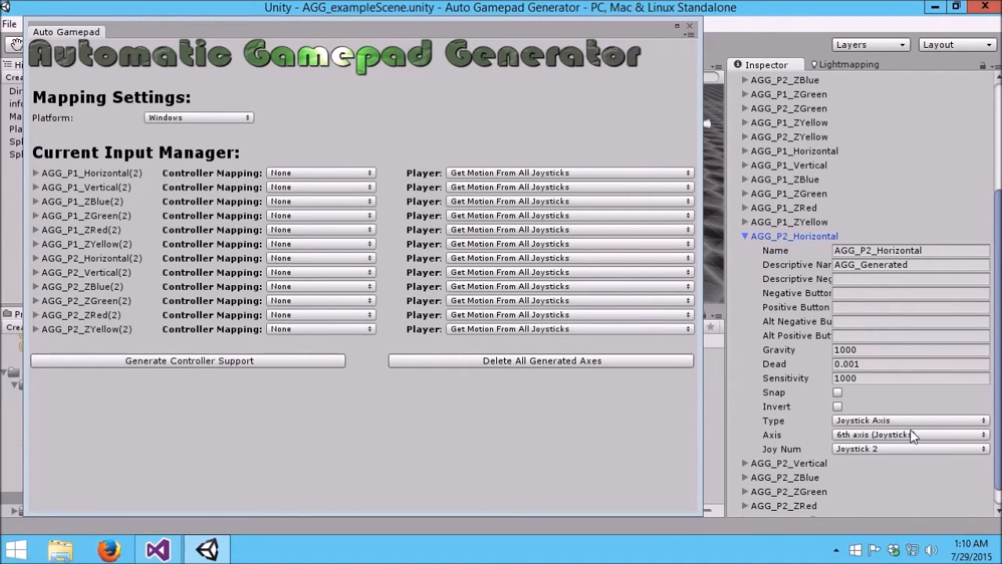
{"action": "mouse_move", "coordinate": [817, 445]}
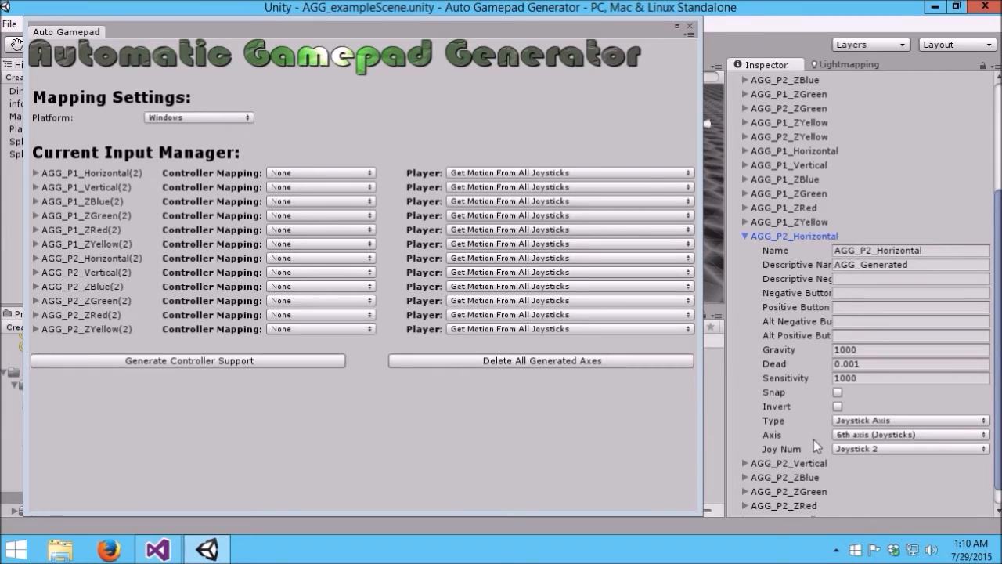
{"action": "mouse_move", "coordinate": [885, 395]}
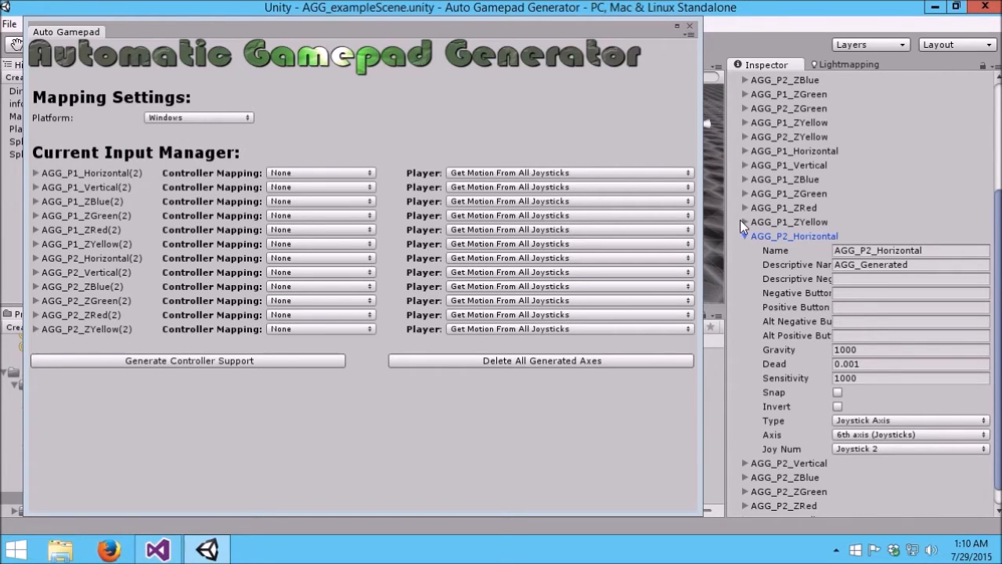
{"action": "left_click", "coordinate": [745, 235]}
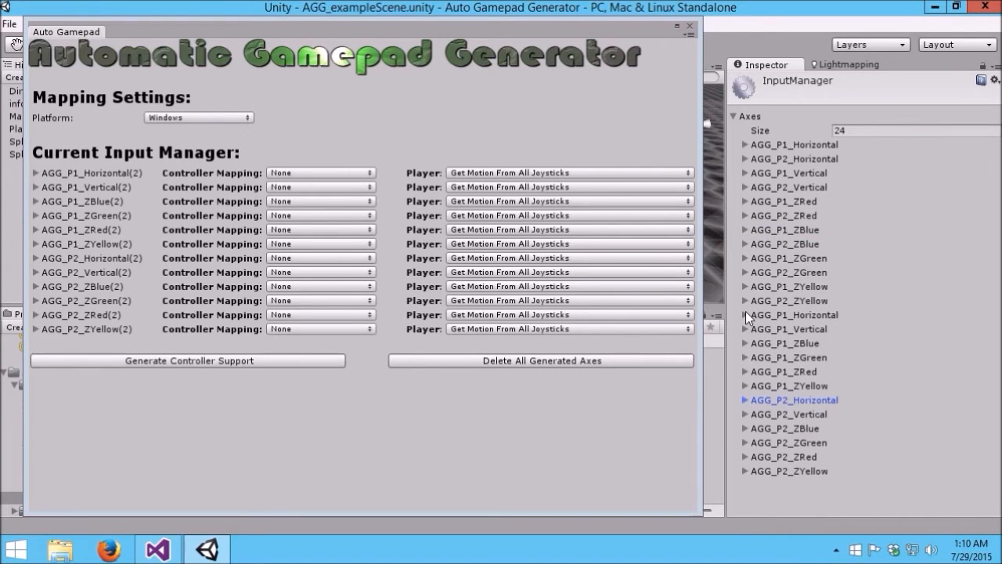
Expand the generated AGG_P1_Horizontal axis to show AGG_Generated and dead zone 0.19
{"action": "left_click", "coordinate": [794, 315]}
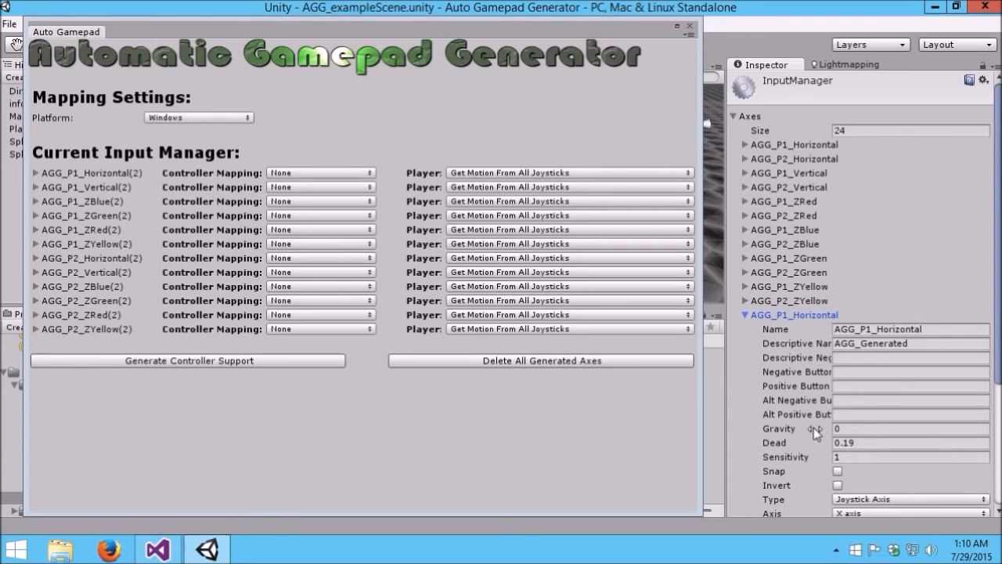
{"action": "mouse_move", "coordinate": [852, 454]}
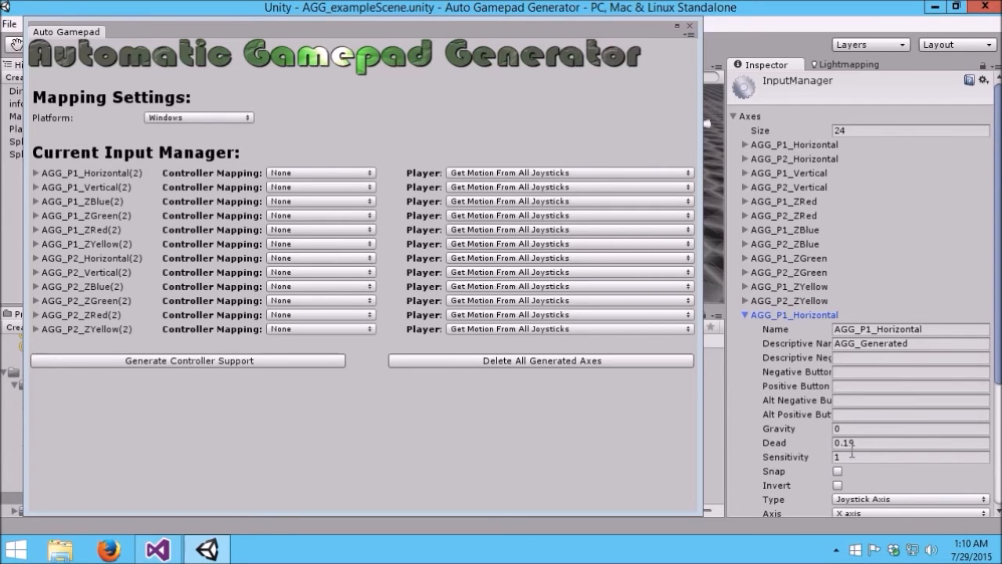
{"action": "mouse_move", "coordinate": [827, 442]}
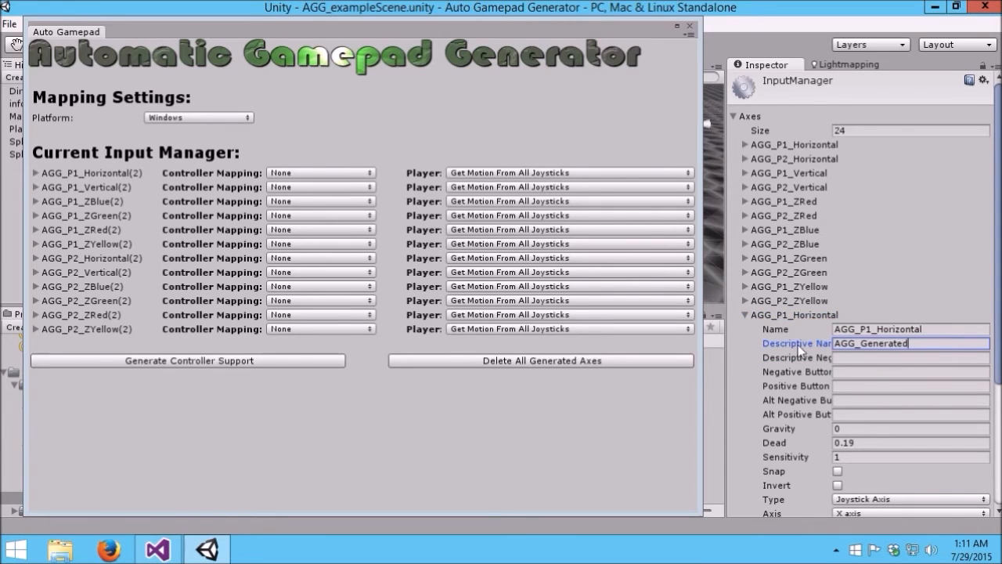
{"action": "mouse_move", "coordinate": [801, 343]}
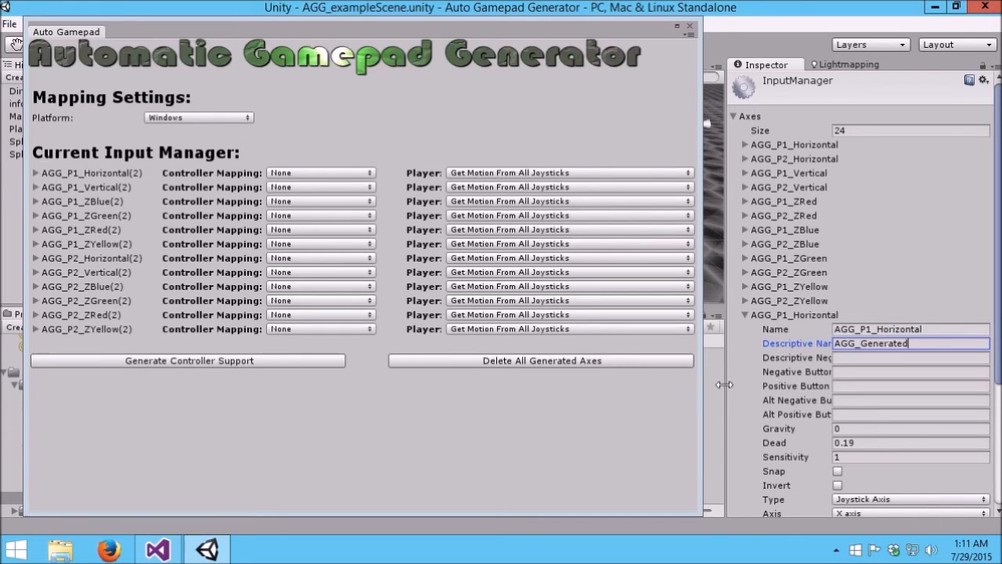
{"action": "mouse_move", "coordinate": [109, 174]}
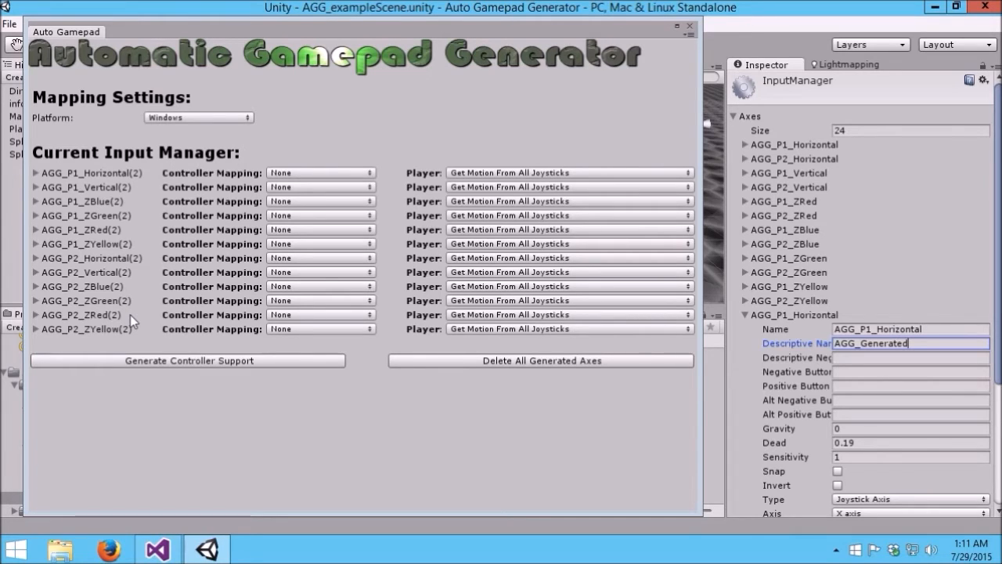
{"action": "mouse_move", "coordinate": [819, 181]}
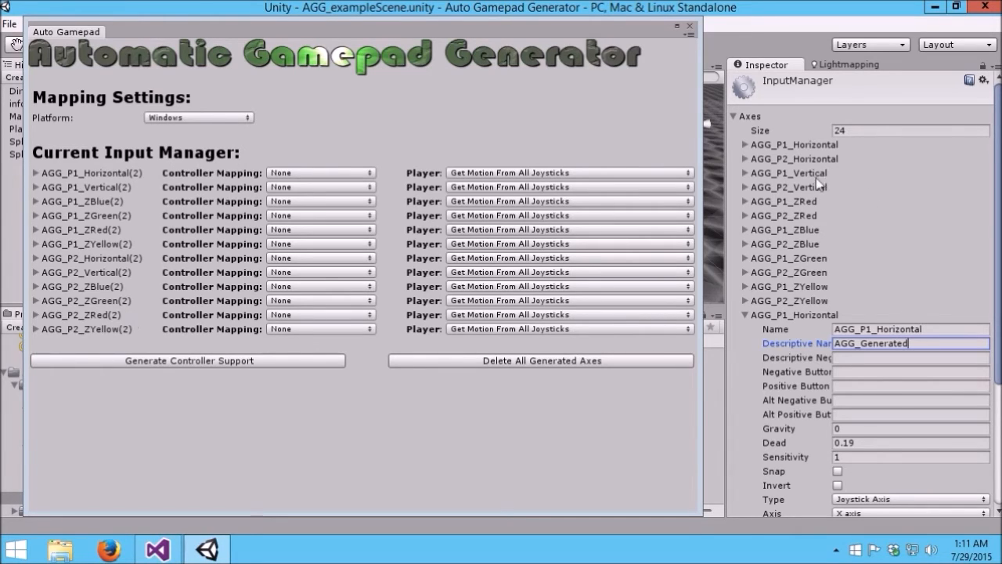
{"action": "mouse_move", "coordinate": [752, 147]}
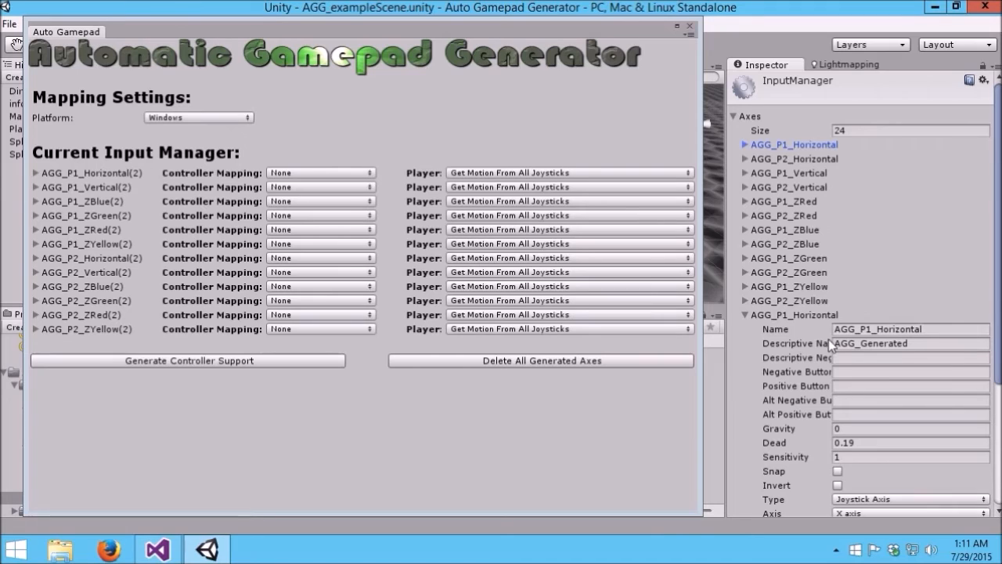
{"action": "mouse_move", "coordinate": [107, 172]}
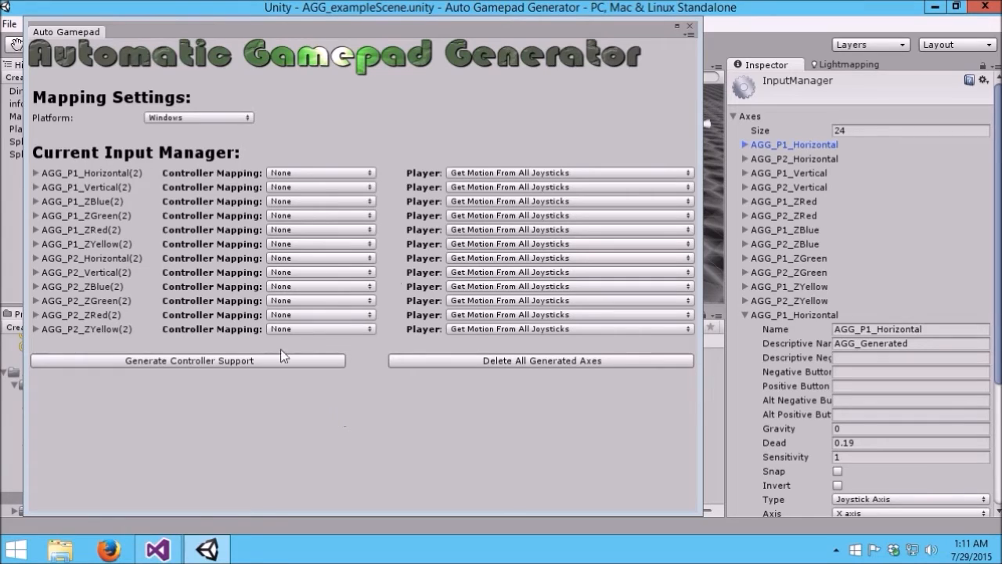
{"action": "mouse_move", "coordinate": [160, 152]}
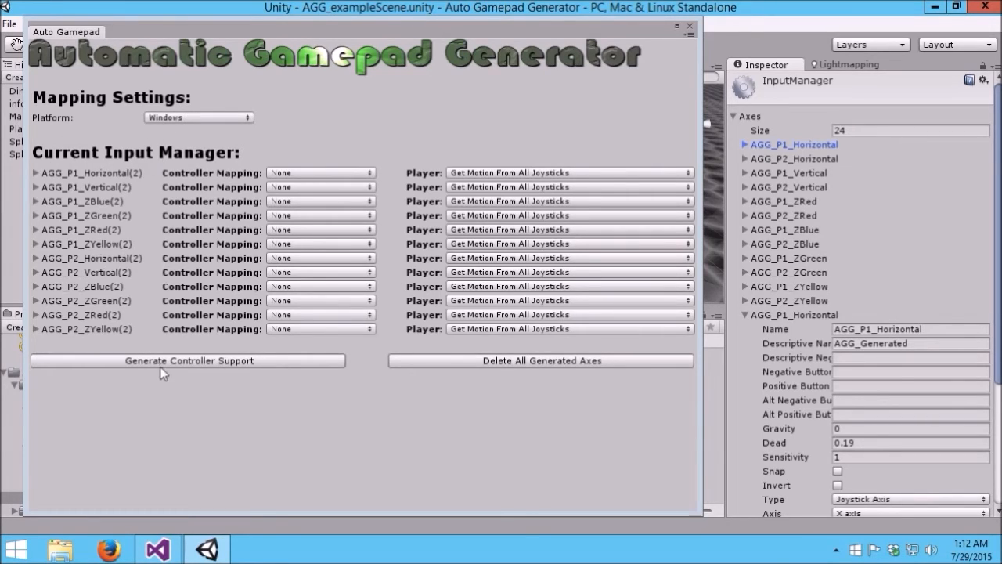
{"action": "mouse_move", "coordinate": [326, 285]}
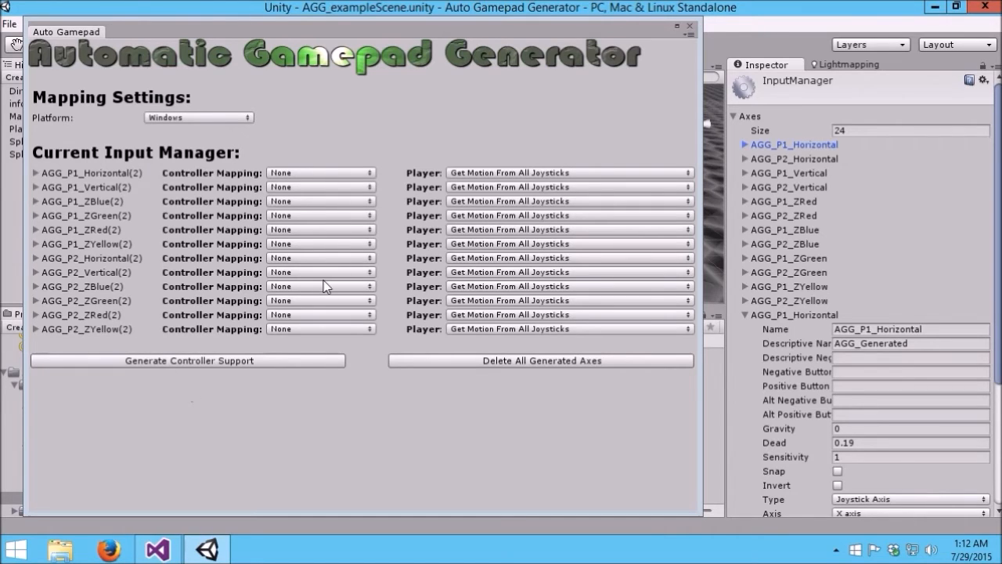
{"action": "mouse_move", "coordinate": [319, 285]}
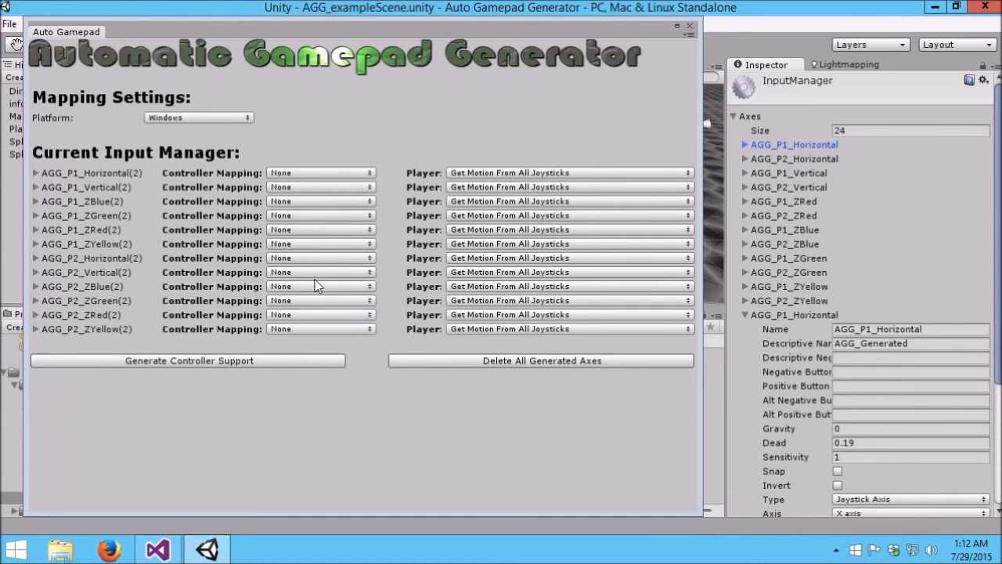
{"action": "mouse_move", "coordinate": [174, 222]}
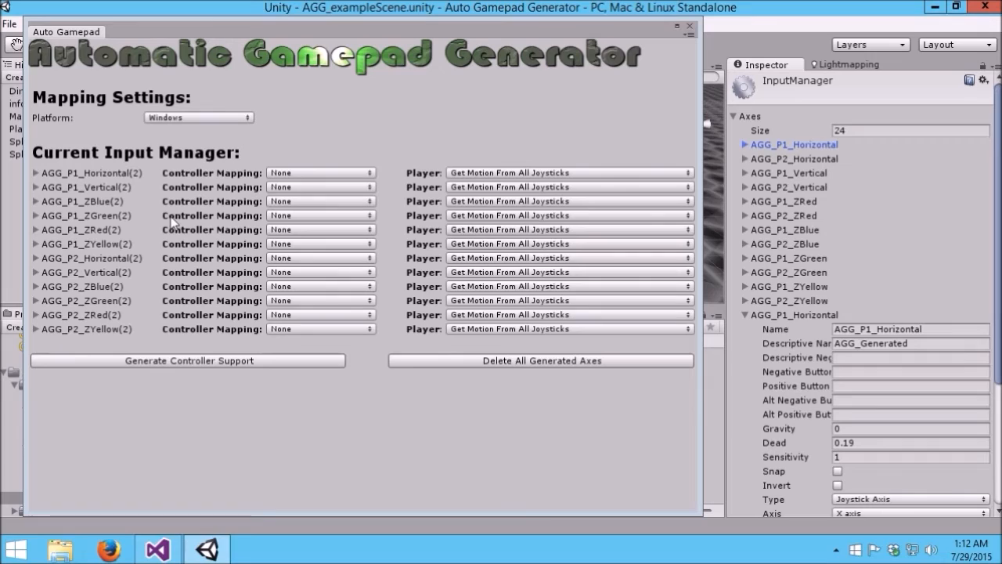
{"action": "mouse_move", "coordinate": [748, 325]}
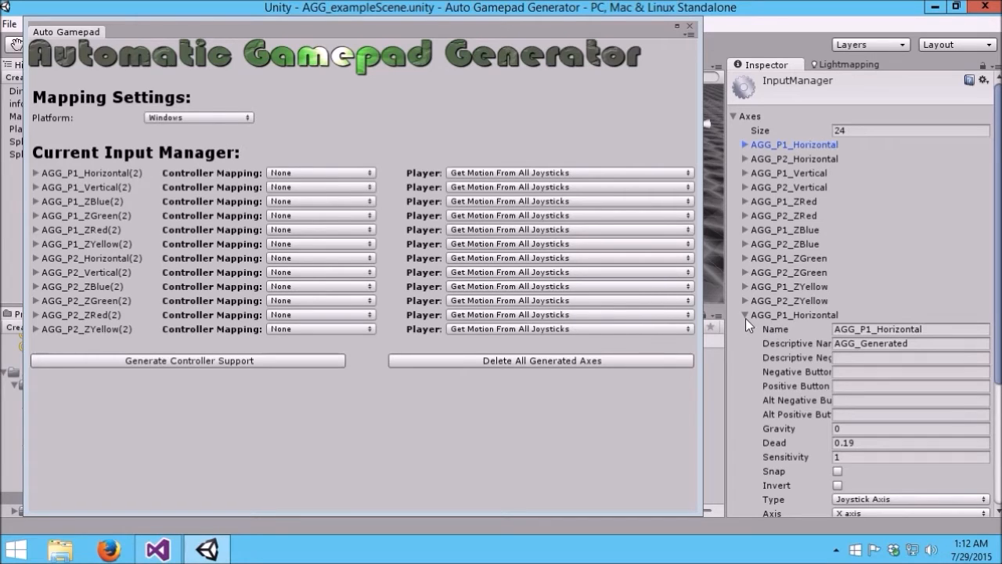
{"action": "mouse_move", "coordinate": [181, 246]}
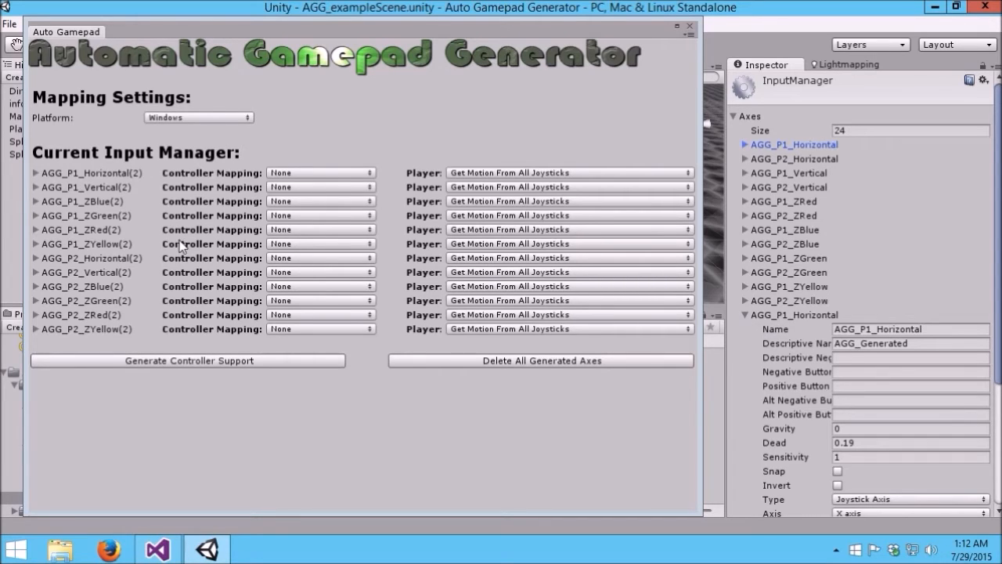
{"action": "mouse_move", "coordinate": [393, 267]}
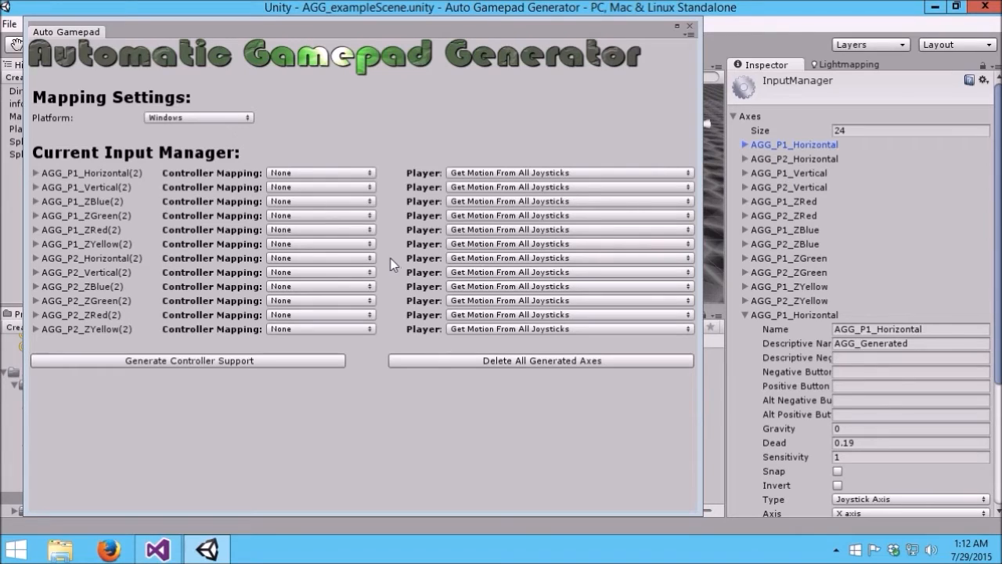
{"action": "mouse_move", "coordinate": [133, 180]}
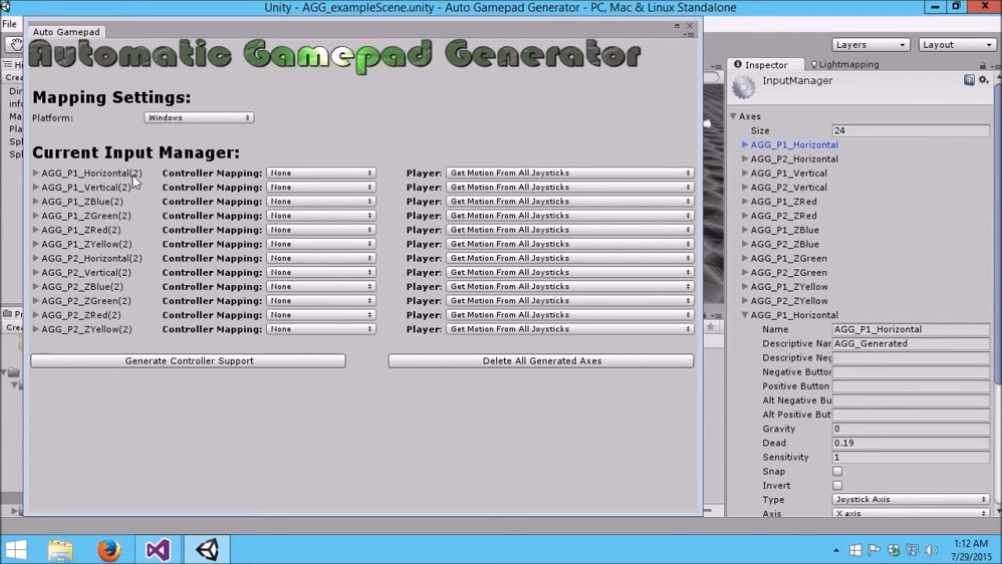
{"action": "mouse_move", "coordinate": [133, 188]}
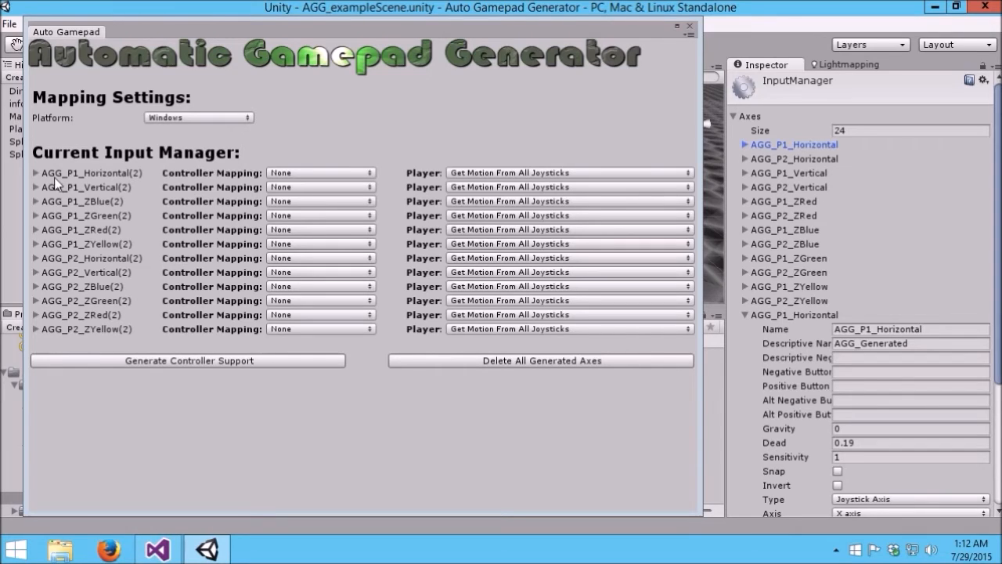
{"action": "mouse_move", "coordinate": [65, 187]}
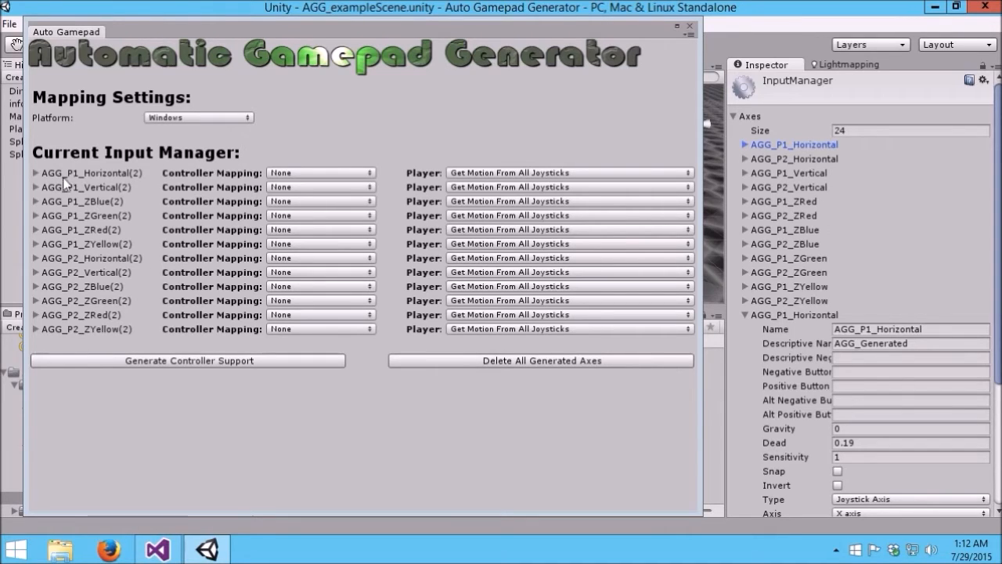
{"action": "mouse_move", "coordinate": [122, 179]}
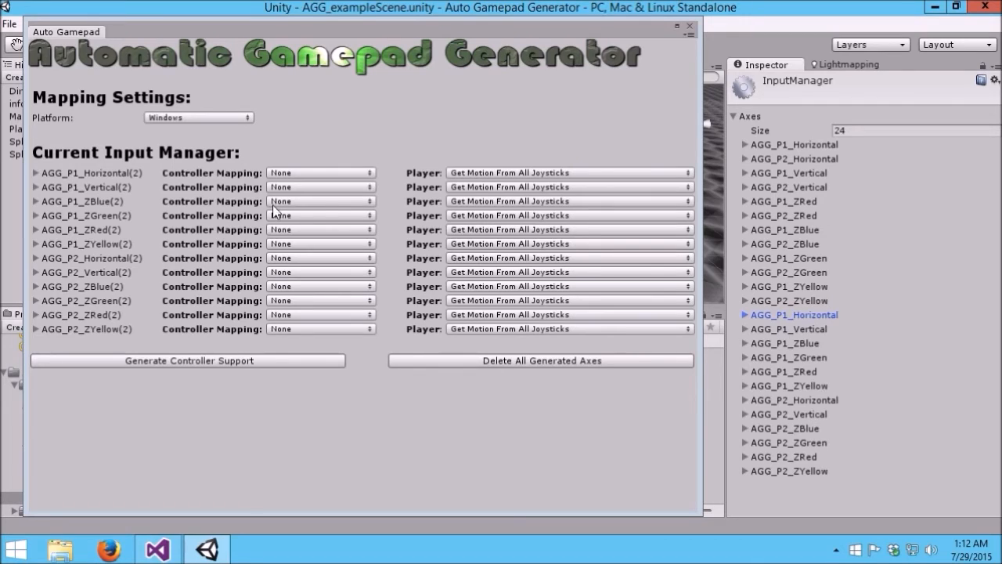
{"action": "mouse_move", "coordinate": [279, 272]}
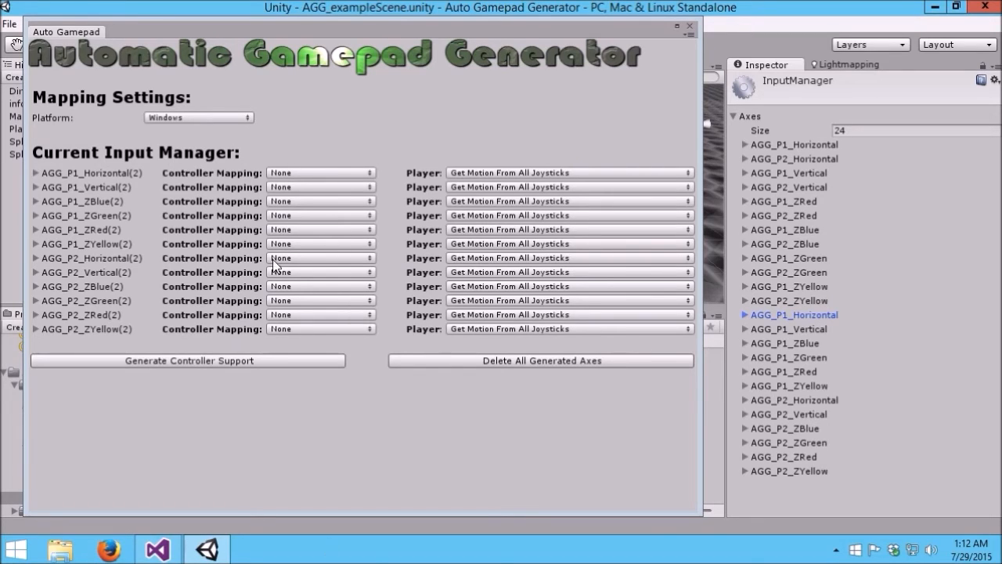
{"action": "mouse_move", "coordinate": [219, 374]}
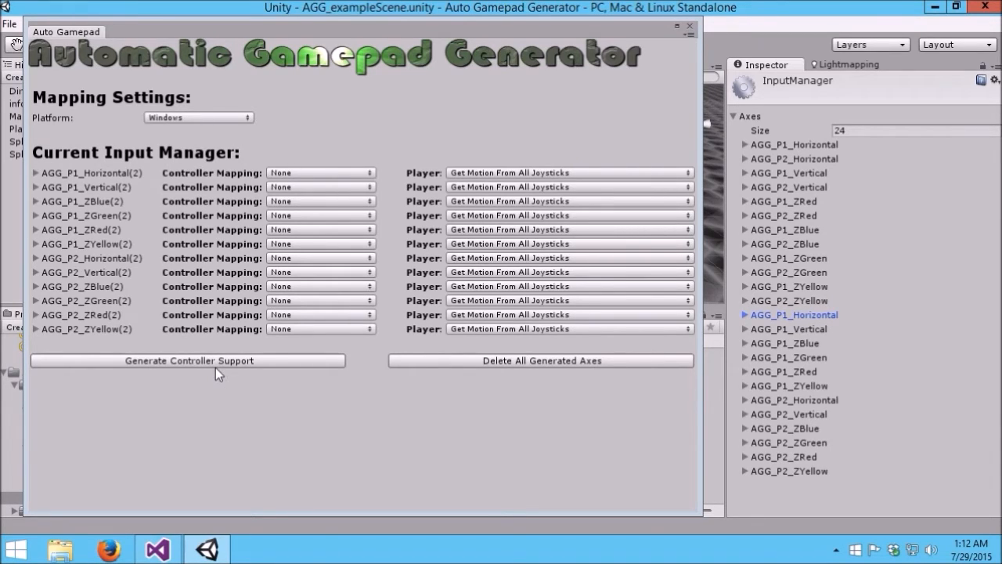
{"action": "mouse_move", "coordinate": [163, 295]}
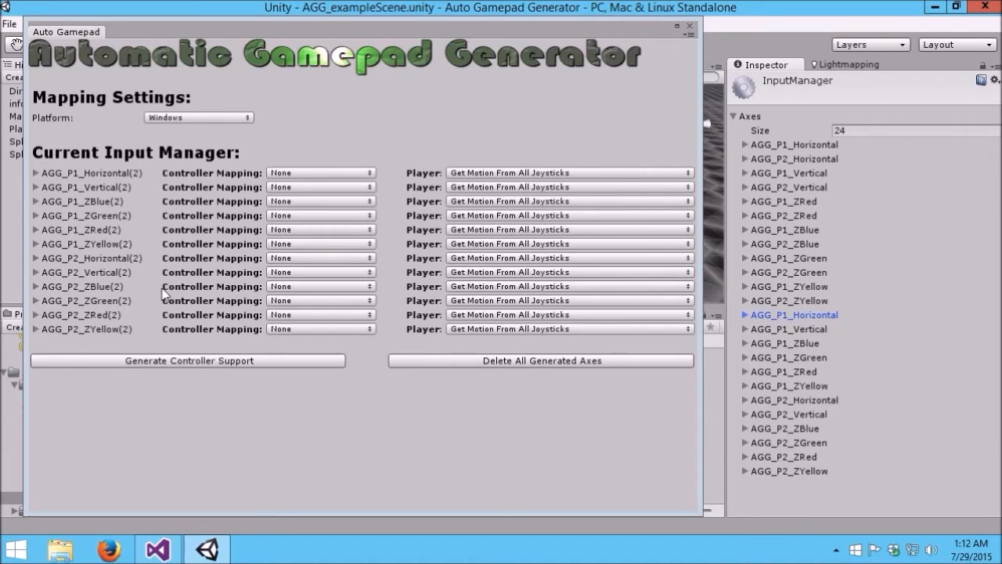
{"action": "mouse_move", "coordinate": [122, 197]}
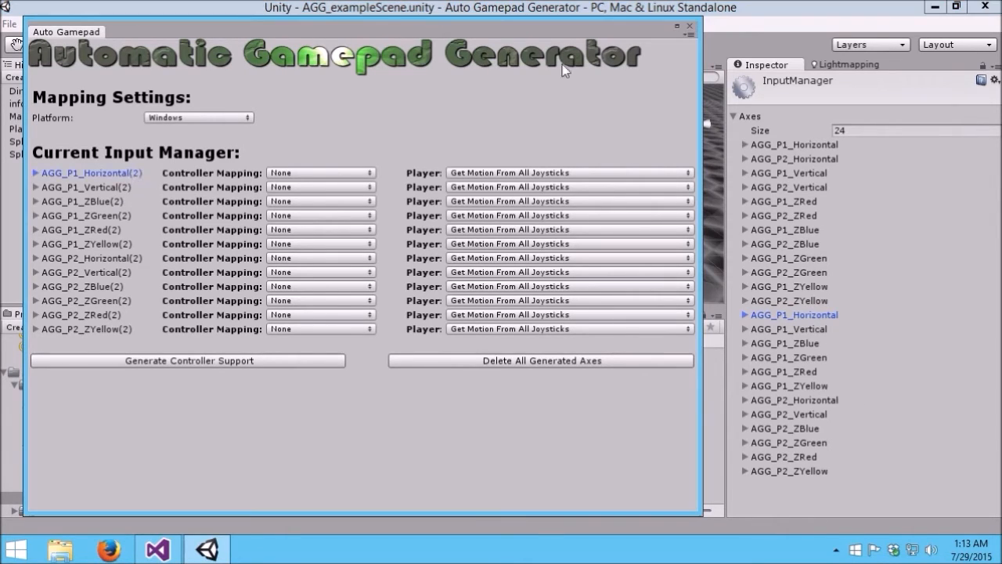
{"action": "mouse_move", "coordinate": [345, 225]}
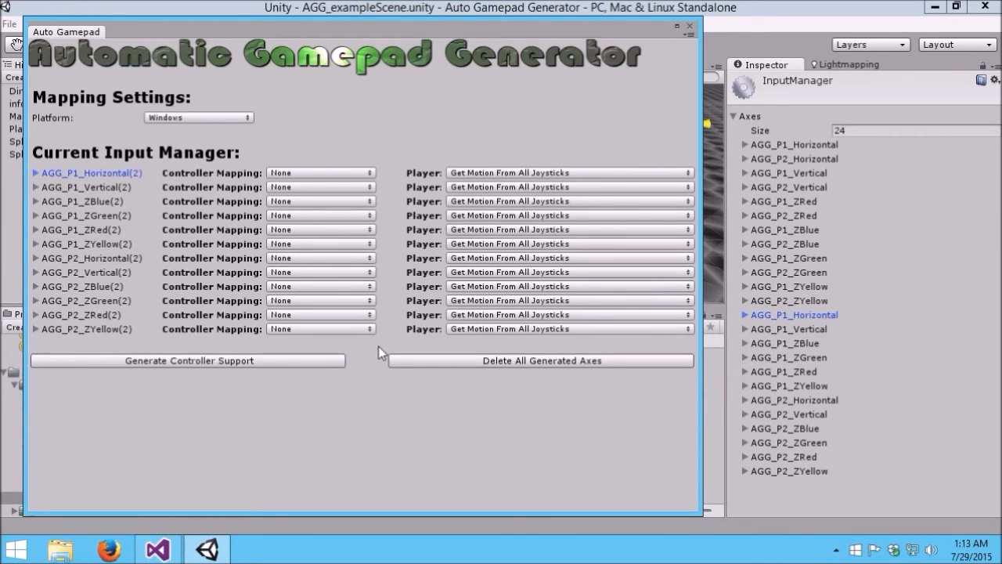
{"action": "mouse_move", "coordinate": [23, 185]}
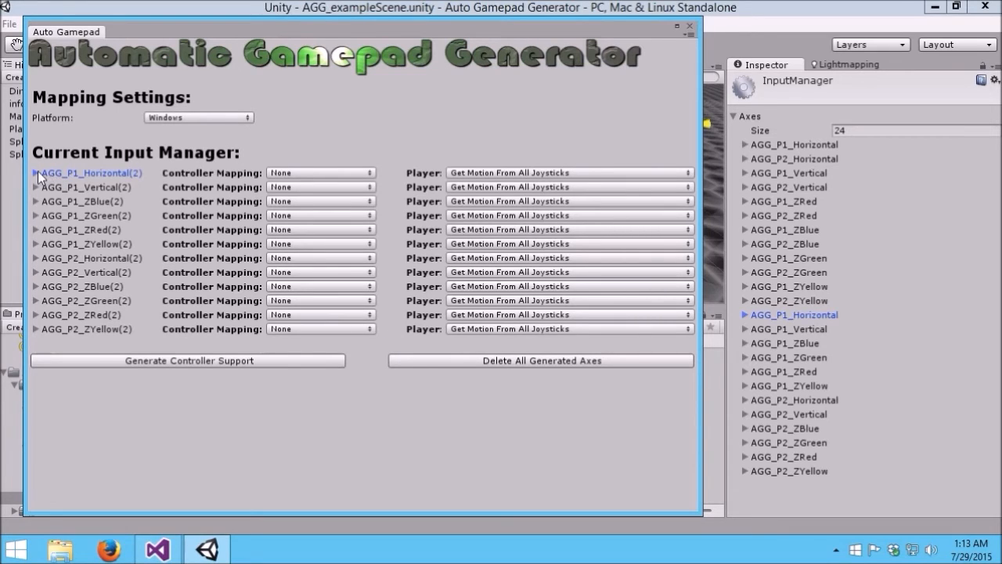
{"action": "left_click", "coordinate": [37, 171]}
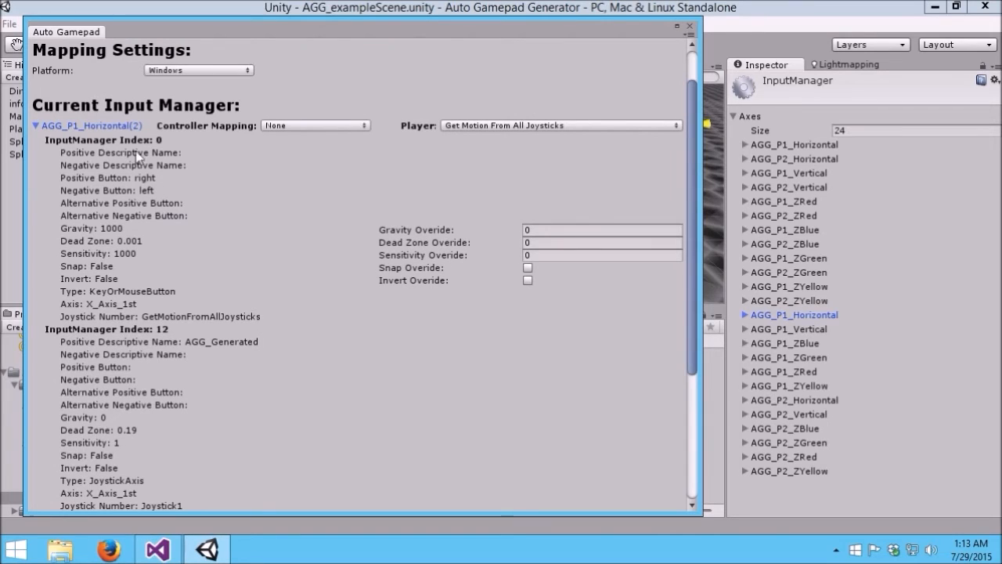
{"action": "scroll", "scroll_direction": "down", "scroll_amount": 3}
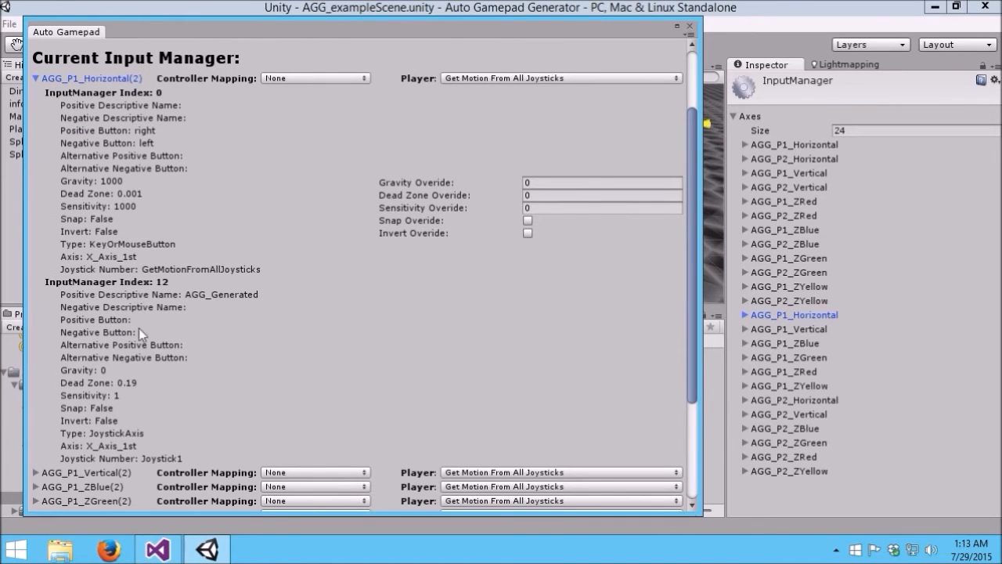
{"action": "mouse_move", "coordinate": [153, 392]}
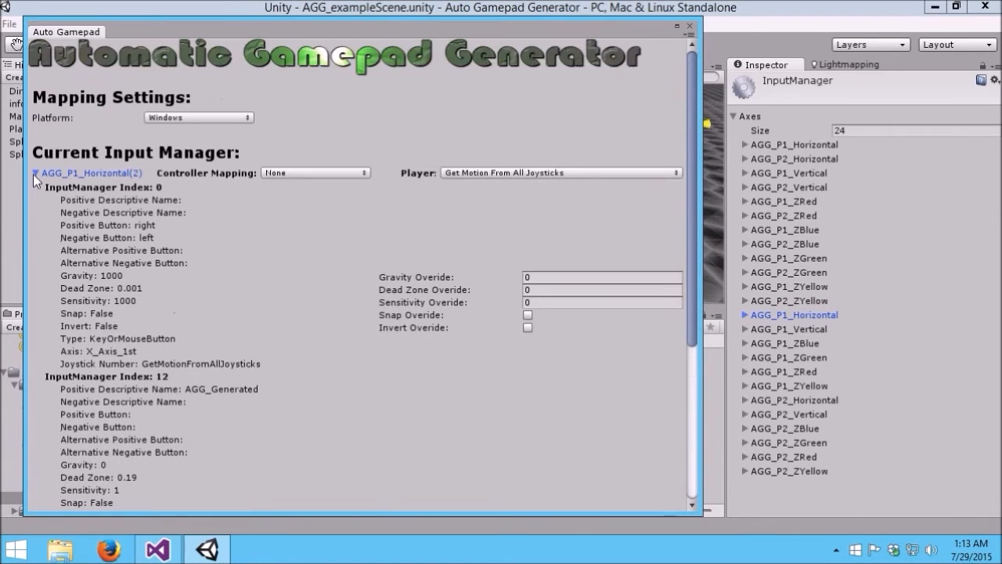
{"action": "left_click", "coordinate": [38, 172]}
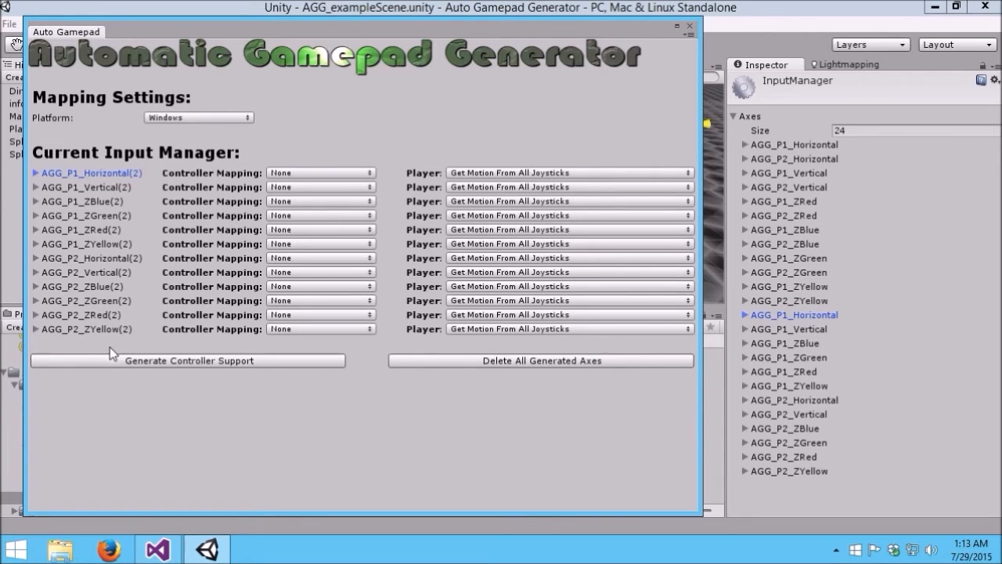
{"action": "mouse_move", "coordinate": [61, 182]}
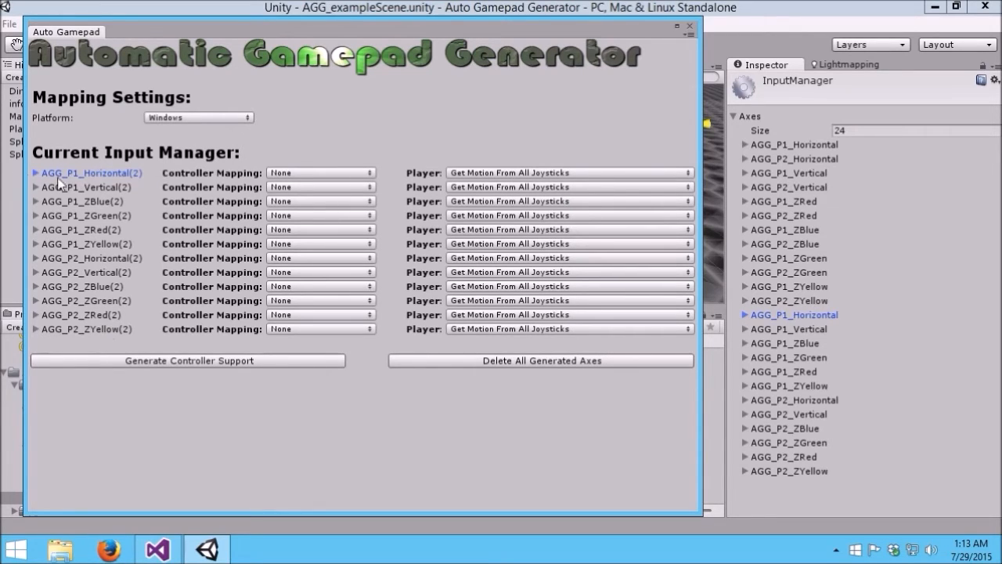
{"action": "left_click", "coordinate": [37, 172]}
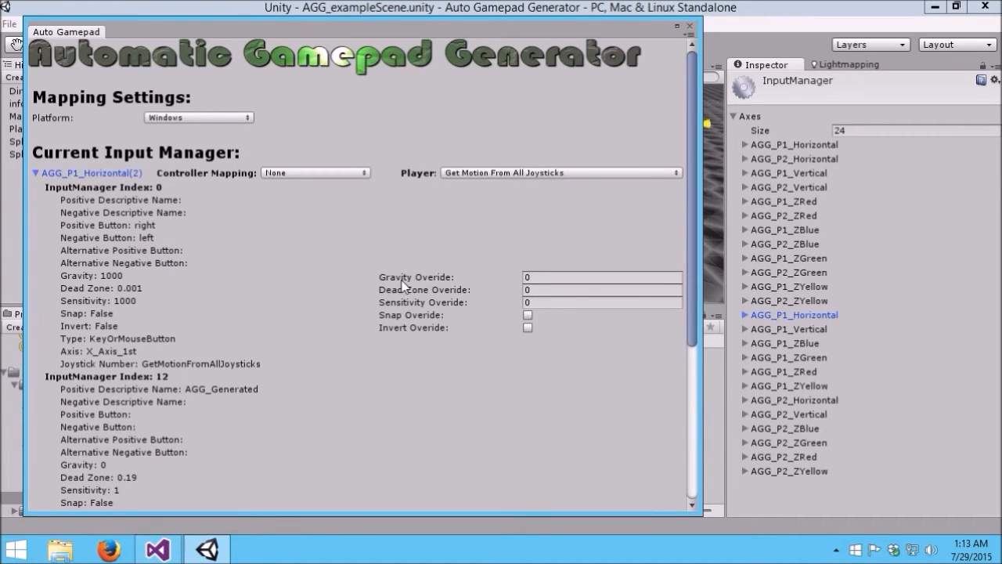
{"action": "mouse_move", "coordinate": [429, 254]}
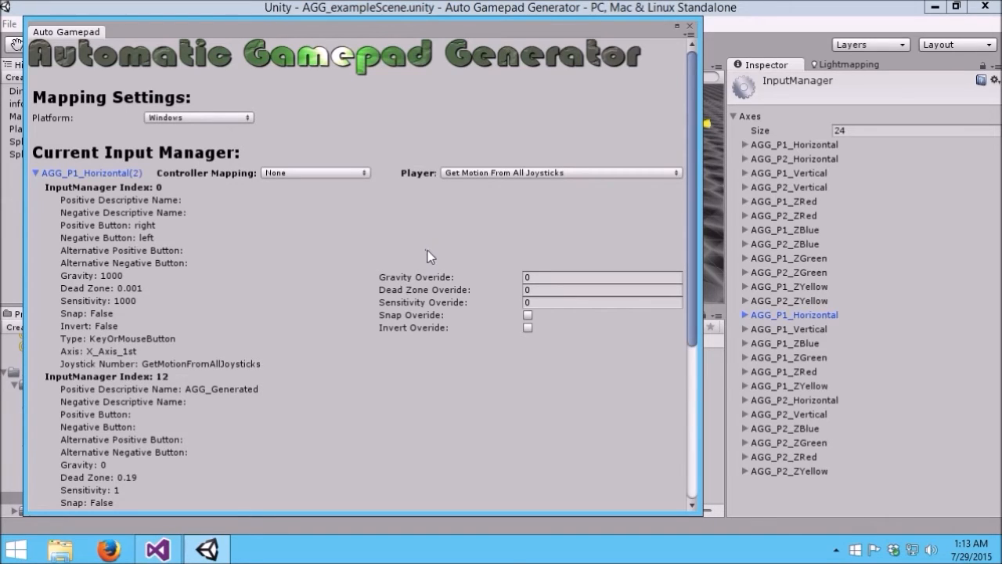
{"action": "mouse_move", "coordinate": [445, 257]}
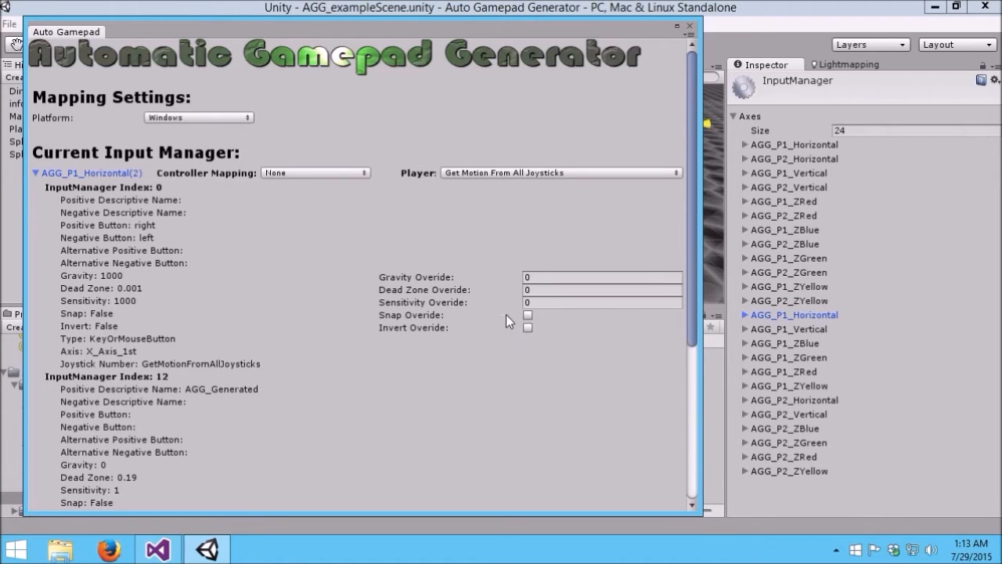
{"action": "mouse_move", "coordinate": [473, 301]}
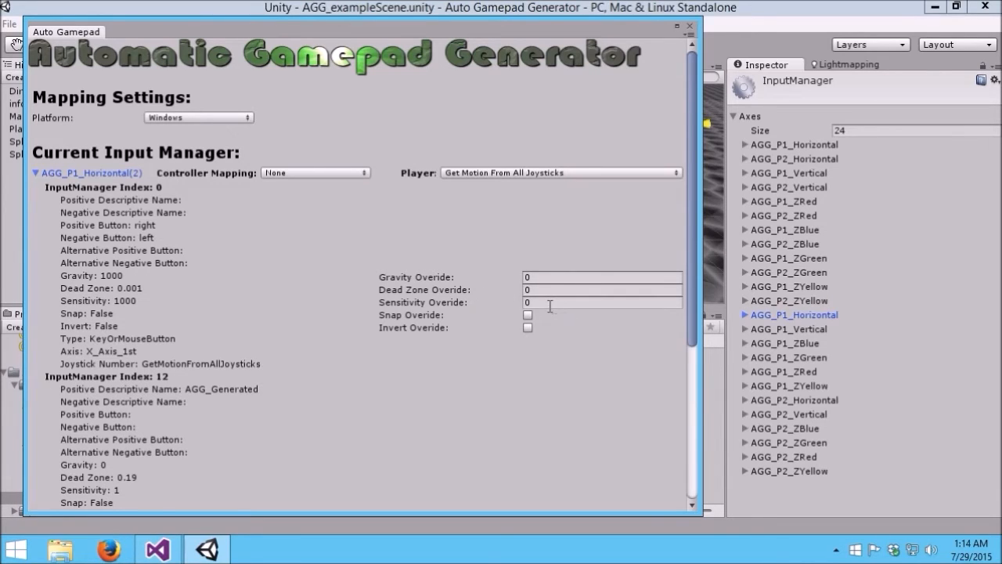
{"action": "mouse_move", "coordinate": [437, 341]}
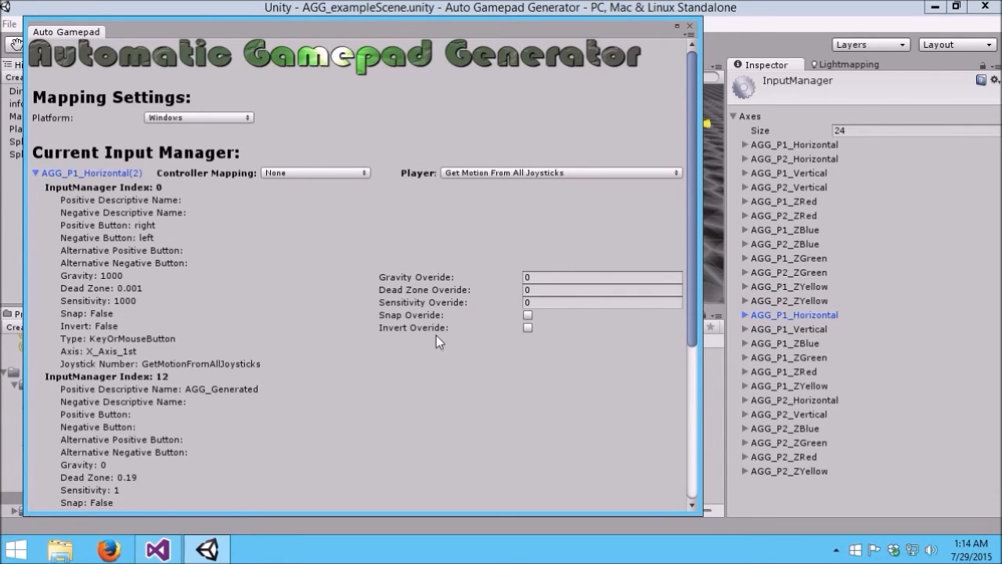
{"action": "mouse_move", "coordinate": [448, 341]}
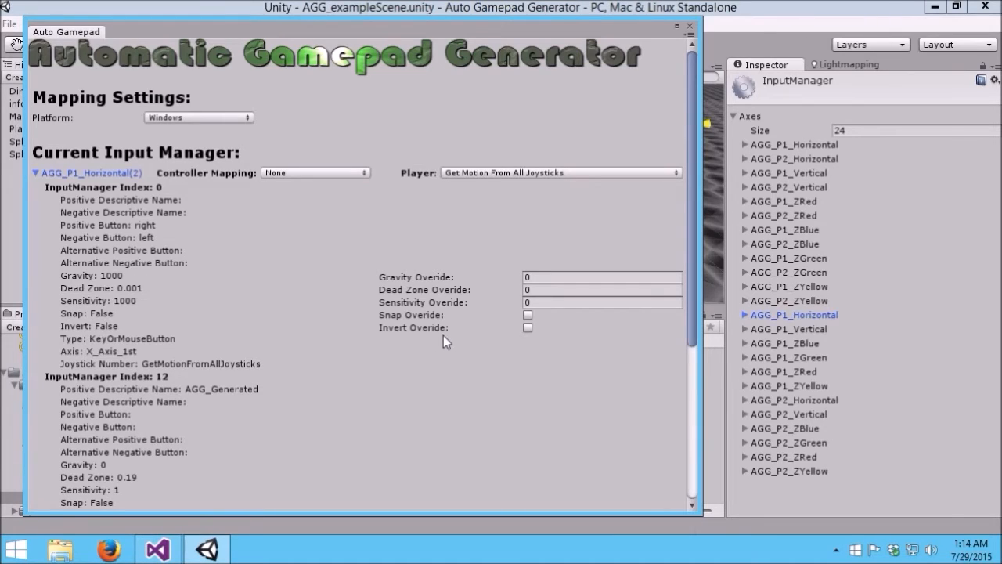
{"action": "mouse_move", "coordinate": [422, 338]}
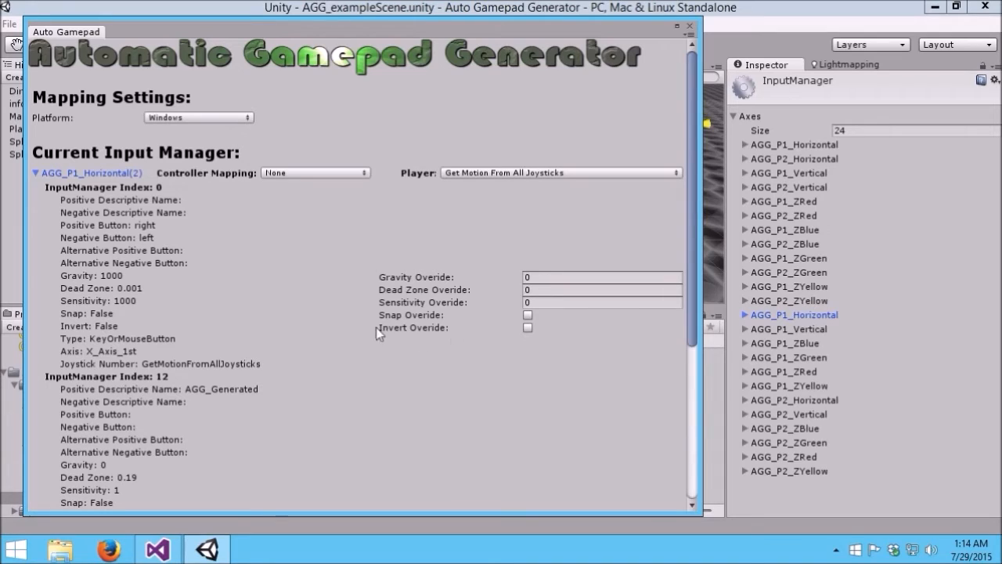
{"action": "mouse_move", "coordinate": [398, 339]}
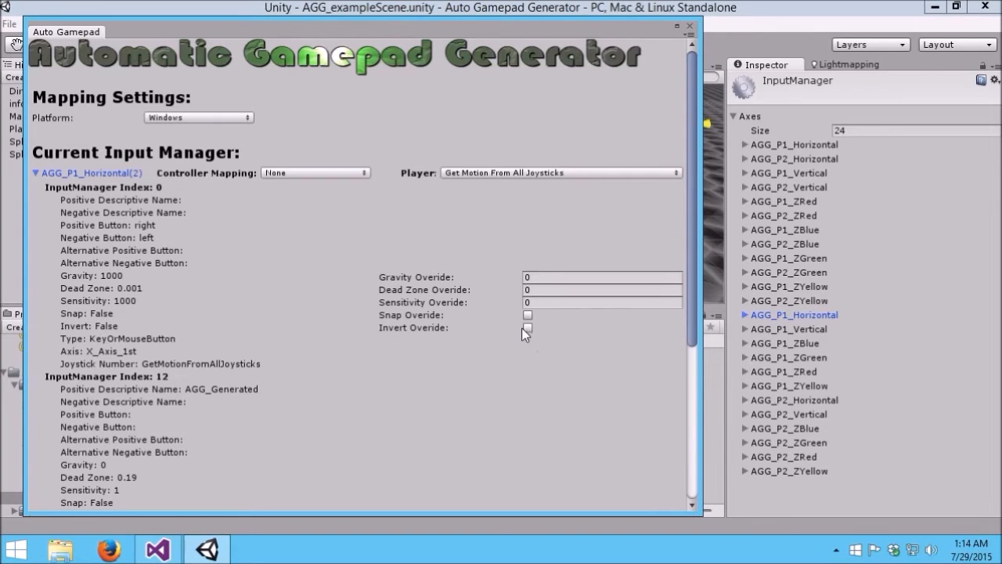
{"action": "scroll", "scroll_direction": "down", "scroll_amount": 3}
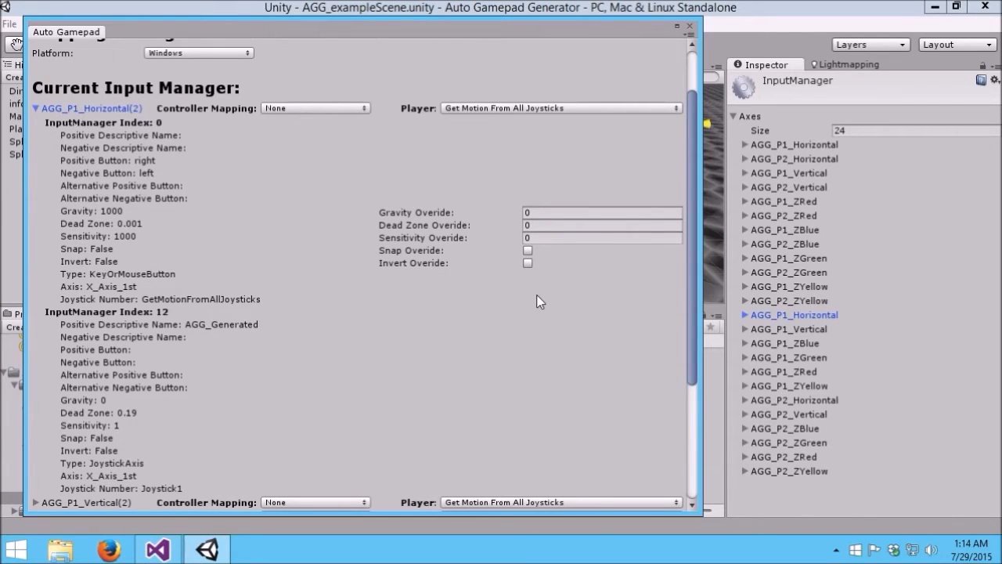
{"action": "mouse_move", "coordinate": [465, 247]}
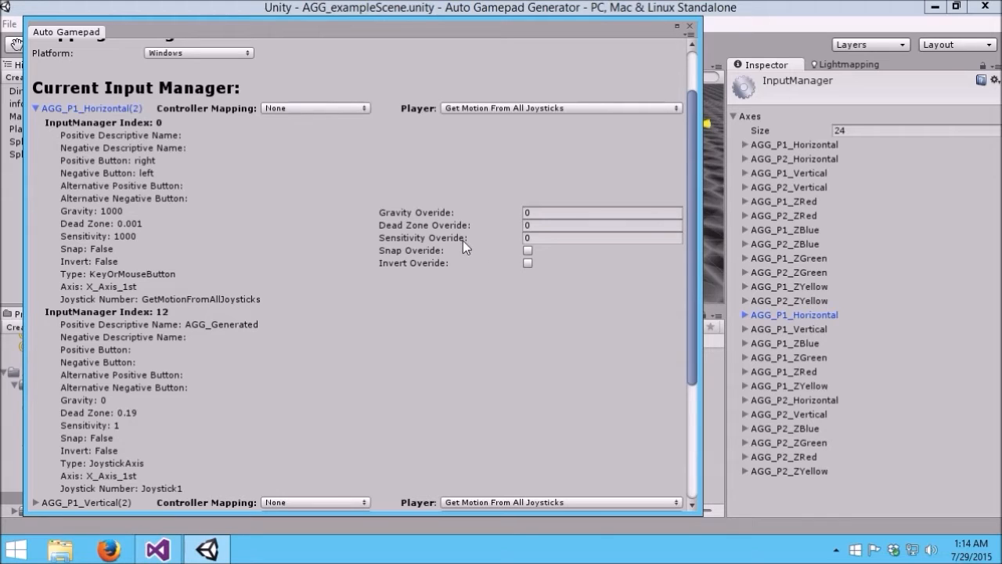
{"action": "mouse_move", "coordinate": [150, 197]}
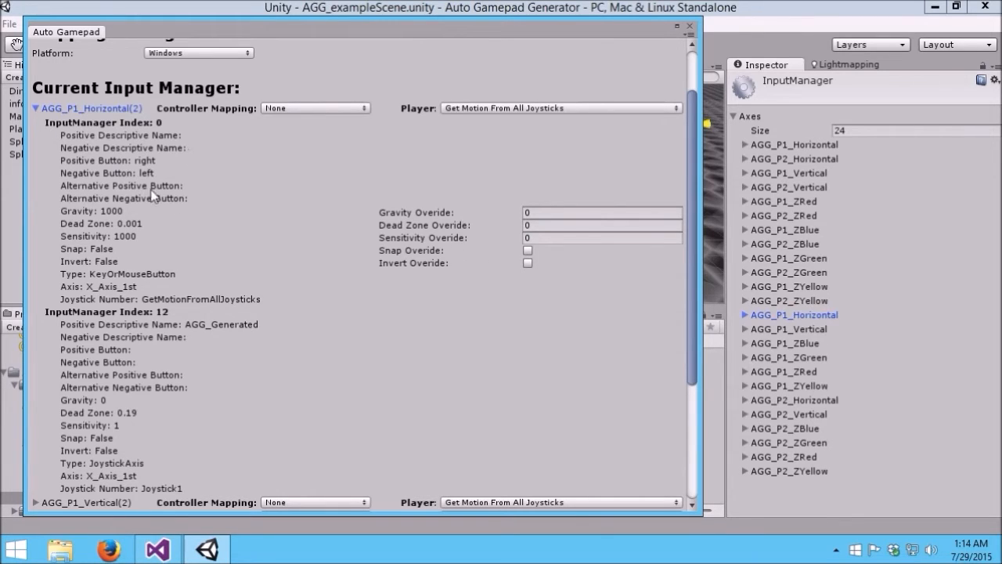
{"action": "mouse_move", "coordinate": [374, 218]}
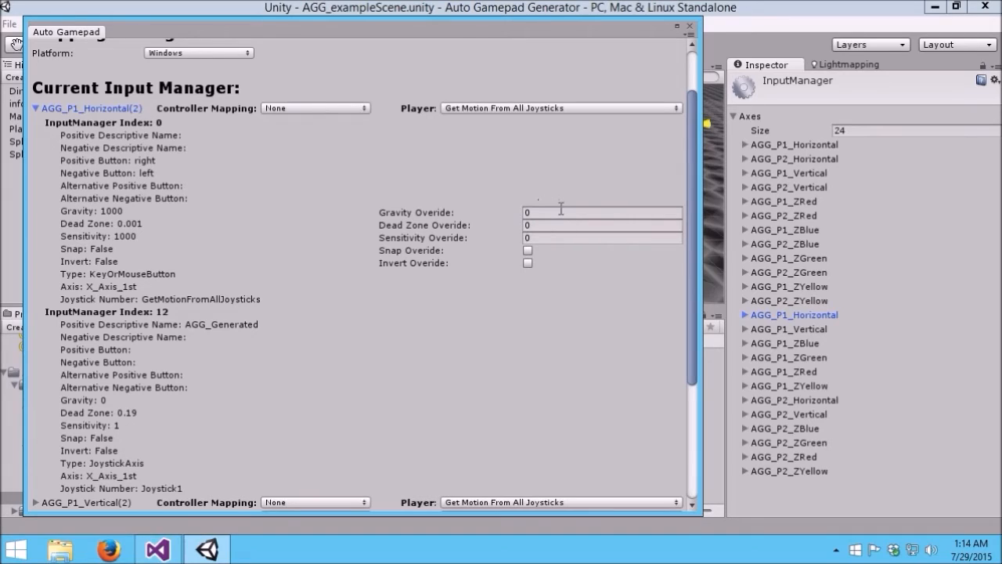
{"action": "left_click", "coordinate": [603, 213]}
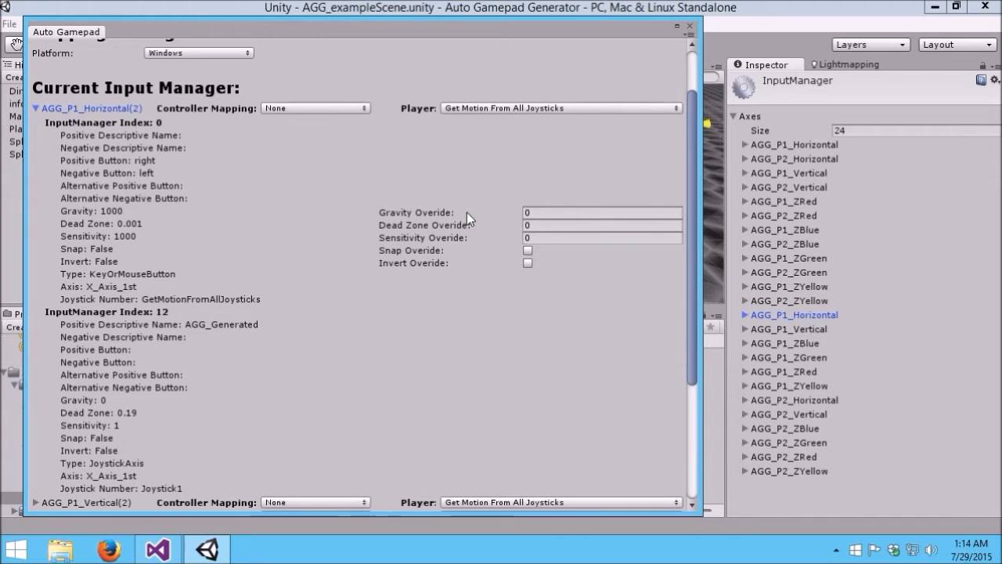
{"action": "mouse_move", "coordinate": [413, 210]}
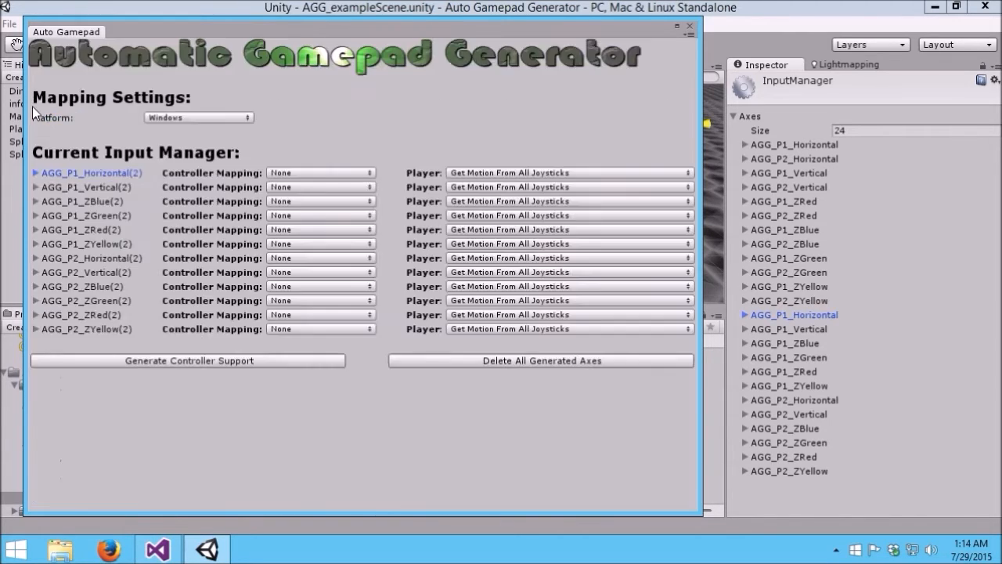
{"action": "mouse_move", "coordinate": [227, 259]}
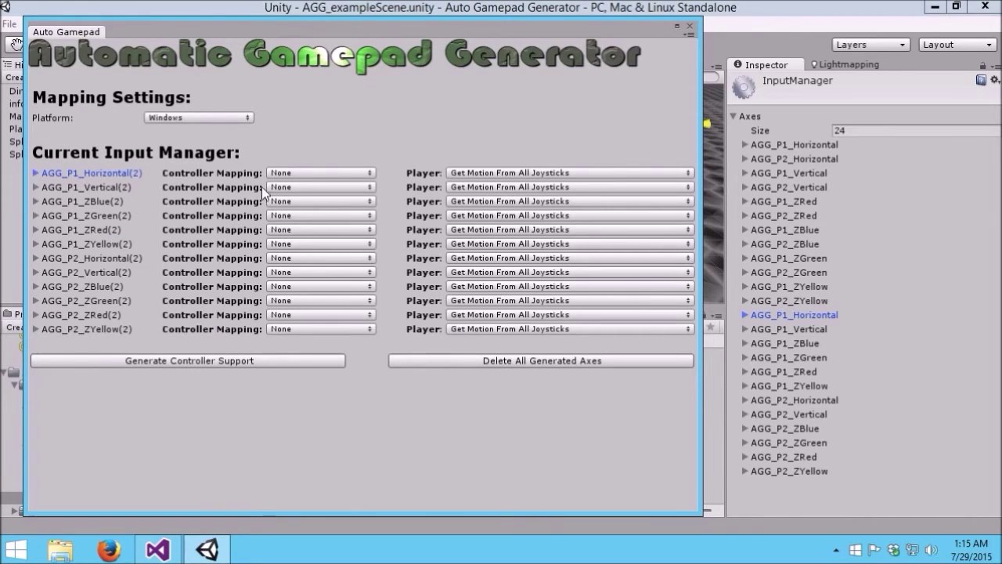
{"action": "mouse_move", "coordinate": [81, 179]}
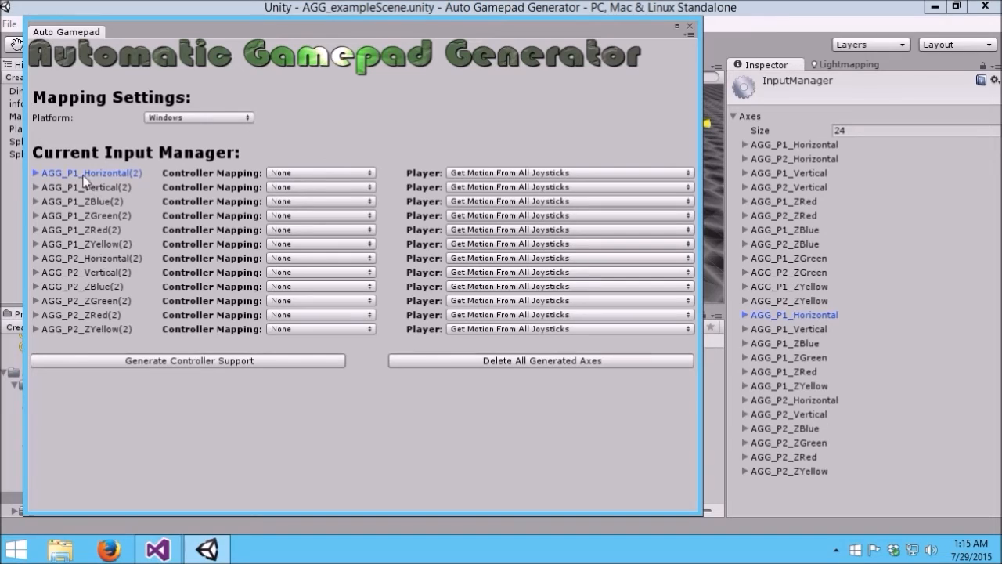
{"action": "mouse_move", "coordinate": [94, 200]}
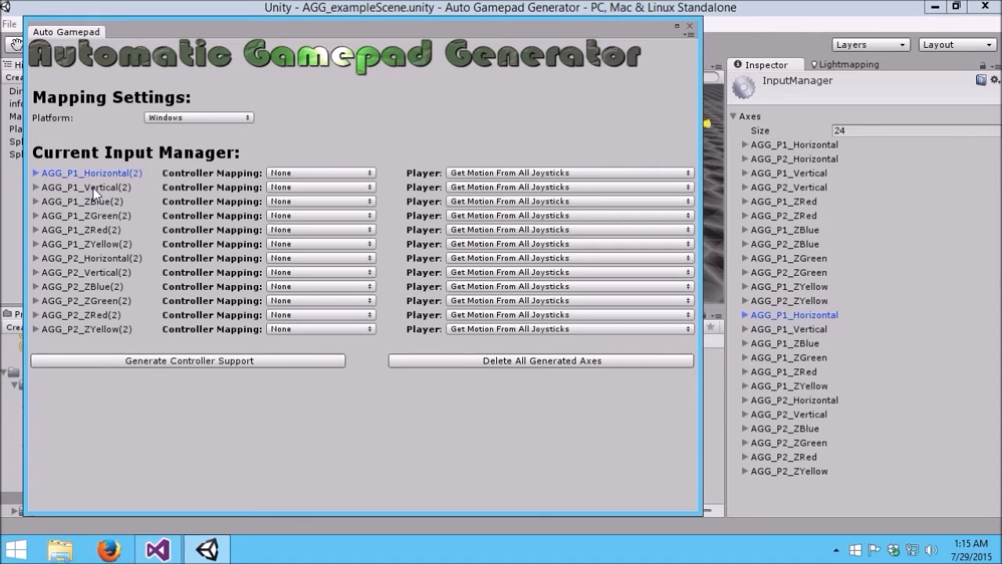
{"action": "mouse_move", "coordinate": [310, 175]}
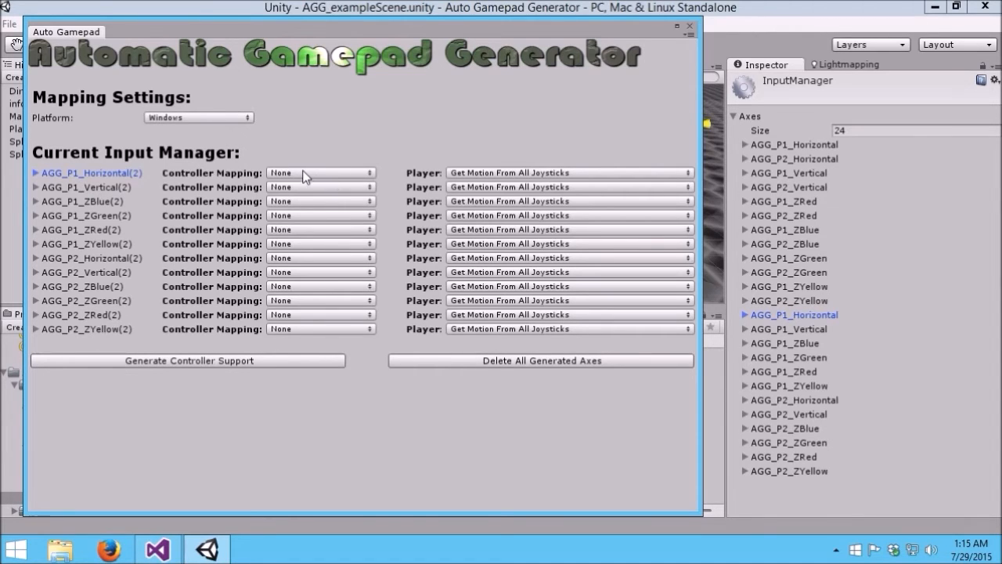
Map AGG_P1_Horizontal to Dpad Horizontal and set its Player to Joystick 1
{"action": "left_click", "coordinate": [320, 172]}
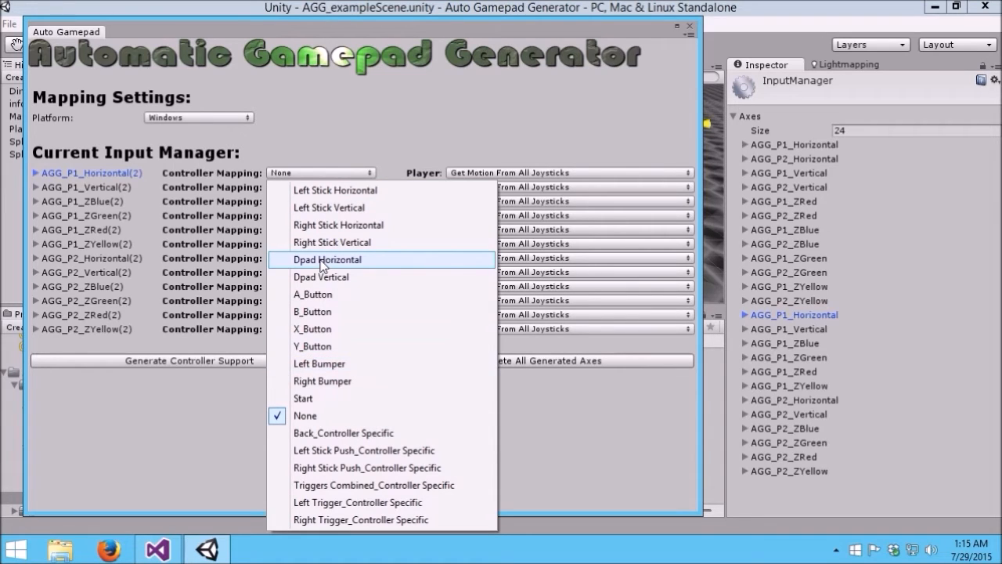
{"action": "left_click", "coordinate": [326, 260]}
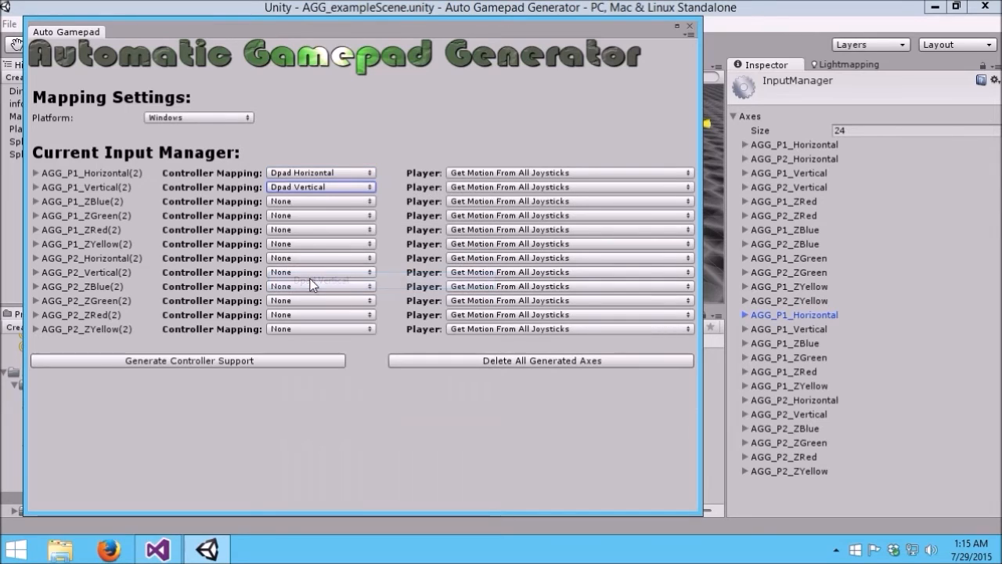
{"action": "mouse_move", "coordinate": [297, 348]}
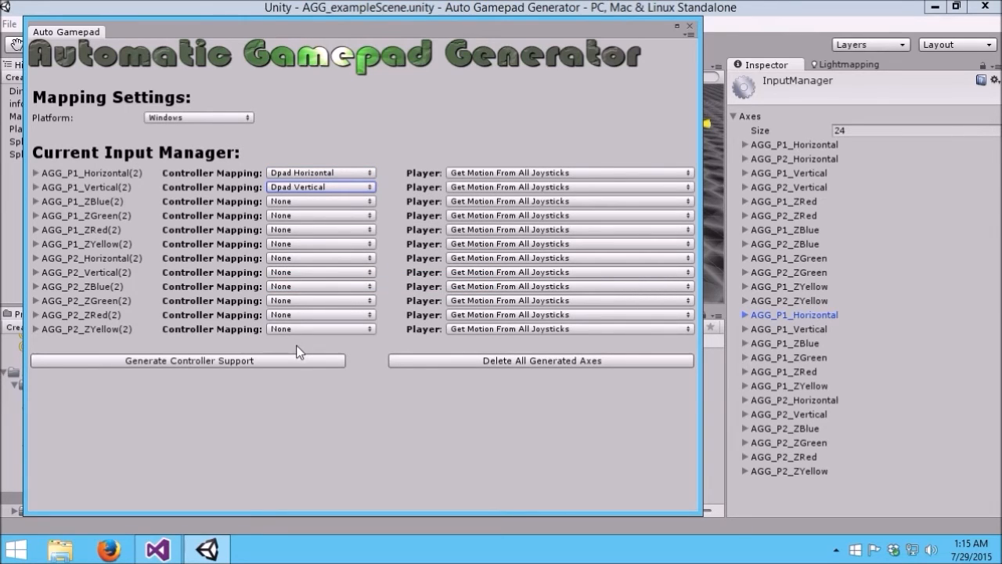
{"action": "mouse_move", "coordinate": [122, 188]}
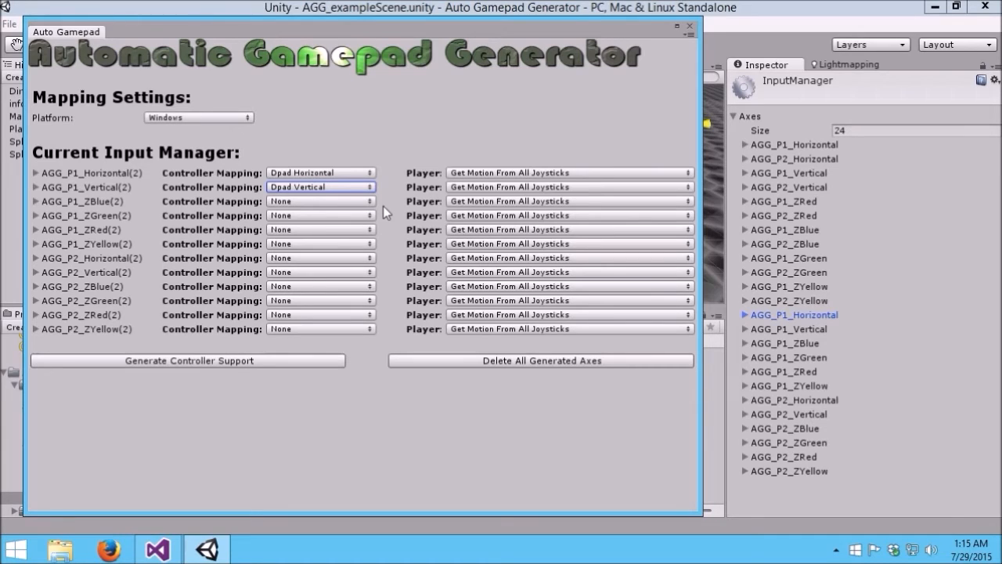
{"action": "mouse_move", "coordinate": [461, 179]}
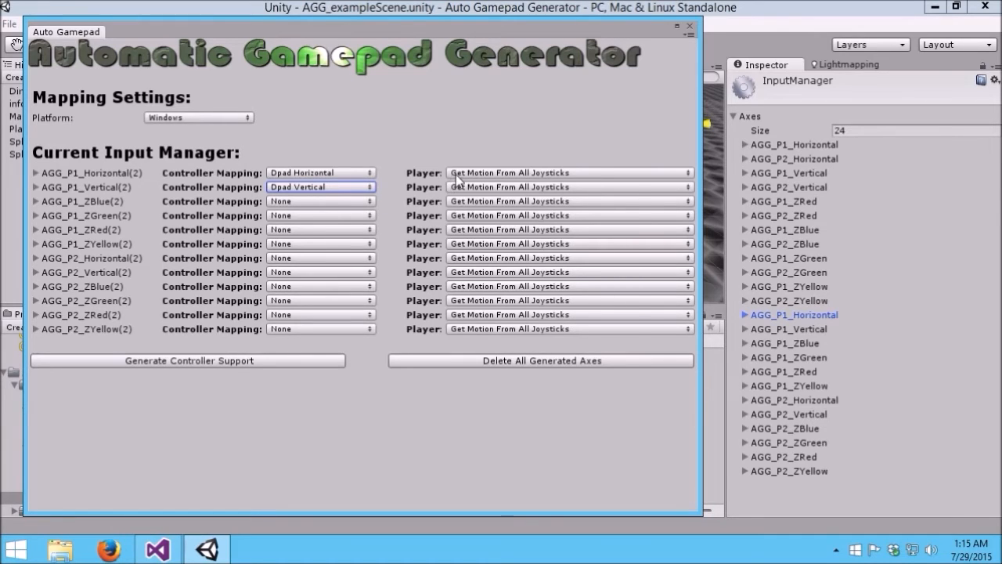
{"action": "left_click", "coordinate": [567, 173]}
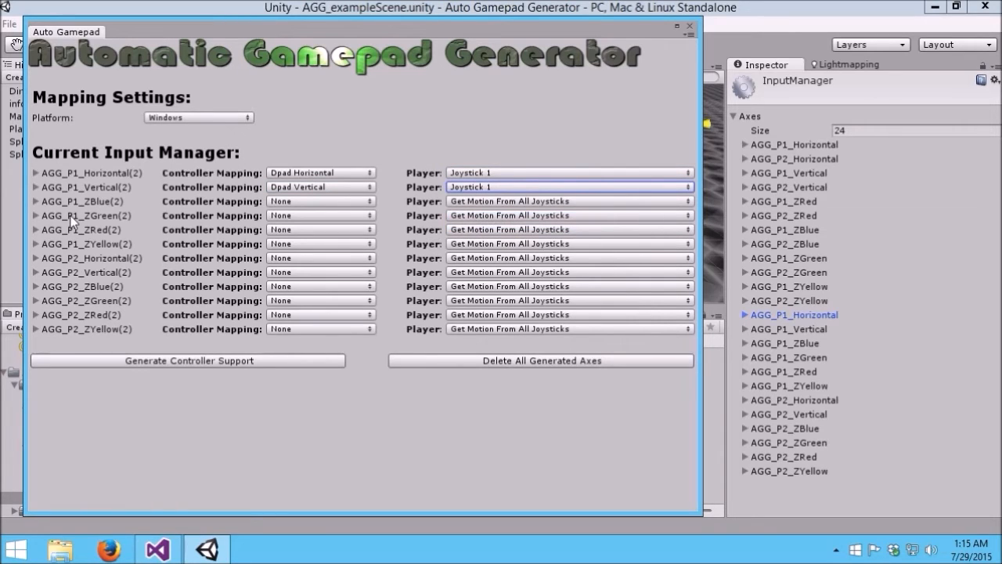
{"action": "mouse_move", "coordinate": [210, 172]}
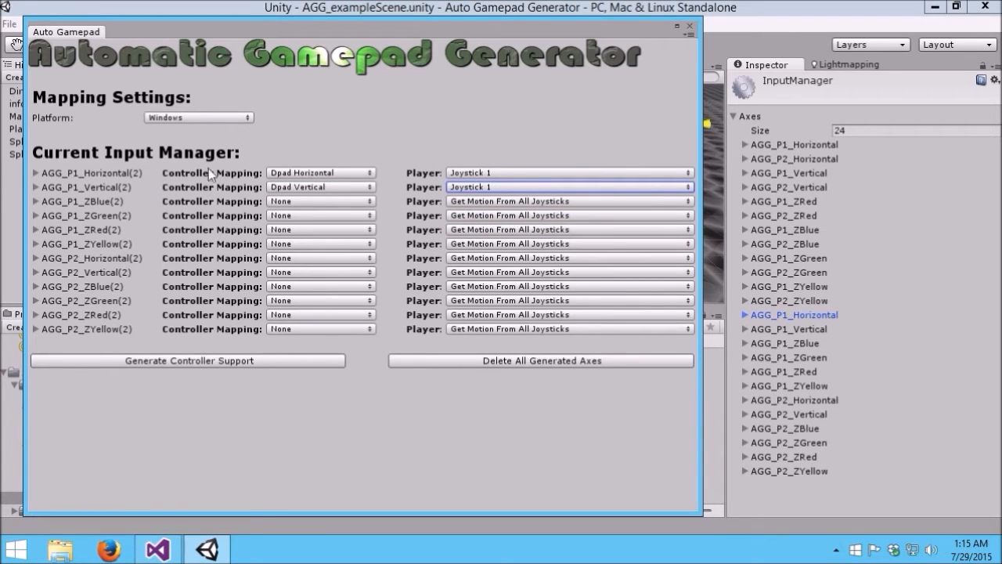
{"action": "mouse_move", "coordinate": [243, 219]}
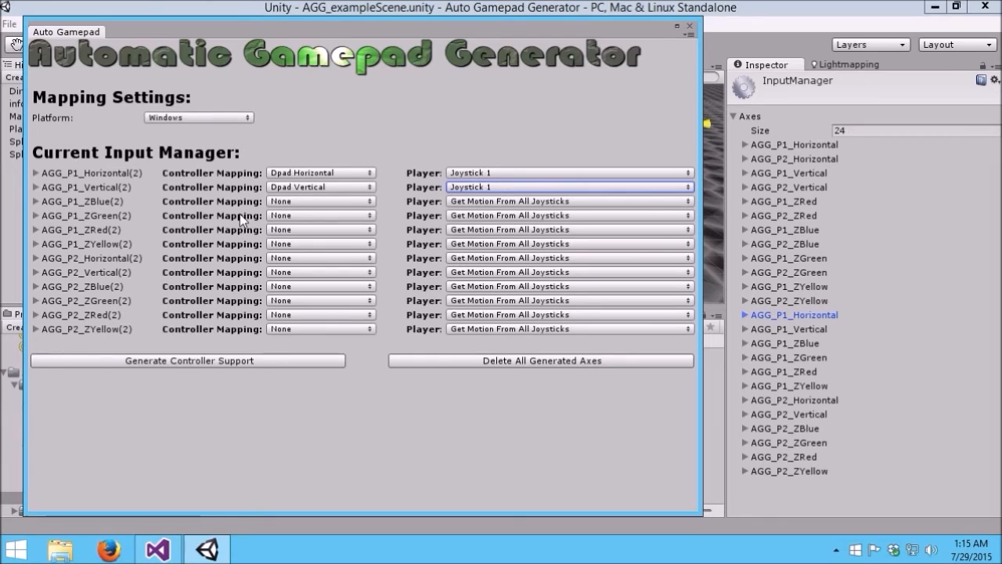
{"action": "mouse_move", "coordinate": [269, 275]}
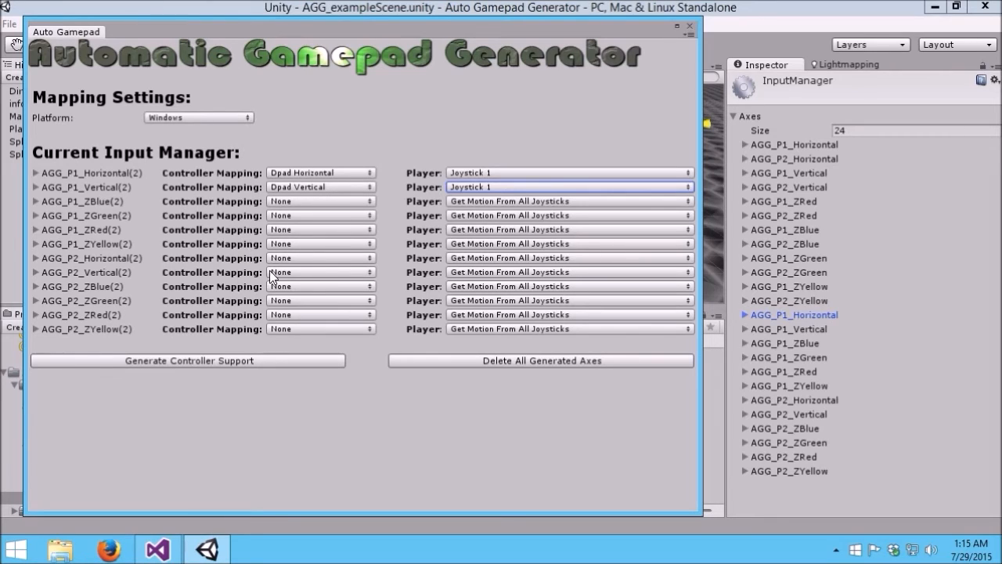
{"action": "mouse_move", "coordinate": [264, 244]}
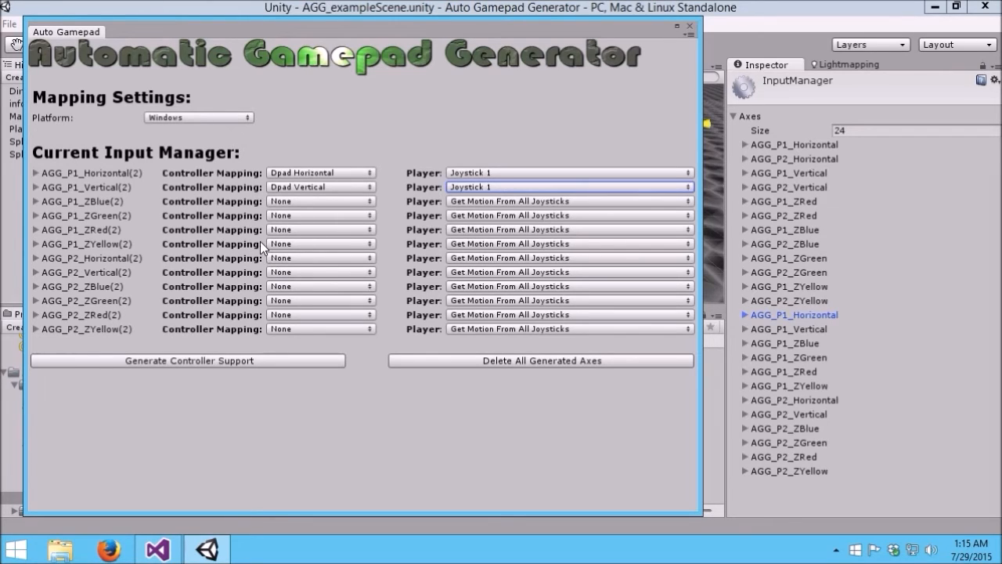
Generate the d-pad support and inspect AGG_P1_Horizontal's third SixthAxis entry in the 26-axis list
{"action": "left_click", "coordinate": [188, 360]}
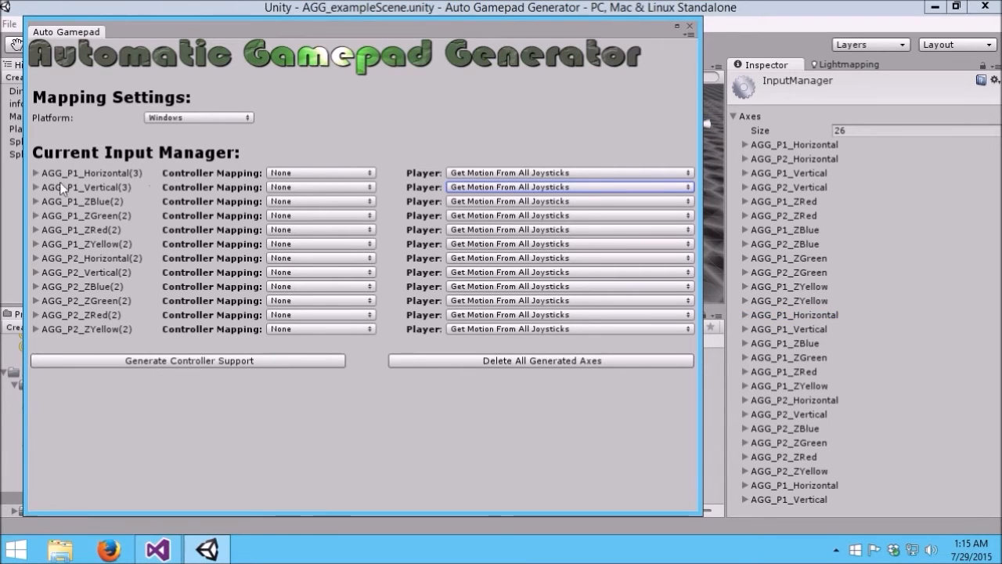
{"action": "left_click", "coordinate": [38, 173]}
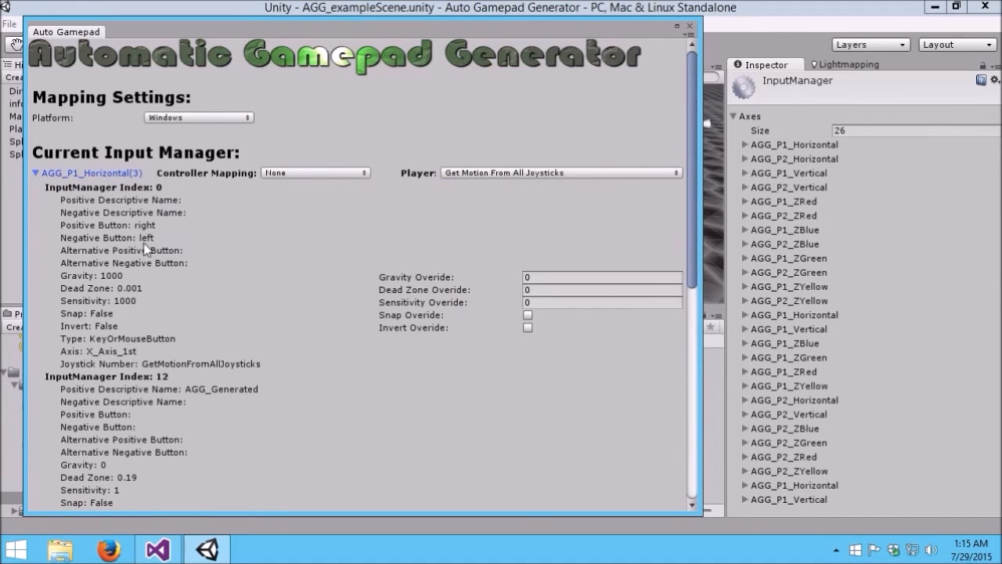
{"action": "scroll", "scroll_direction": "down", "scroll_amount": 3}
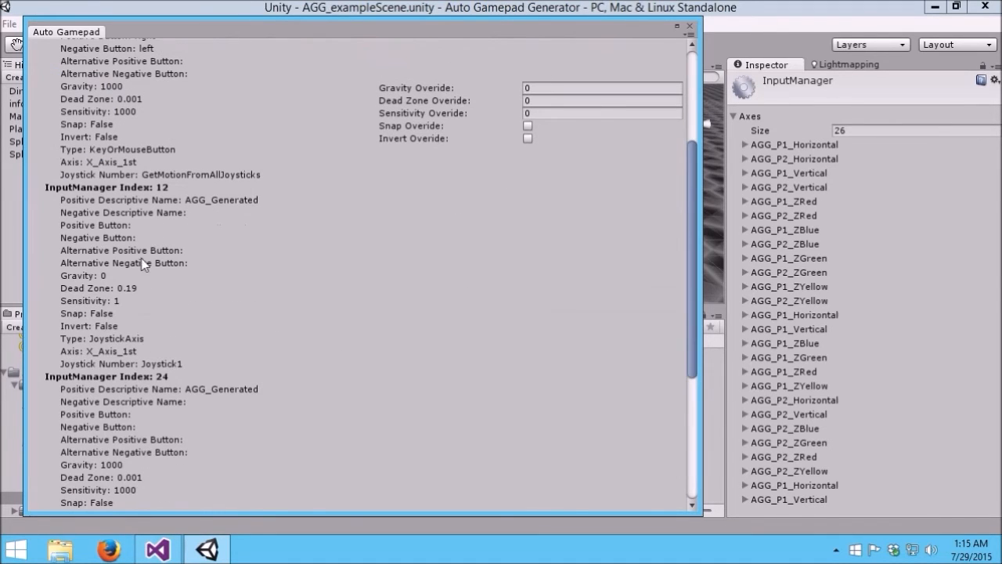
{"action": "mouse_move", "coordinate": [117, 374]}
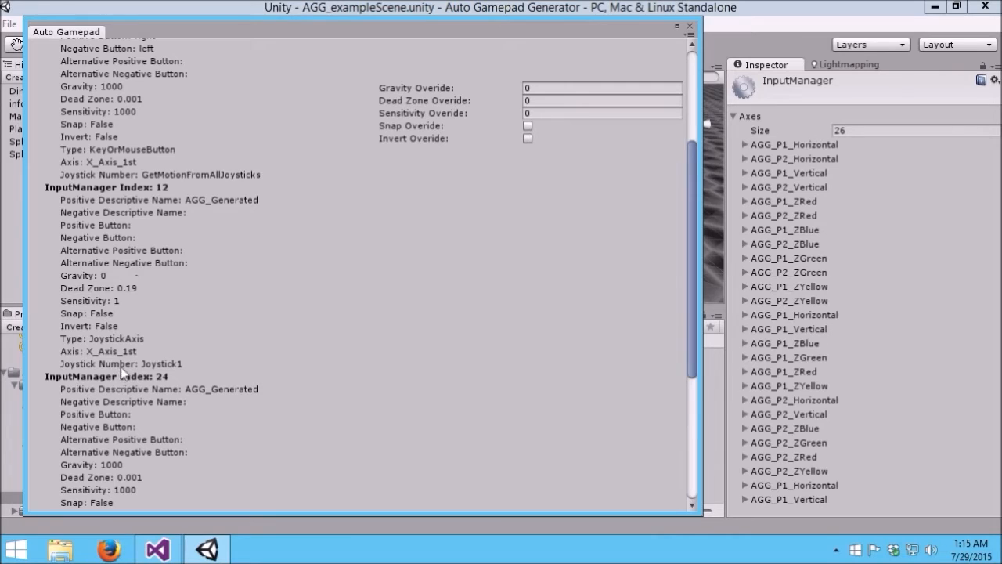
{"action": "scroll", "scroll_direction": "down", "scroll_amount": 3}
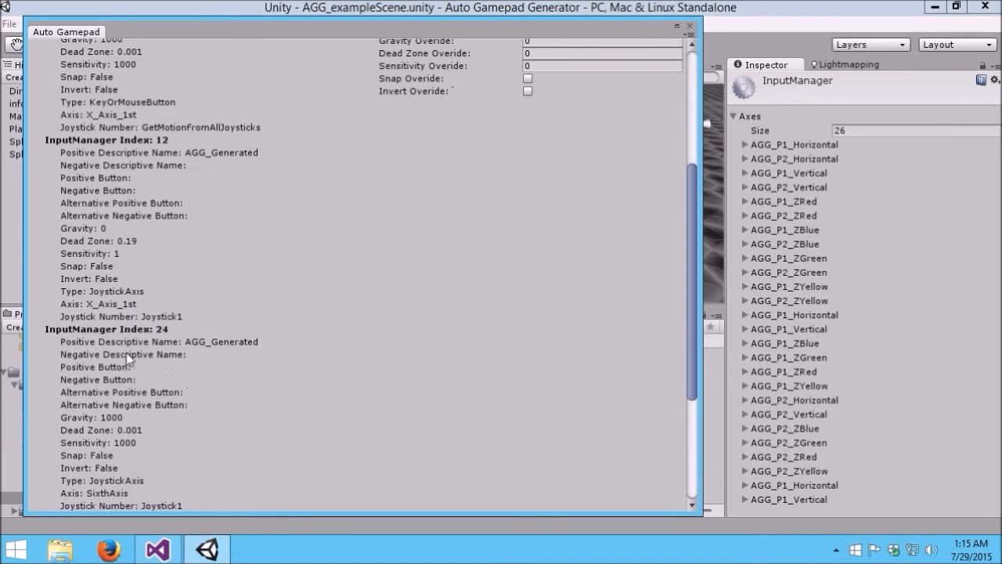
{"action": "scroll", "scroll_direction": "down", "scroll_amount": 3}
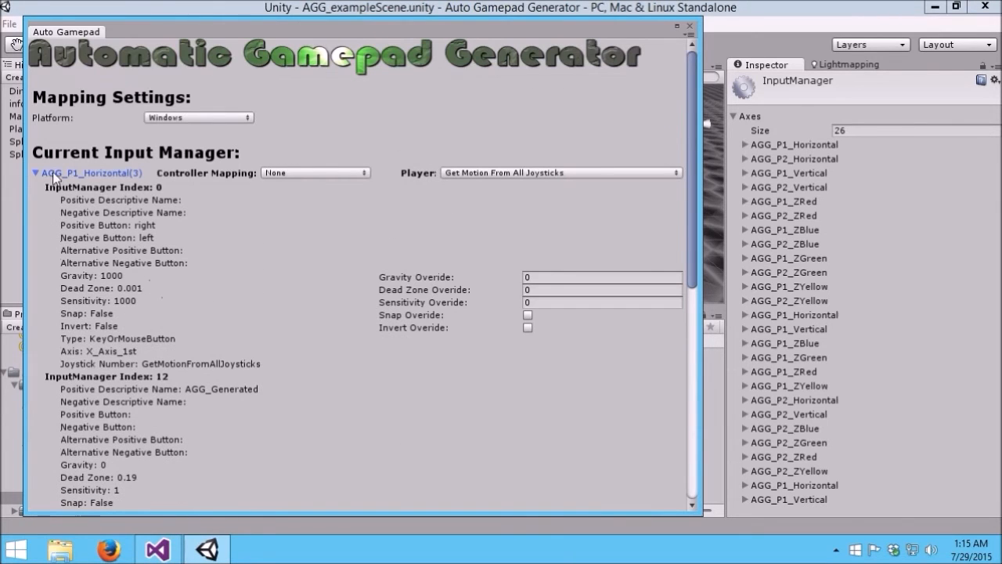
{"action": "left_click", "coordinate": [37, 172]}
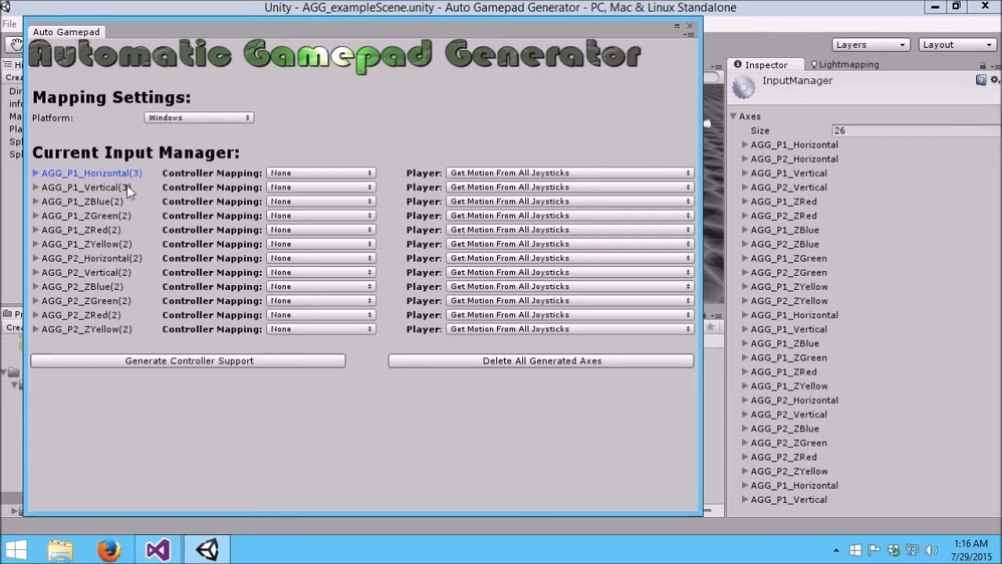
{"action": "mouse_move", "coordinate": [112, 272]}
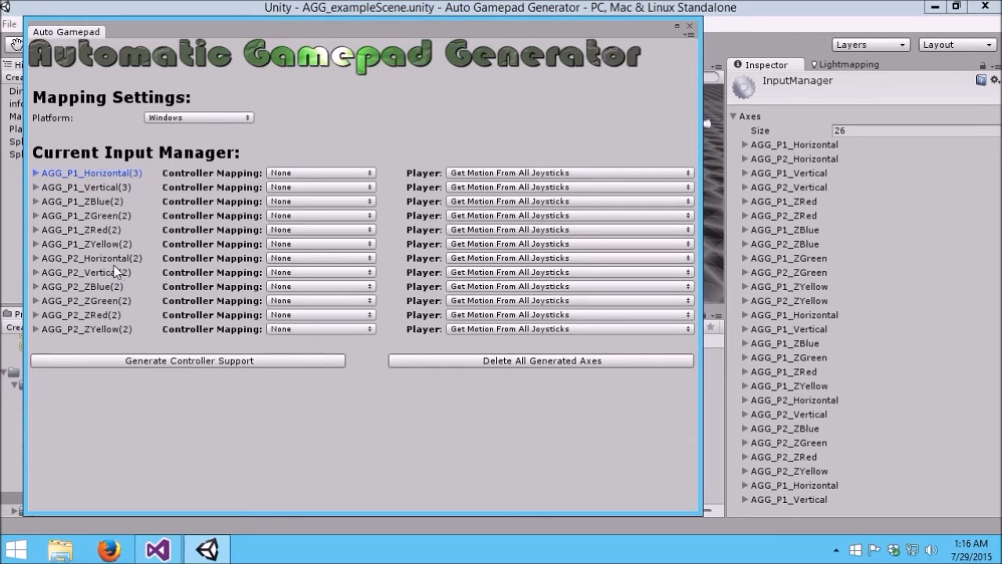
{"action": "mouse_move", "coordinate": [33, 263]}
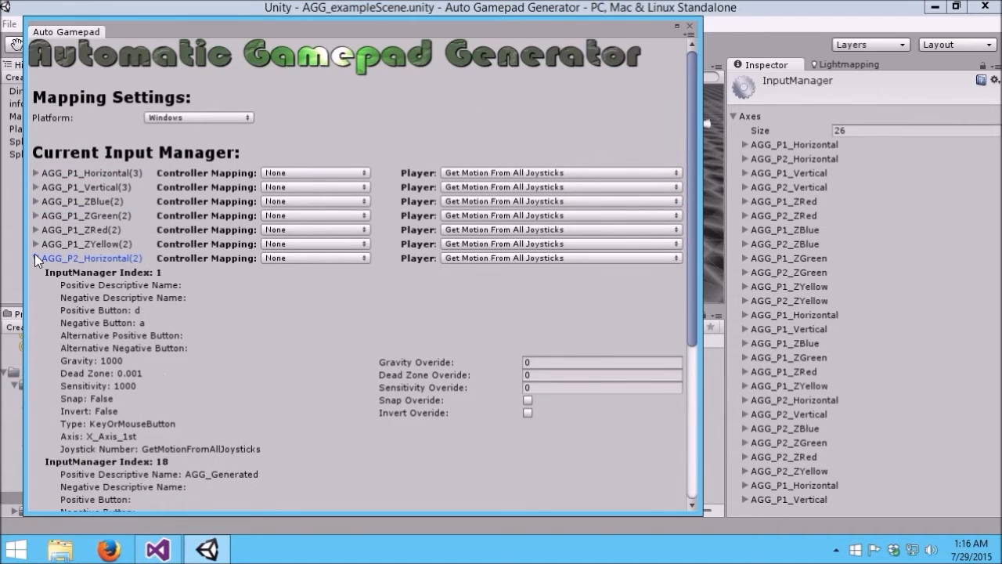
{"action": "scroll", "scroll_direction": "down", "scroll_amount": 3}
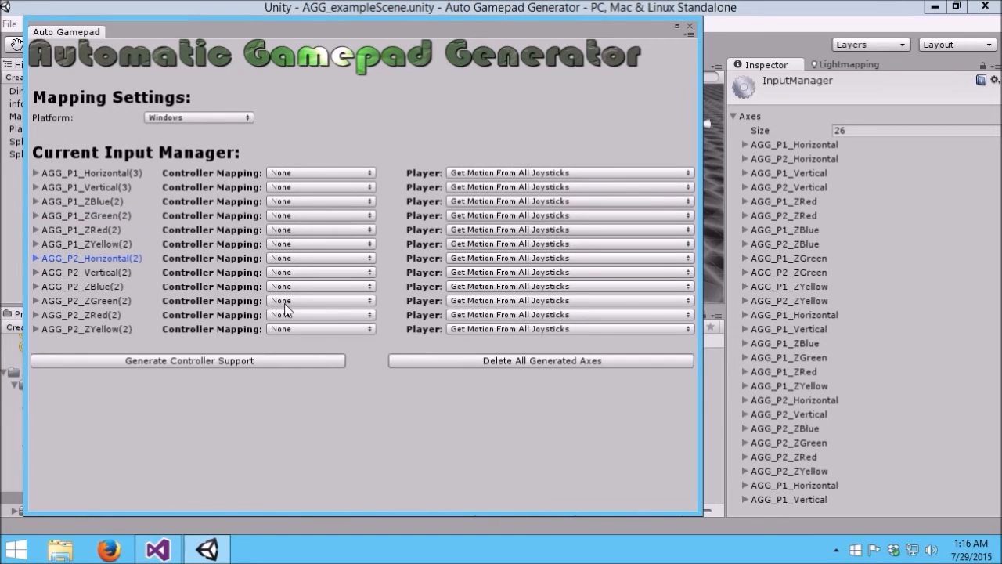
{"action": "mouse_move", "coordinate": [689, 33]}
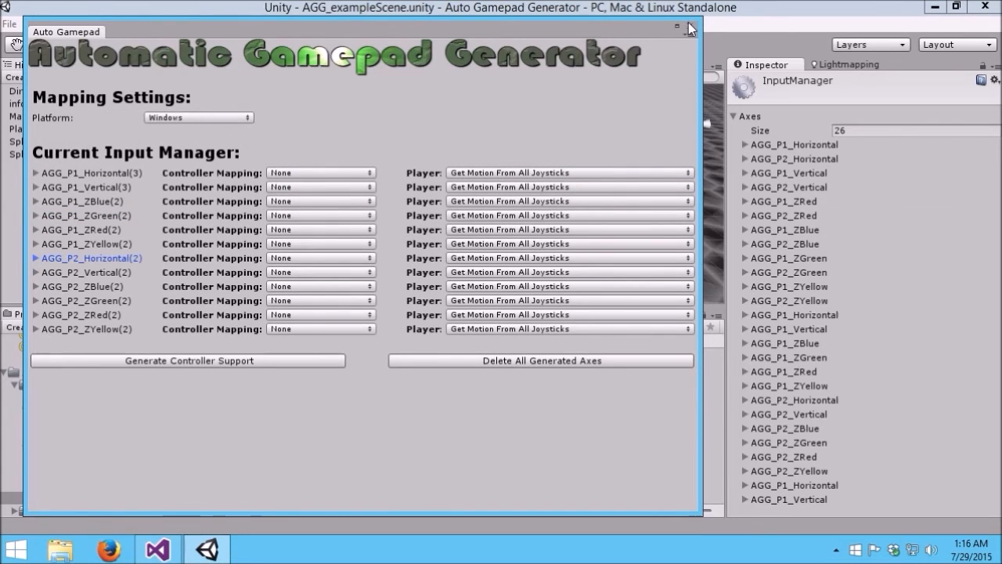
Close the Auto Gamepad window, leaving the example scene with its 26-axis InputManager
{"action": "left_click", "coordinate": [678, 28]}
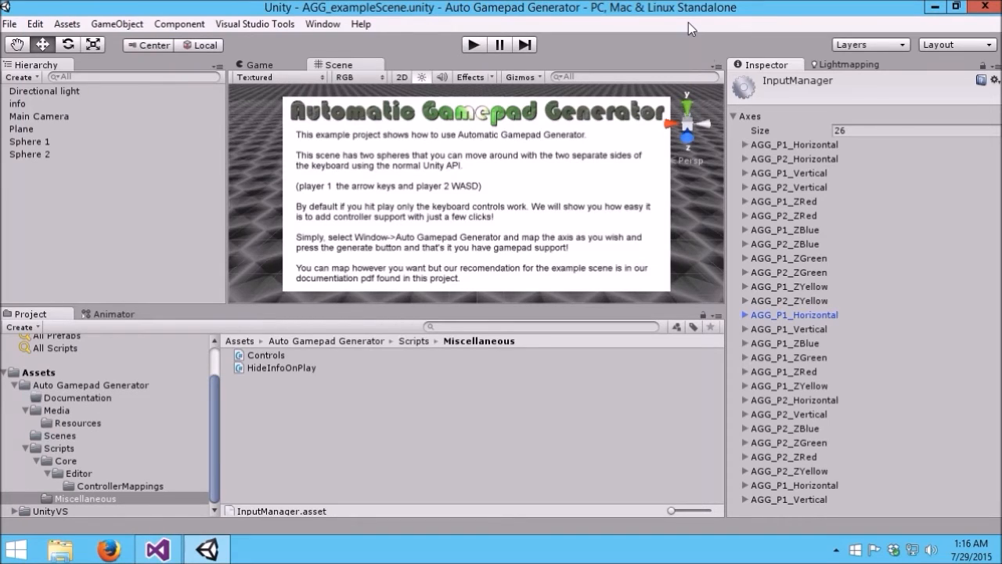
{"action": "mouse_move", "coordinate": [311, 48]}
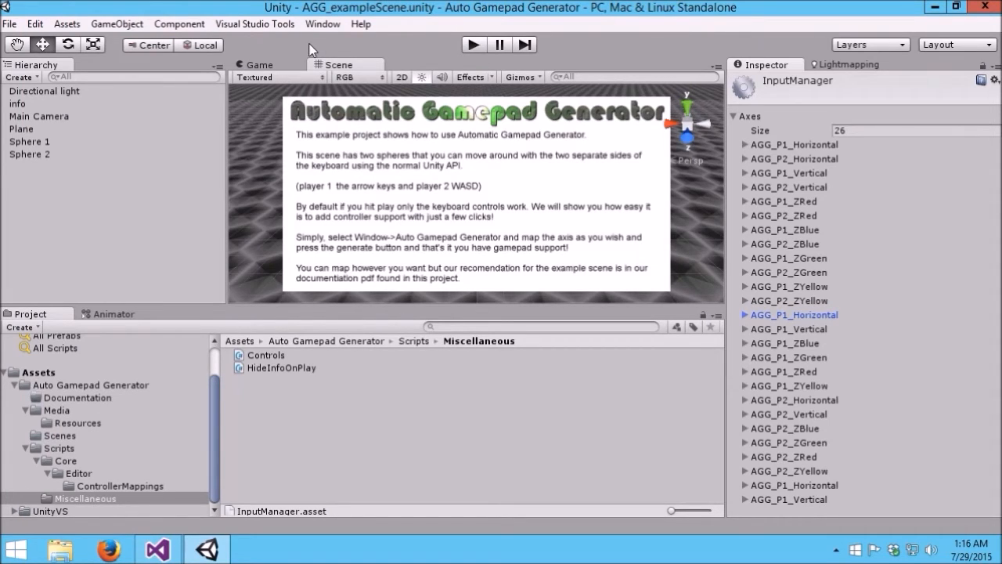
{"action": "mouse_move", "coordinate": [814, 259]}
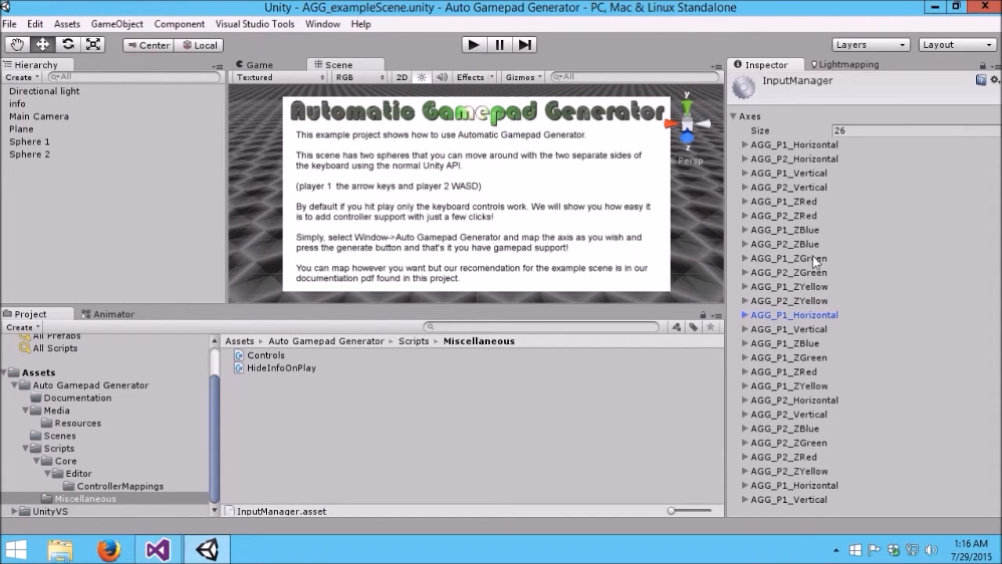
{"action": "mouse_move", "coordinate": [464, 138]}
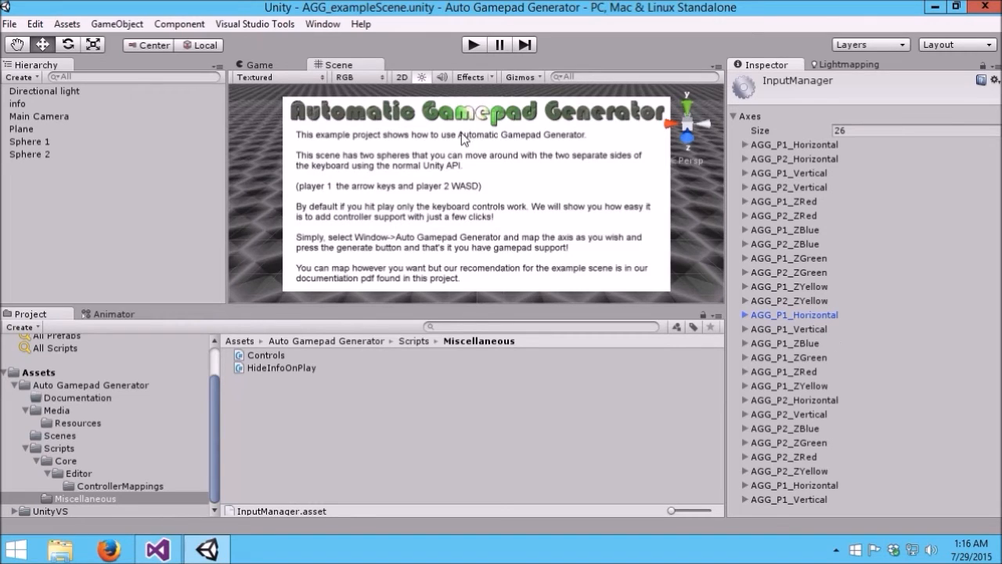
{"action": "mouse_move", "coordinate": [483, 41]}
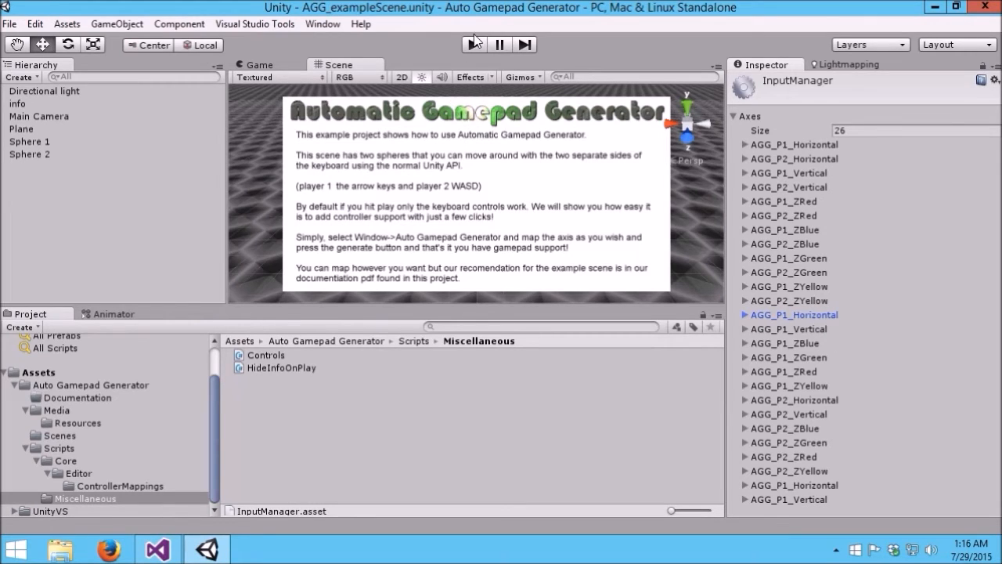
{"action": "left_click", "coordinate": [473, 44]}
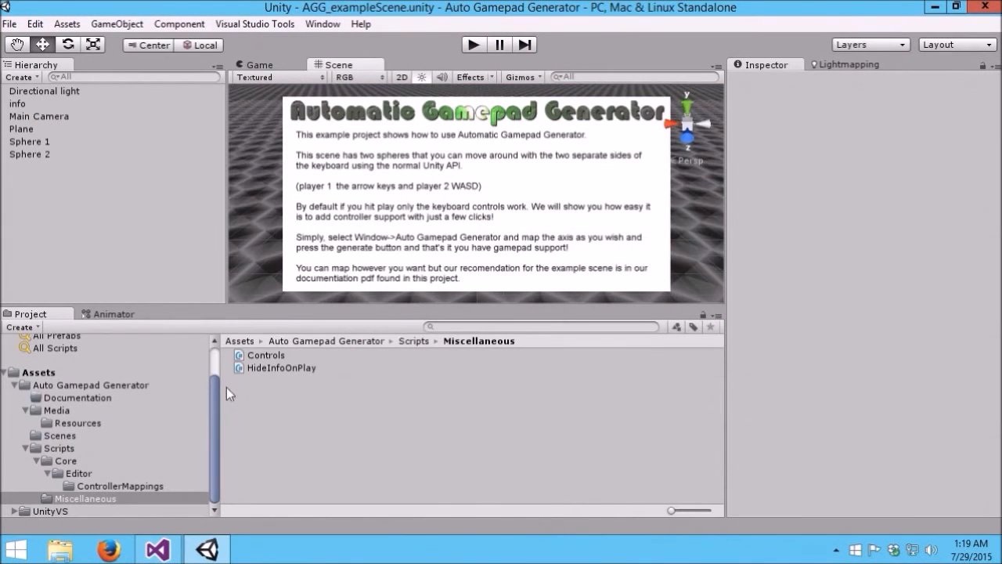
{"action": "mouse_move", "coordinate": [323, 25]}
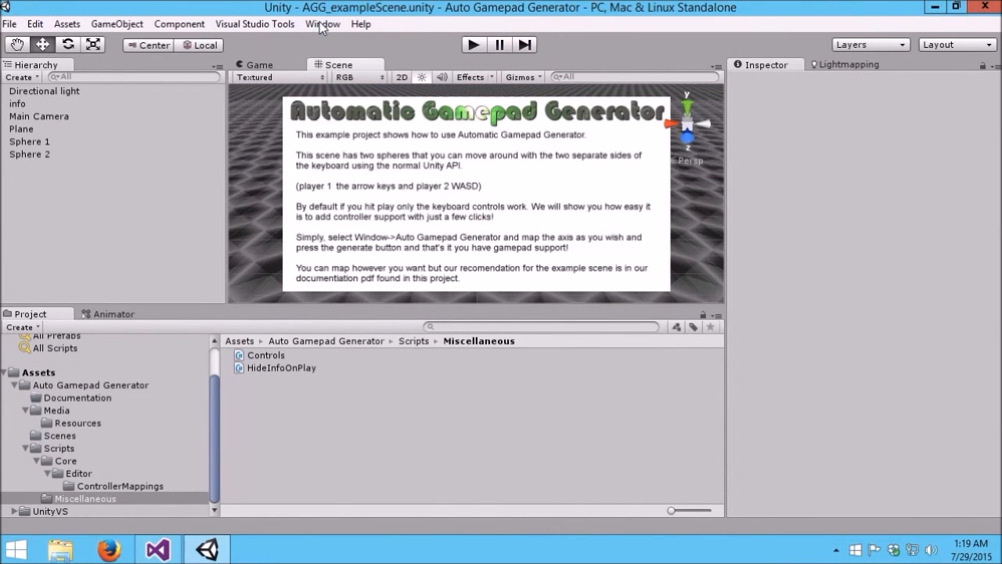
{"action": "left_click", "coordinate": [322, 23]}
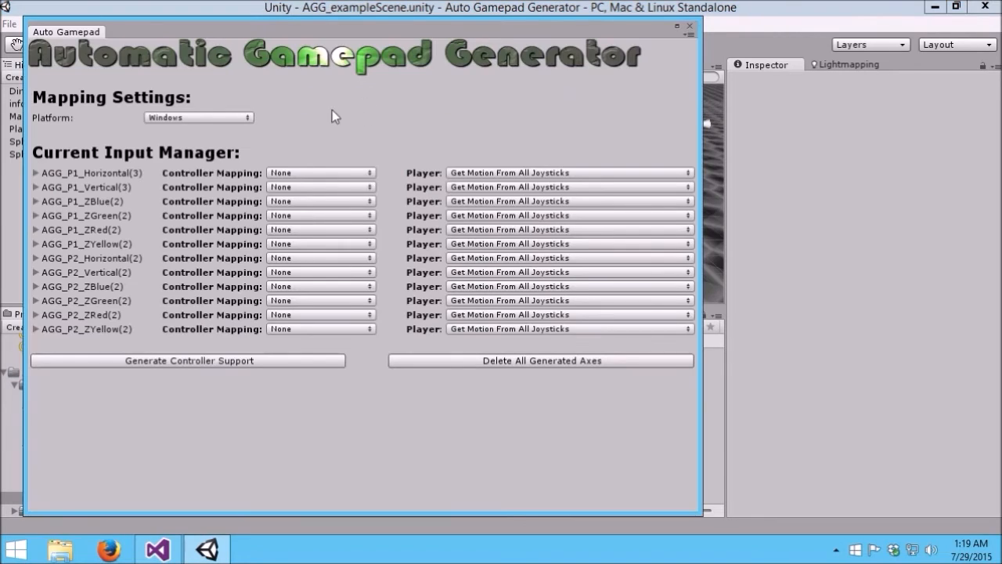
{"action": "mouse_move", "coordinate": [292, 147]}
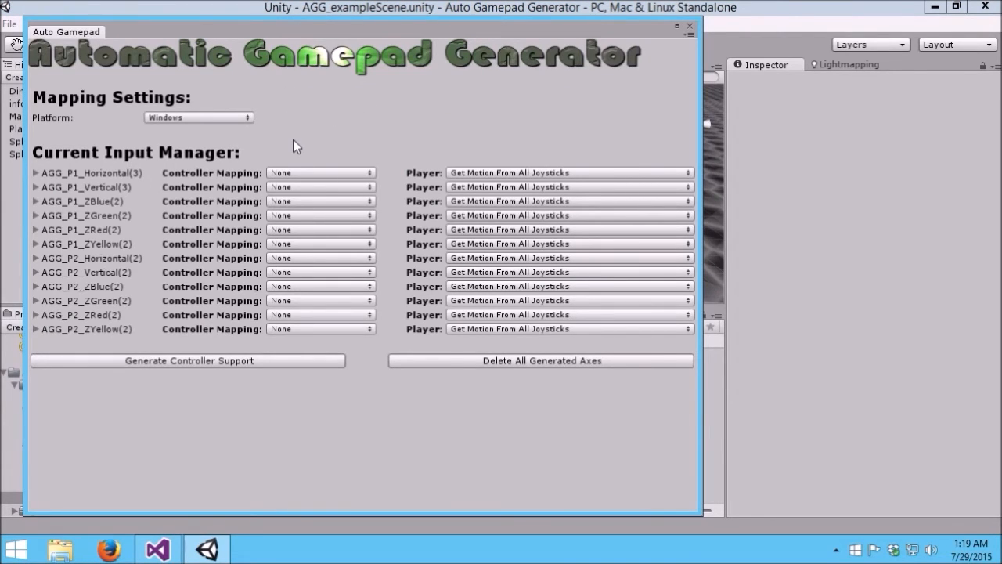
{"action": "left_click", "coordinate": [320, 173]}
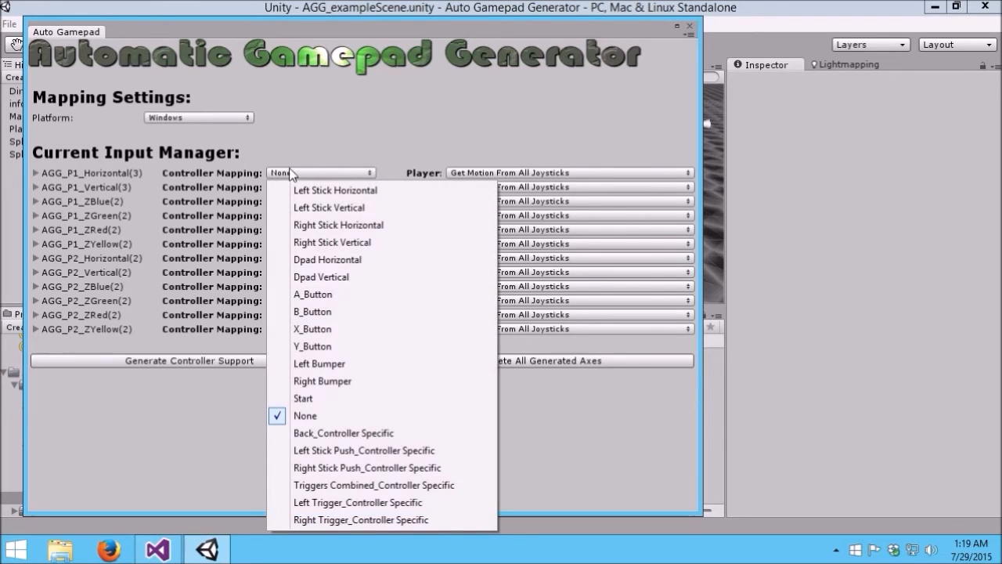
{"action": "mouse_move", "coordinate": [351, 401]}
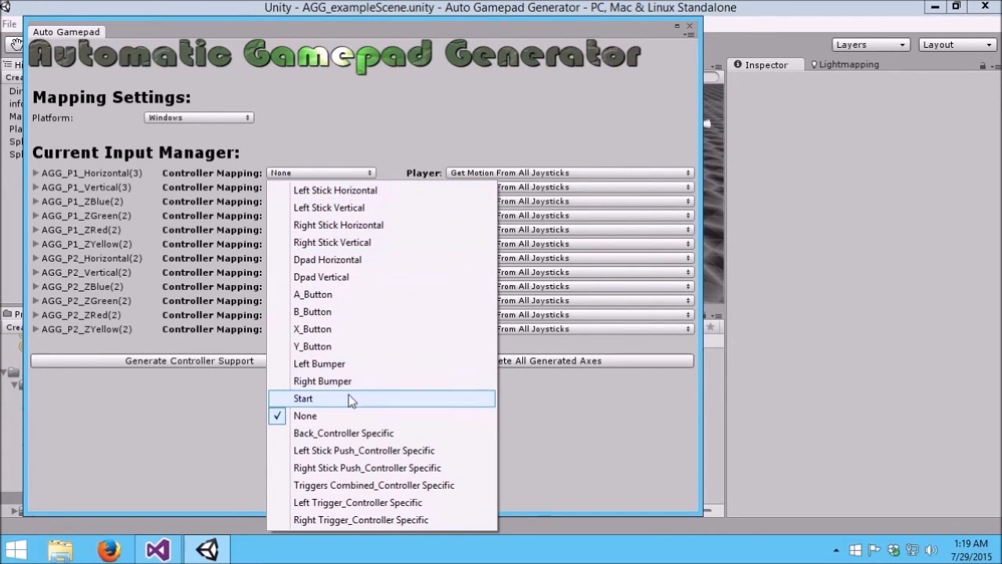
{"action": "mouse_move", "coordinate": [341, 305]}
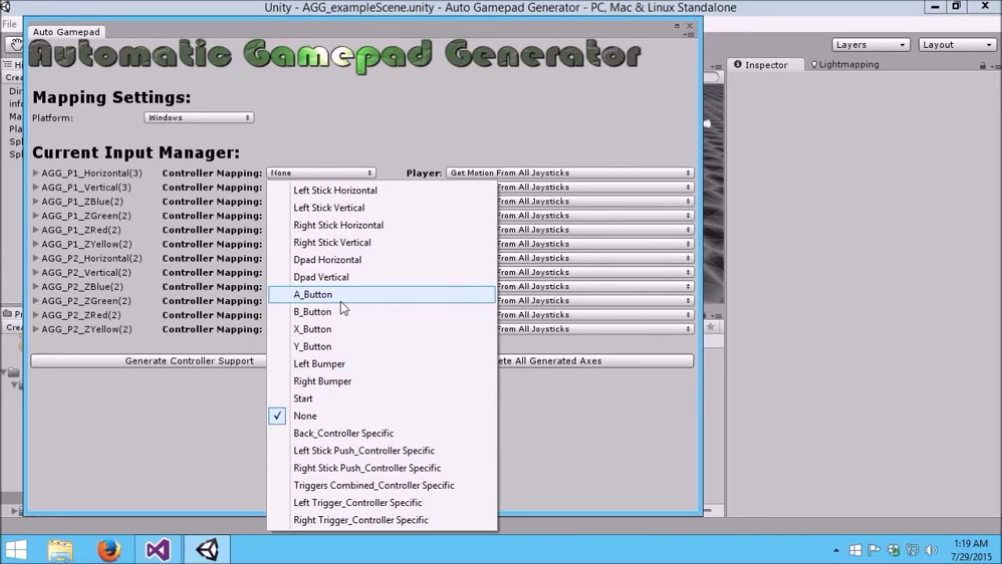
{"action": "mouse_move", "coordinate": [343, 276]}
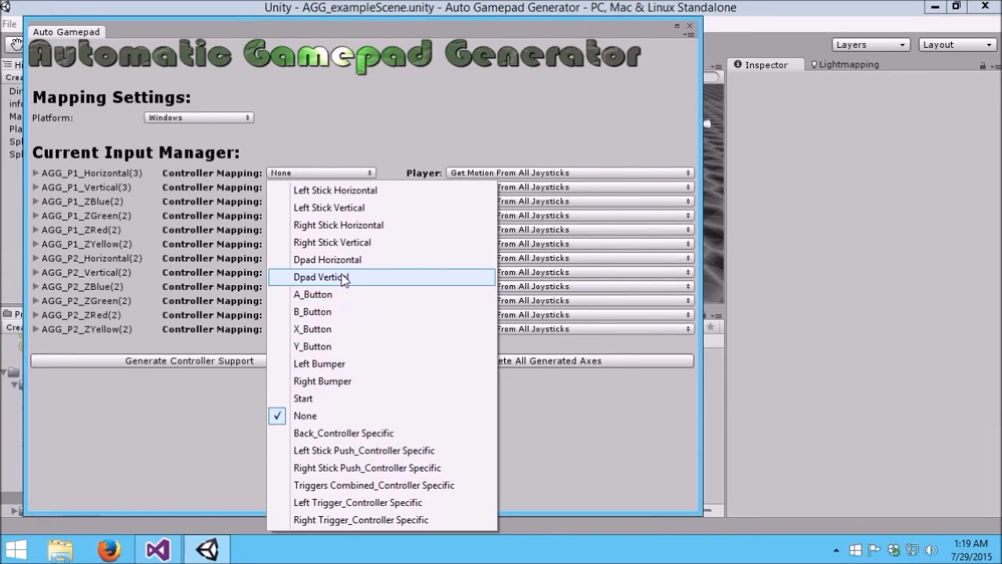
{"action": "mouse_move", "coordinate": [369, 380]}
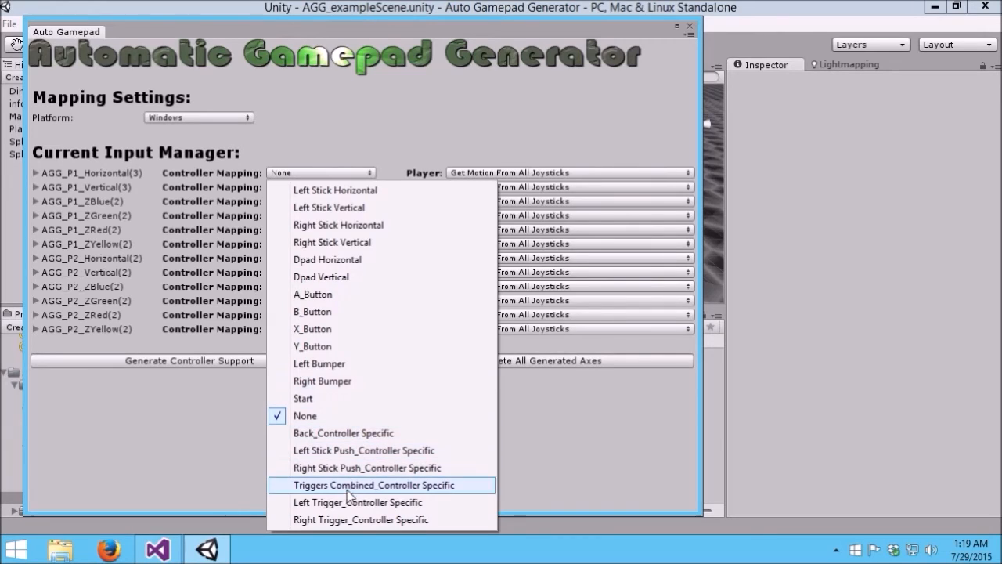
{"action": "mouse_move", "coordinate": [307, 432]}
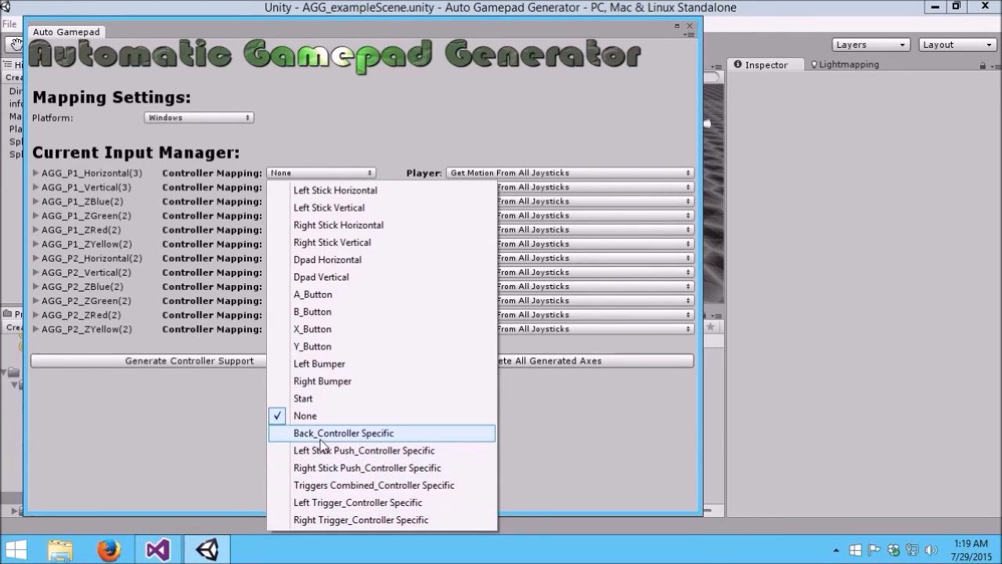
{"action": "mouse_move", "coordinate": [404, 438]}
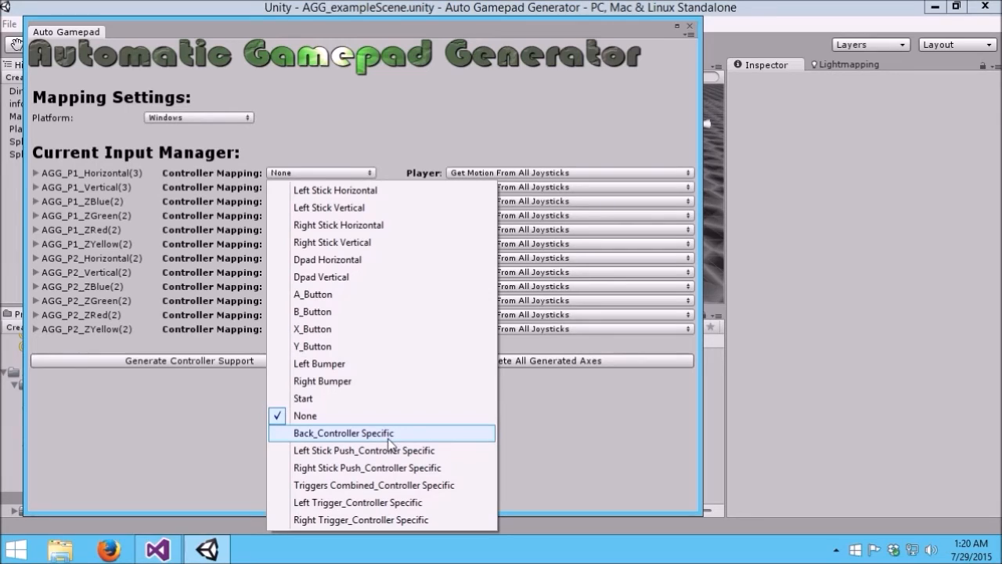
{"action": "mouse_move", "coordinate": [351, 467]}
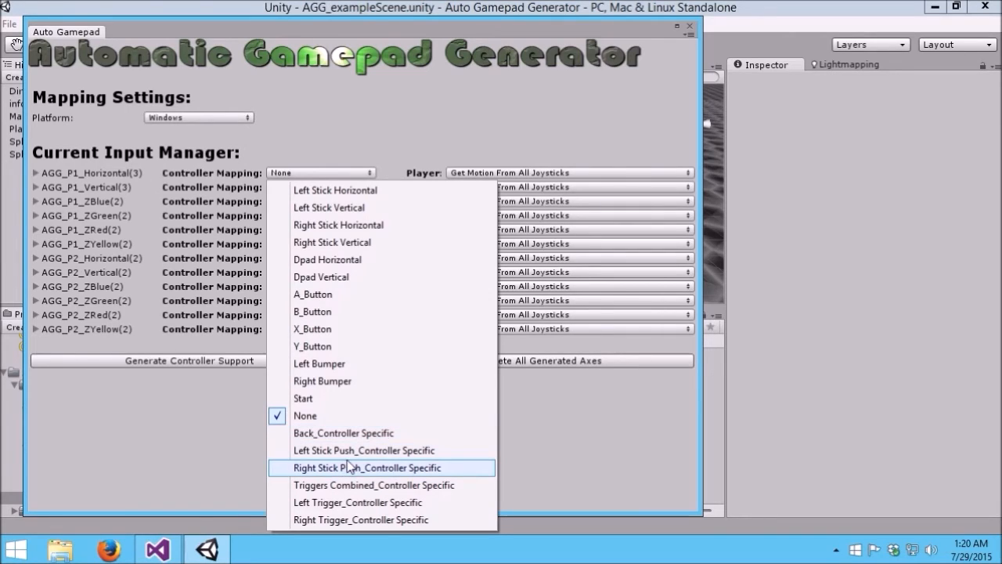
{"action": "mouse_move", "coordinate": [379, 451]}
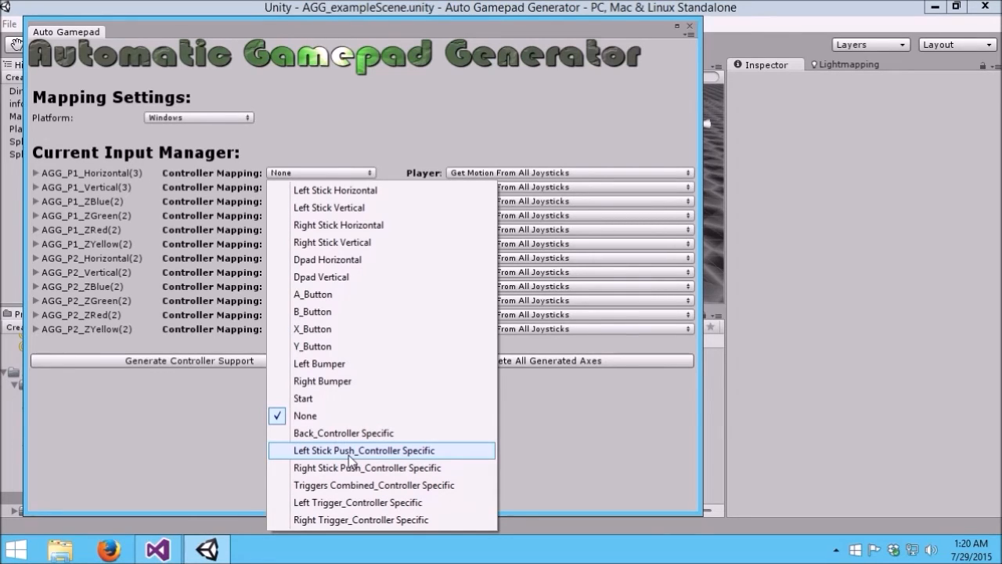
{"action": "mouse_move", "coordinate": [357, 501]}
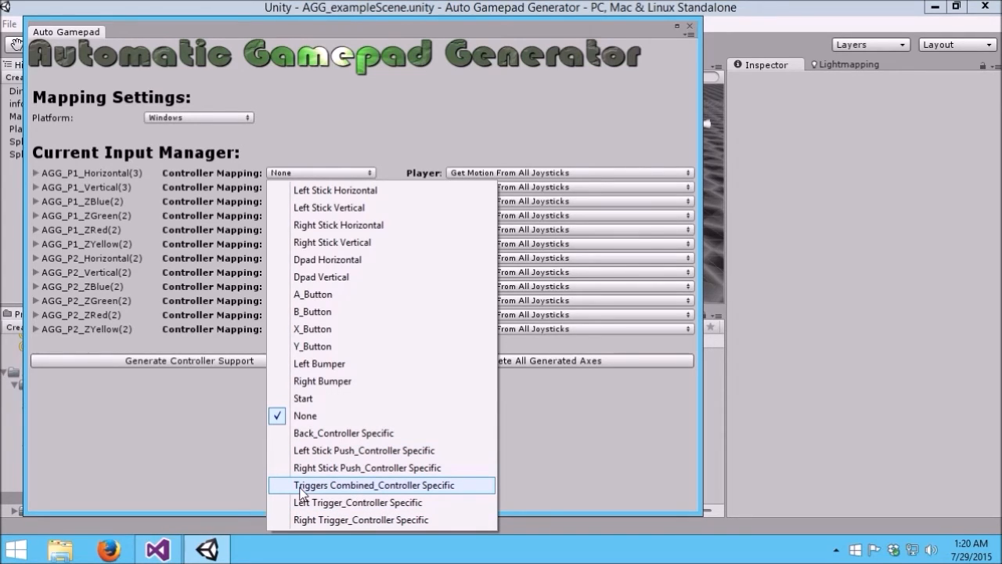
{"action": "mouse_move", "coordinate": [295, 495]}
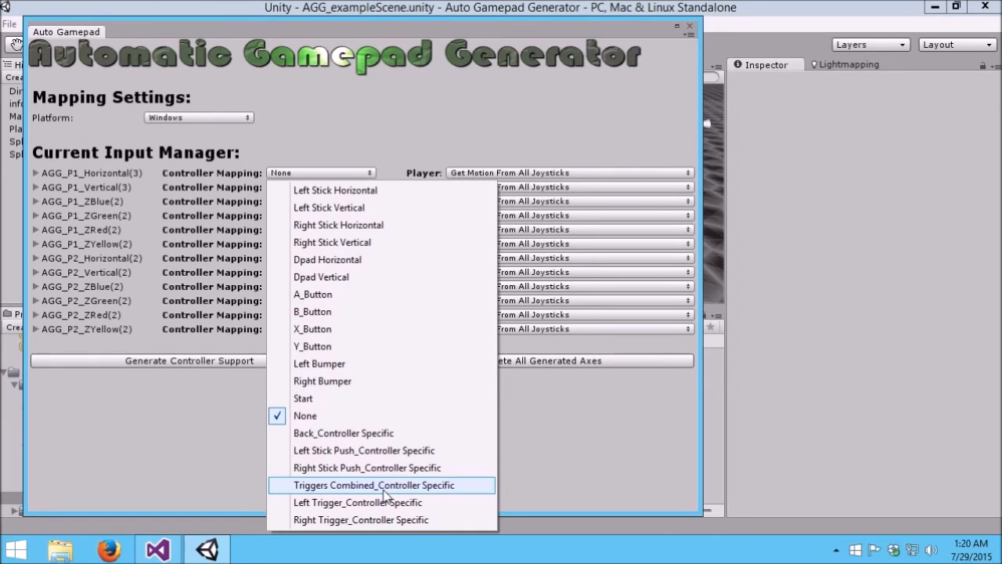
{"action": "mouse_move", "coordinate": [290, 499]}
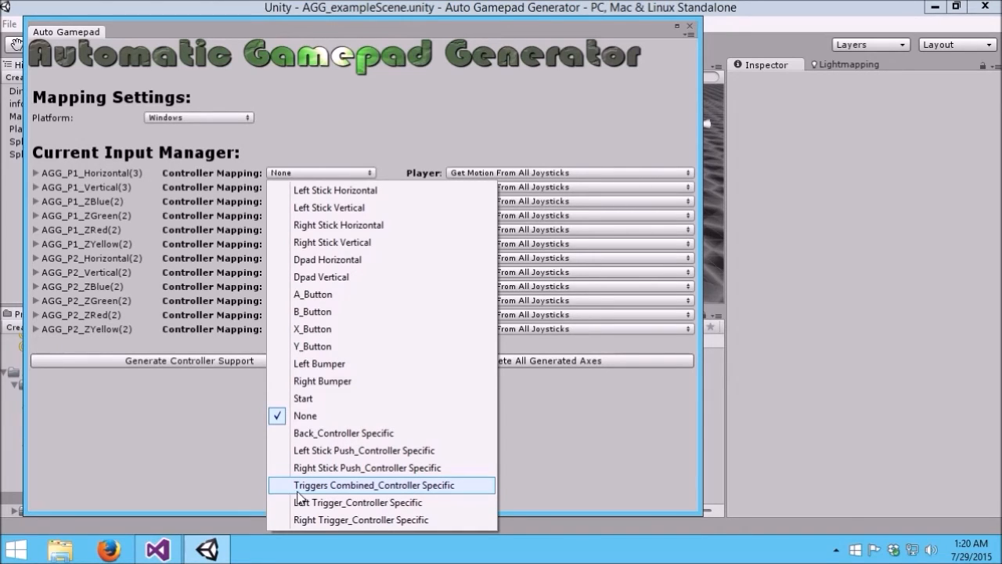
{"action": "mouse_move", "coordinate": [399, 494]}
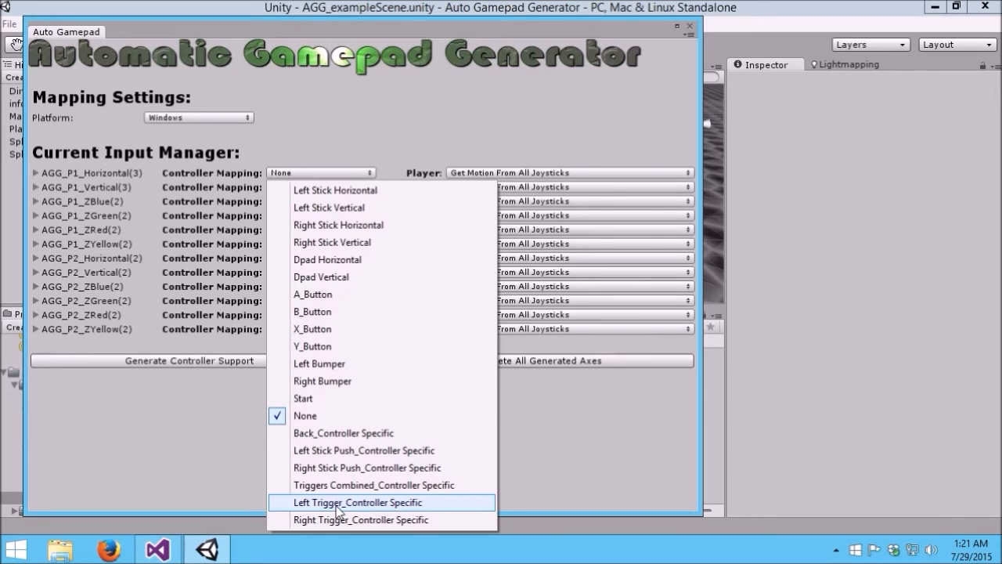
{"action": "mouse_move", "coordinate": [332, 454]}
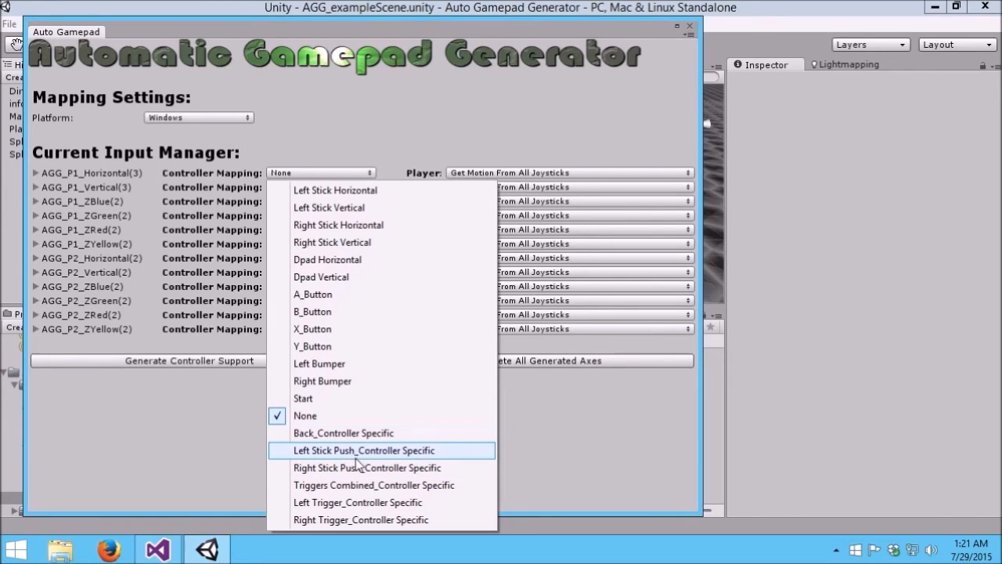
{"action": "mouse_move", "coordinate": [390, 467]}
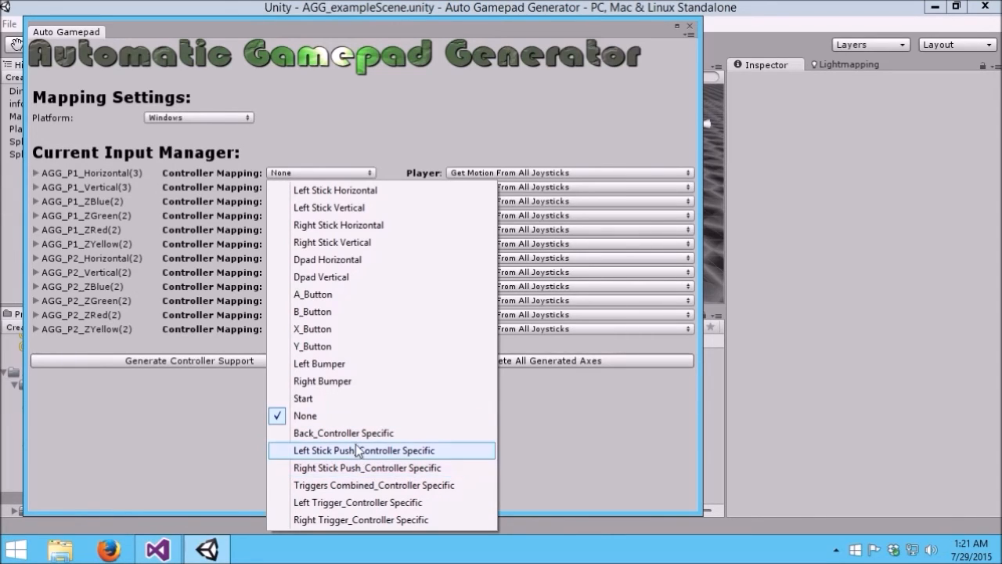
{"action": "mouse_move", "coordinate": [395, 486]}
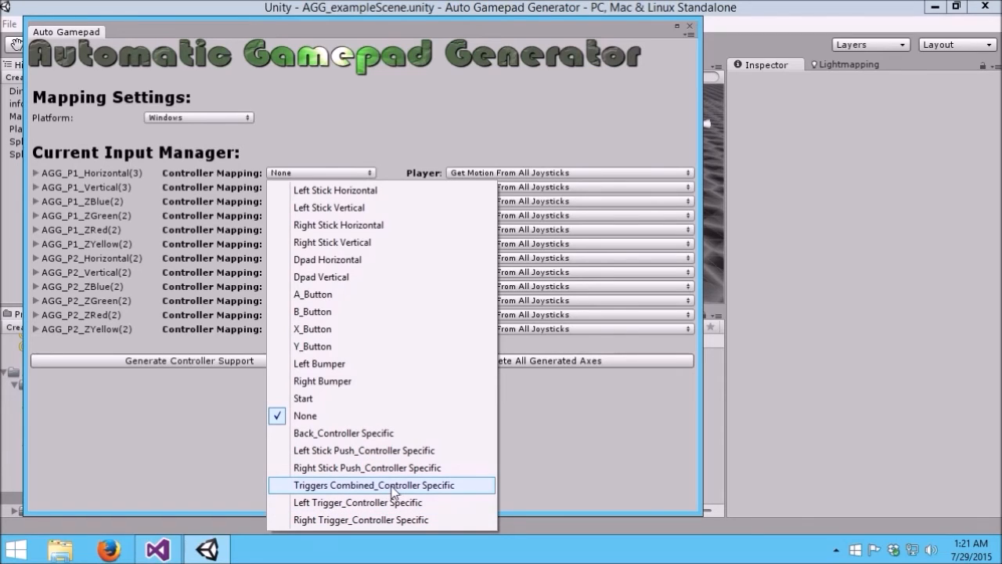
{"action": "mouse_move", "coordinate": [366, 489]}
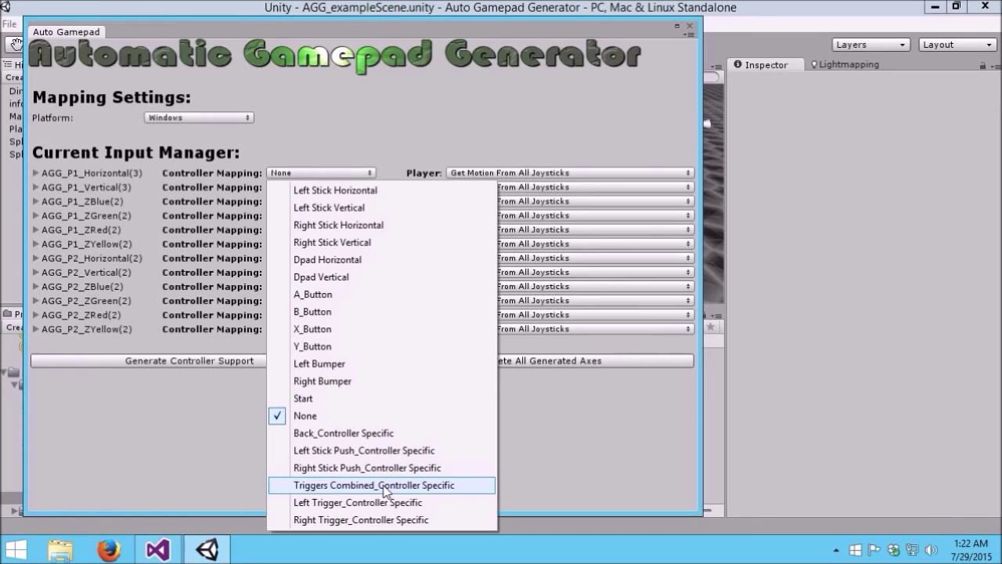
{"action": "mouse_move", "coordinate": [351, 520]}
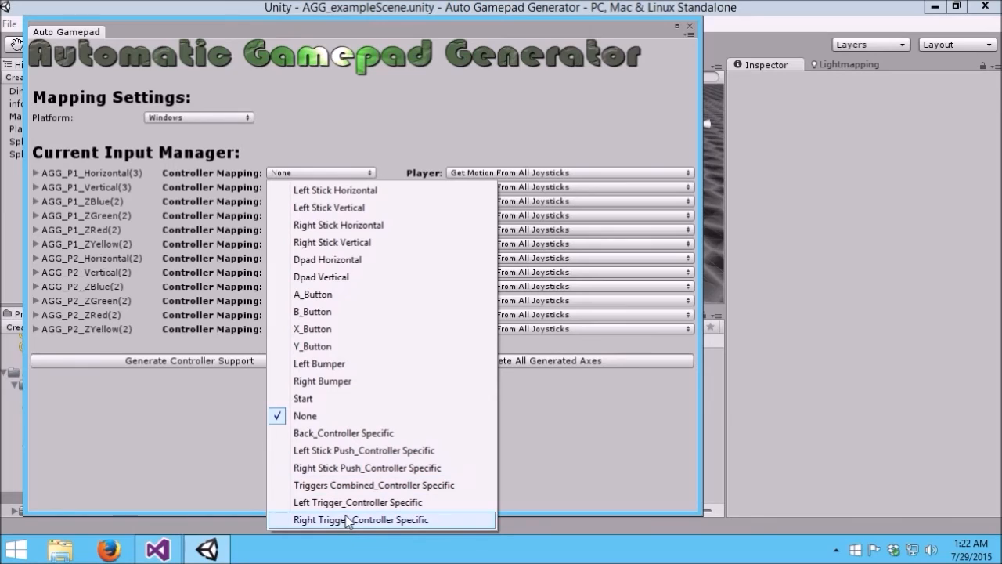
{"action": "mouse_move", "coordinate": [347, 501]}
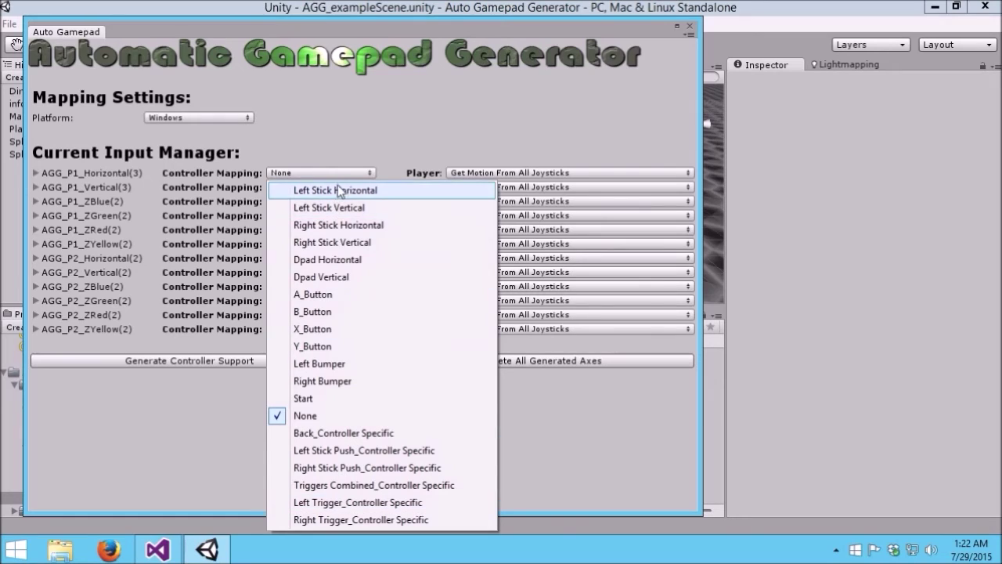
{"action": "mouse_move", "coordinate": [345, 404]}
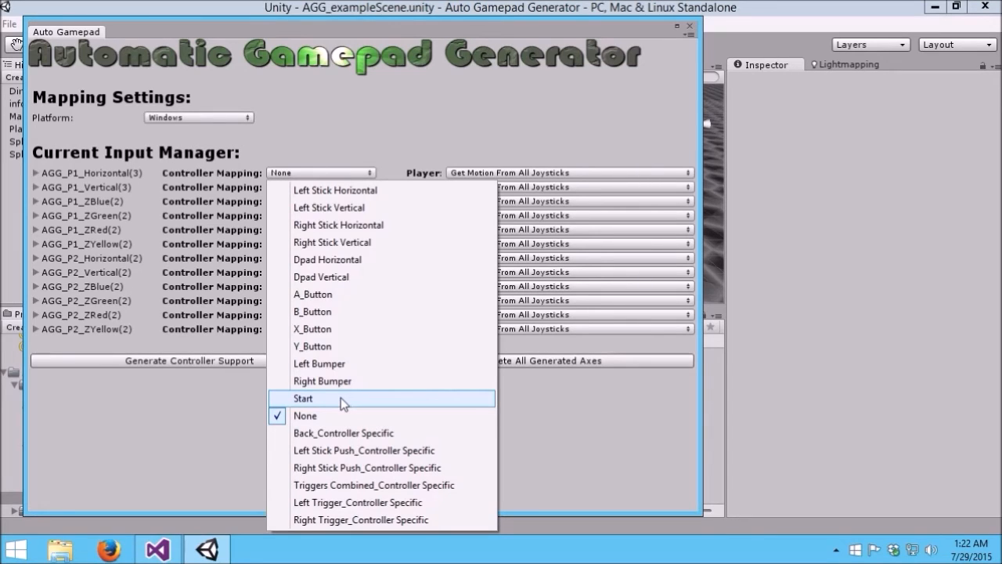
{"action": "mouse_move", "coordinate": [346, 225]}
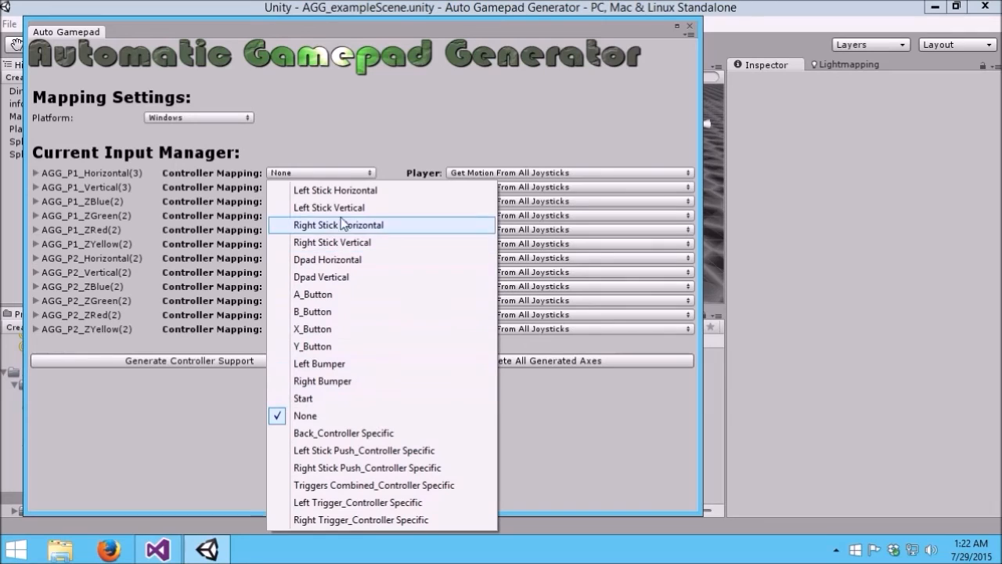
{"action": "mouse_move", "coordinate": [319, 363]}
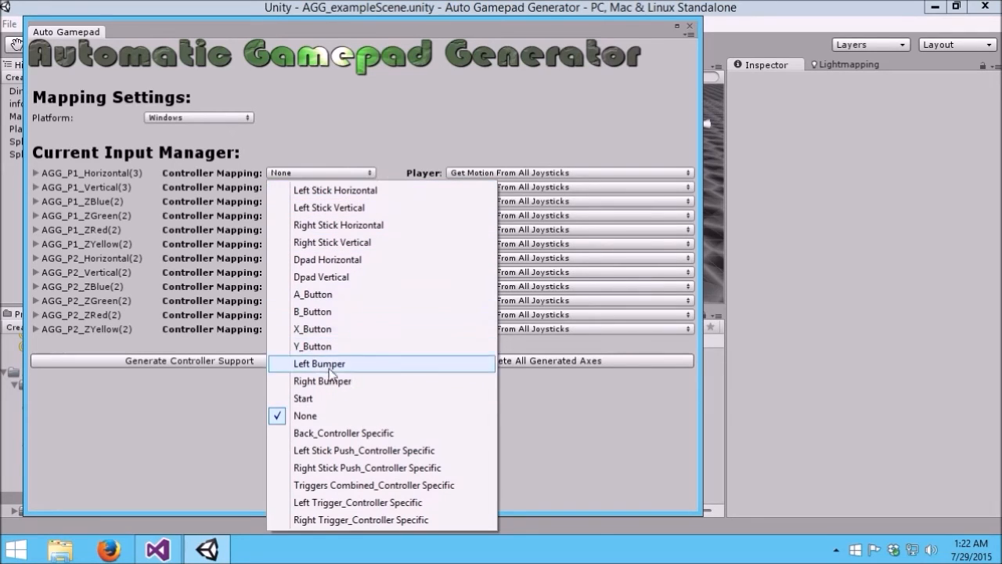
{"action": "mouse_move", "coordinate": [391, 213]}
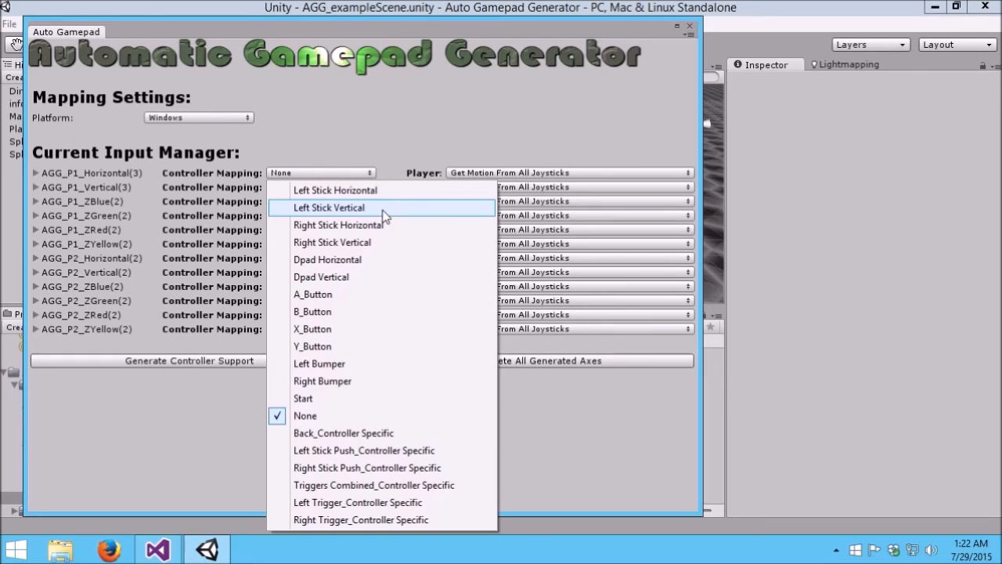
{"action": "mouse_move", "coordinate": [342, 433]}
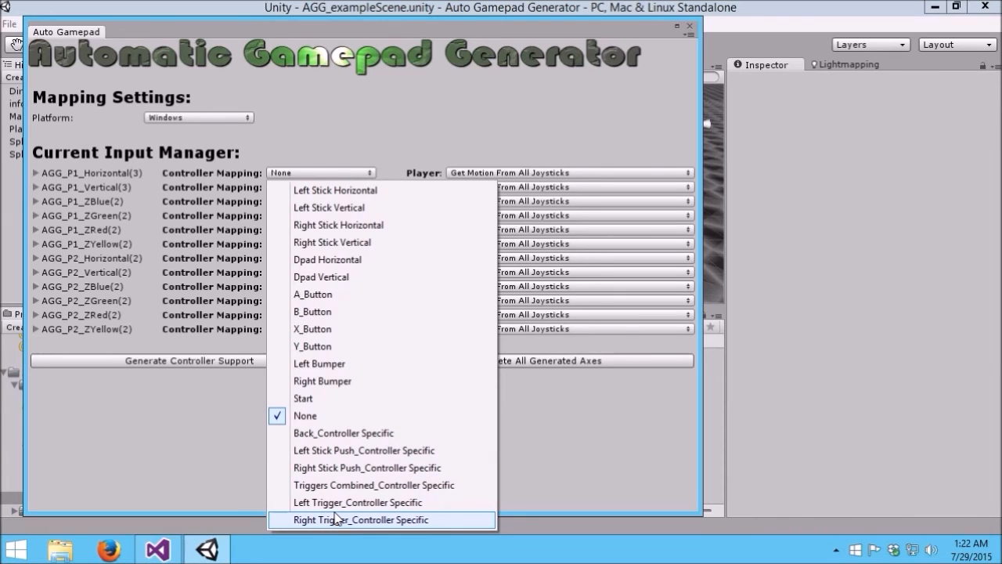
{"action": "mouse_move", "coordinate": [357, 501]}
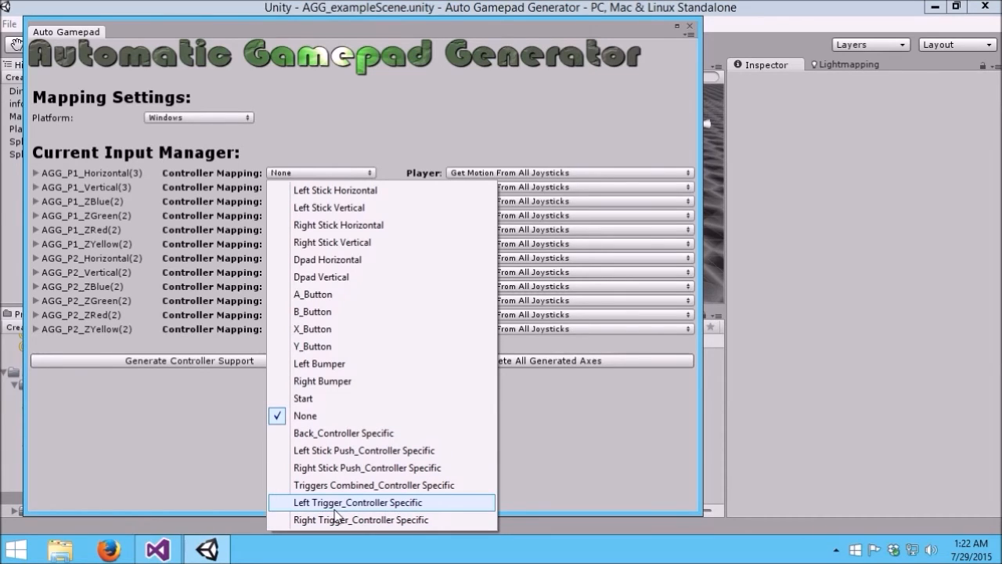
{"action": "mouse_move", "coordinate": [374, 486]}
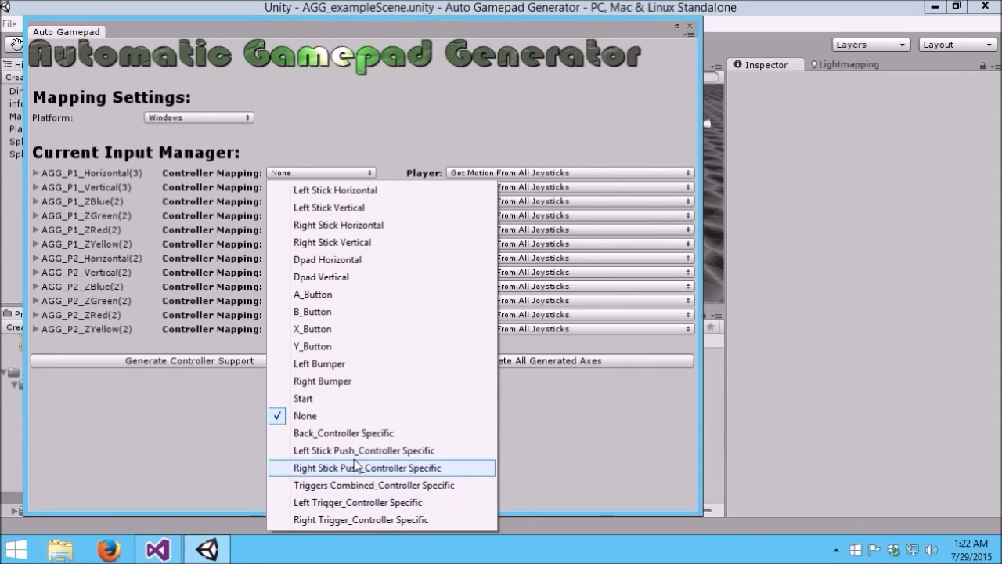
{"action": "mouse_move", "coordinate": [368, 451]}
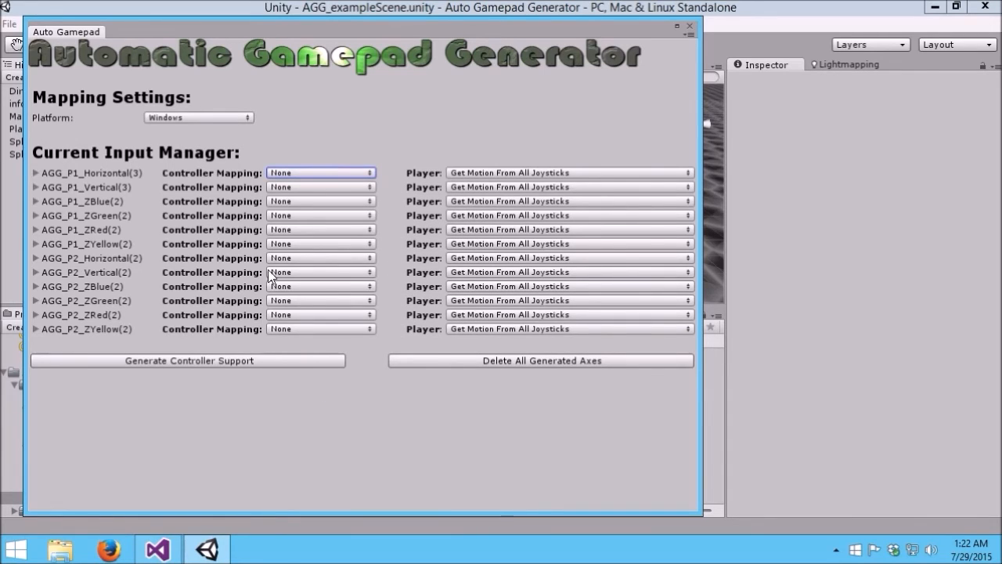
{"action": "mouse_move", "coordinate": [227, 187]}
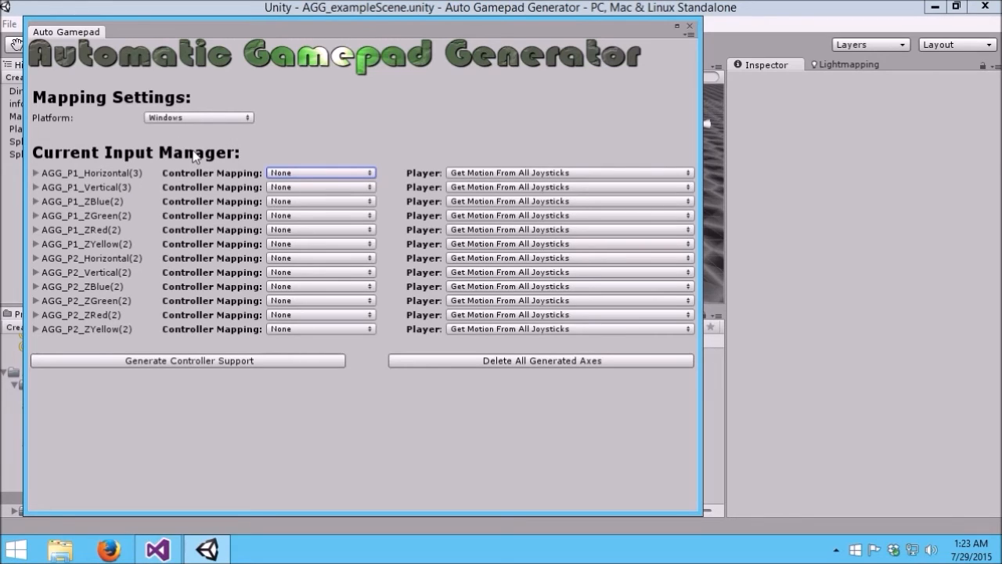
{"action": "mouse_move", "coordinate": [125, 188]}
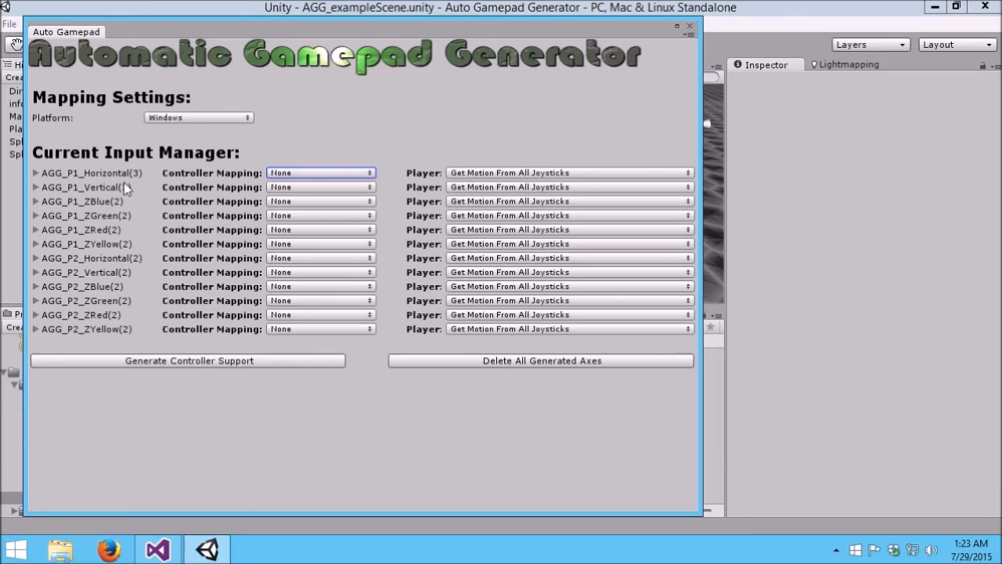
{"action": "mouse_move", "coordinate": [132, 191]}
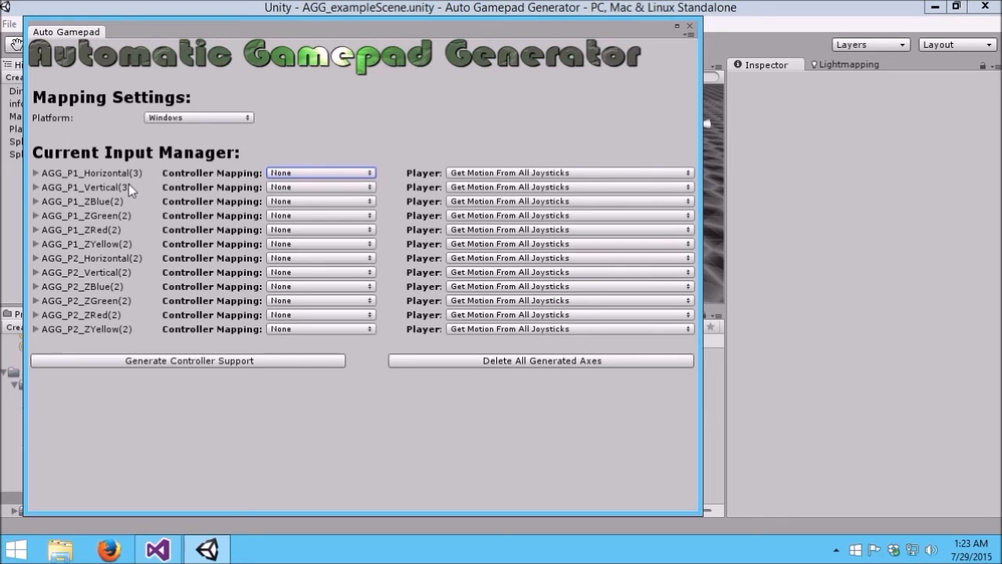
{"action": "mouse_move", "coordinate": [193, 141]}
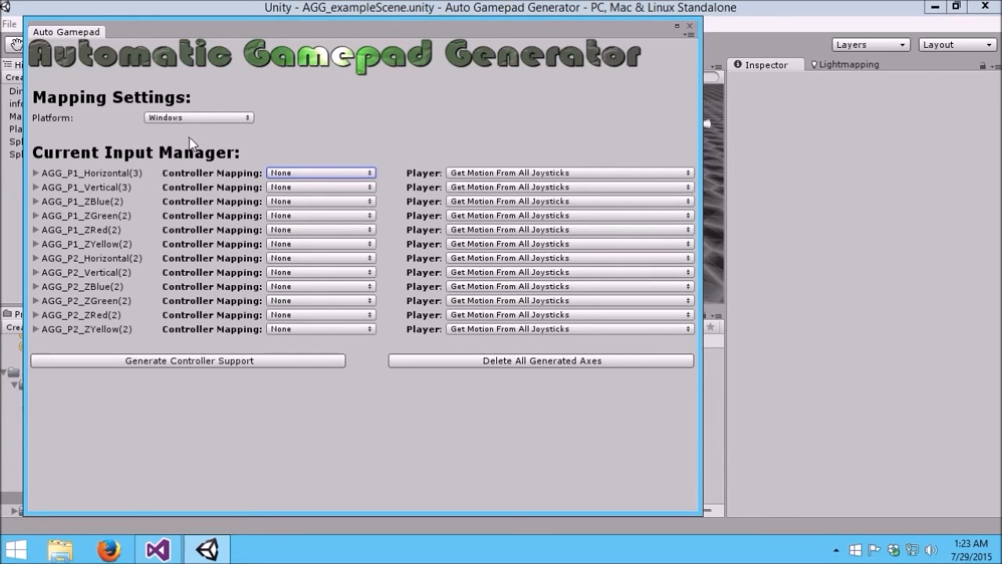
{"action": "mouse_move", "coordinate": [202, 216]}
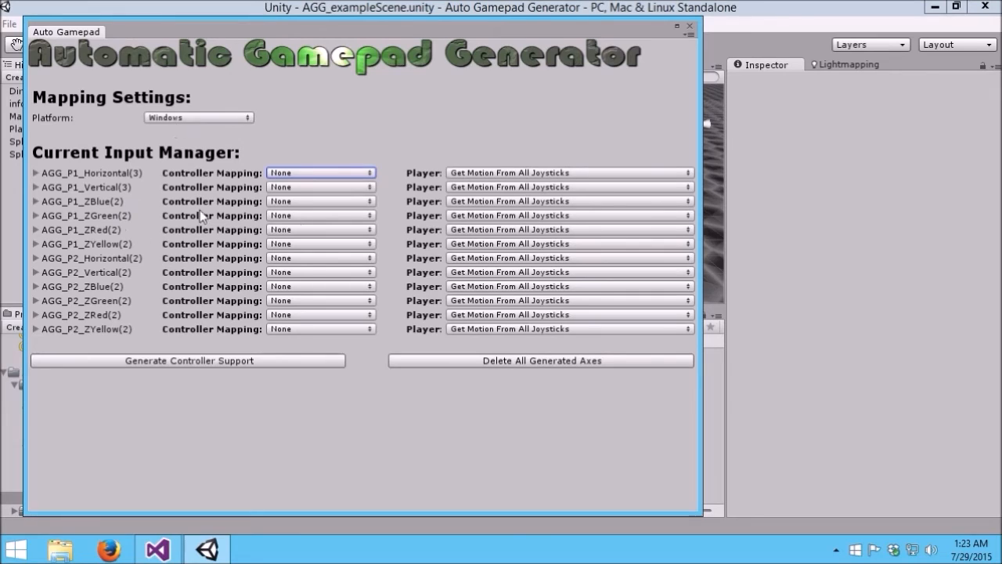
Show Edit > Project Settings > Input with its twelve axes beside the refocused Auto Gamepad window
{"action": "left_click", "coordinate": [188, 360]}
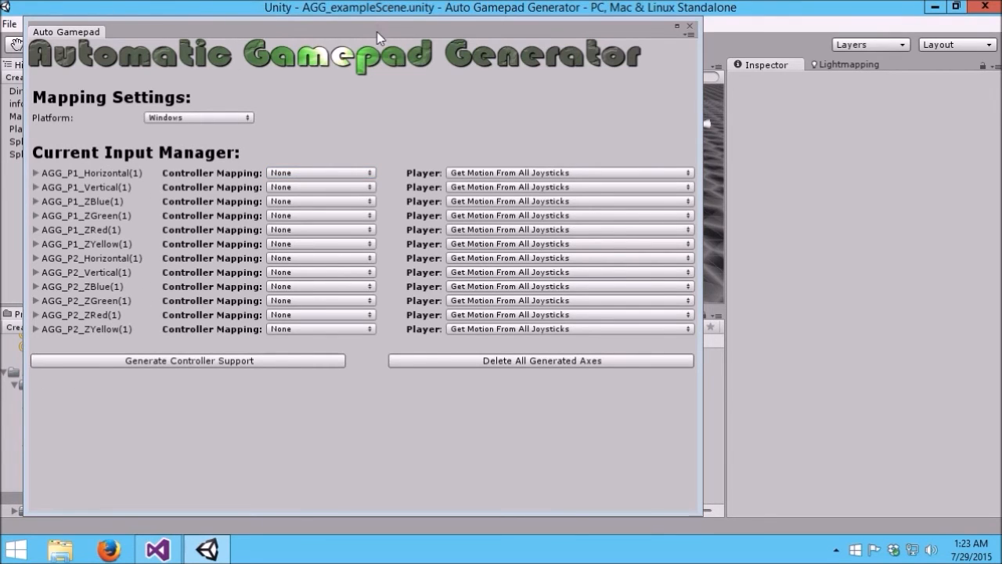
{"action": "left_click", "coordinate": [34, 24]}
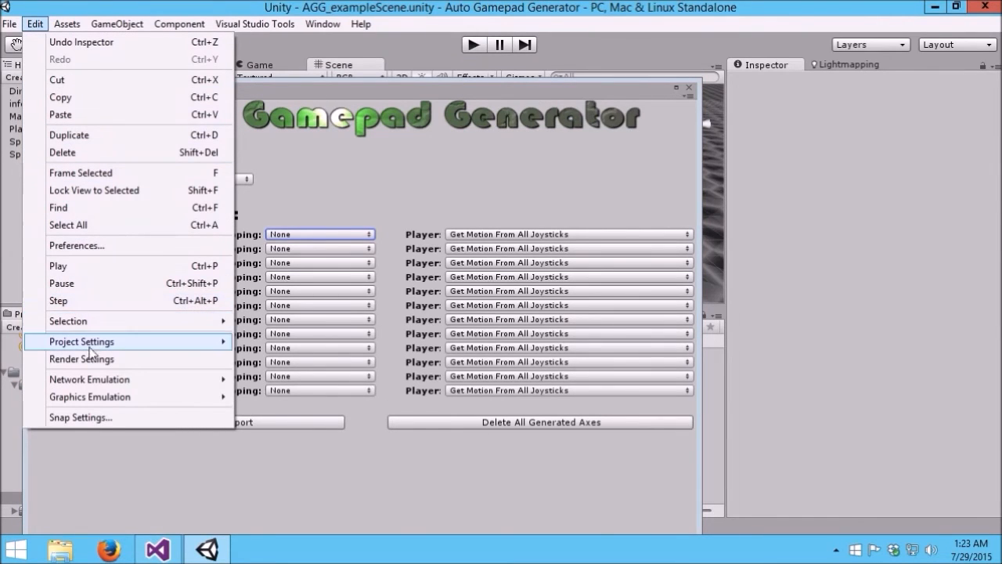
{"action": "mouse_move", "coordinate": [81, 342]}
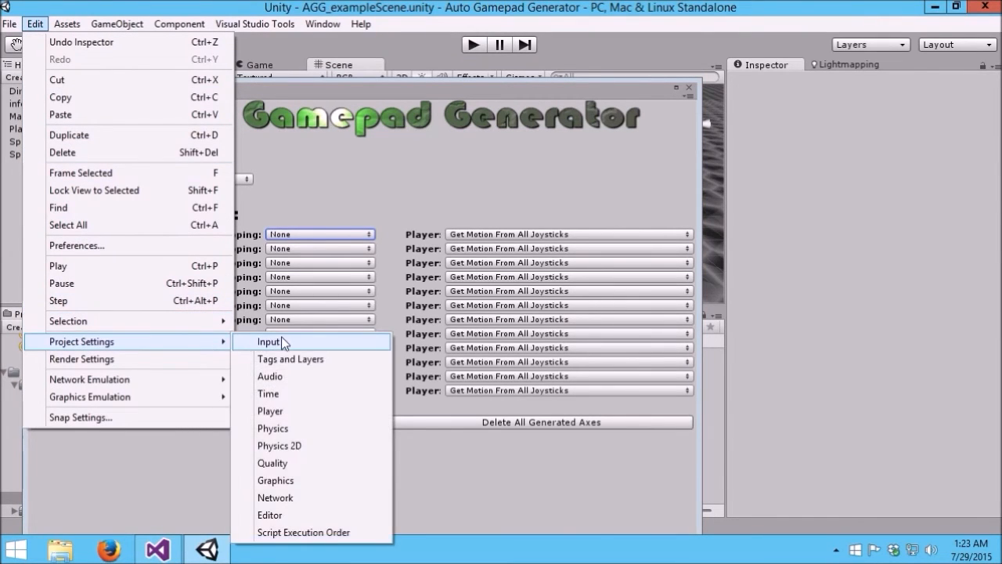
{"action": "left_click", "coordinate": [269, 341]}
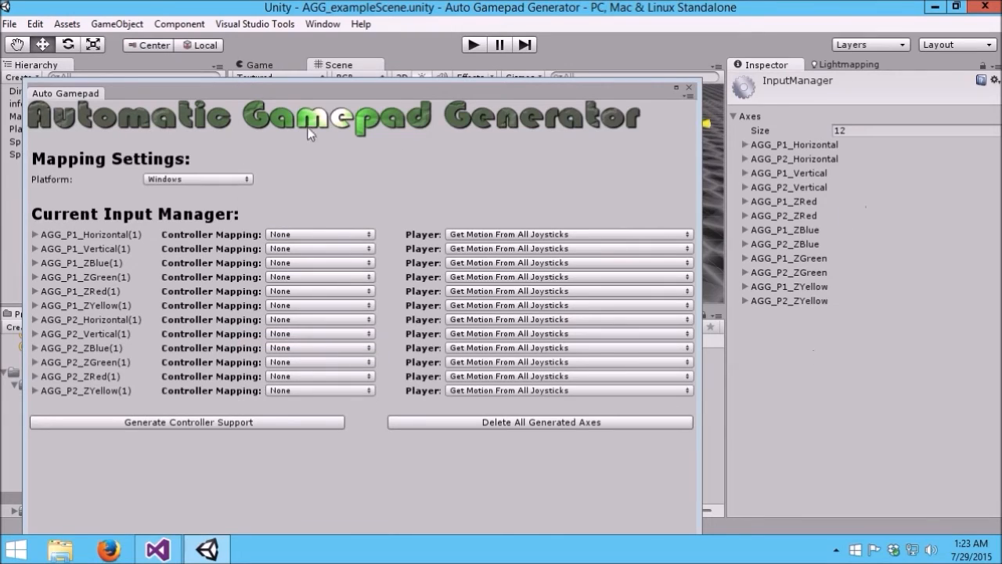
{"action": "left_click", "coordinate": [746, 144]}
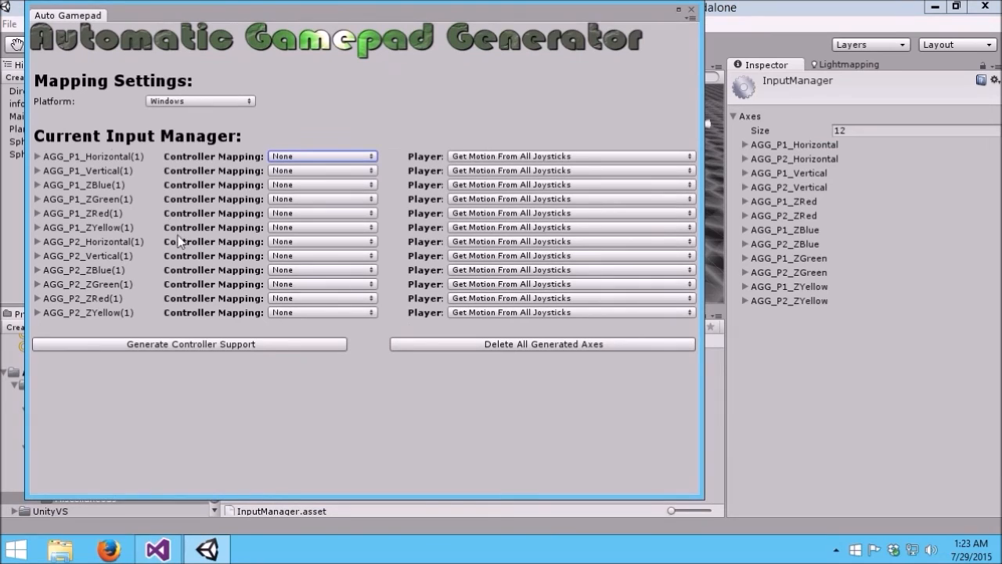
Switch the platform to Android and begin mapping P1 Horizontal and Vertical to the left stick directions
{"action": "left_click", "coordinate": [199, 100]}
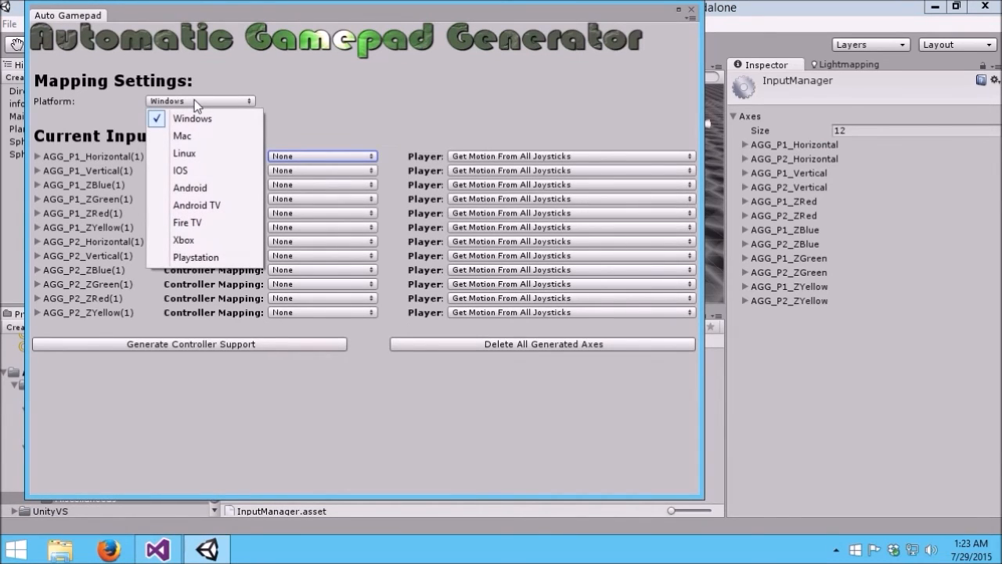
{"action": "left_click", "coordinate": [190, 188]}
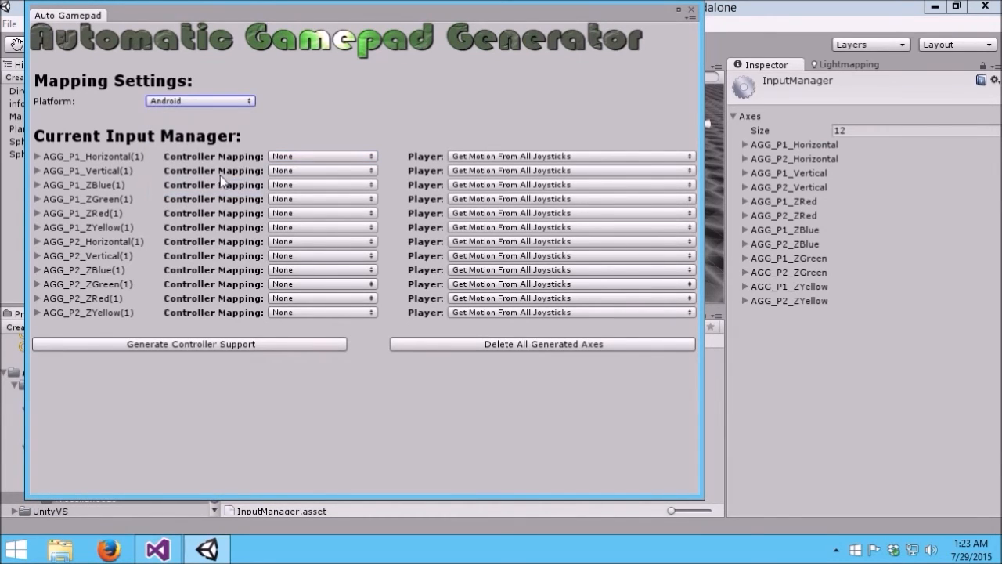
{"action": "left_click", "coordinate": [323, 157]}
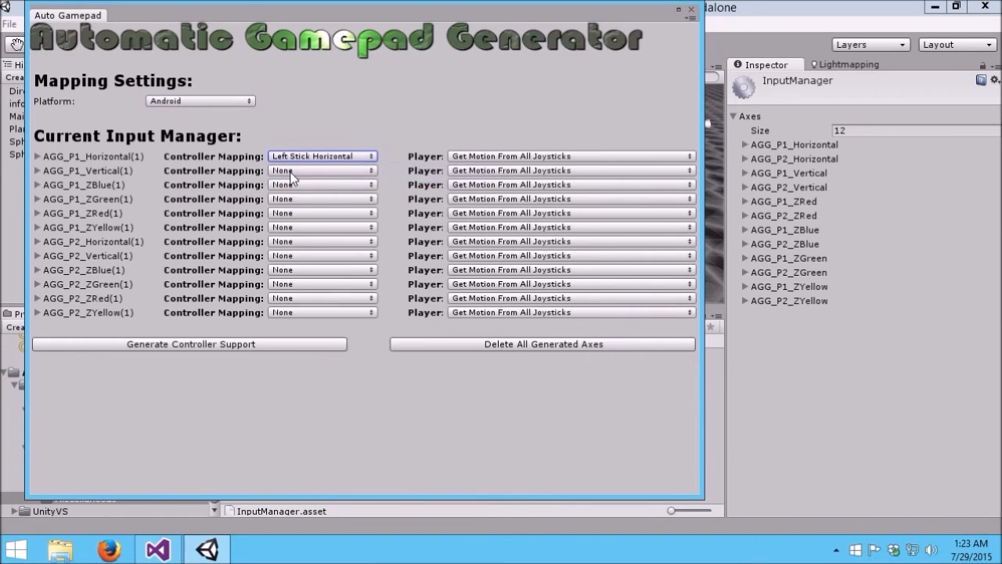
{"action": "left_click", "coordinate": [323, 185]}
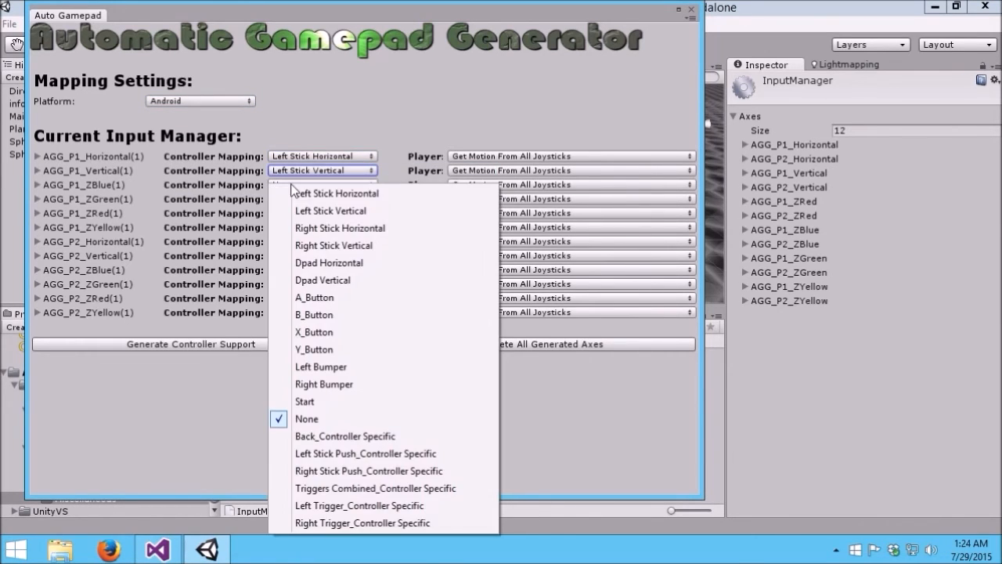
{"action": "mouse_move", "coordinate": [326, 332]}
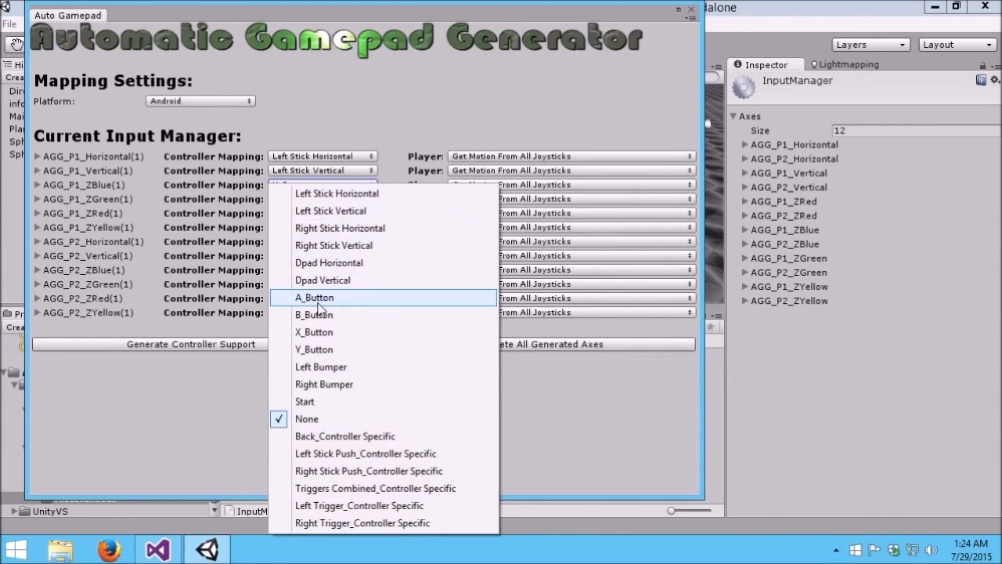
{"action": "mouse_move", "coordinate": [304, 304]}
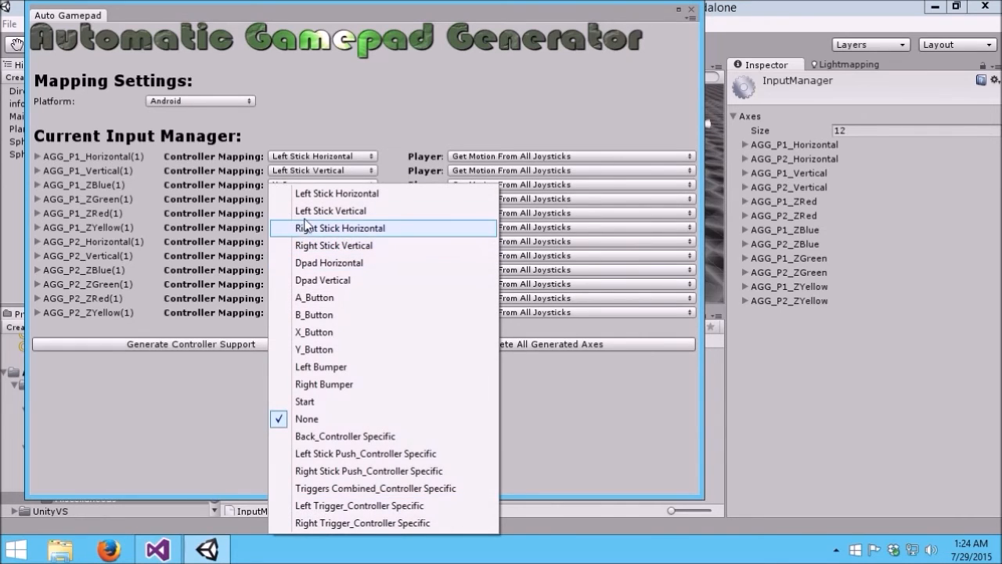
{"action": "mouse_move", "coordinate": [298, 279]}
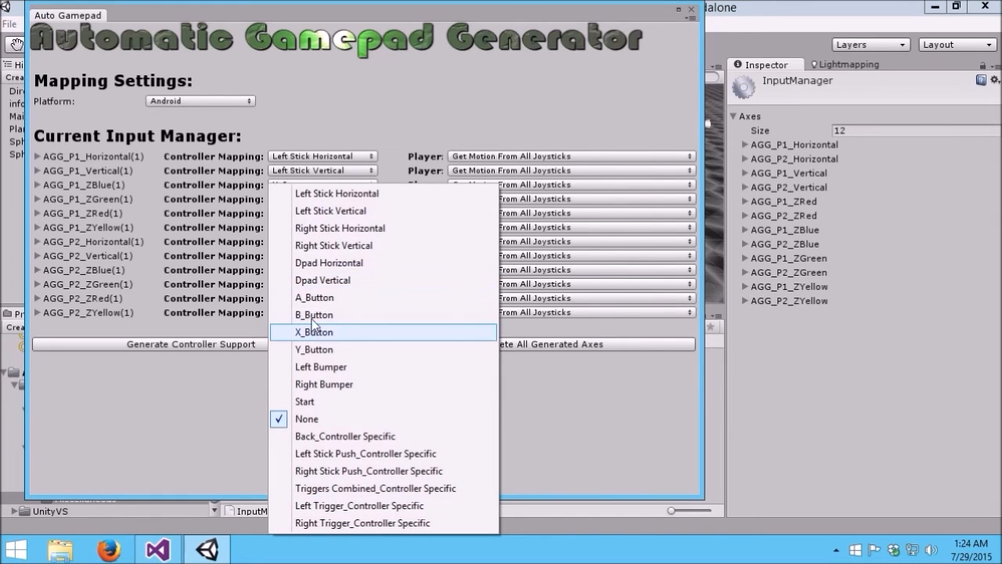
{"action": "mouse_move", "coordinate": [306, 304]}
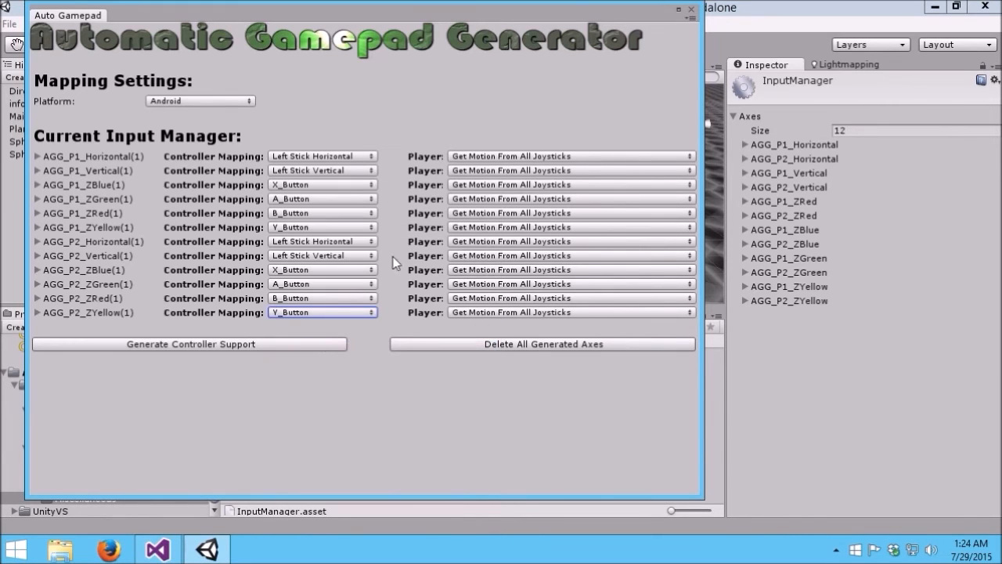
Assign P1 Horizontal, ZGreen and ZYellow to Joystick 1 and P2 ZYellow to Joystick 2
{"action": "left_click", "coordinate": [570, 157]}
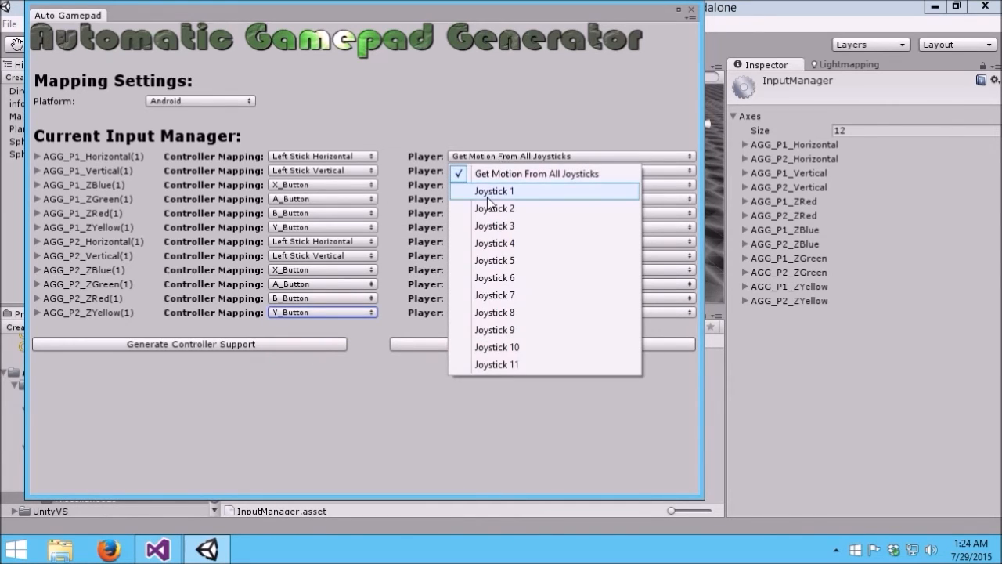
{"action": "left_click", "coordinate": [492, 191]}
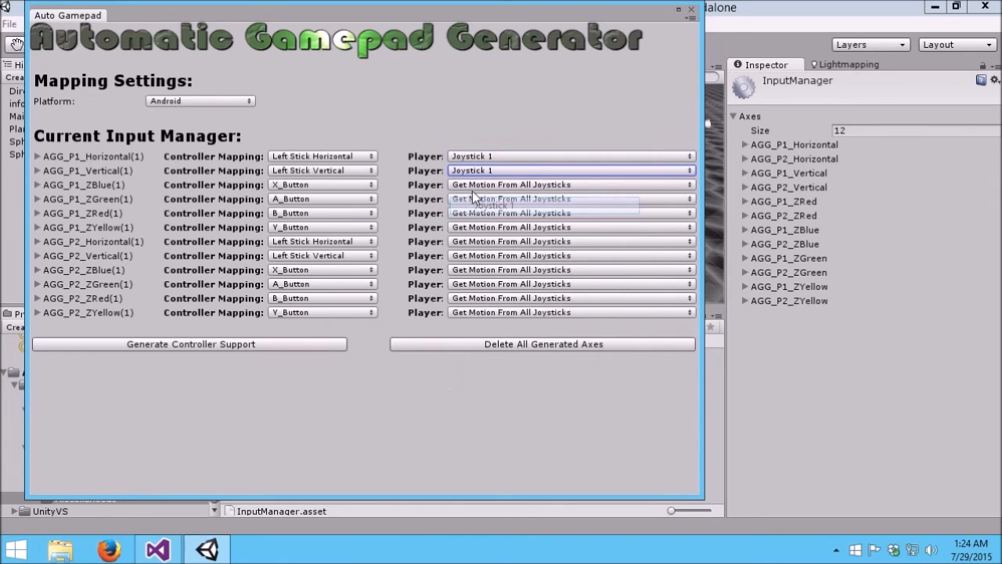
{"action": "left_click", "coordinate": [570, 197]}
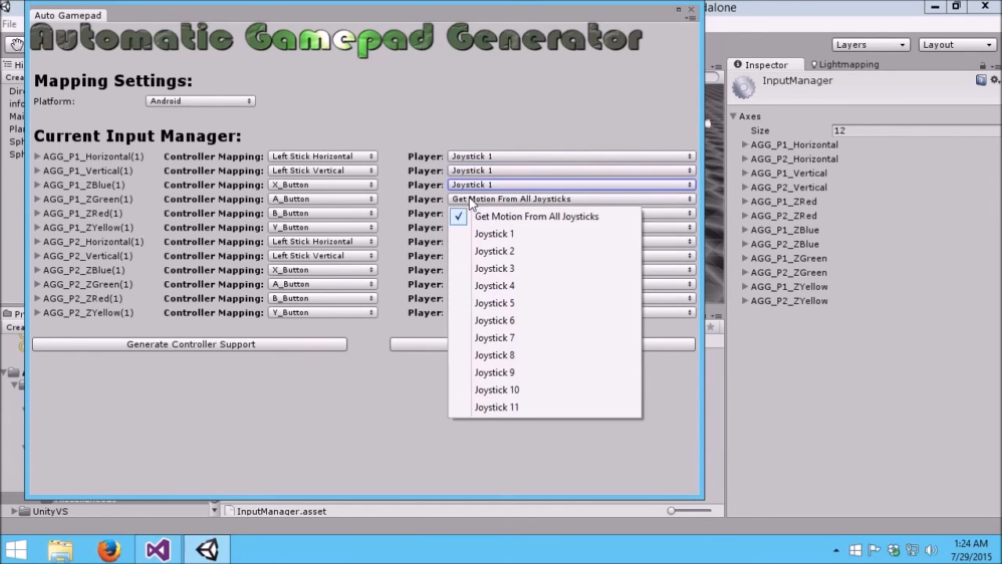
{"action": "left_click", "coordinate": [520, 217]}
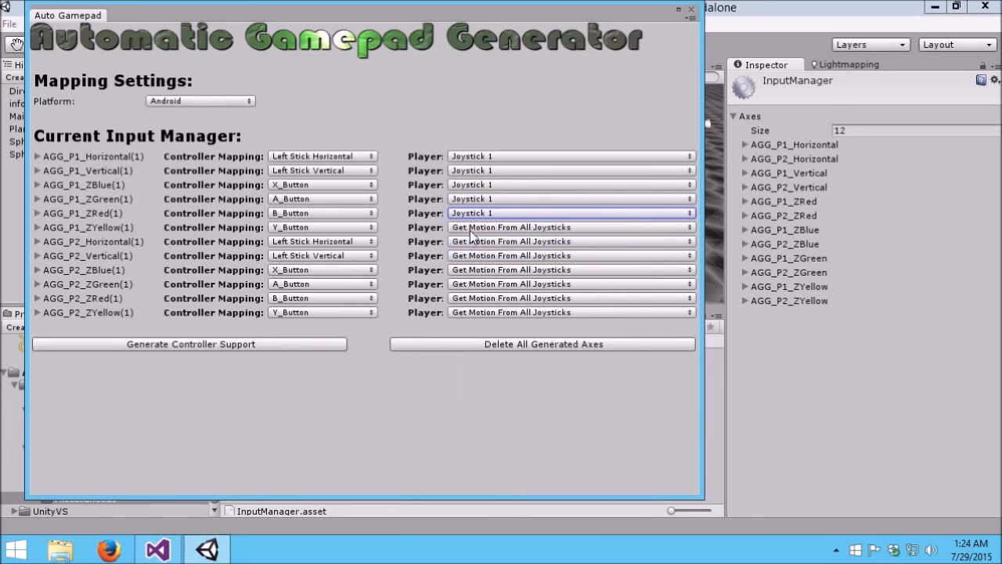
{"action": "left_click", "coordinate": [571, 241]}
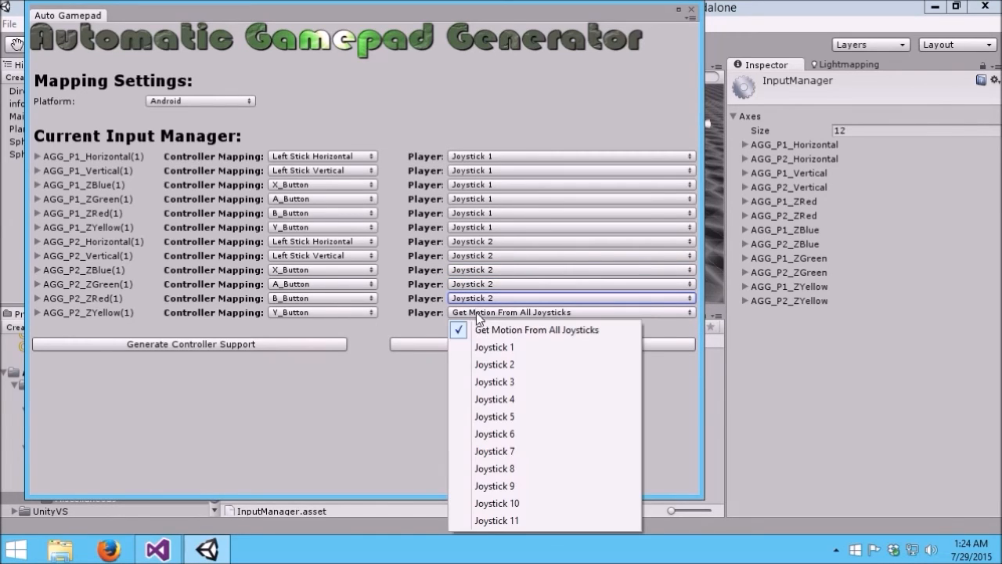
{"action": "left_click", "coordinate": [495, 363]}
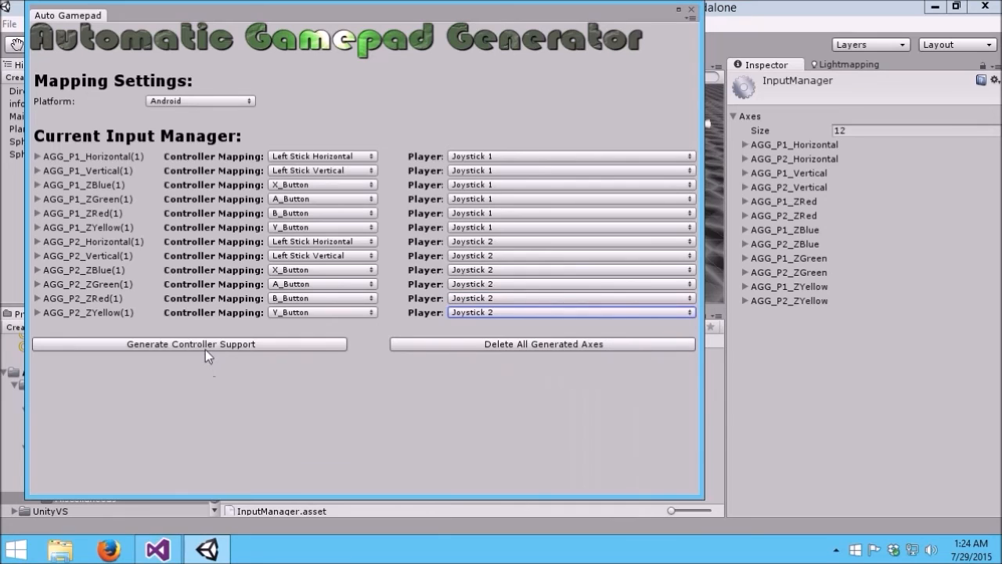
Generate the Android controller axes for both players, then view Controls.cs in Visual Studio
{"action": "left_click", "coordinate": [189, 345]}
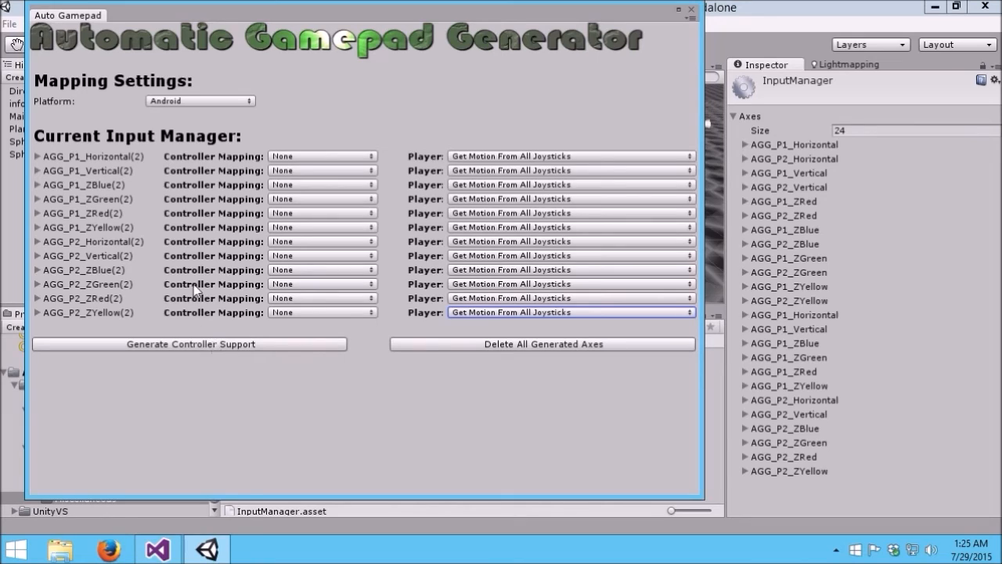
{"action": "mouse_move", "coordinate": [238, 298]}
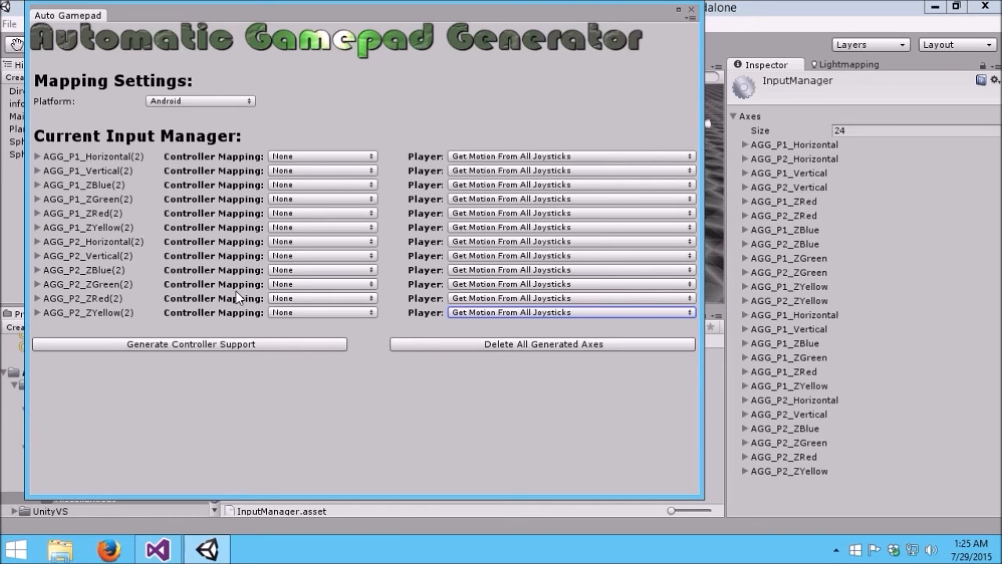
{"action": "mouse_move", "coordinate": [109, 218]}
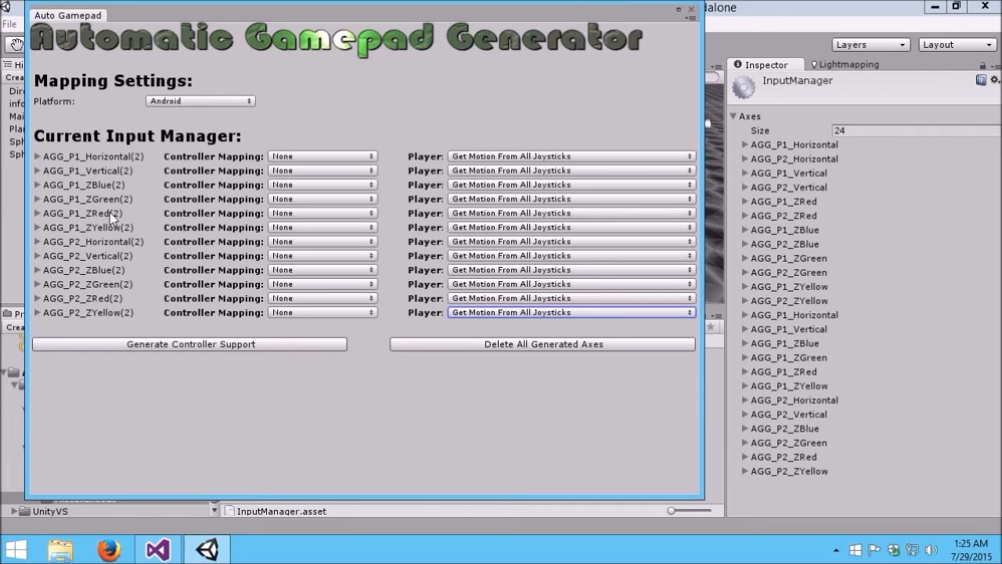
{"action": "mouse_move", "coordinate": [96, 149]}
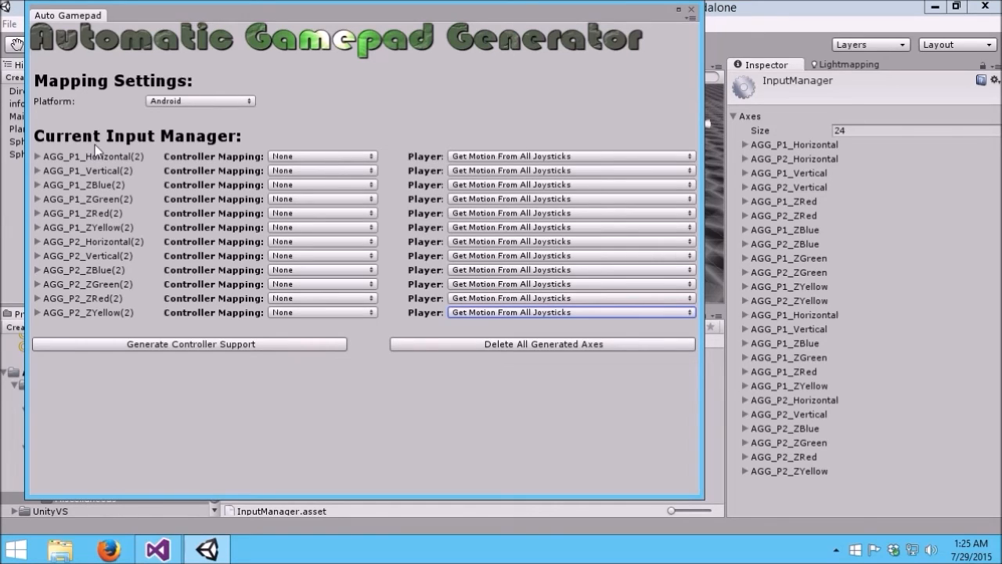
{"action": "mouse_move", "coordinate": [59, 326]}
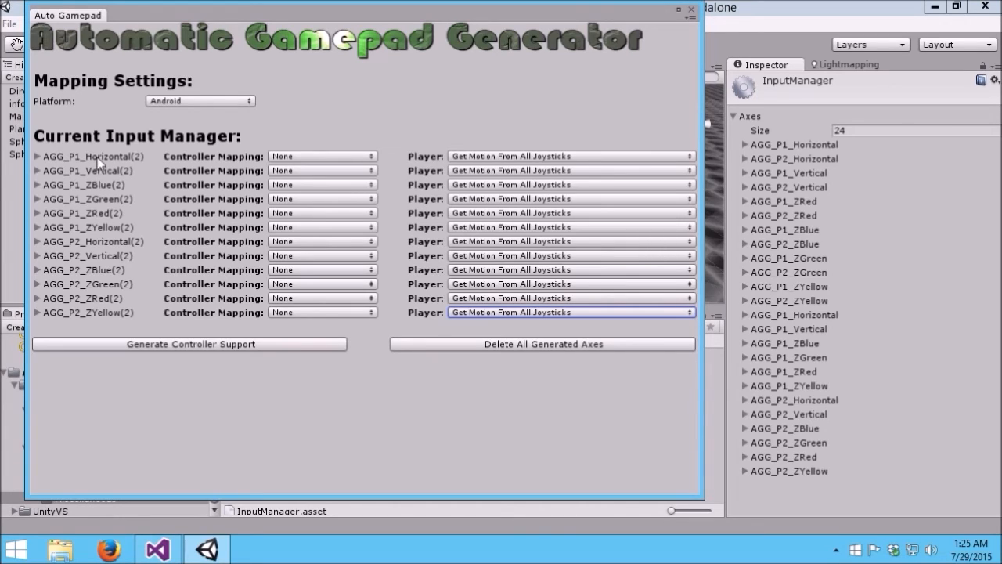
{"action": "mouse_move", "coordinate": [75, 316]}
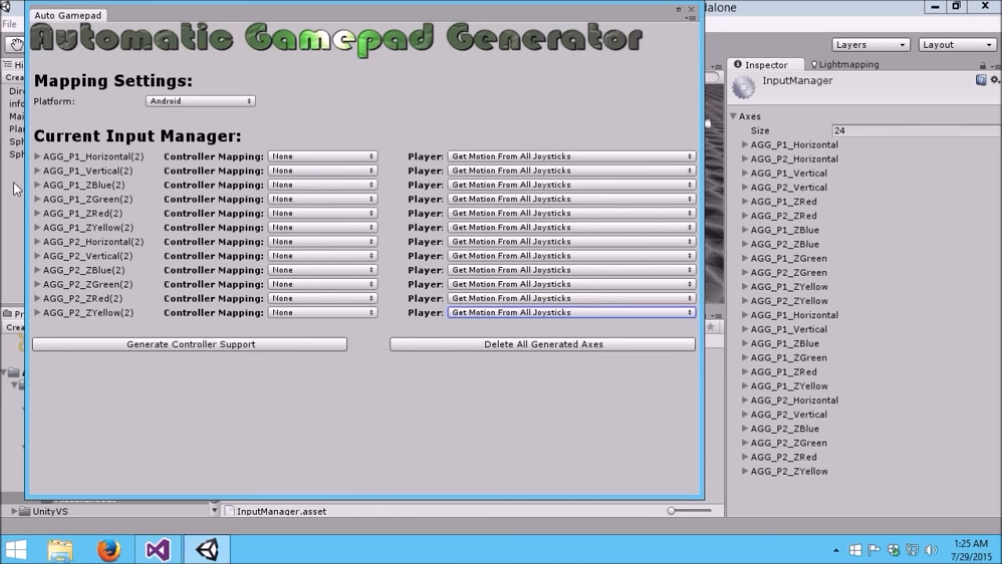
{"action": "mouse_move", "coordinate": [134, 178]}
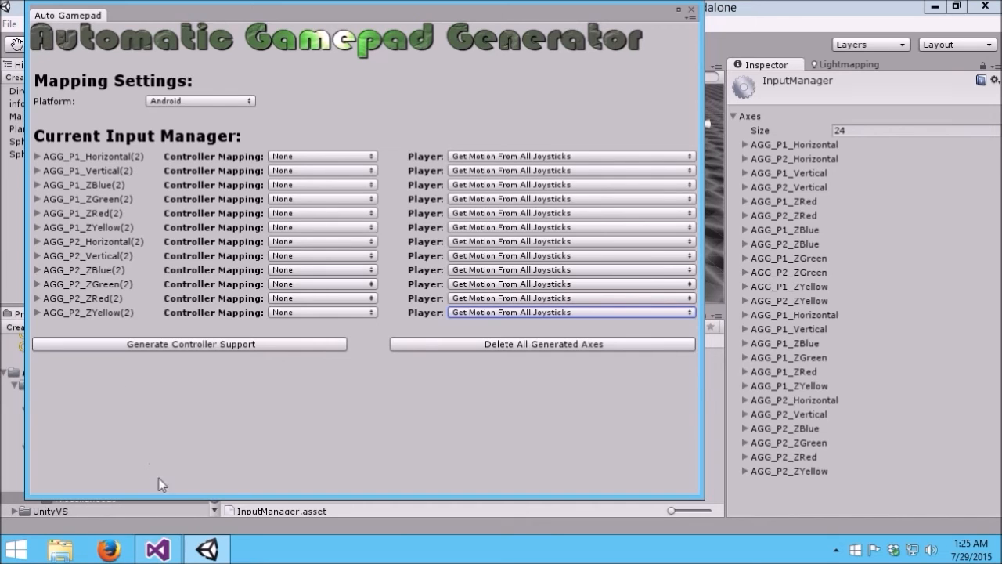
{"action": "left_click", "coordinate": [156, 548]}
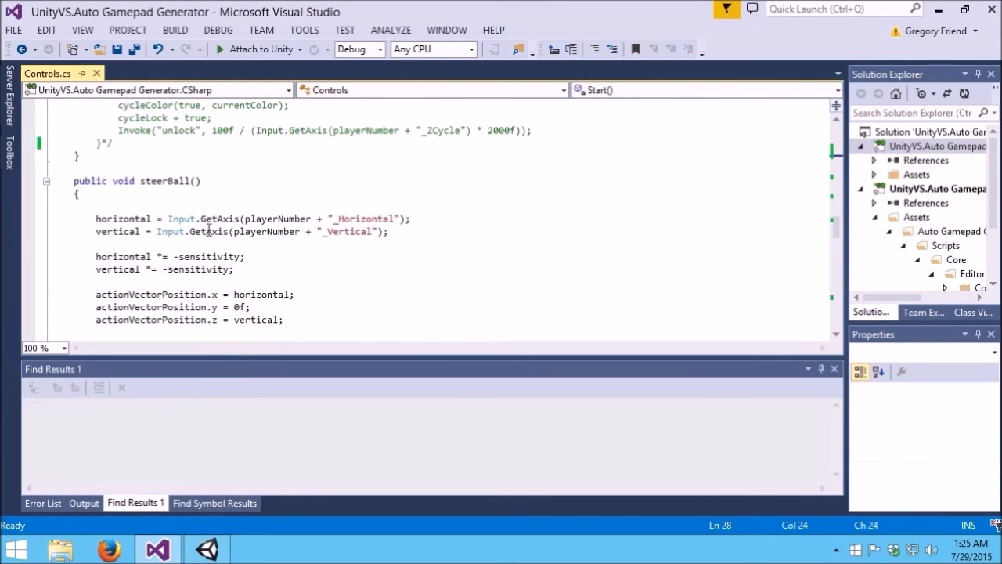
{"action": "mouse_move", "coordinate": [379, 222]}
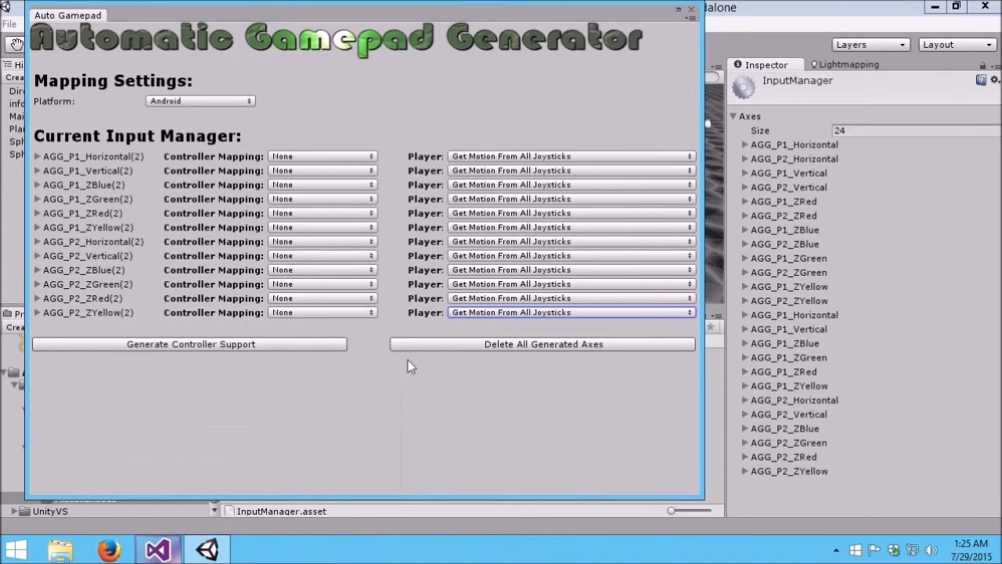
{"action": "mouse_move", "coordinate": [836, 181]}
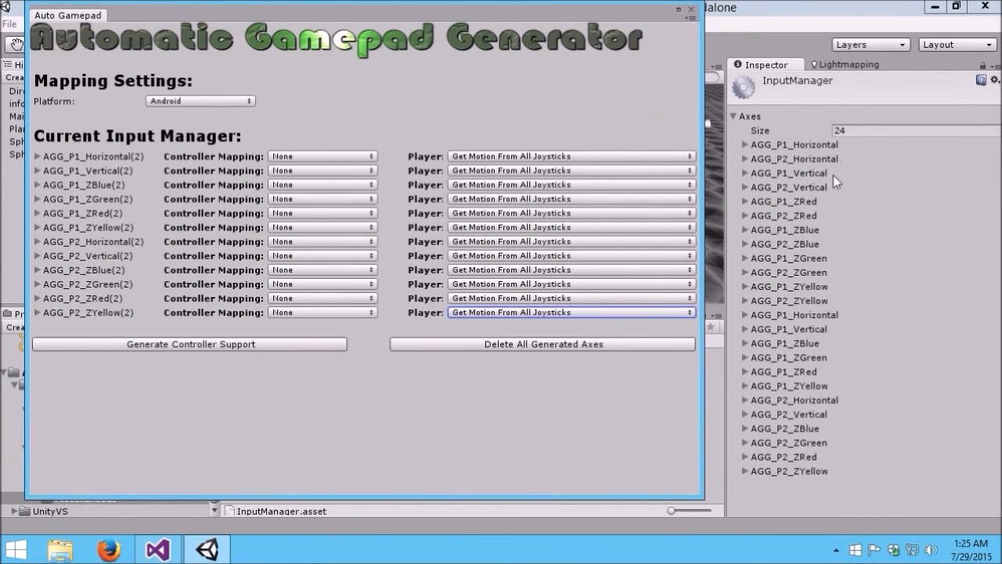
{"action": "mouse_move", "coordinate": [892, 206]}
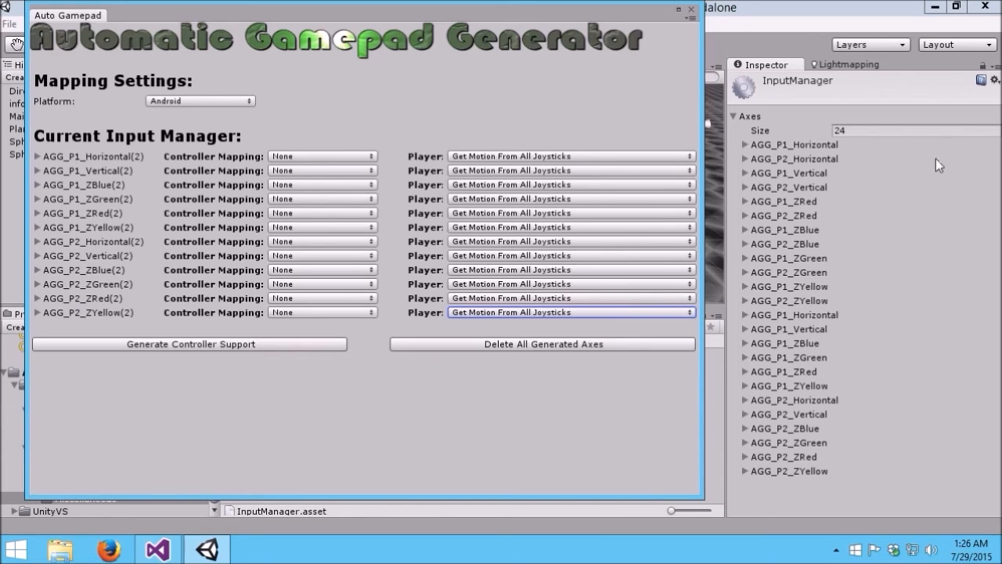
{"action": "mouse_move", "coordinate": [206, 89]}
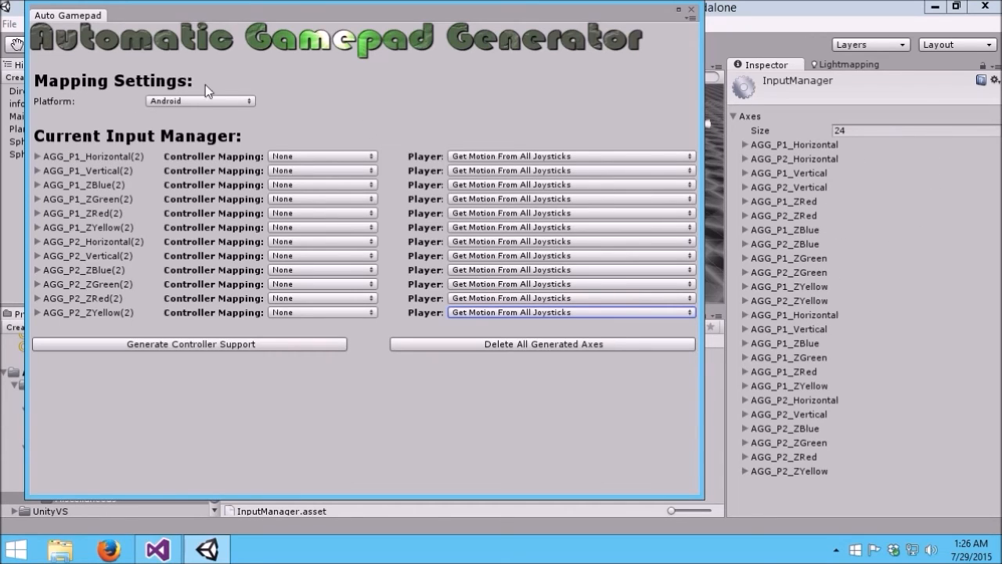
{"action": "mouse_move", "coordinate": [62, 274]}
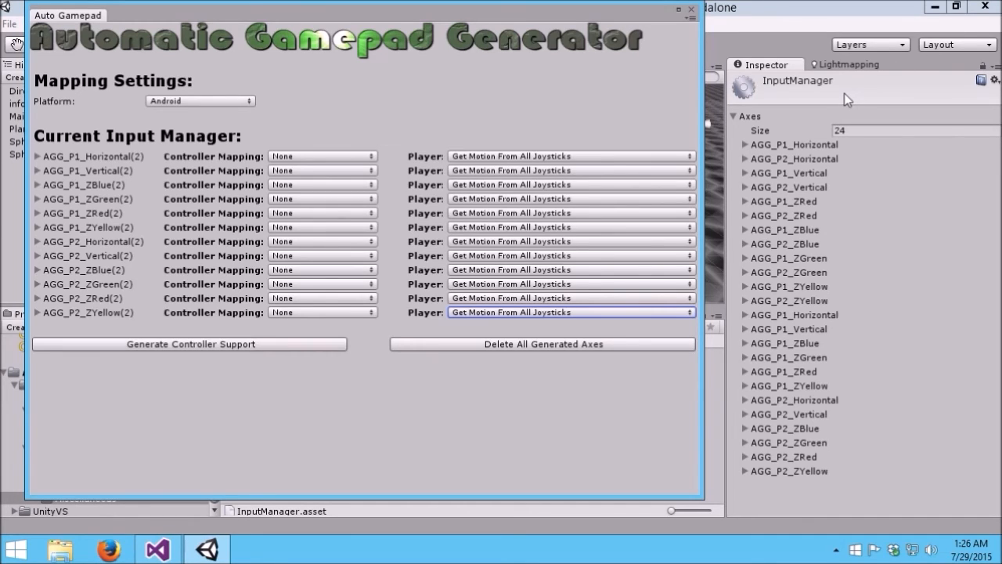
{"action": "mouse_move", "coordinate": [766, 118]}
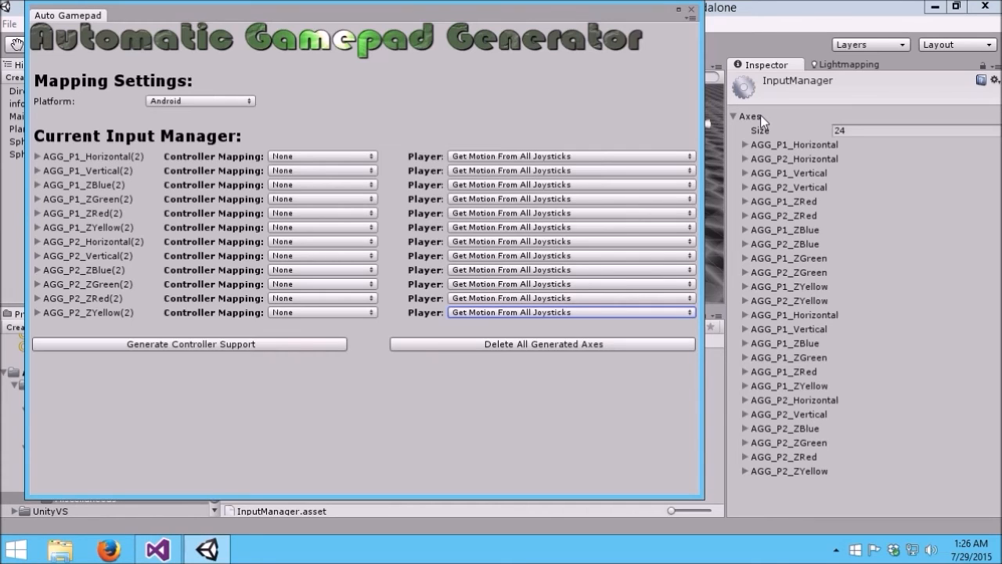
{"action": "mouse_move", "coordinate": [242, 19]}
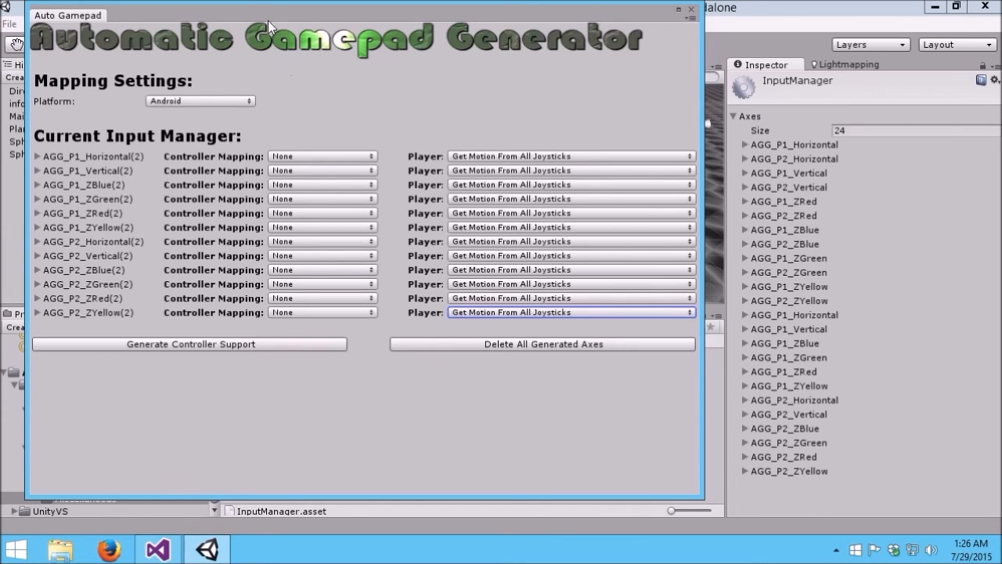
{"action": "mouse_move", "coordinate": [141, 301]}
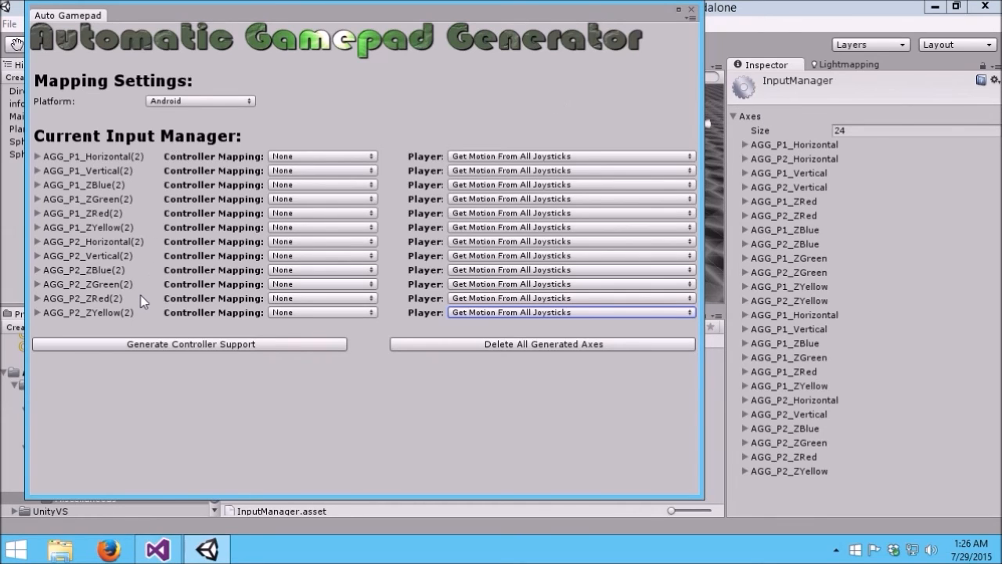
{"action": "mouse_move", "coordinate": [201, 257]}
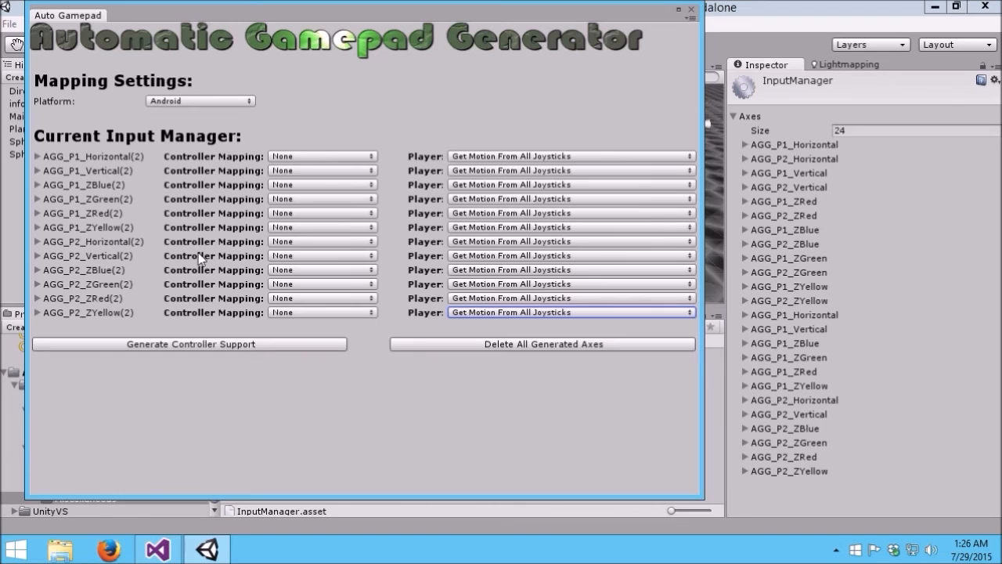
{"action": "mouse_move", "coordinate": [261, 297]}
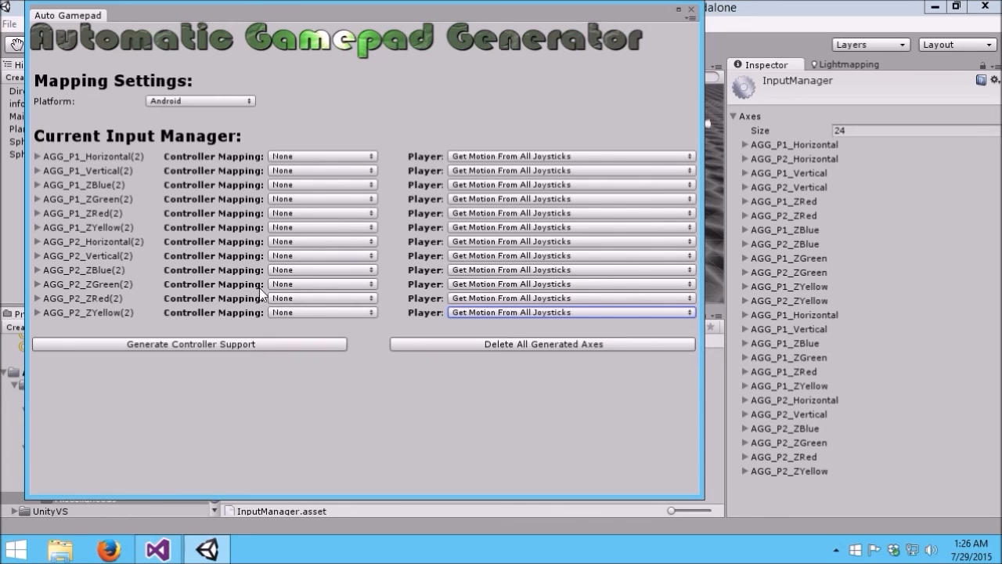
{"action": "mouse_move", "coordinate": [198, 258]}
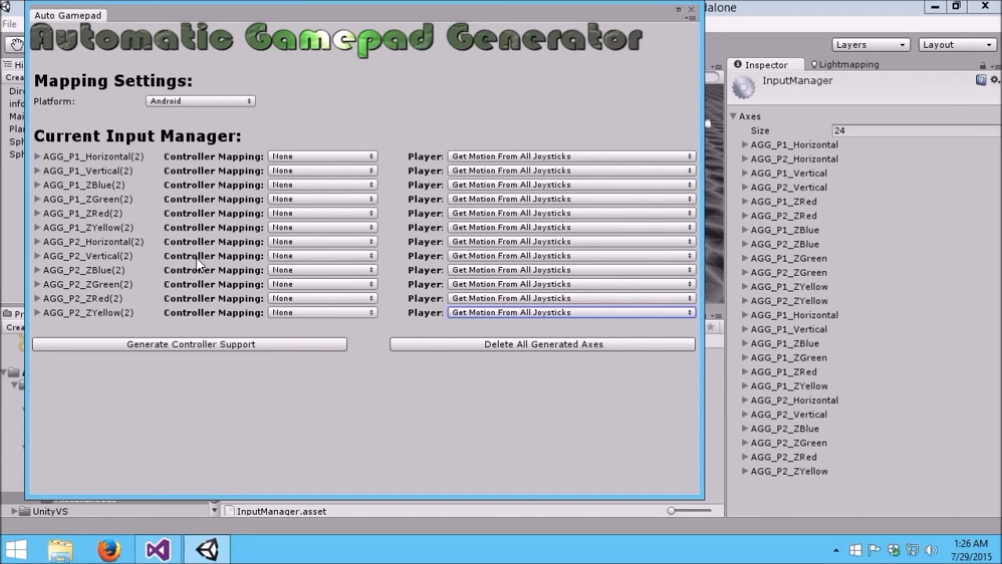
{"action": "mouse_move", "coordinate": [610, 188]}
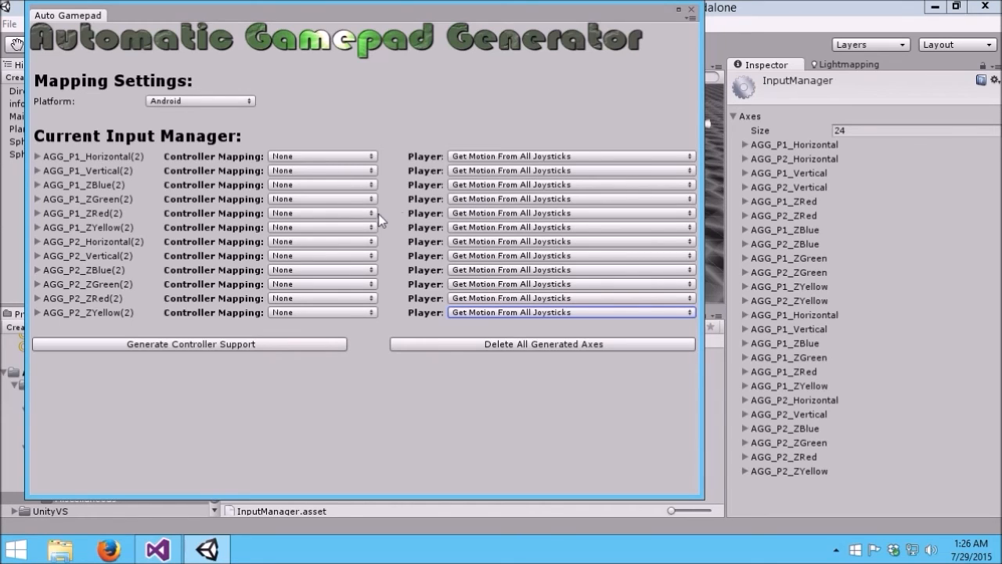
{"action": "mouse_move", "coordinate": [219, 232]}
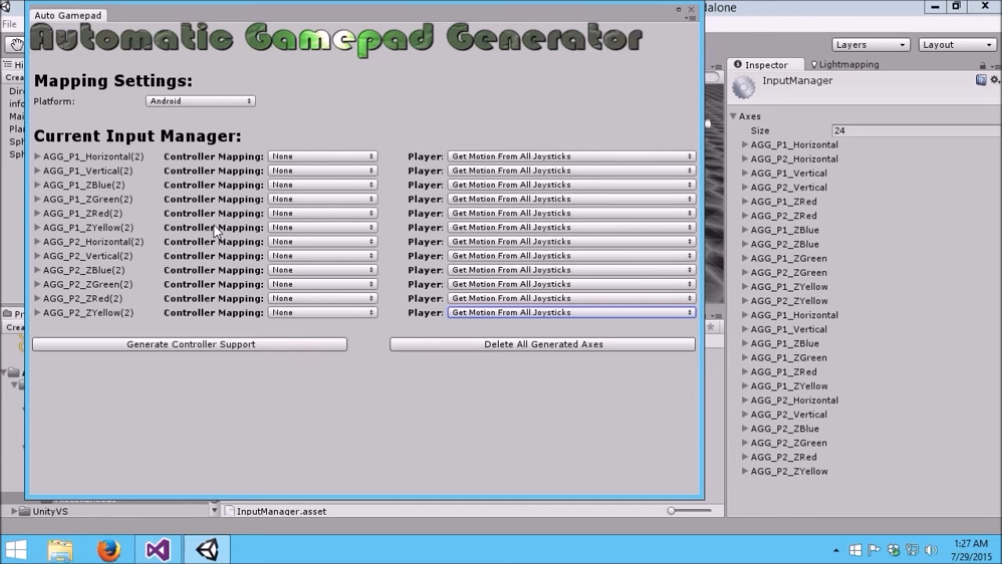
{"action": "mouse_move", "coordinate": [823, 178]}
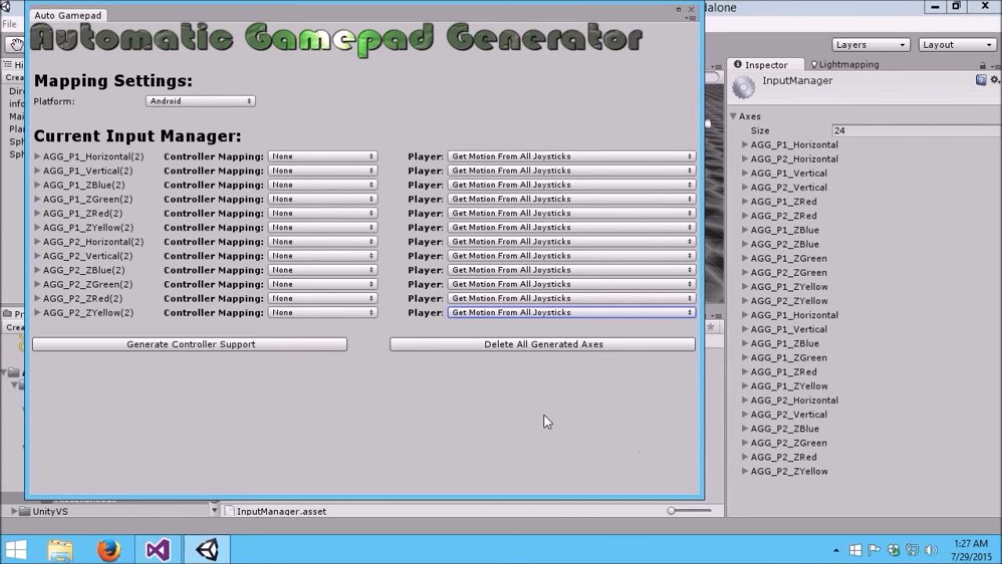
On Windows, map AGG_P1_ZGreen to A_Button and generate its axis (joystick button 0)
{"action": "left_click", "coordinate": [199, 100]}
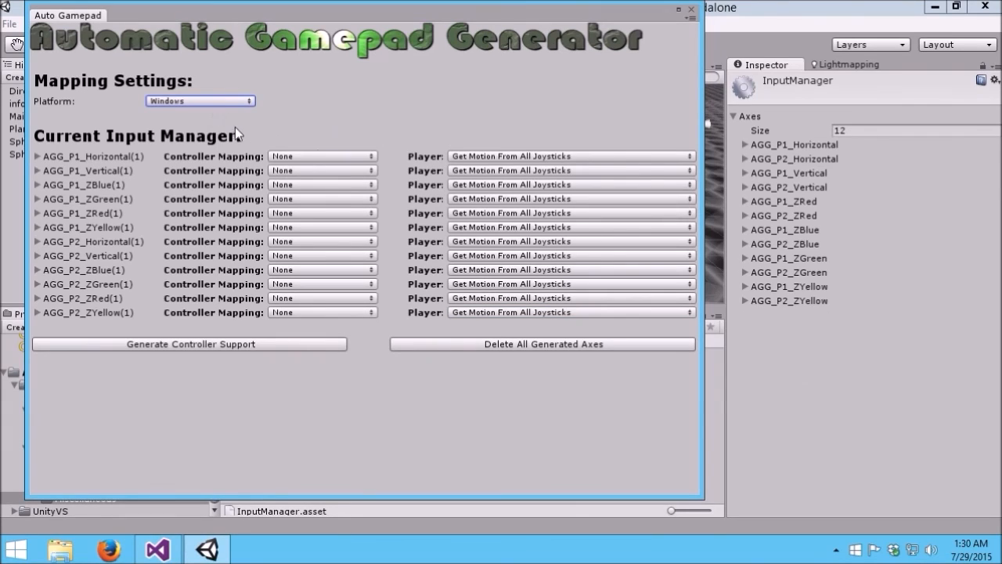
{"action": "mouse_move", "coordinate": [207, 144]}
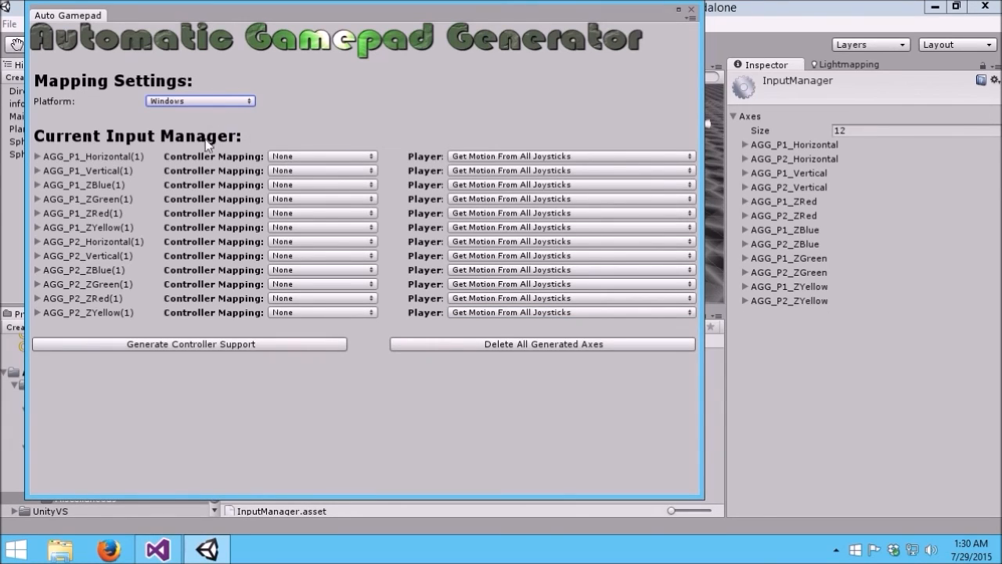
{"action": "mouse_move", "coordinate": [291, 158]}
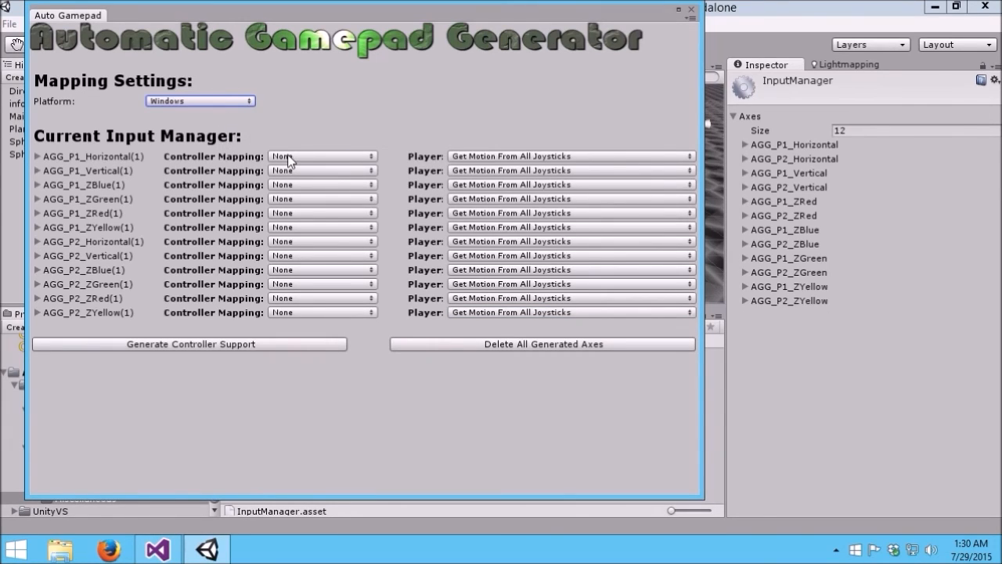
{"action": "mouse_move", "coordinate": [285, 213]}
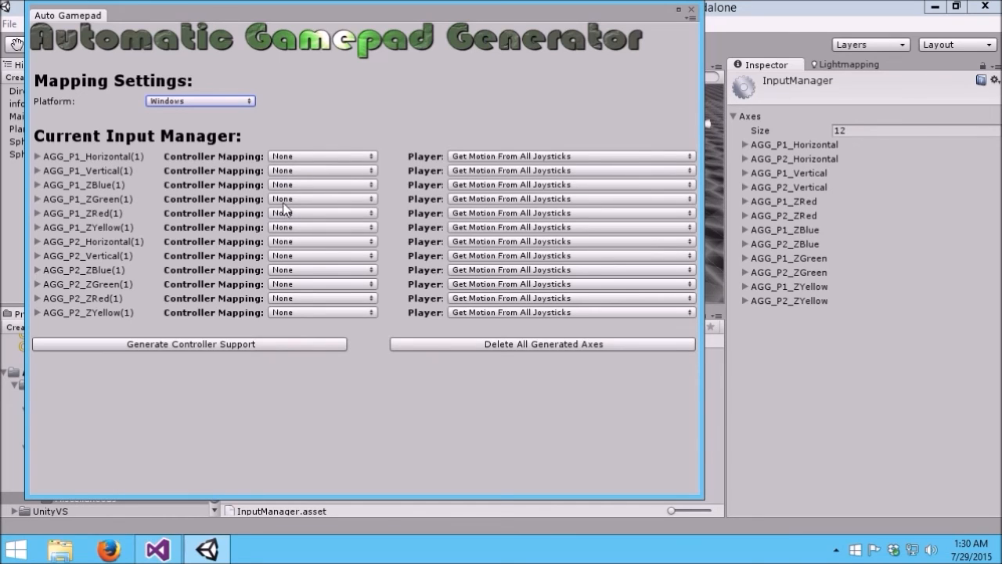
{"action": "left_click", "coordinate": [322, 185]}
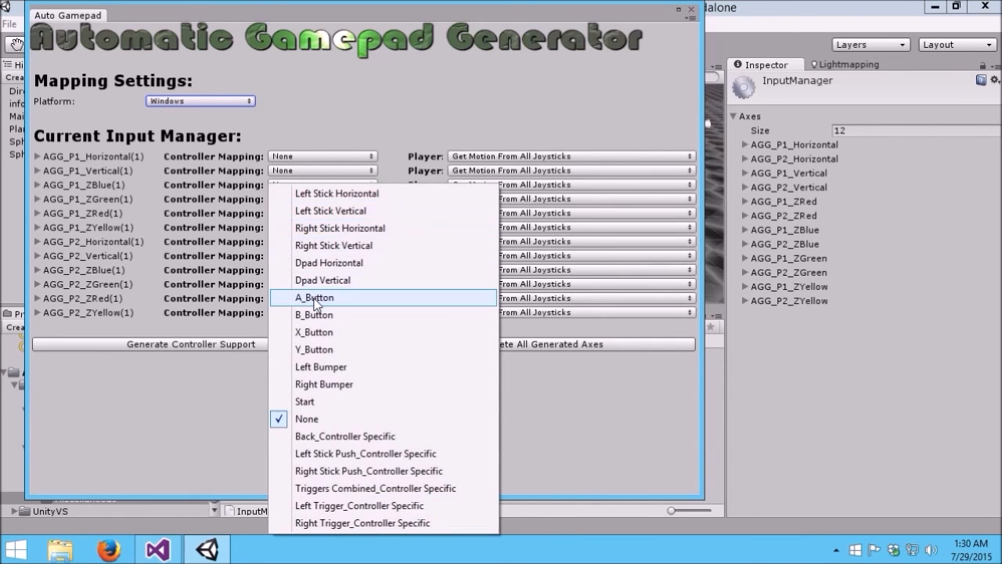
{"action": "left_click", "coordinate": [313, 298]}
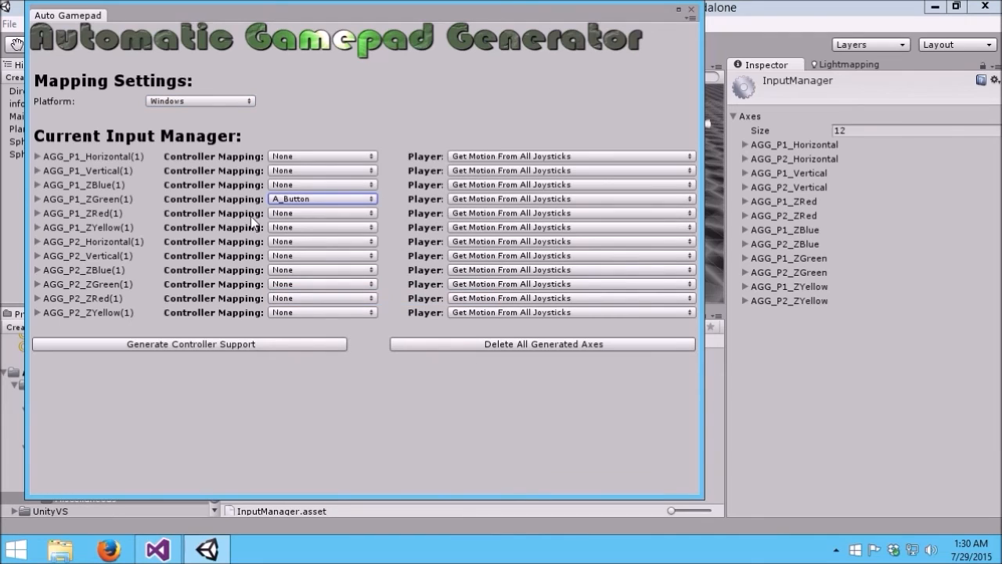
{"action": "left_click", "coordinate": [189, 345]}
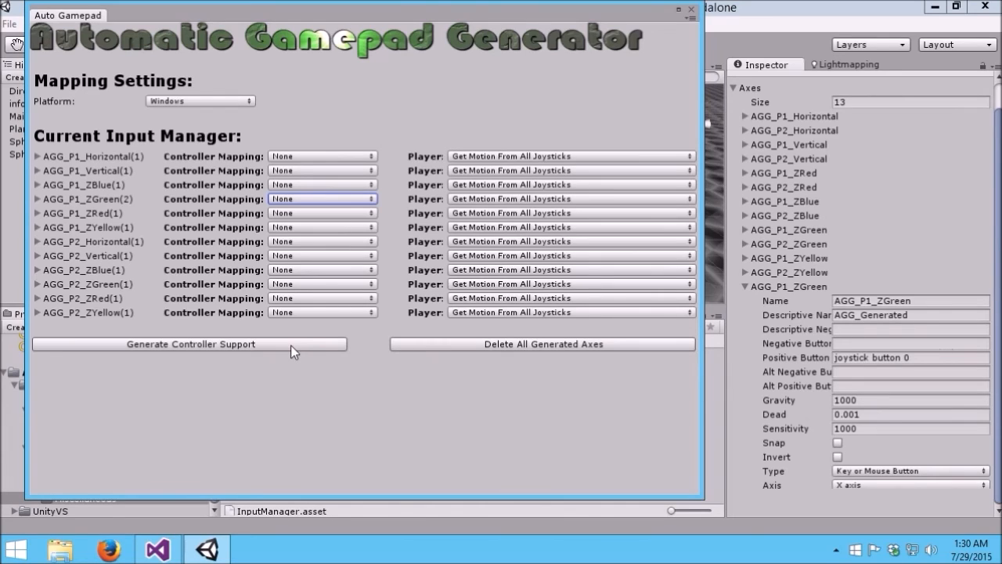
On Mac, map AGG_P1_ZGreen to A_Button and regenerate its axis as joystick button 16
{"action": "left_click", "coordinate": [200, 100]}
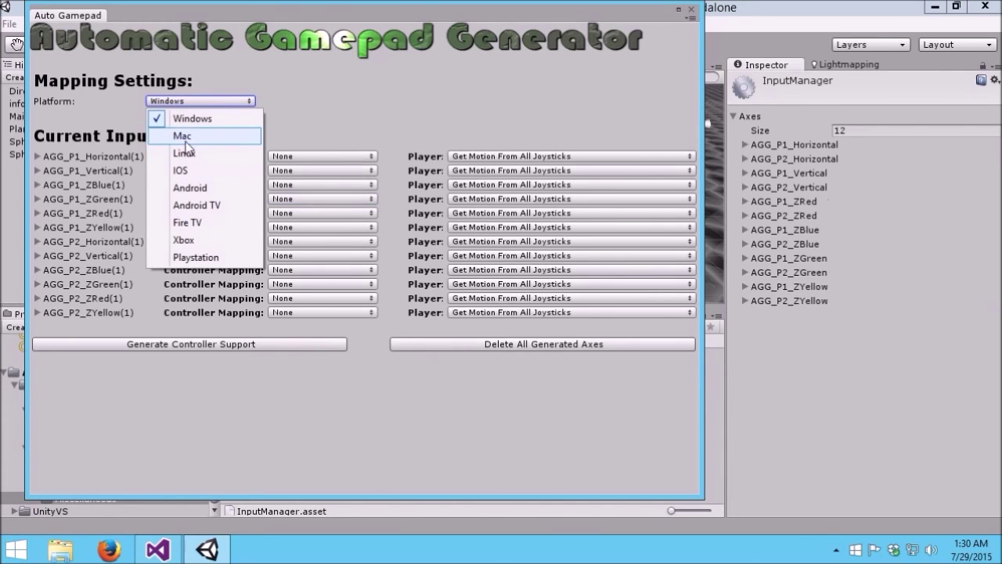
{"action": "left_click", "coordinate": [181, 135]}
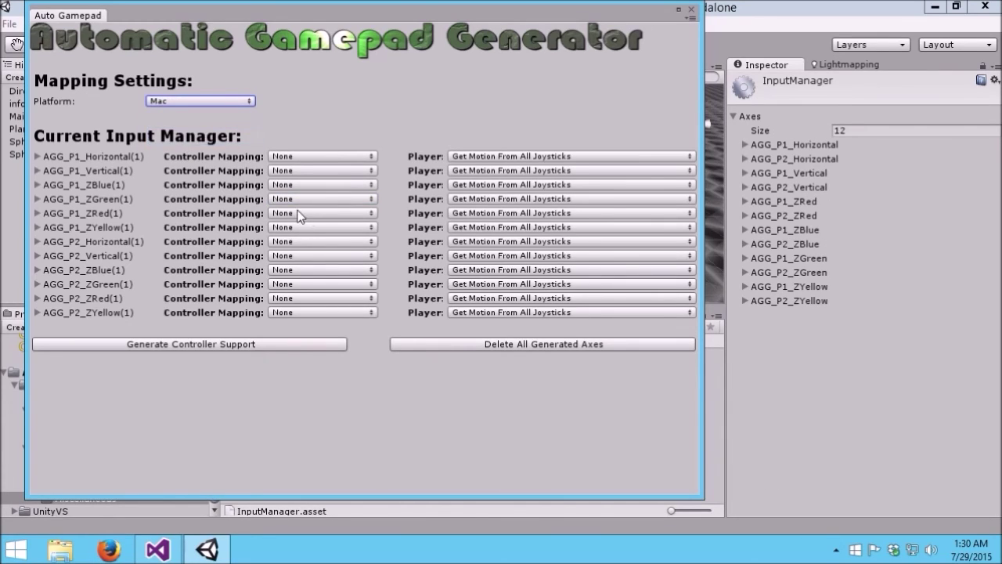
{"action": "left_click", "coordinate": [321, 197]}
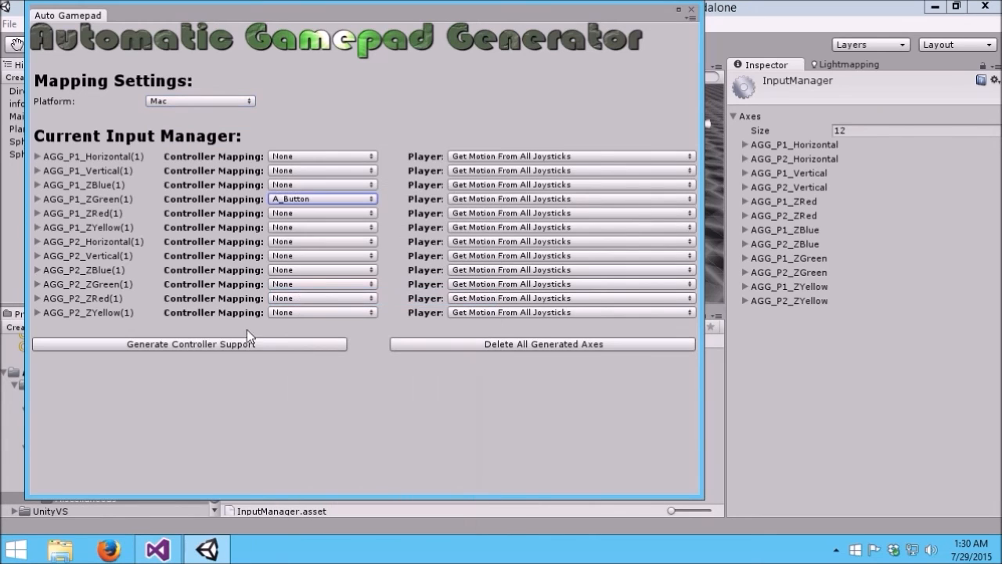
{"action": "left_click", "coordinate": [190, 345]}
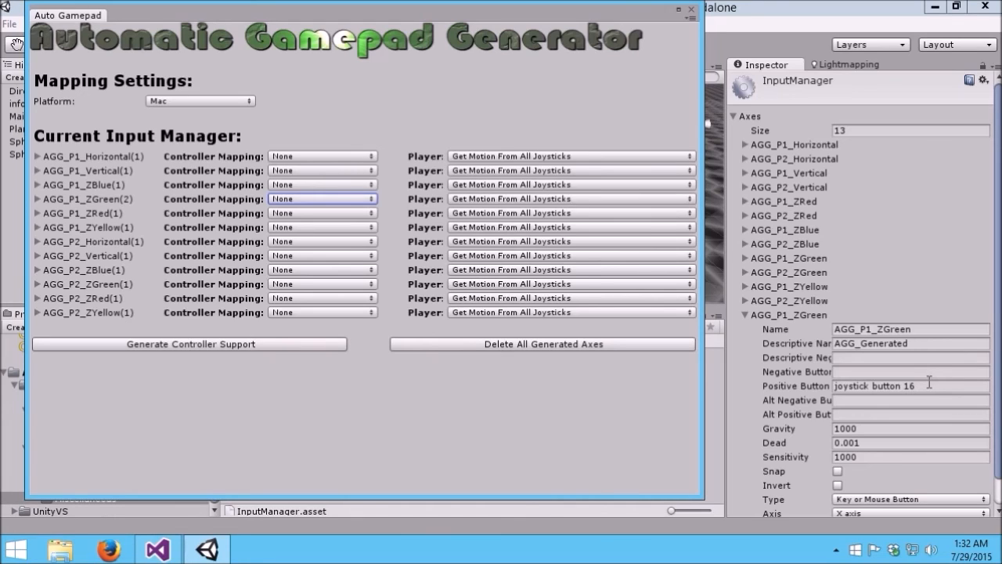
{"action": "mouse_move", "coordinate": [930, 398]}
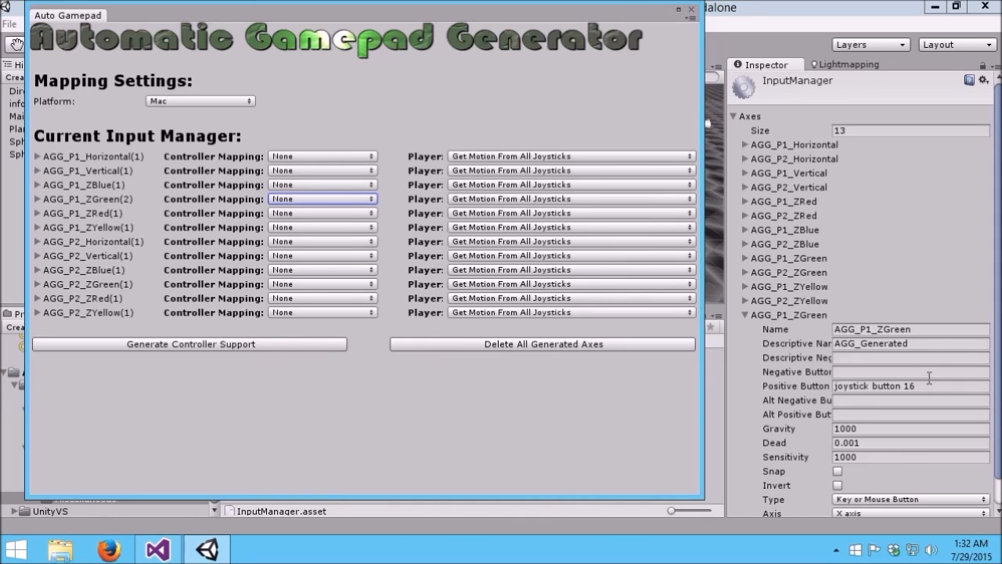
{"action": "mouse_move", "coordinate": [808, 433]}
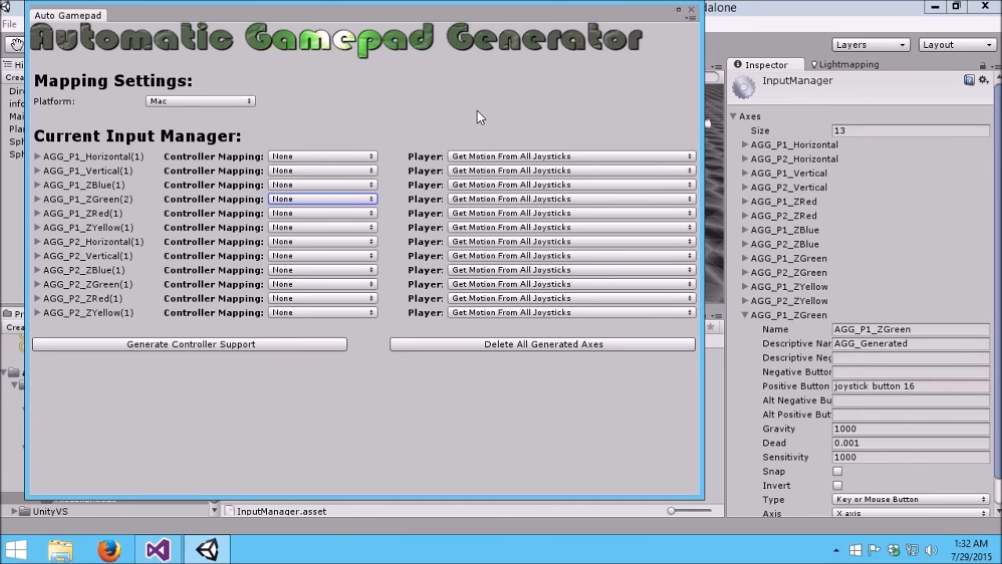
{"action": "mouse_move", "coordinate": [594, 263]}
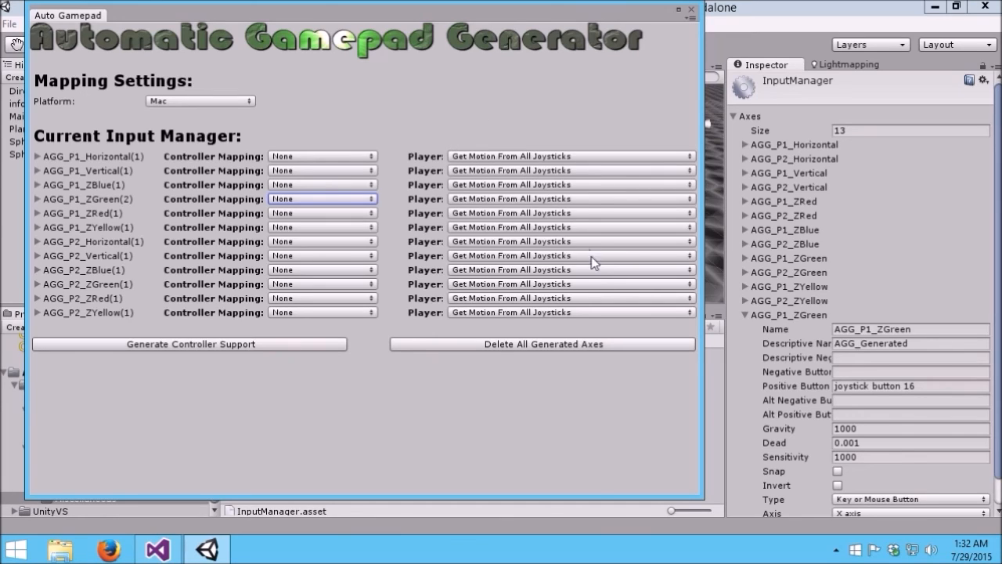
{"action": "mouse_move", "coordinate": [847, 385]}
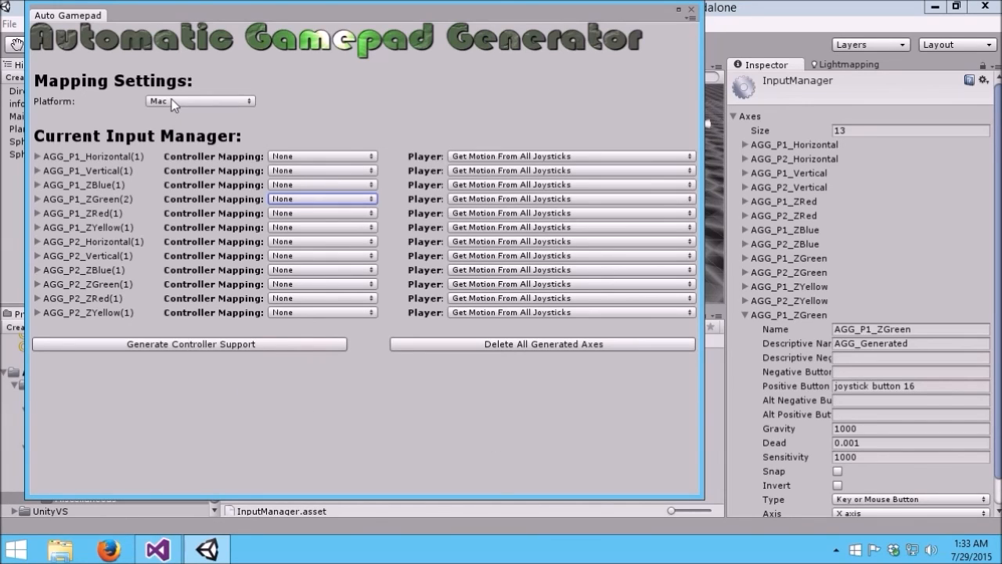
{"action": "left_click", "coordinate": [201, 100]}
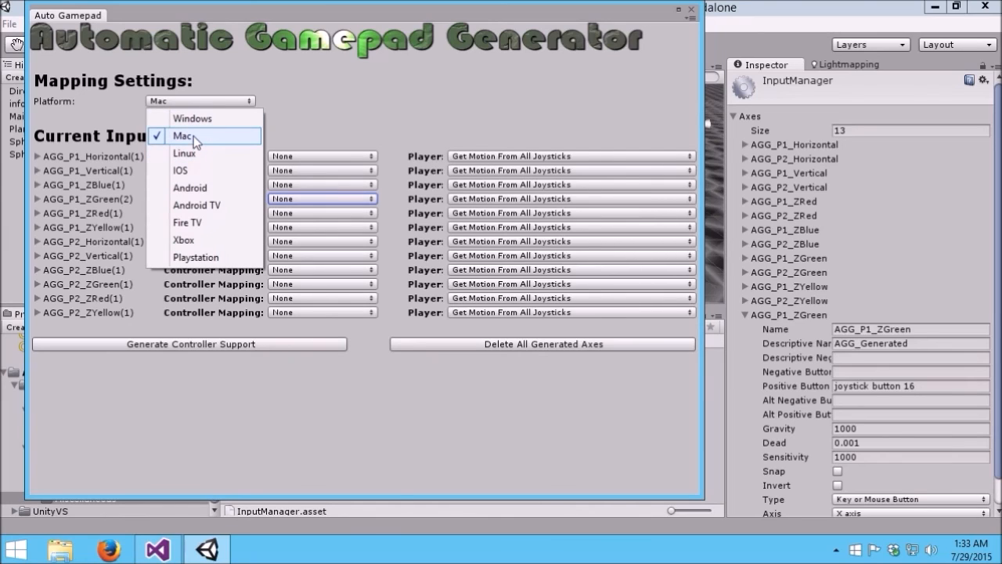
{"action": "mouse_move", "coordinate": [188, 153]}
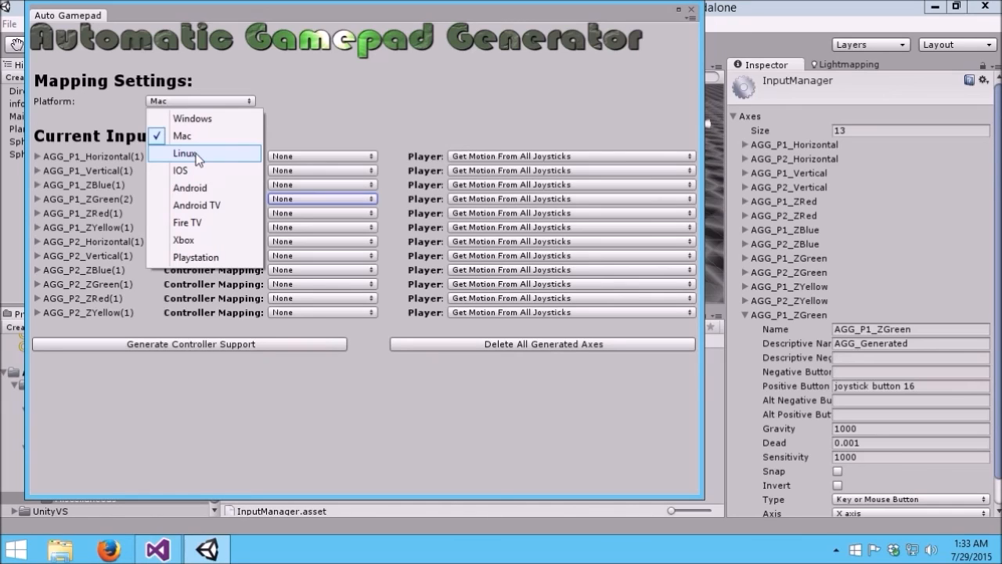
{"action": "mouse_move", "coordinate": [191, 125]}
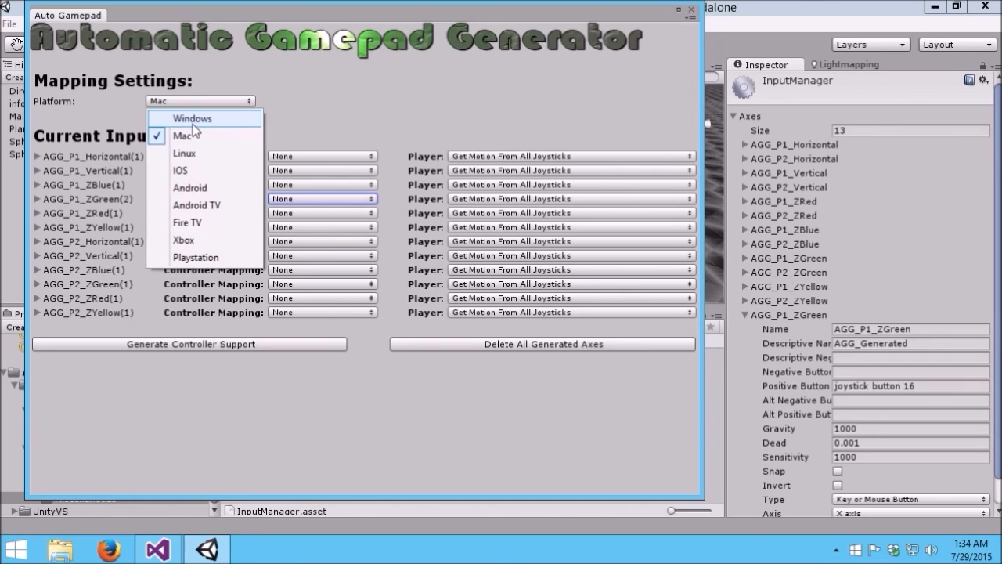
{"action": "left_click", "coordinate": [155, 545]}
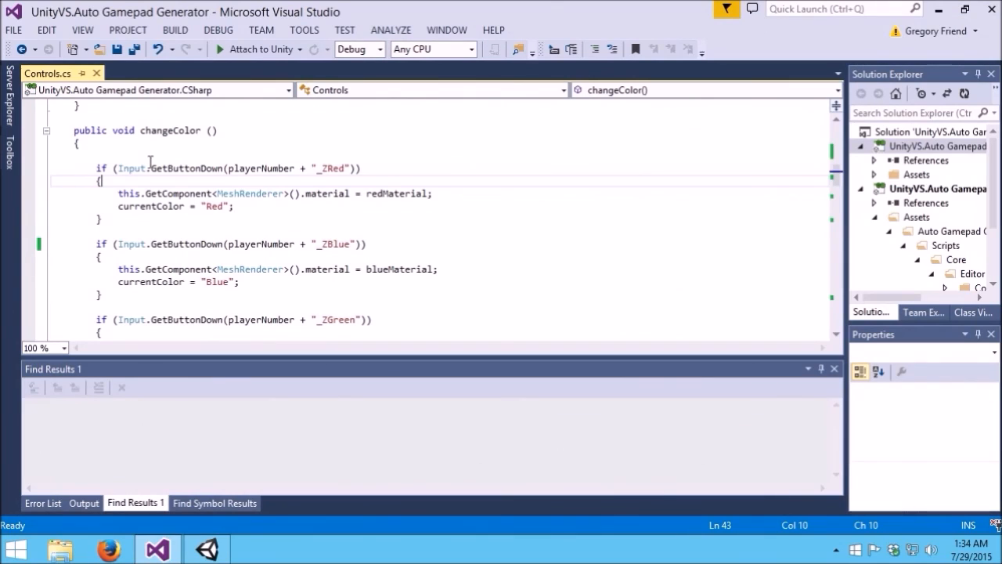
{"action": "mouse_move", "coordinate": [149, 168]}
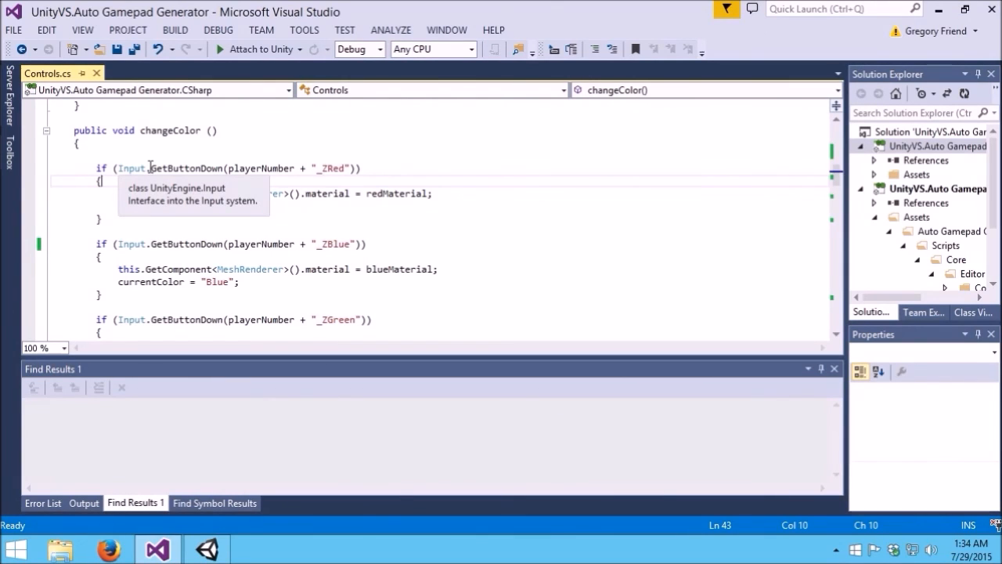
{"action": "mouse_move", "coordinate": [282, 151]}
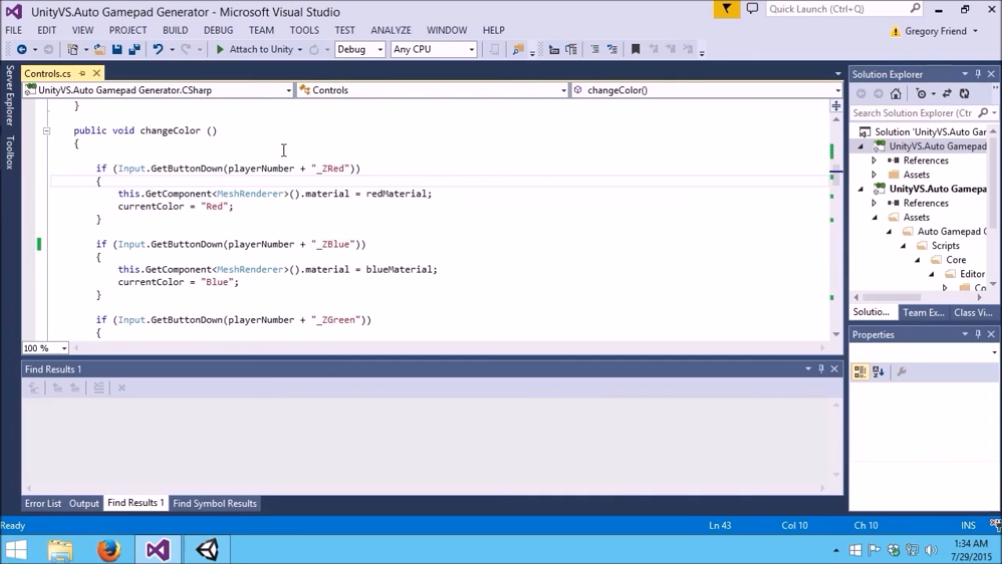
{"action": "mouse_move", "coordinate": [207, 176]}
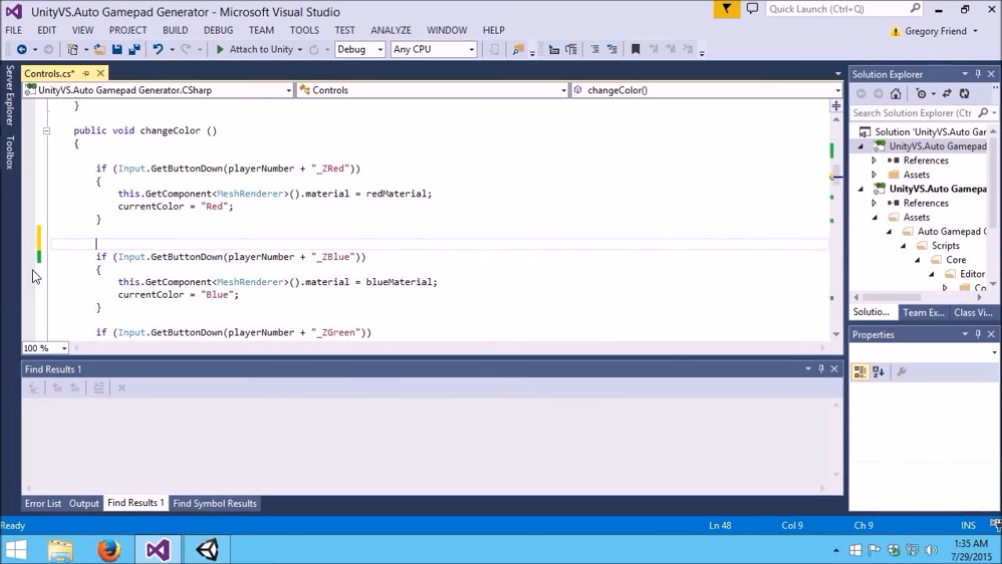
Write the line if (Input.GetKeyDown(KeyCode.Keypad0)) into changeColor after the red button check
{"action": "type", "text": "if"}
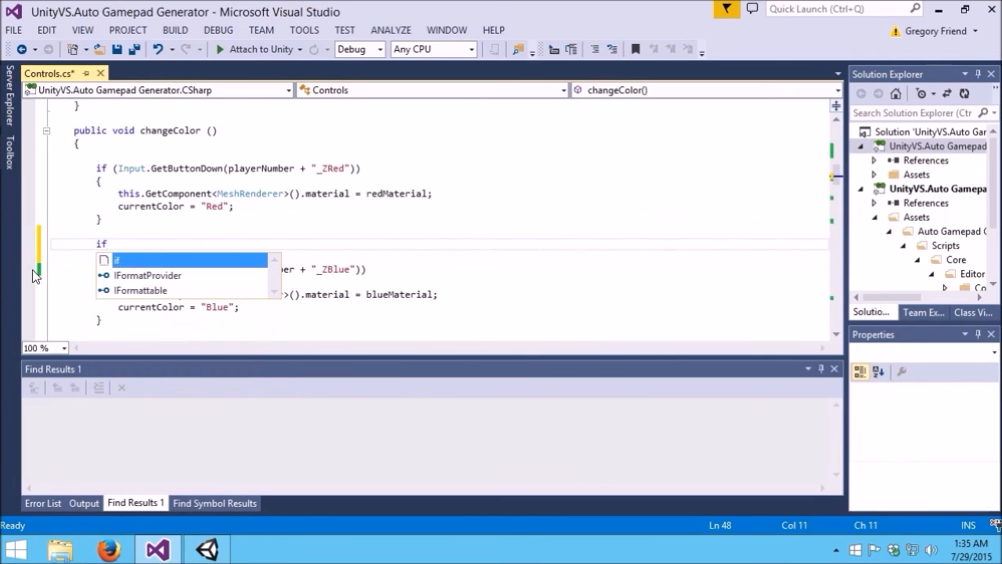
{"action": "type", "text": "Input)"}
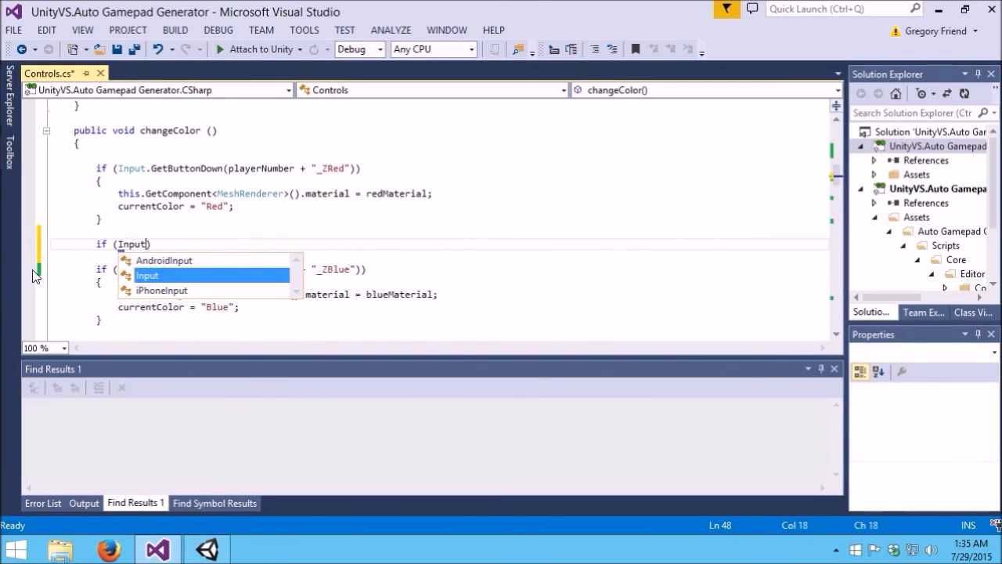
{"action": "type", "text": ".Get"}
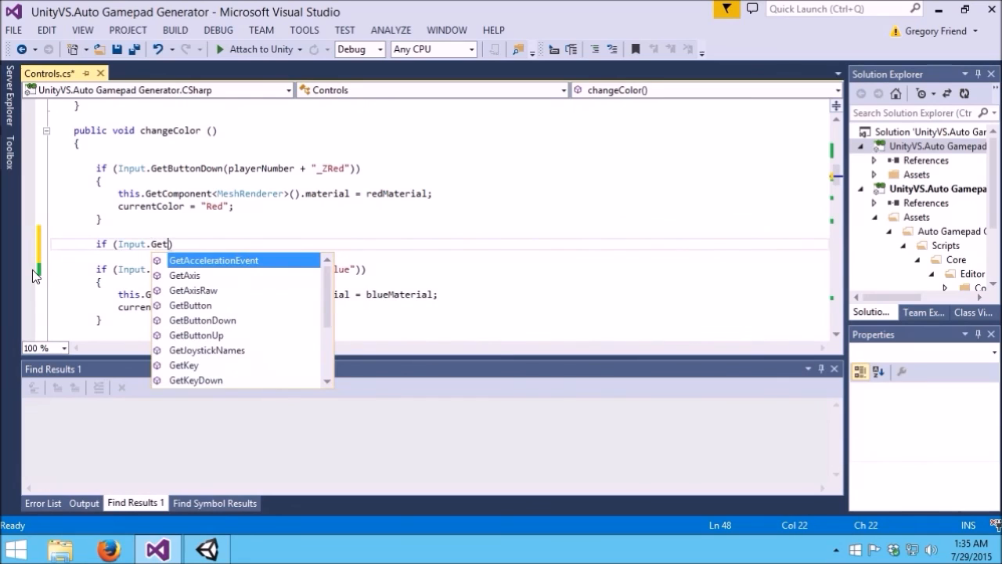
{"action": "type", "text": "K"}
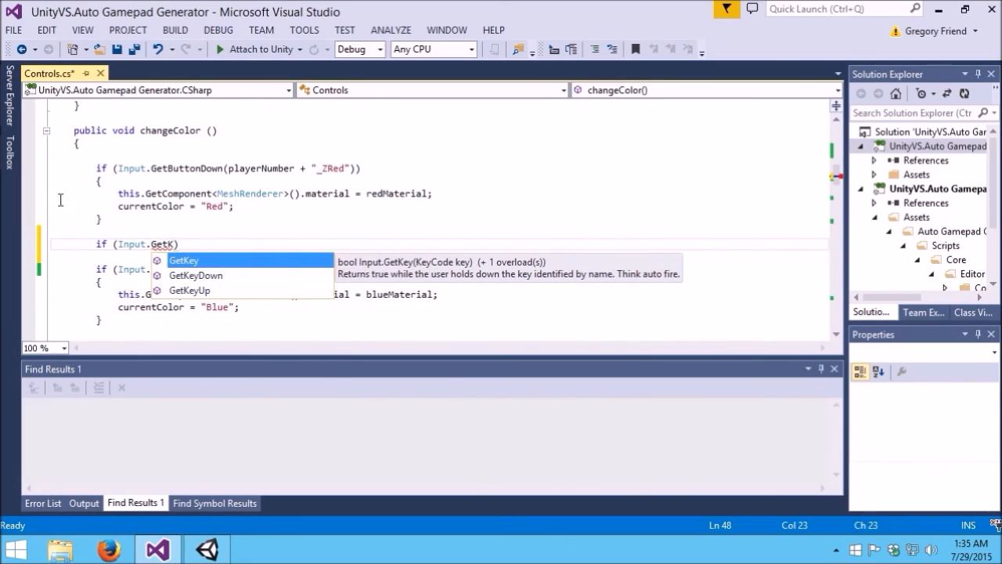
{"action": "type", "text": "KeyDown"}
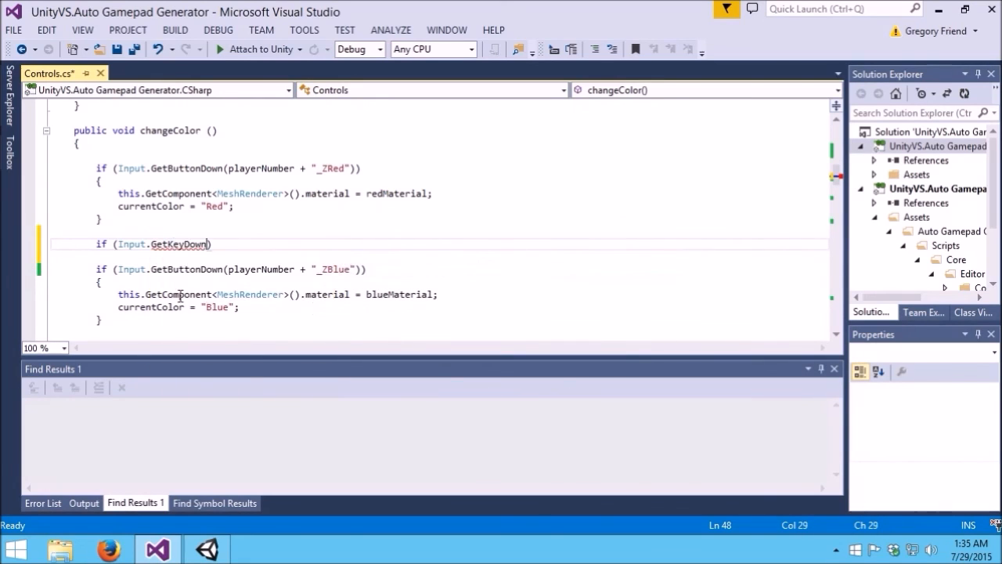
{"action": "type", "text": "("}
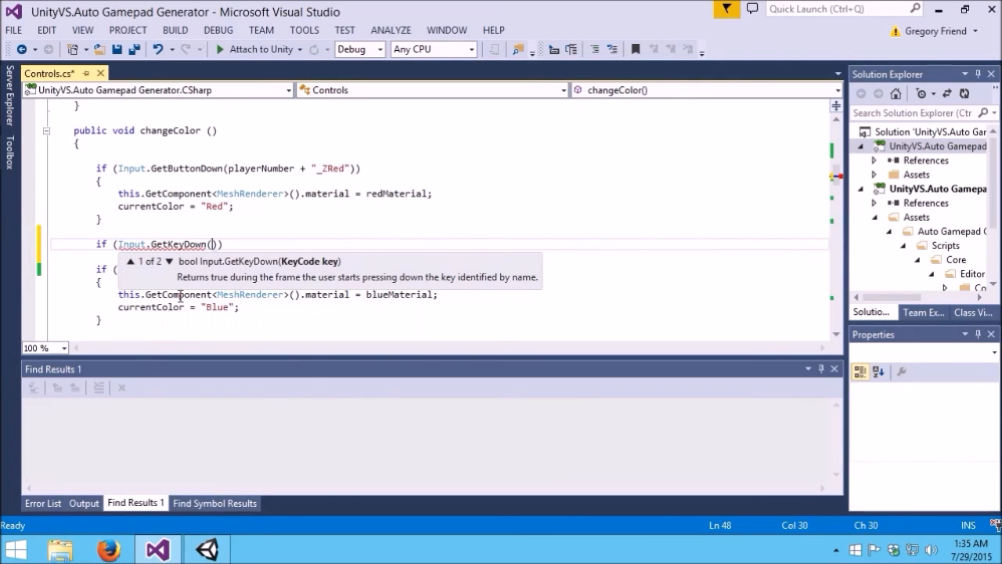
{"action": "type", "text": "KeyCode."}
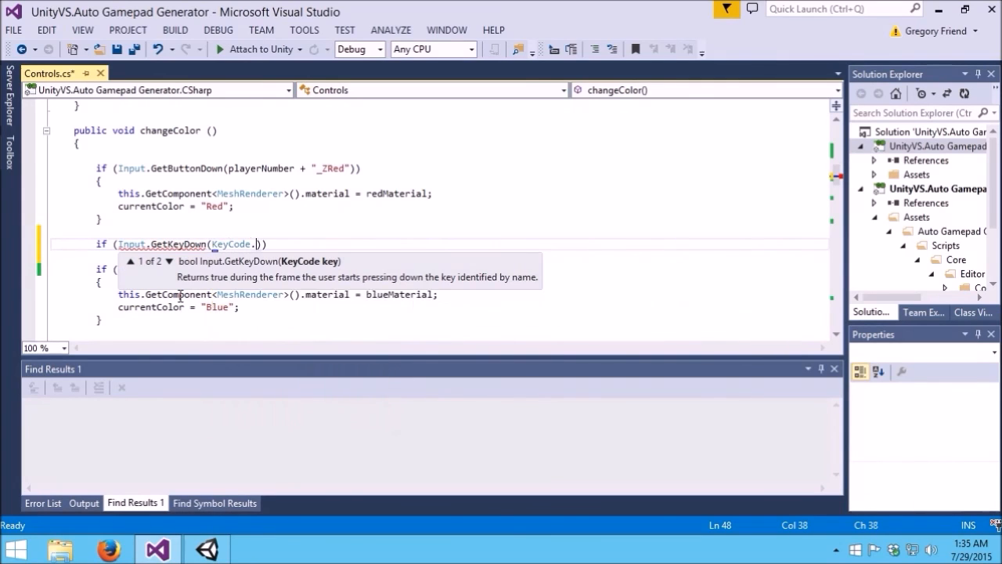
{"action": "type", "text": "A"}
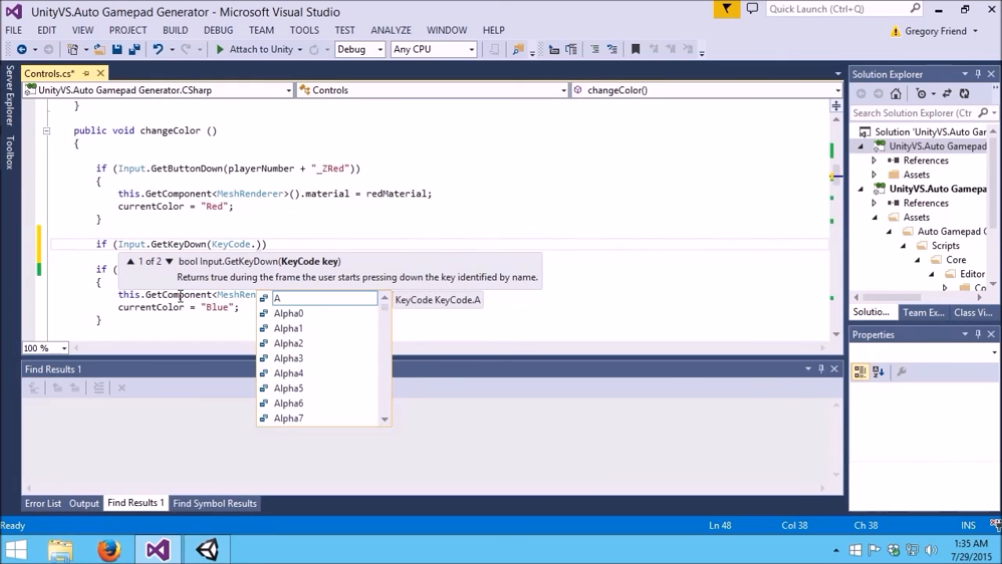
{"action": "type", "text": "Keypad0"}
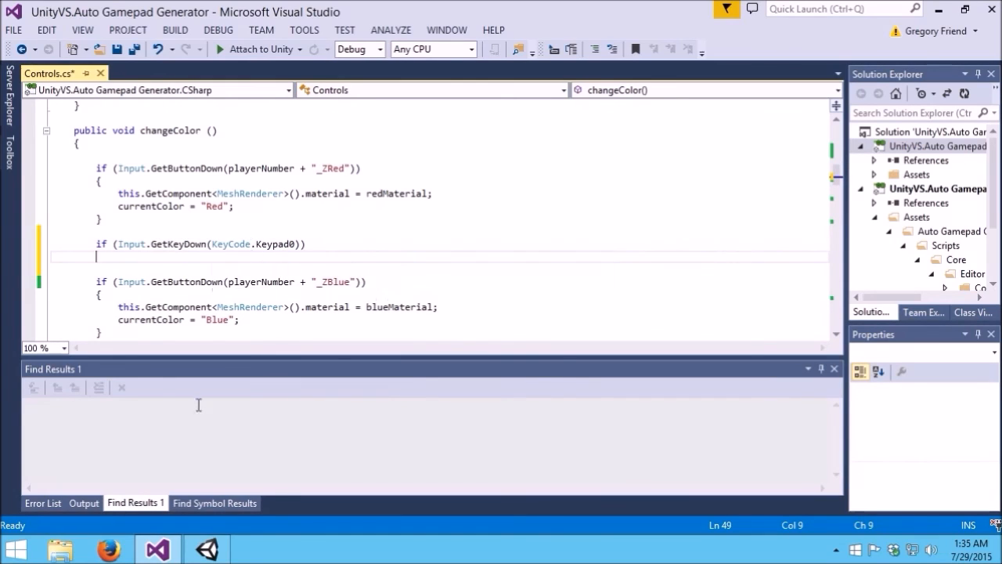
{"action": "left_click", "coordinate": [205, 548]}
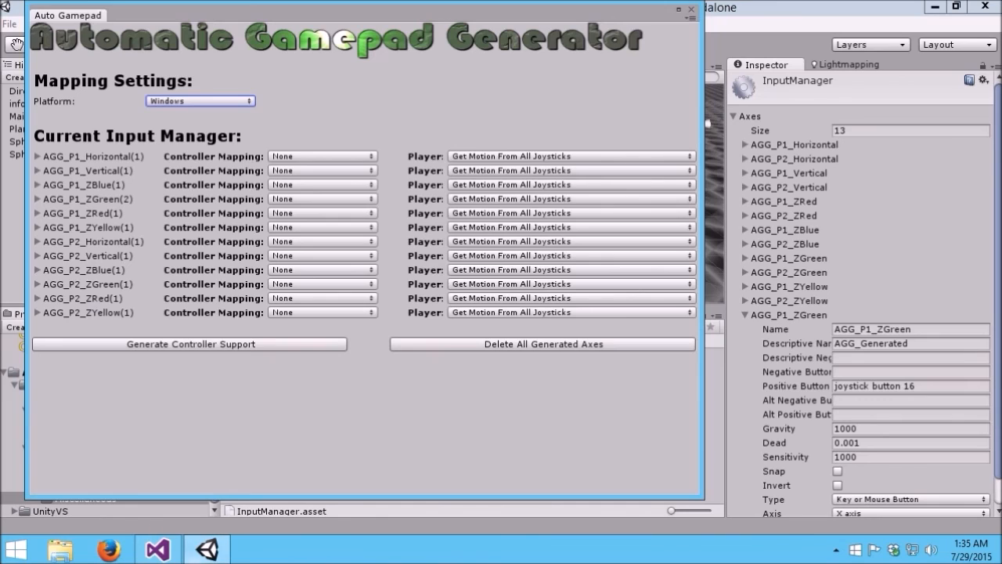
Return to the Controls script in Visual Studio to remove the temporary Keypad check
{"action": "left_click", "coordinate": [155, 548]}
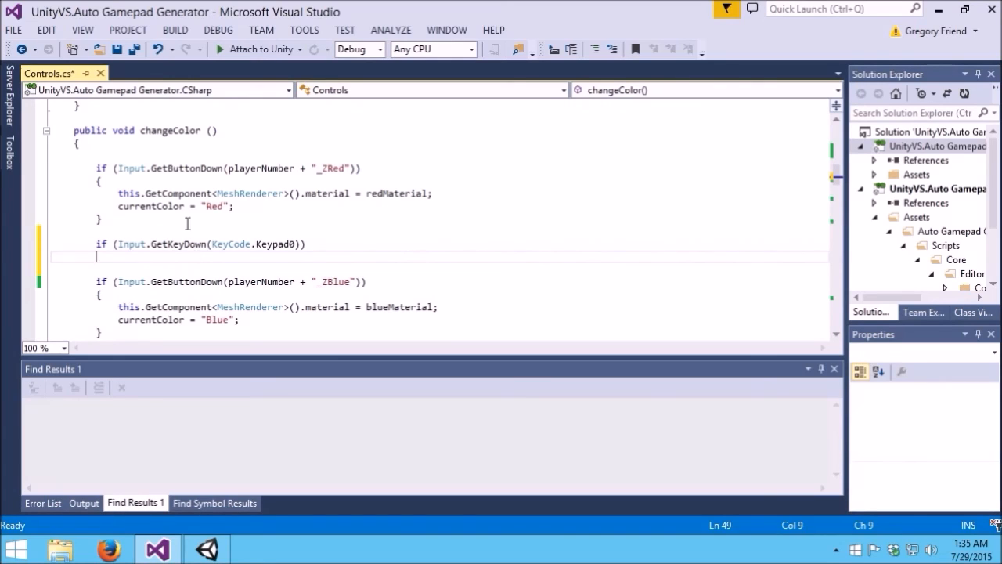
{"action": "mouse_move", "coordinate": [175, 244]}
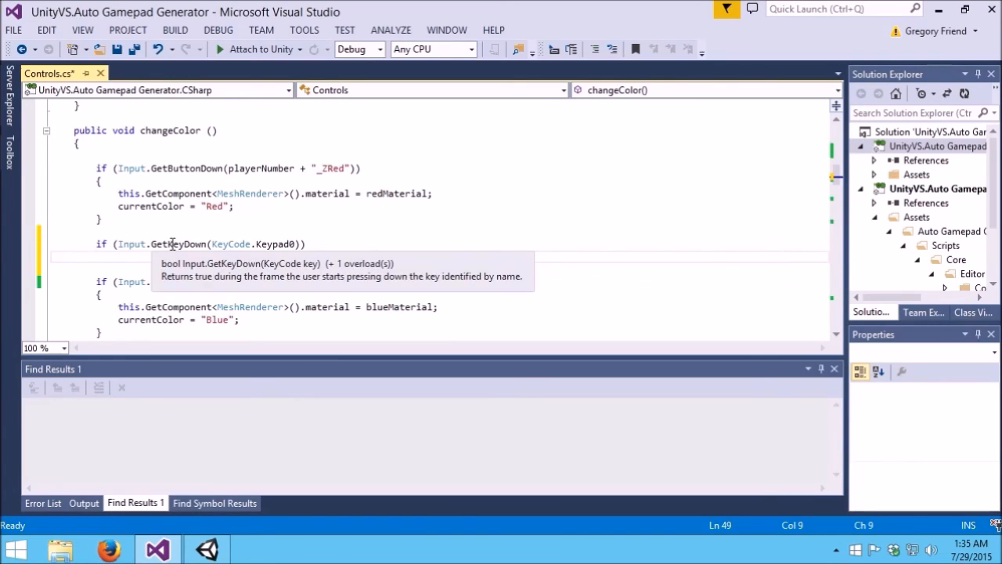
{"action": "mouse_move", "coordinate": [165, 168]}
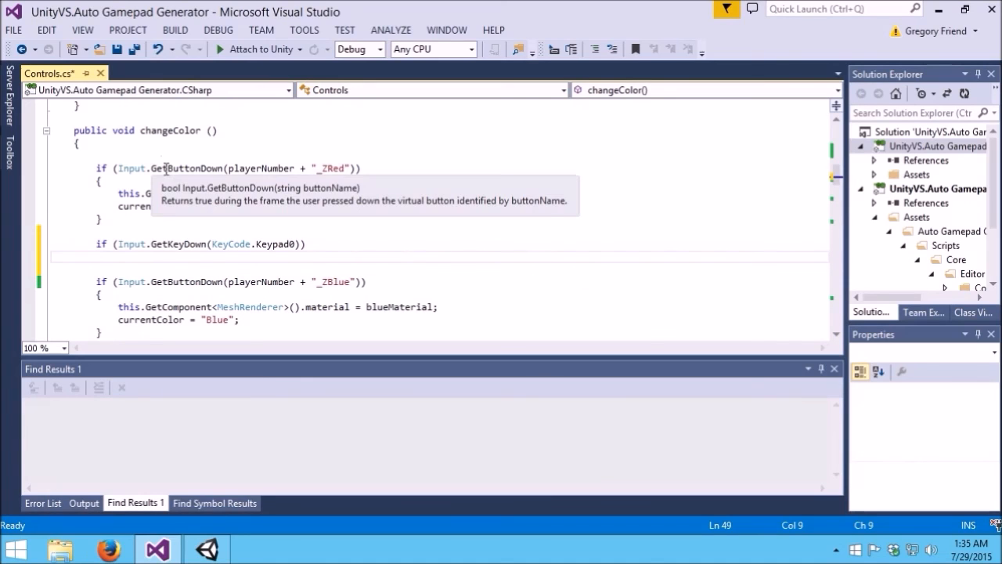
{"action": "mouse_move", "coordinate": [274, 244]}
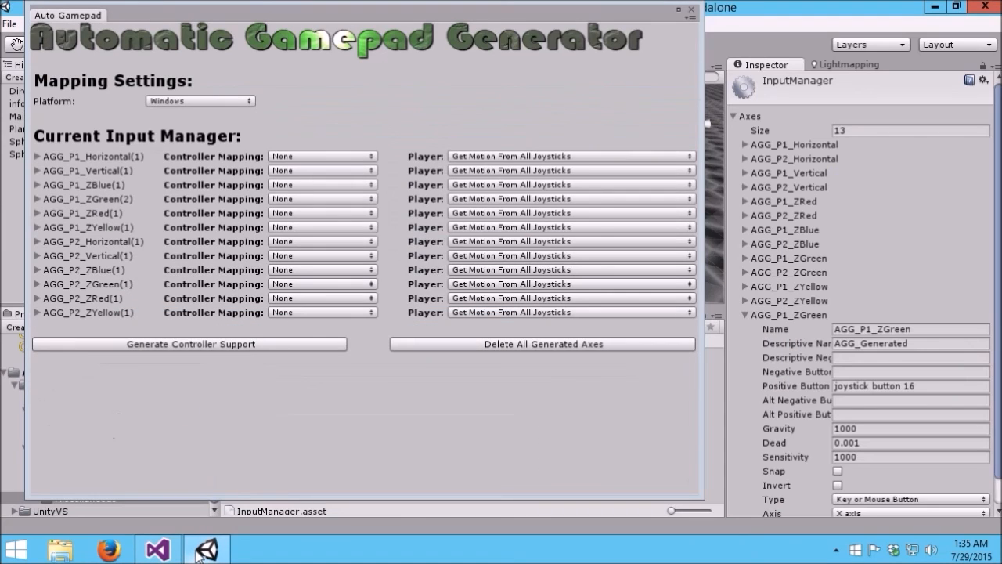
{"action": "mouse_move", "coordinate": [739, 315]}
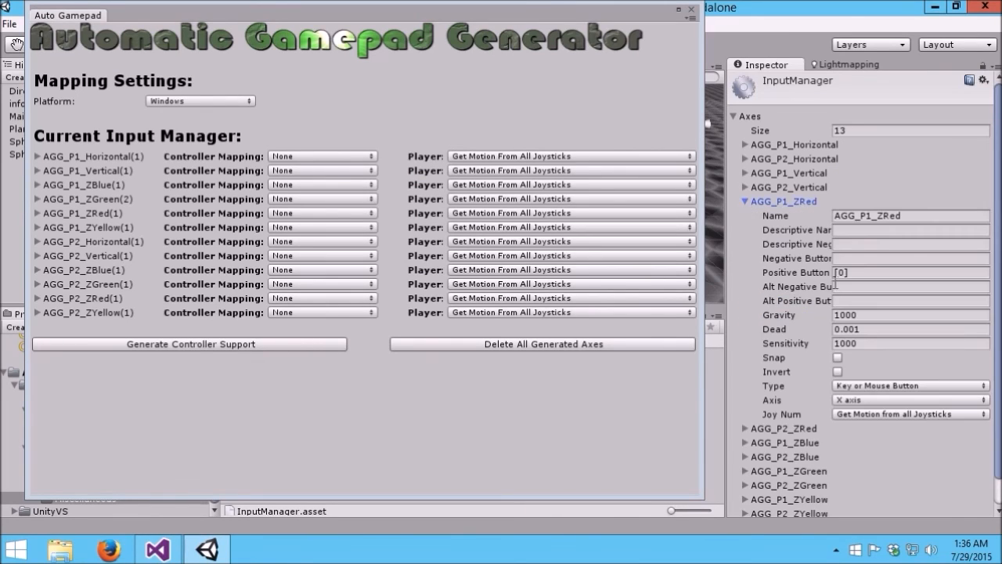
{"action": "mouse_move", "coordinate": [816, 269]}
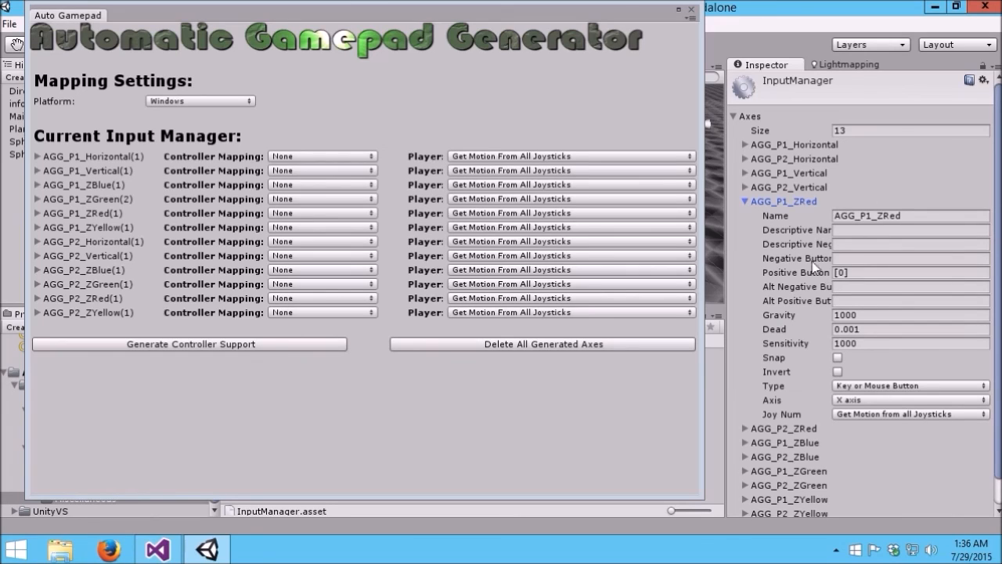
{"action": "mouse_move", "coordinate": [783, 210]}
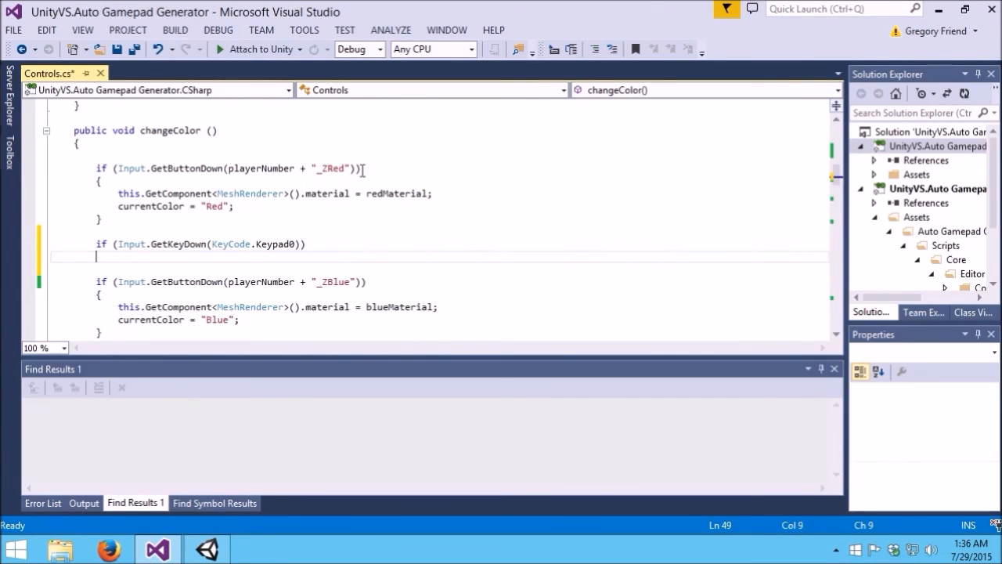
{"action": "mouse_move", "coordinate": [172, 168]}
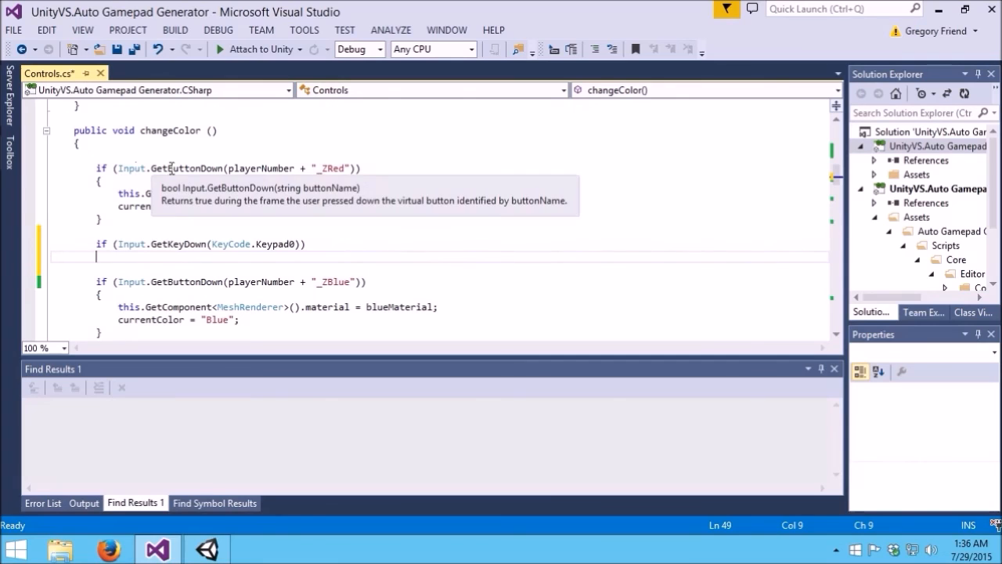
{"action": "mouse_move", "coordinate": [273, 250]}
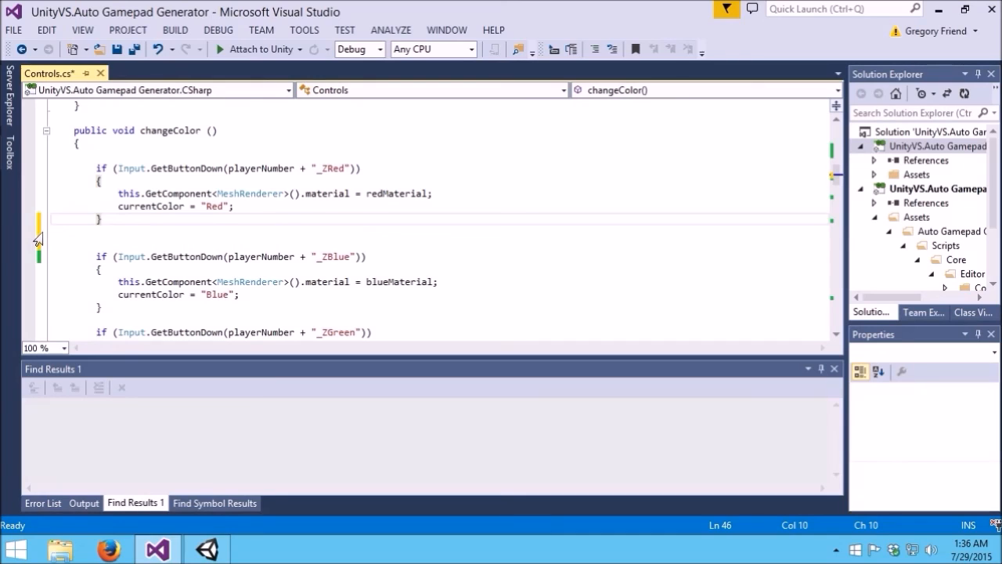
{"action": "mouse_move", "coordinate": [133, 182]}
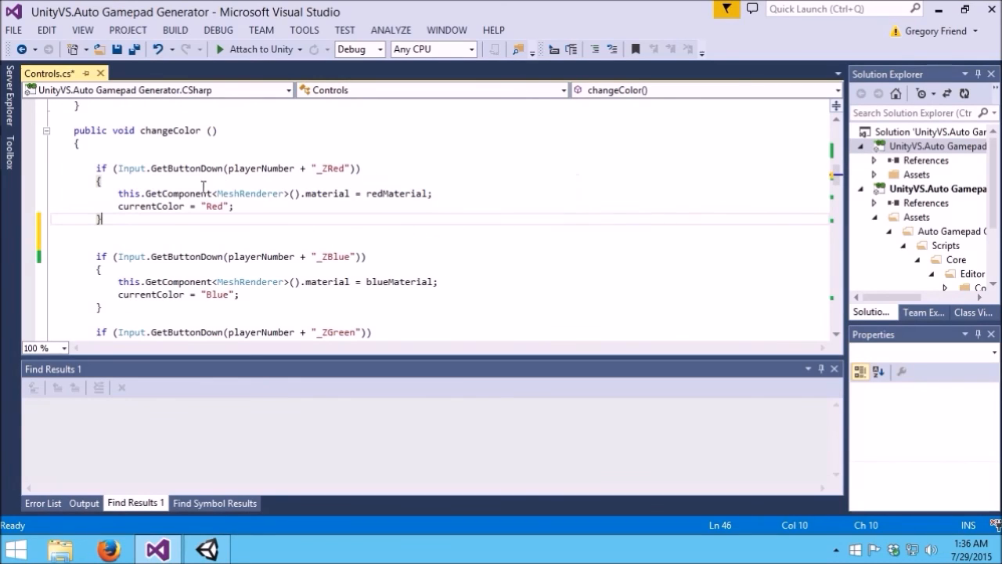
{"action": "mouse_move", "coordinate": [160, 169]}
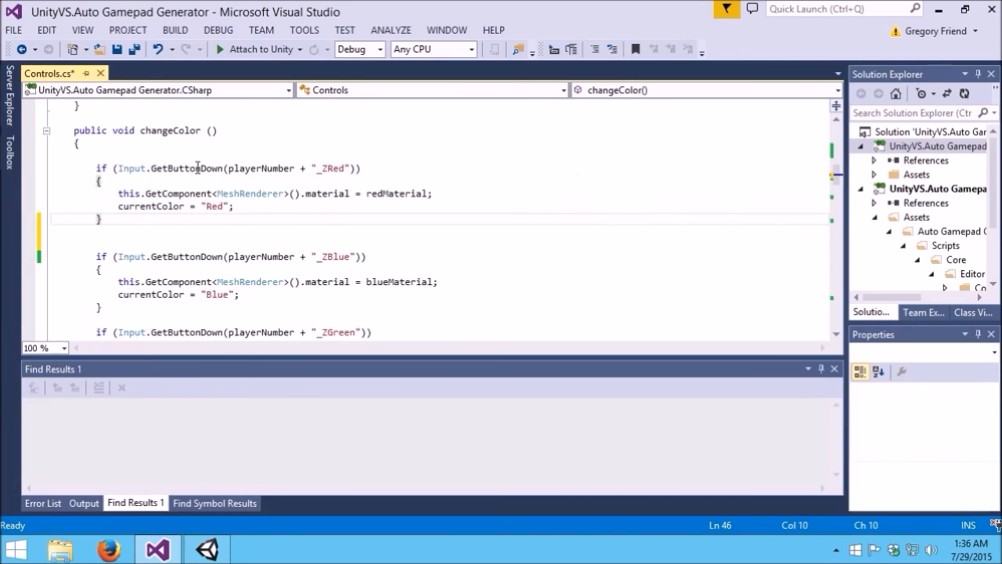
{"action": "mouse_move", "coordinate": [249, 194]}
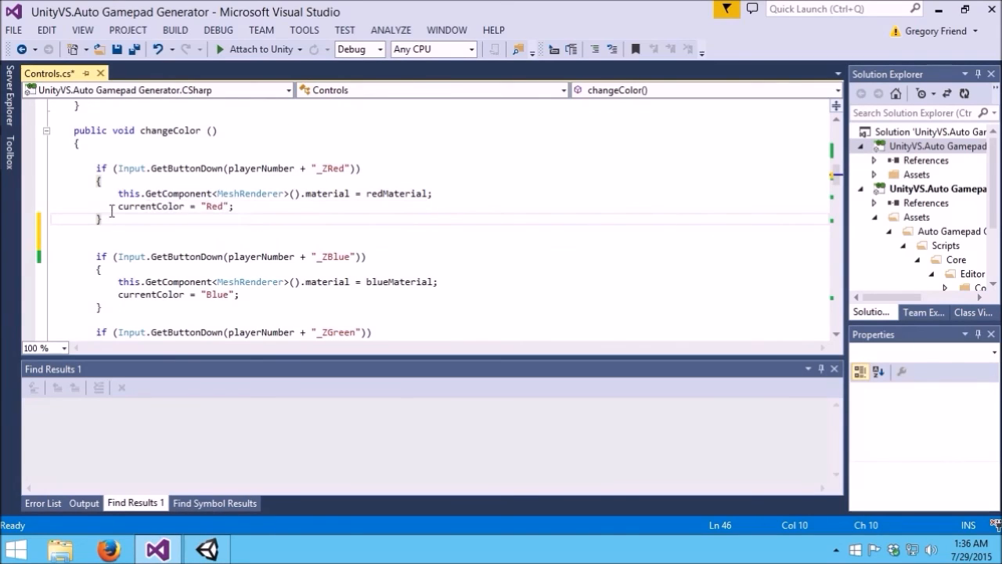
{"action": "mouse_move", "coordinate": [112, 223]}
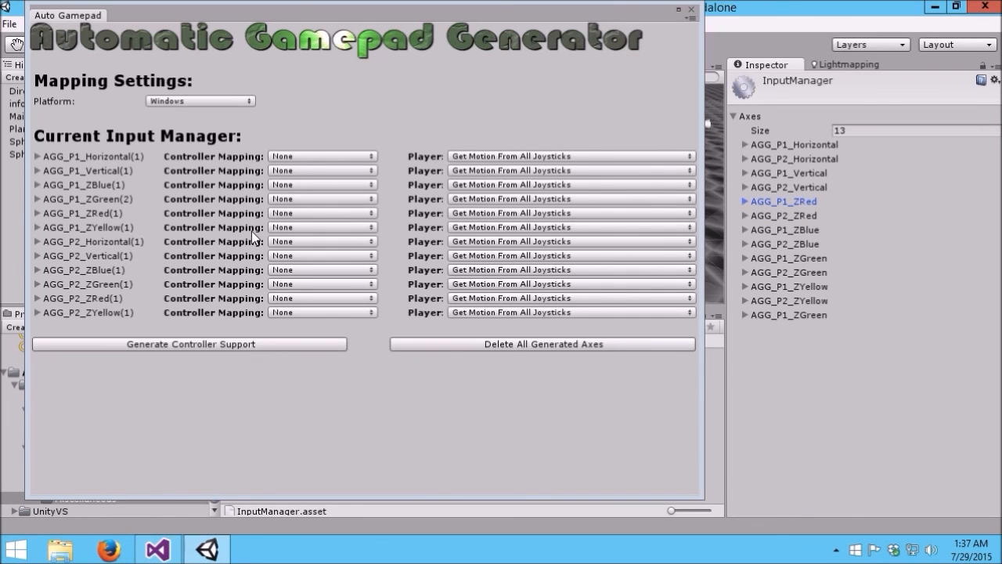
{"action": "mouse_move", "coordinate": [194, 151]}
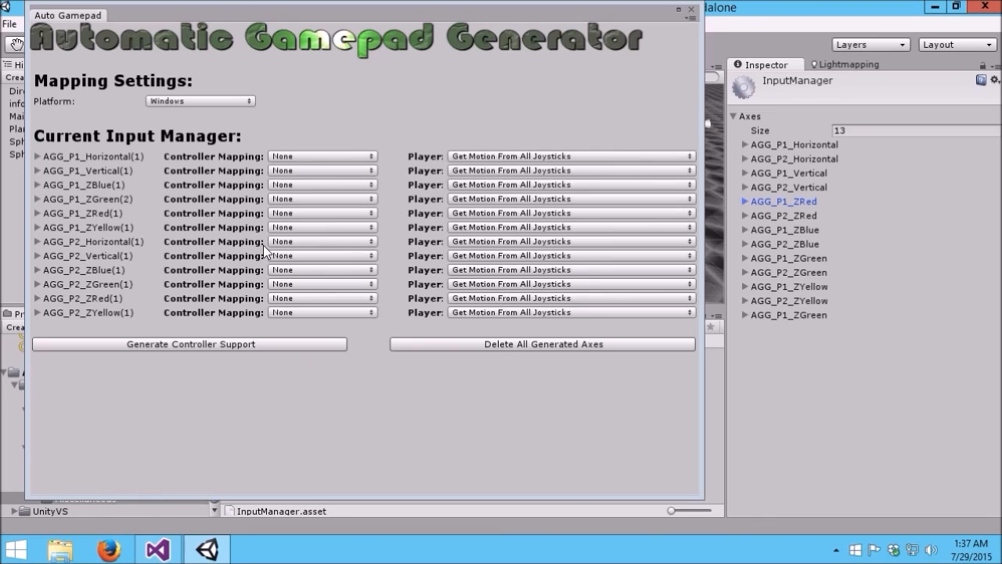
{"action": "mouse_move", "coordinate": [413, 170]}
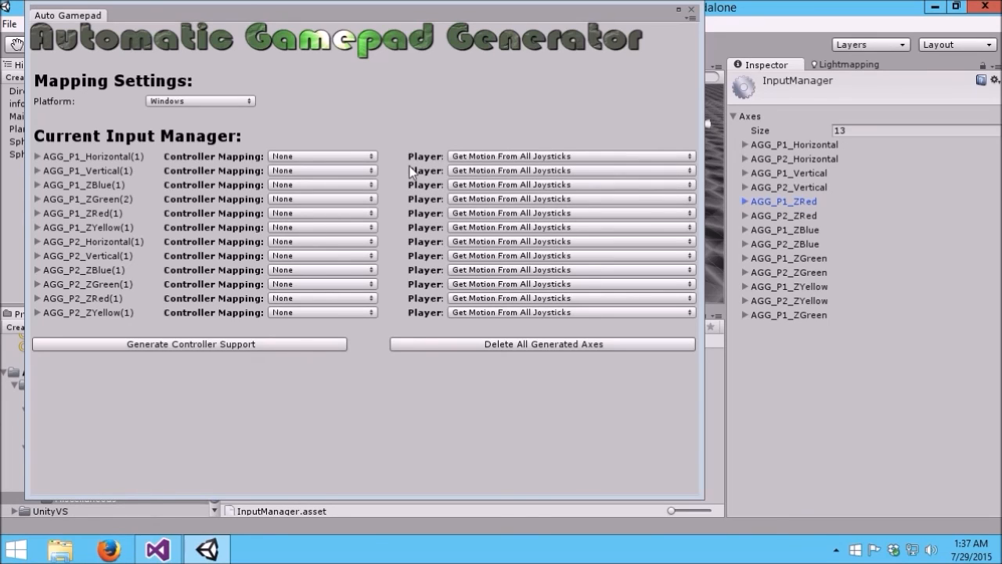